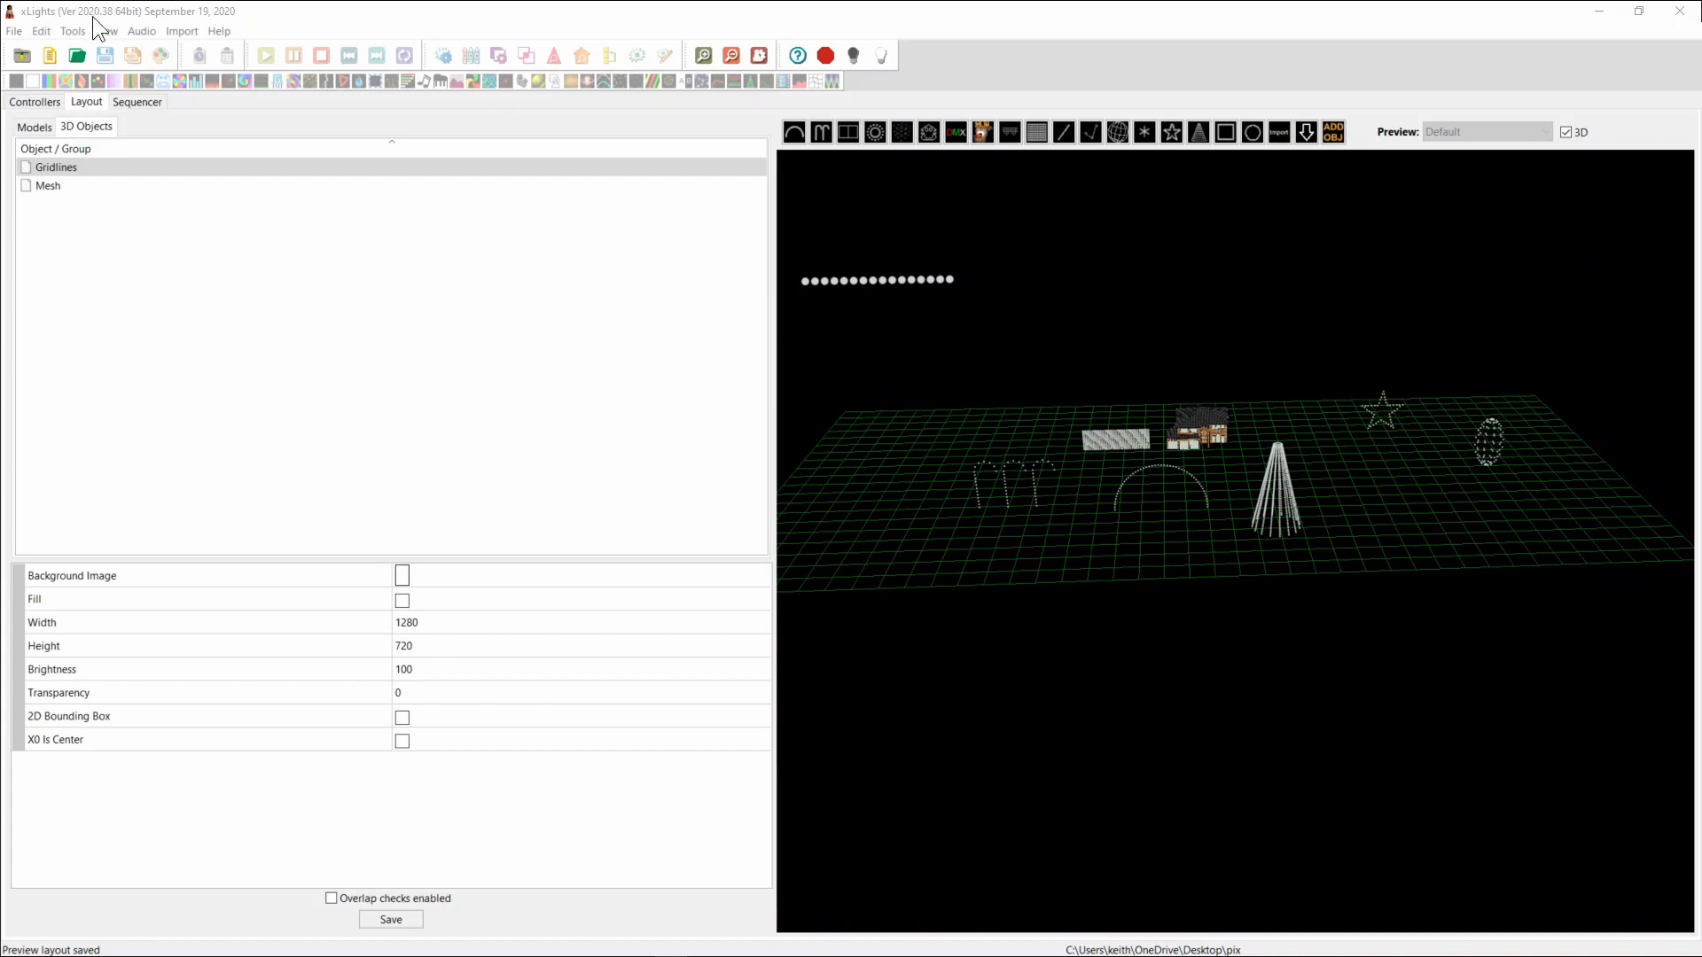
mouse_move(114, 33)
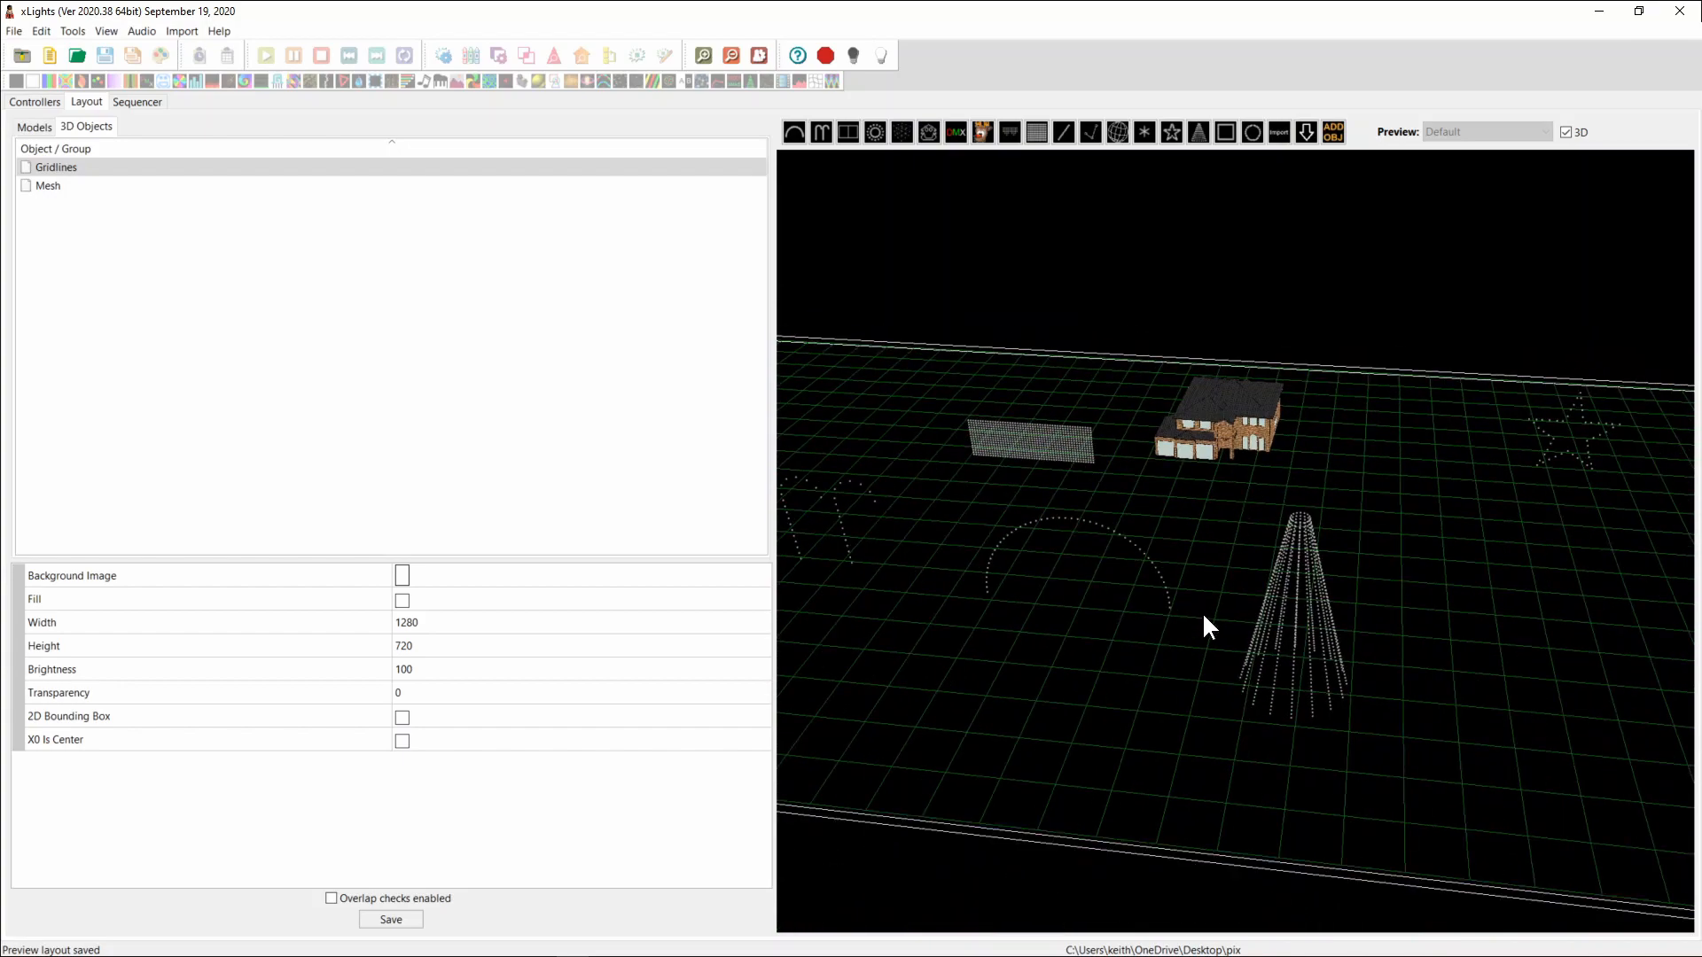
Step: Orbit and zoom the 3D preview in on the house and mega tree
left_click_drag(1210, 627, 1124, 852)
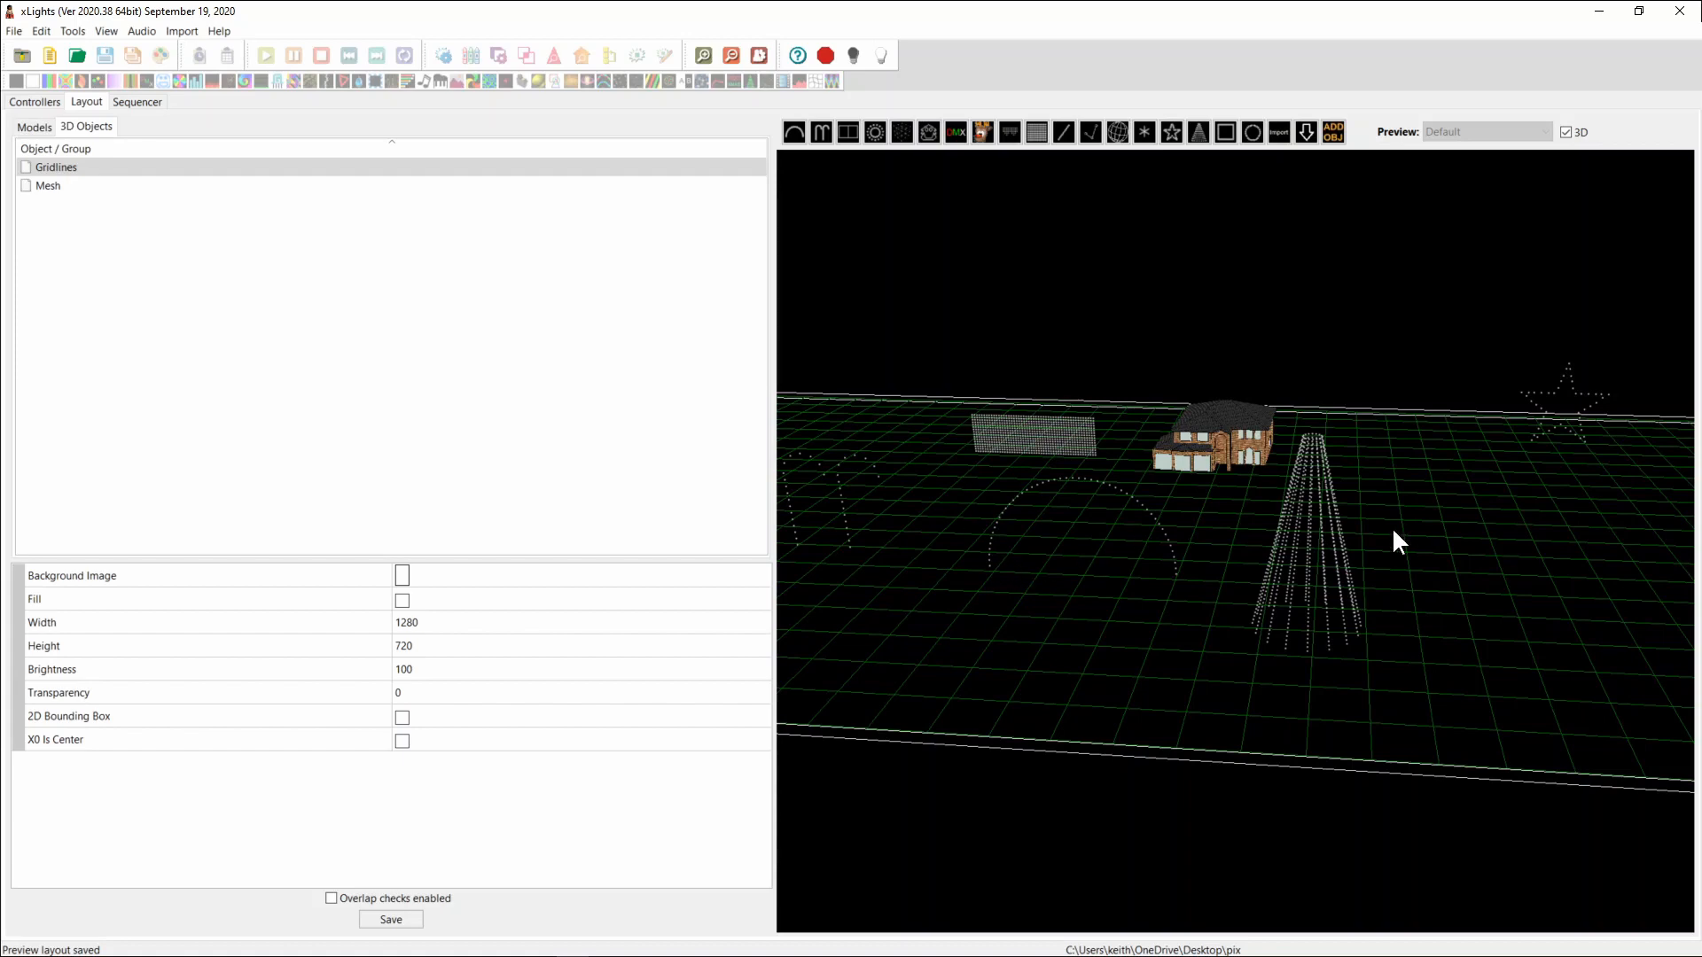
mouse_move(1315, 589)
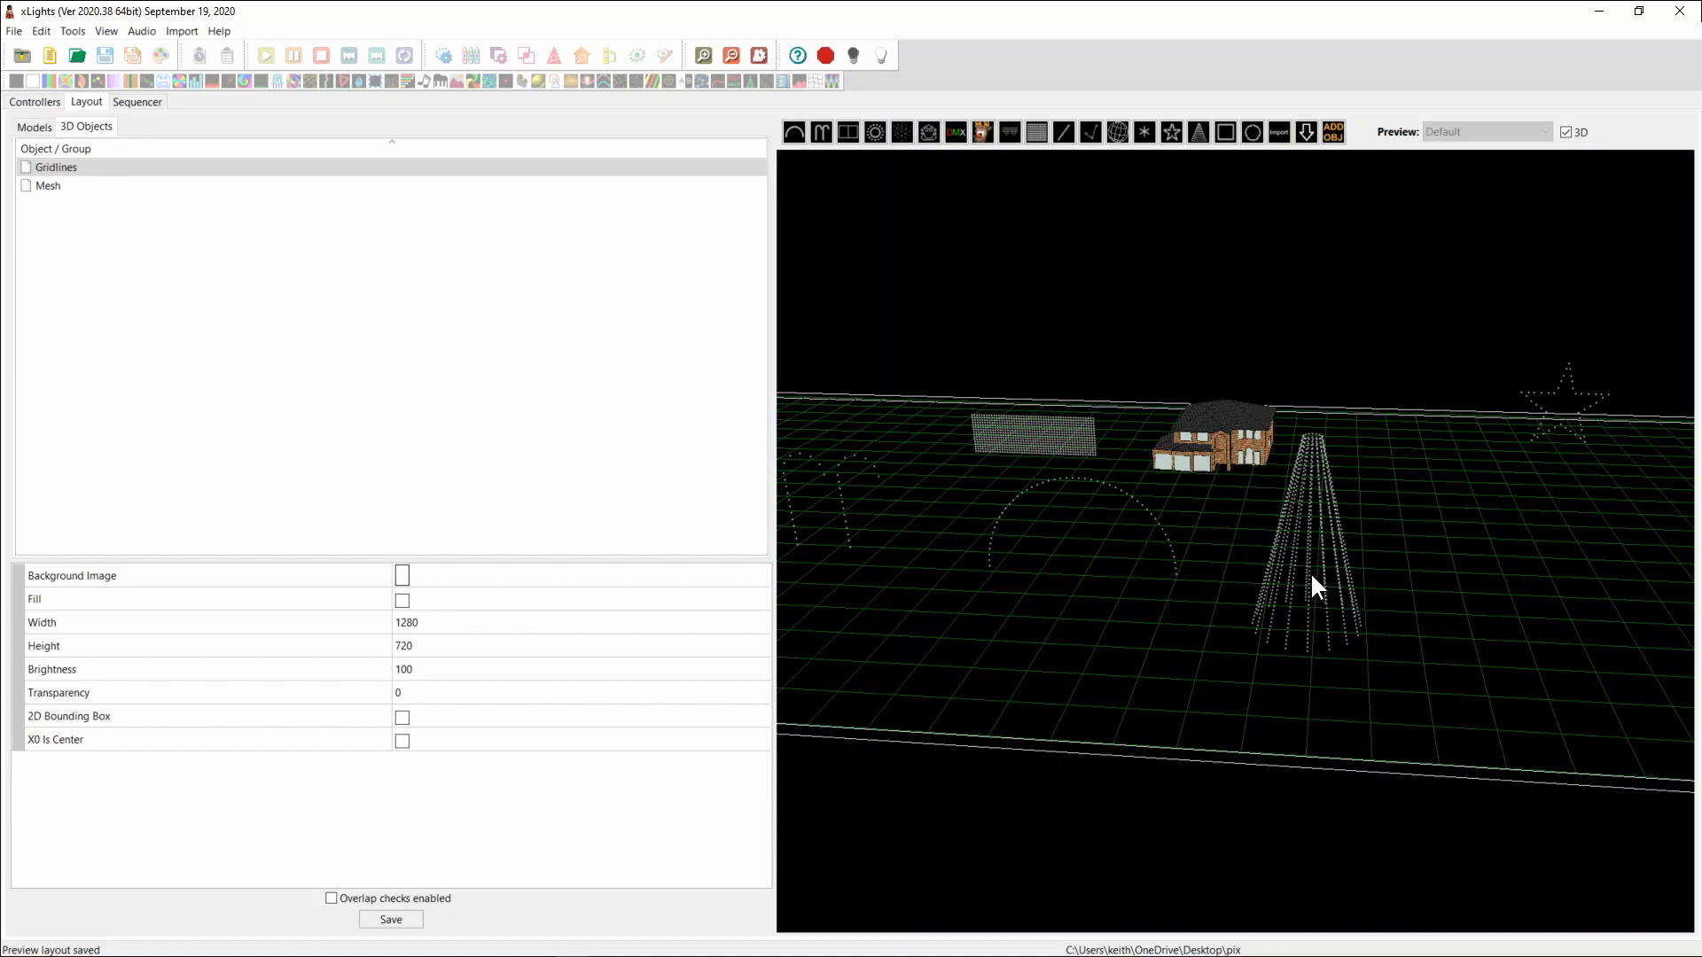
left_click(1242, 472)
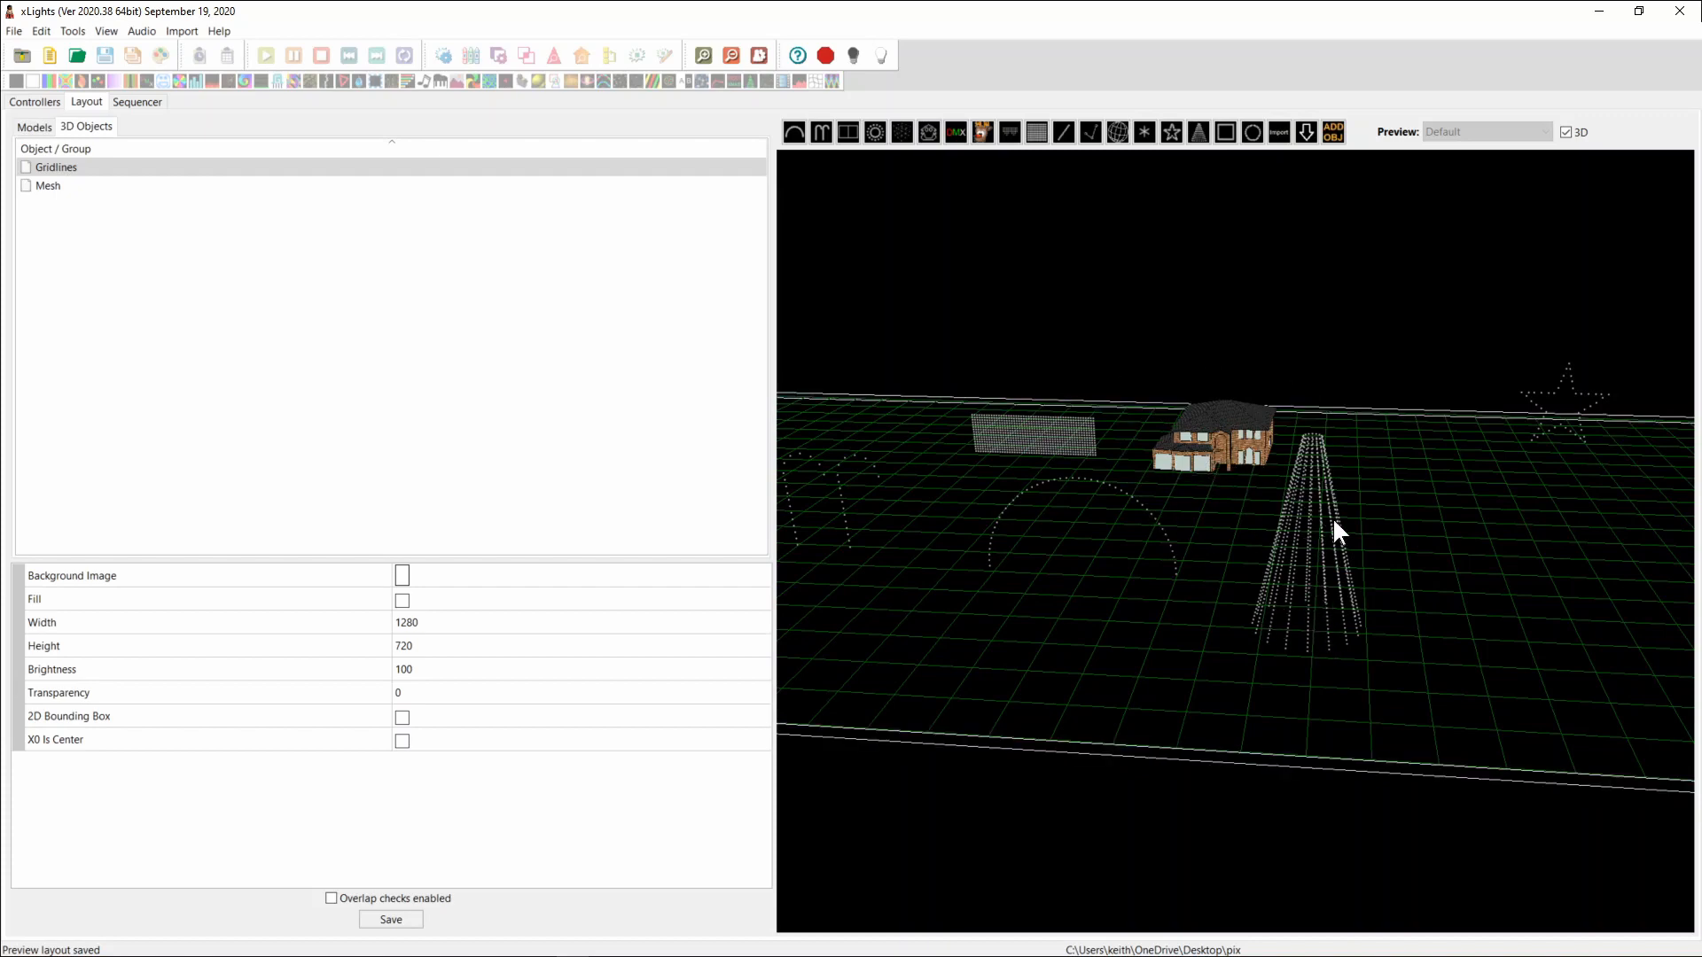
mouse_move(1320, 608)
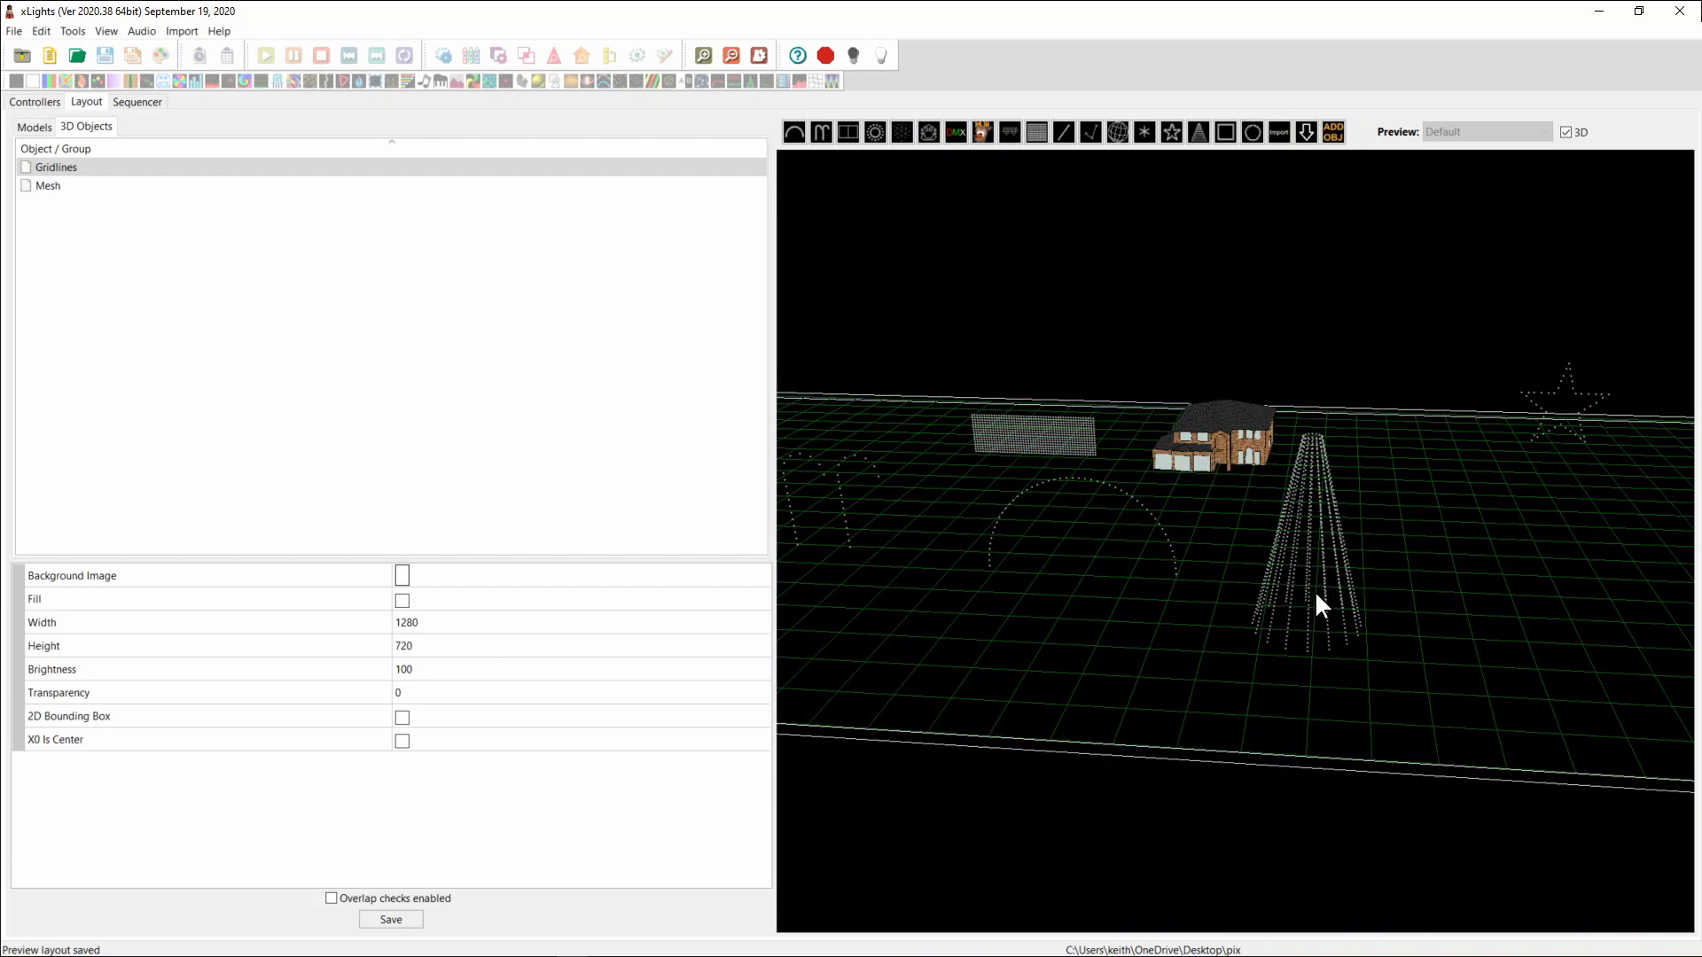
mouse_move(1294, 599)
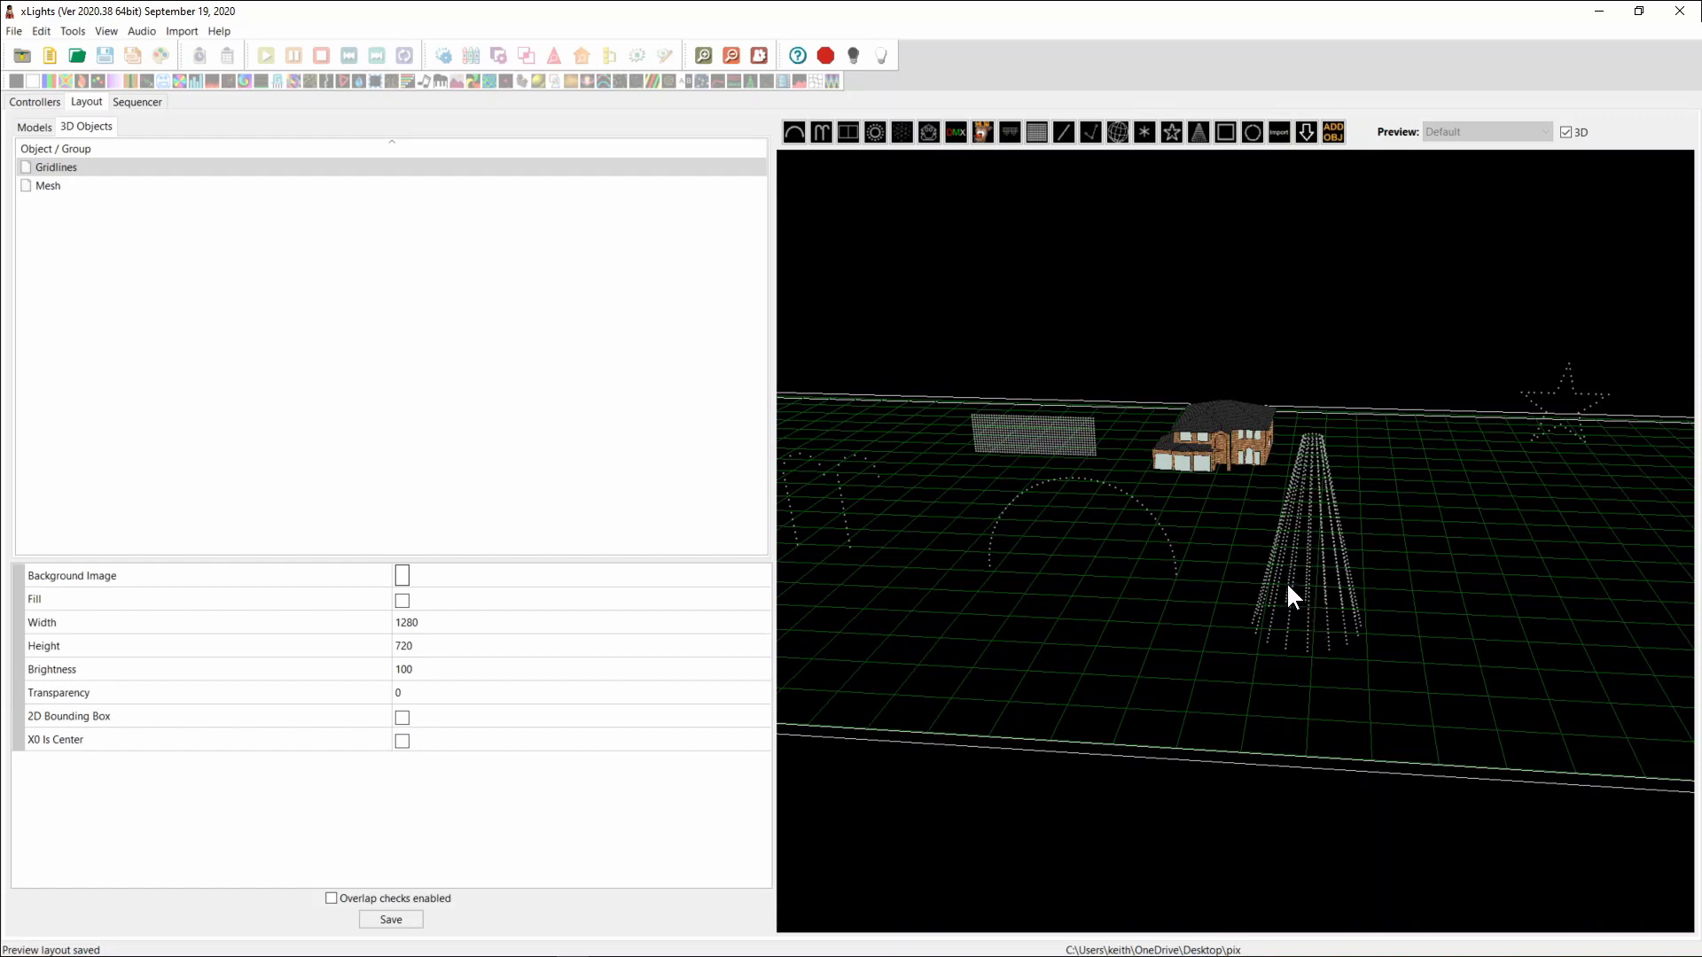
mouse_move(1299, 622)
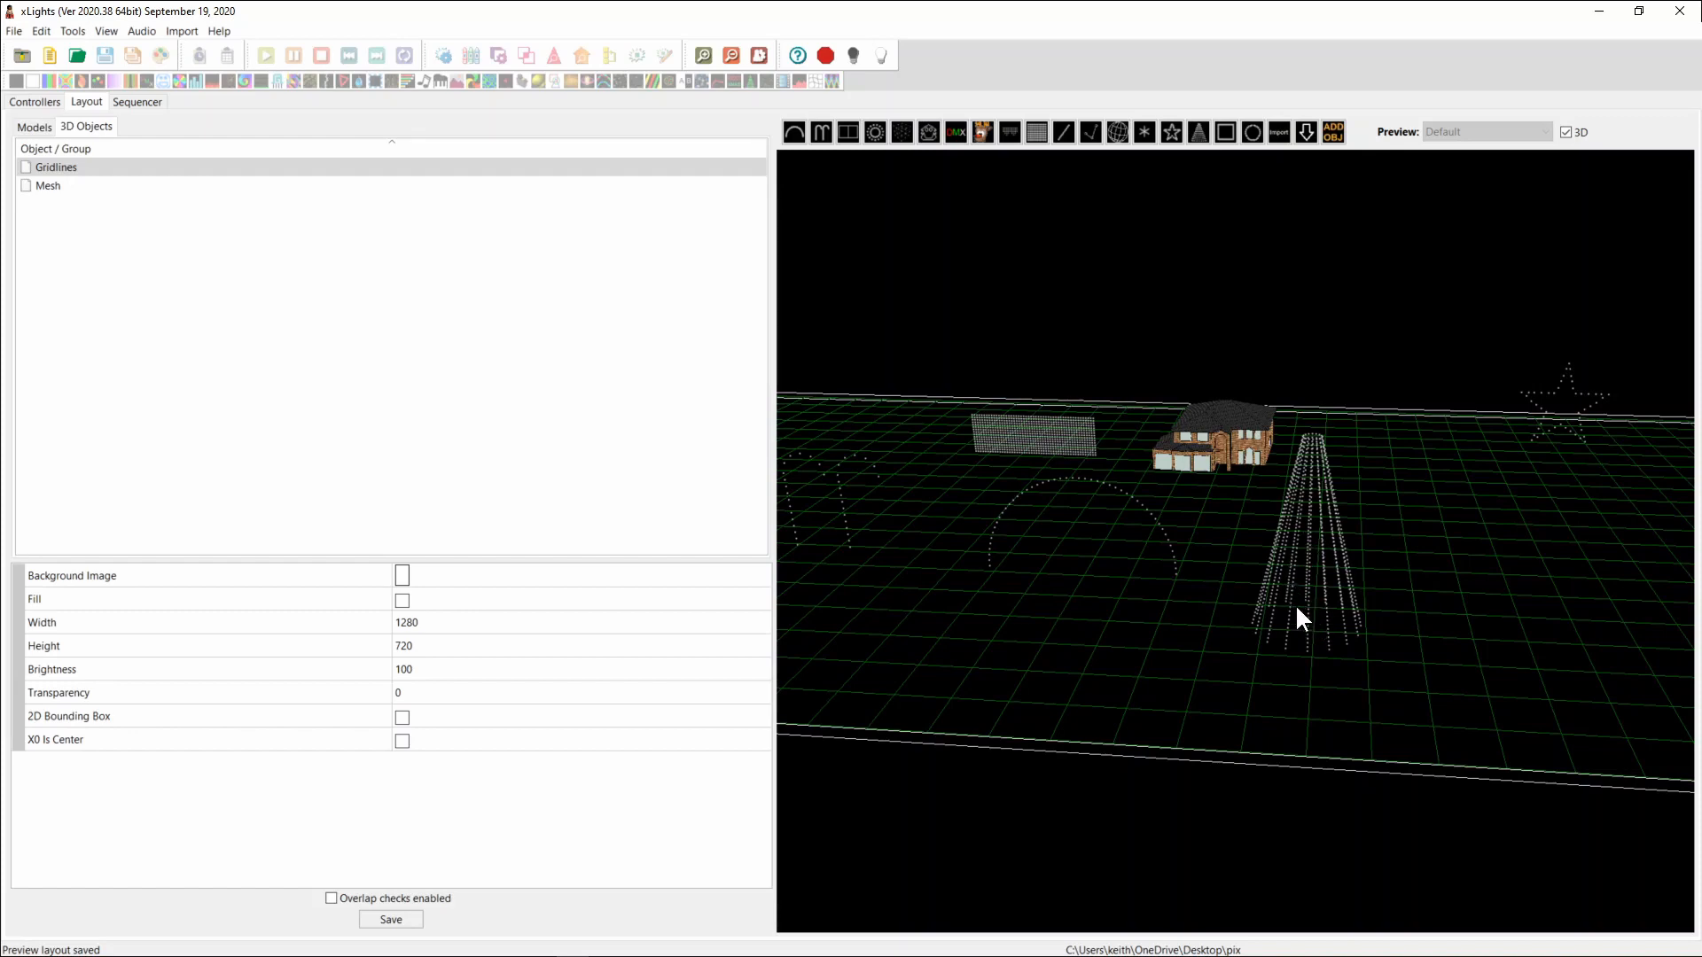
mouse_move(1325, 552)
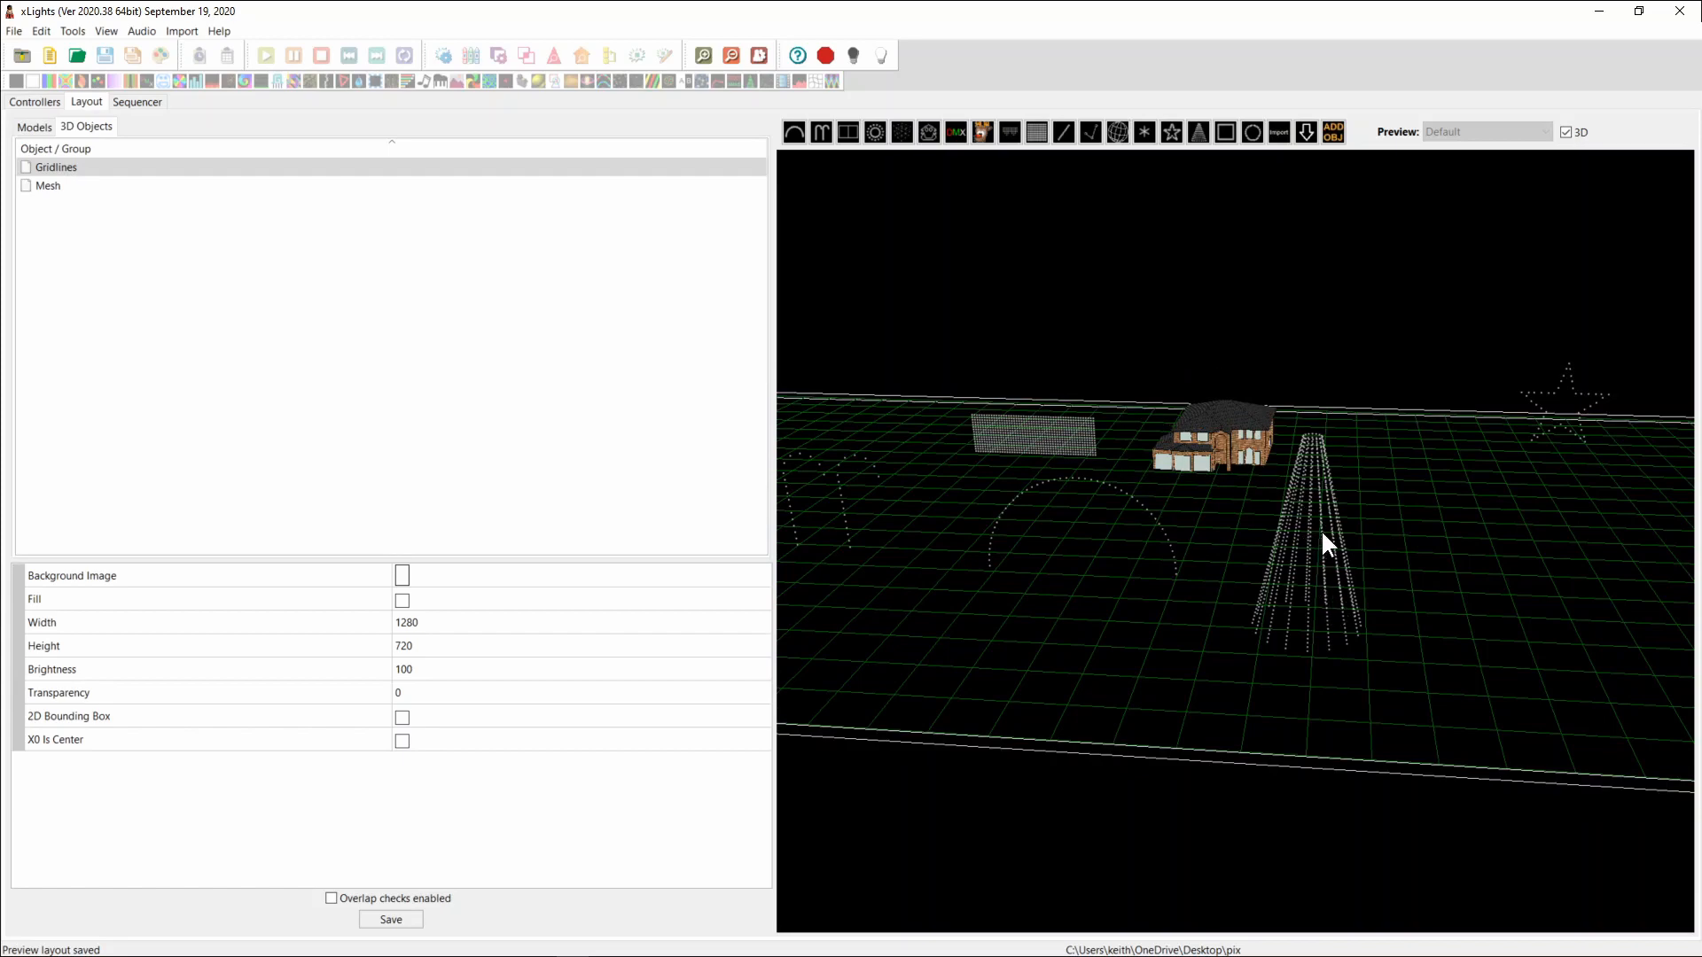
mouse_move(1299, 586)
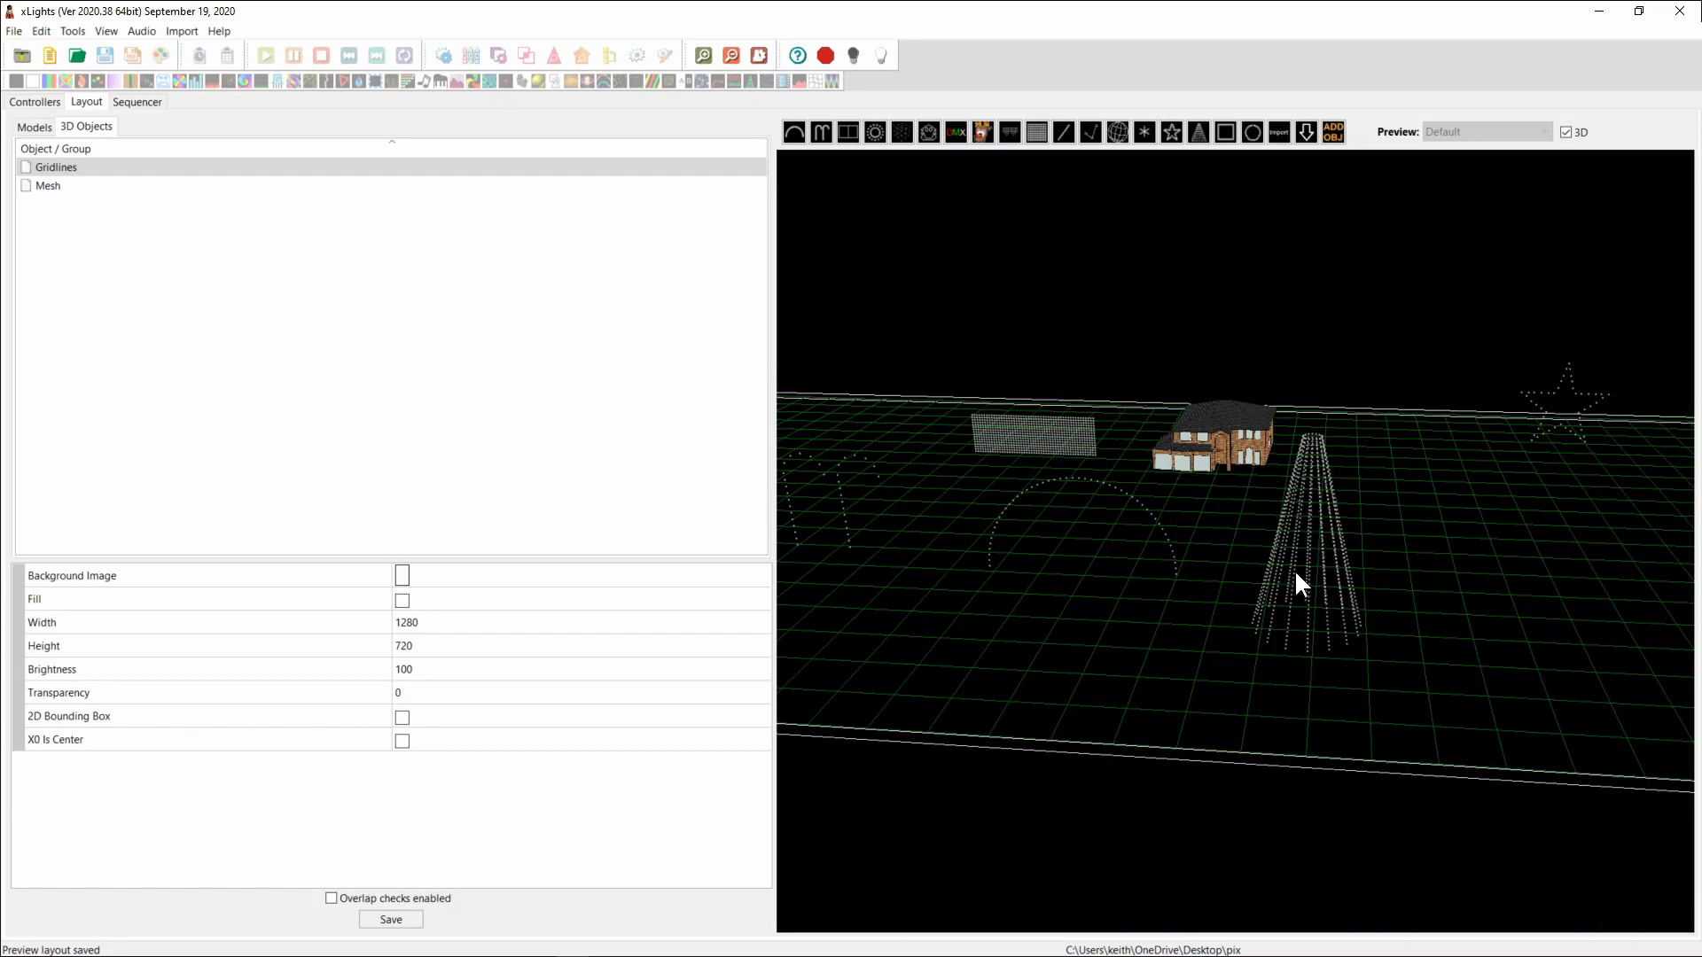
Step: Show the Gridlines settings (50 spacing, 2000 by 1000 grid) and orbit the view
left_click(53, 166)
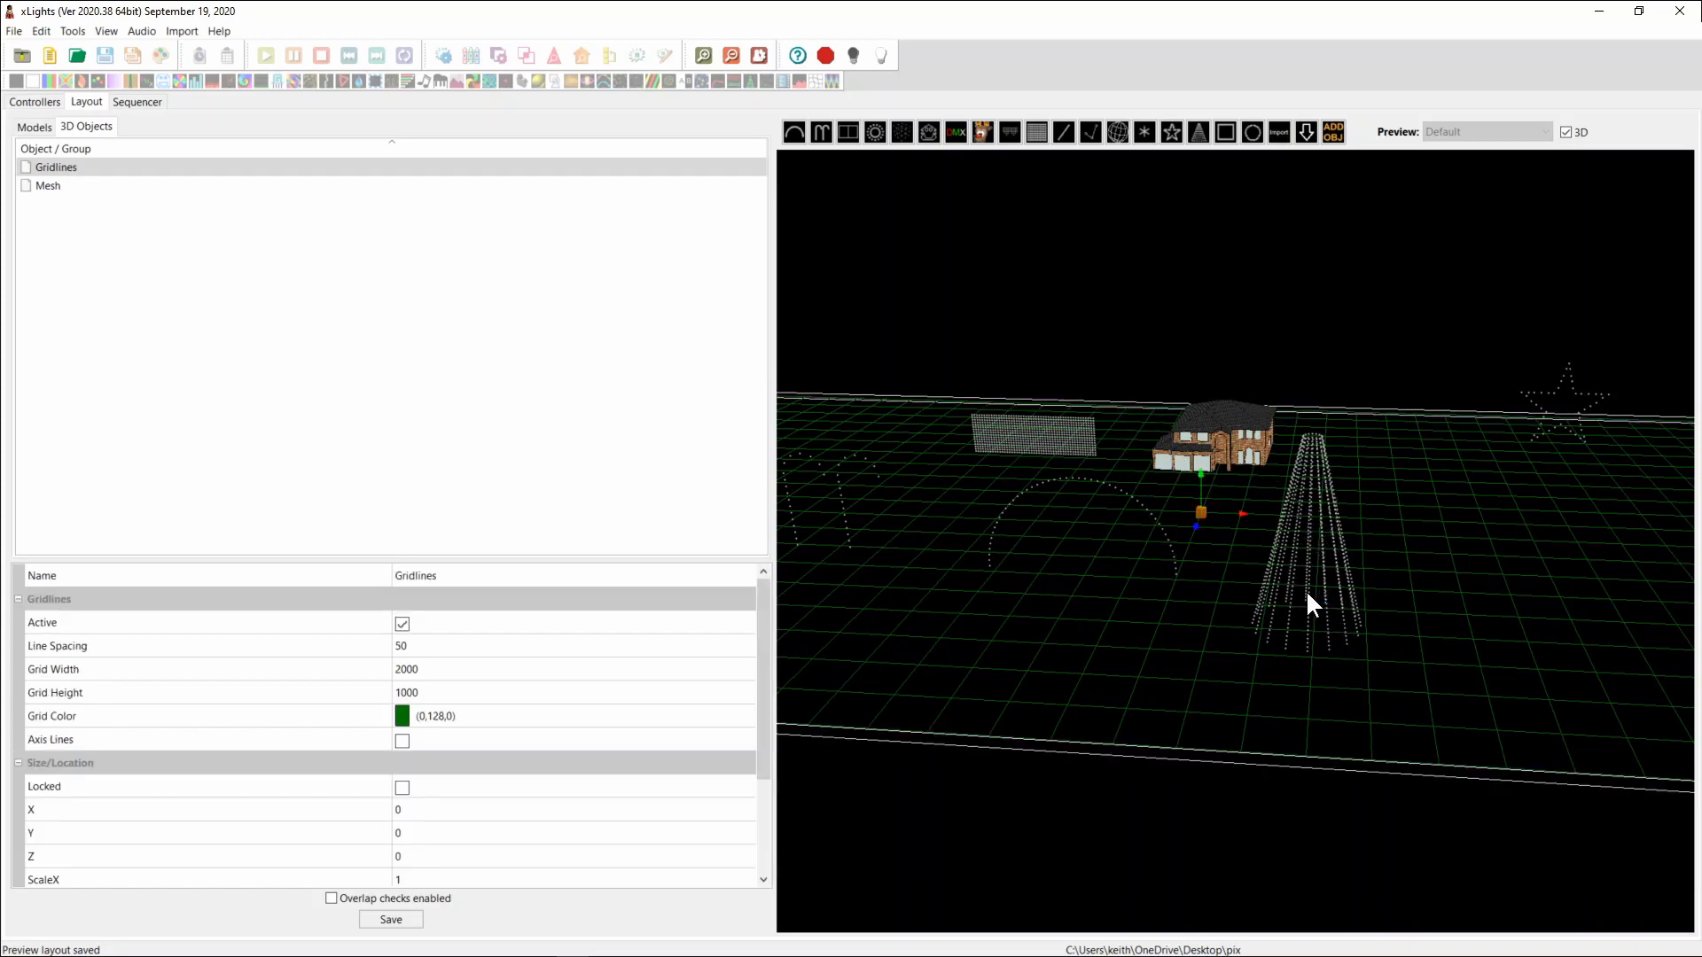
mouse_move(1258, 513)
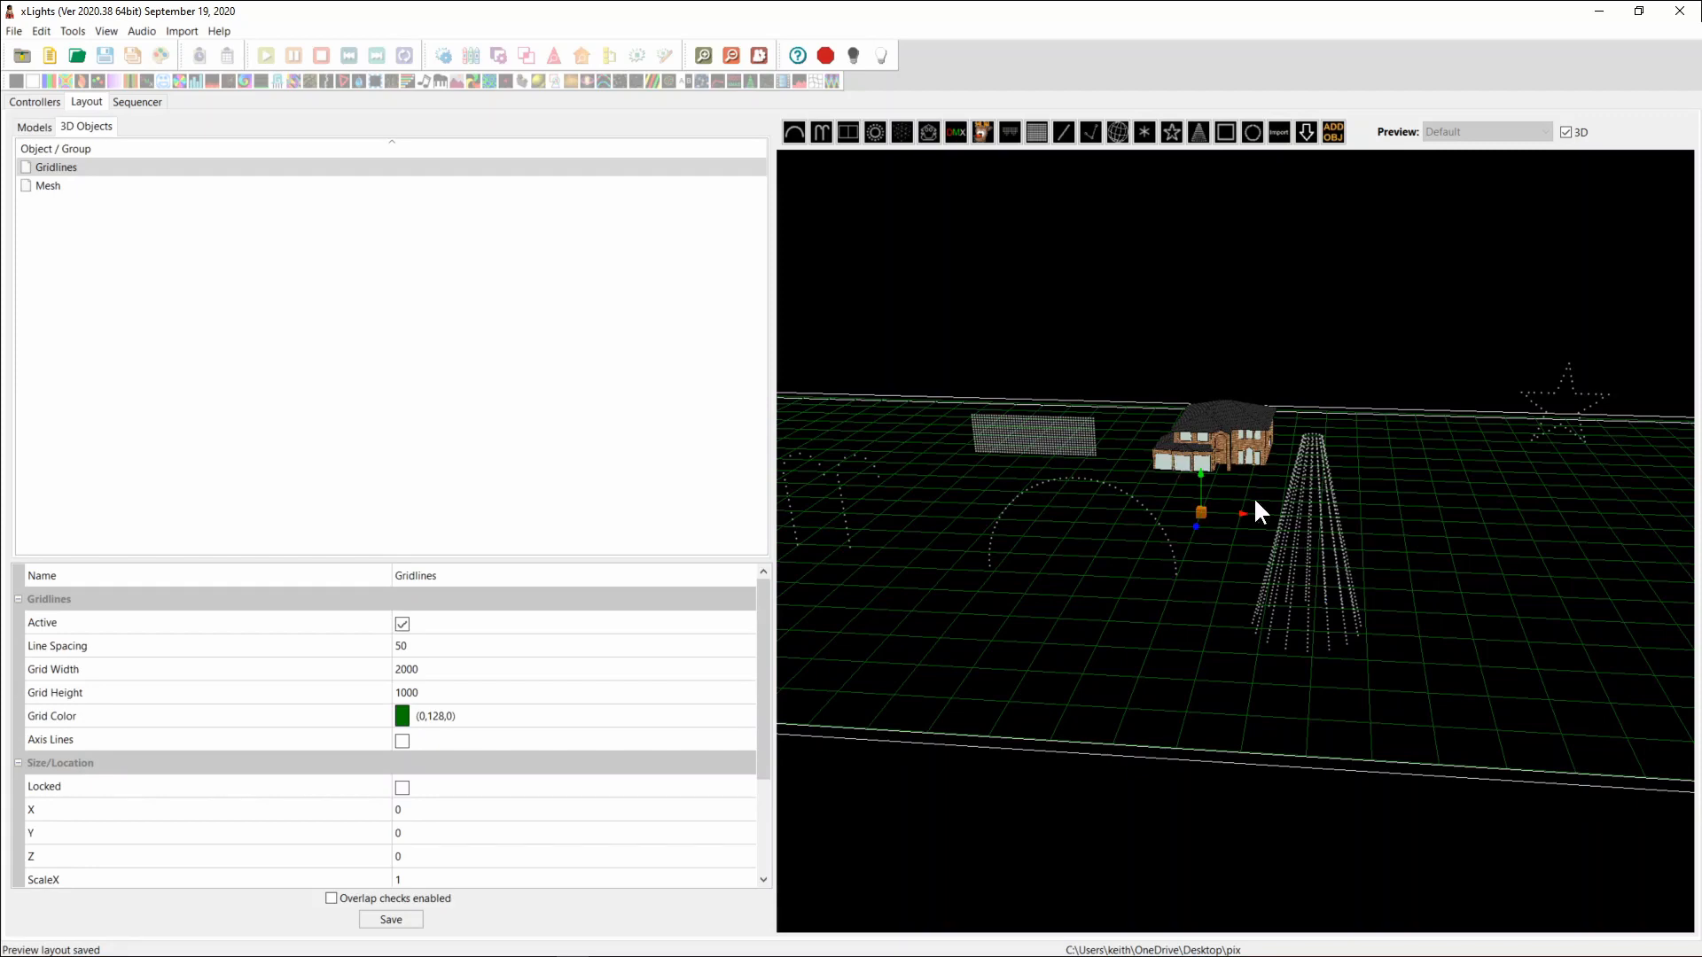
mouse_move(1236, 476)
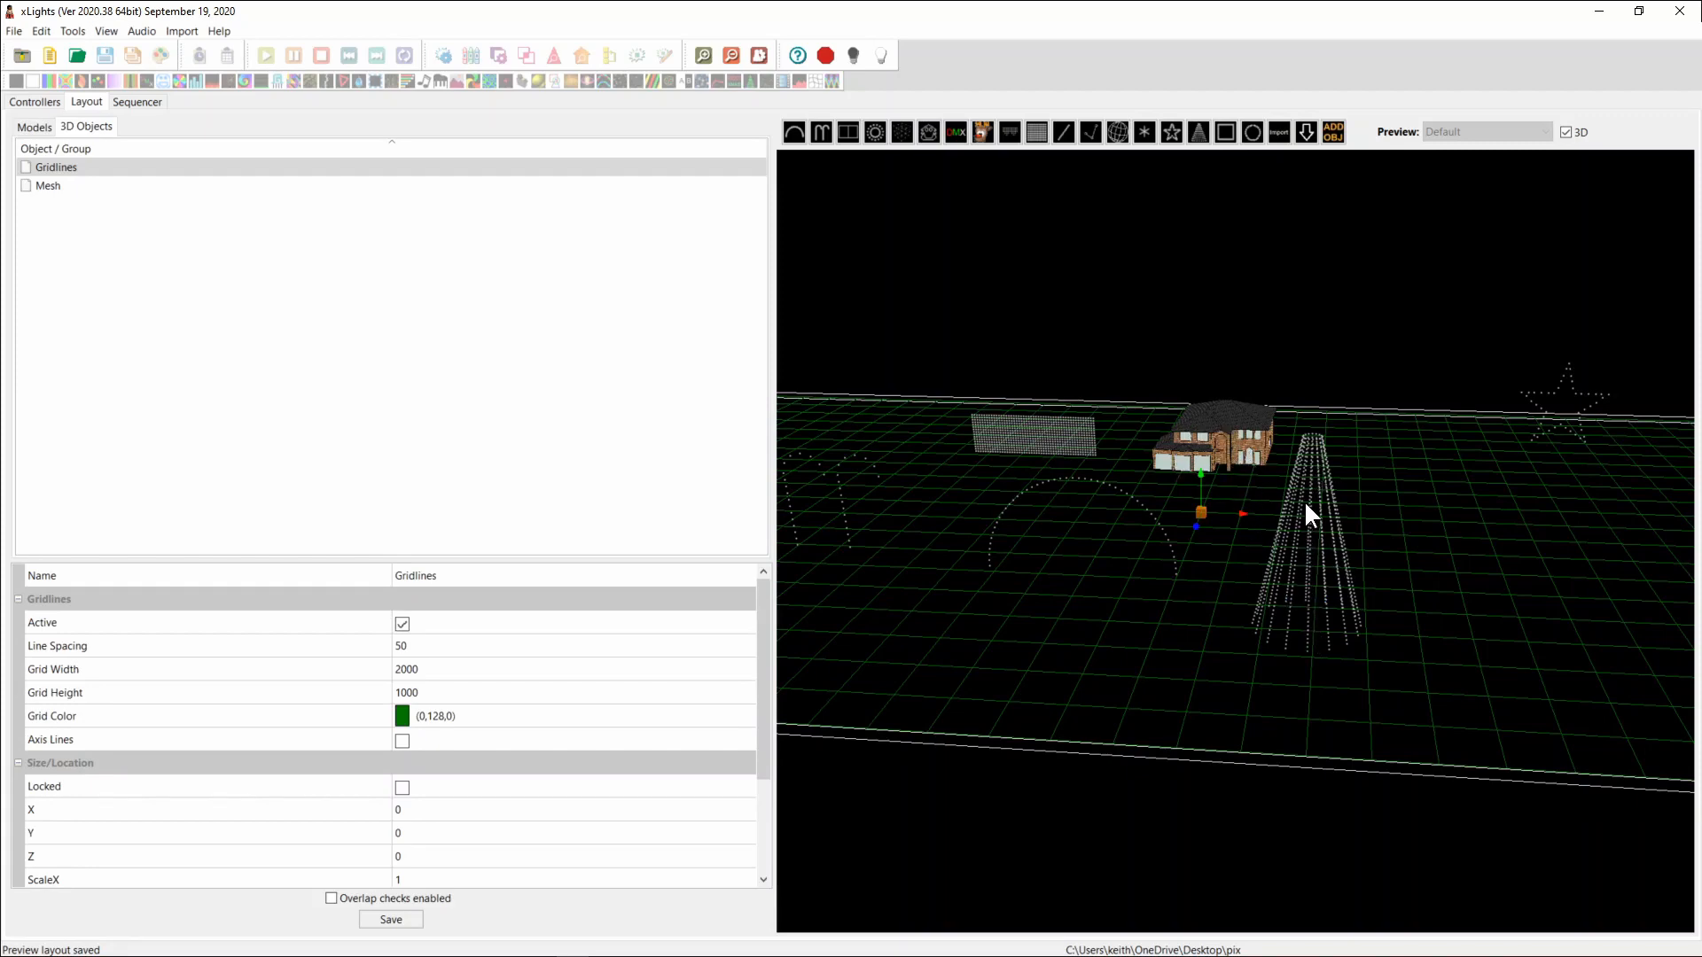
left_click_drag(1309, 516, 1300, 344)
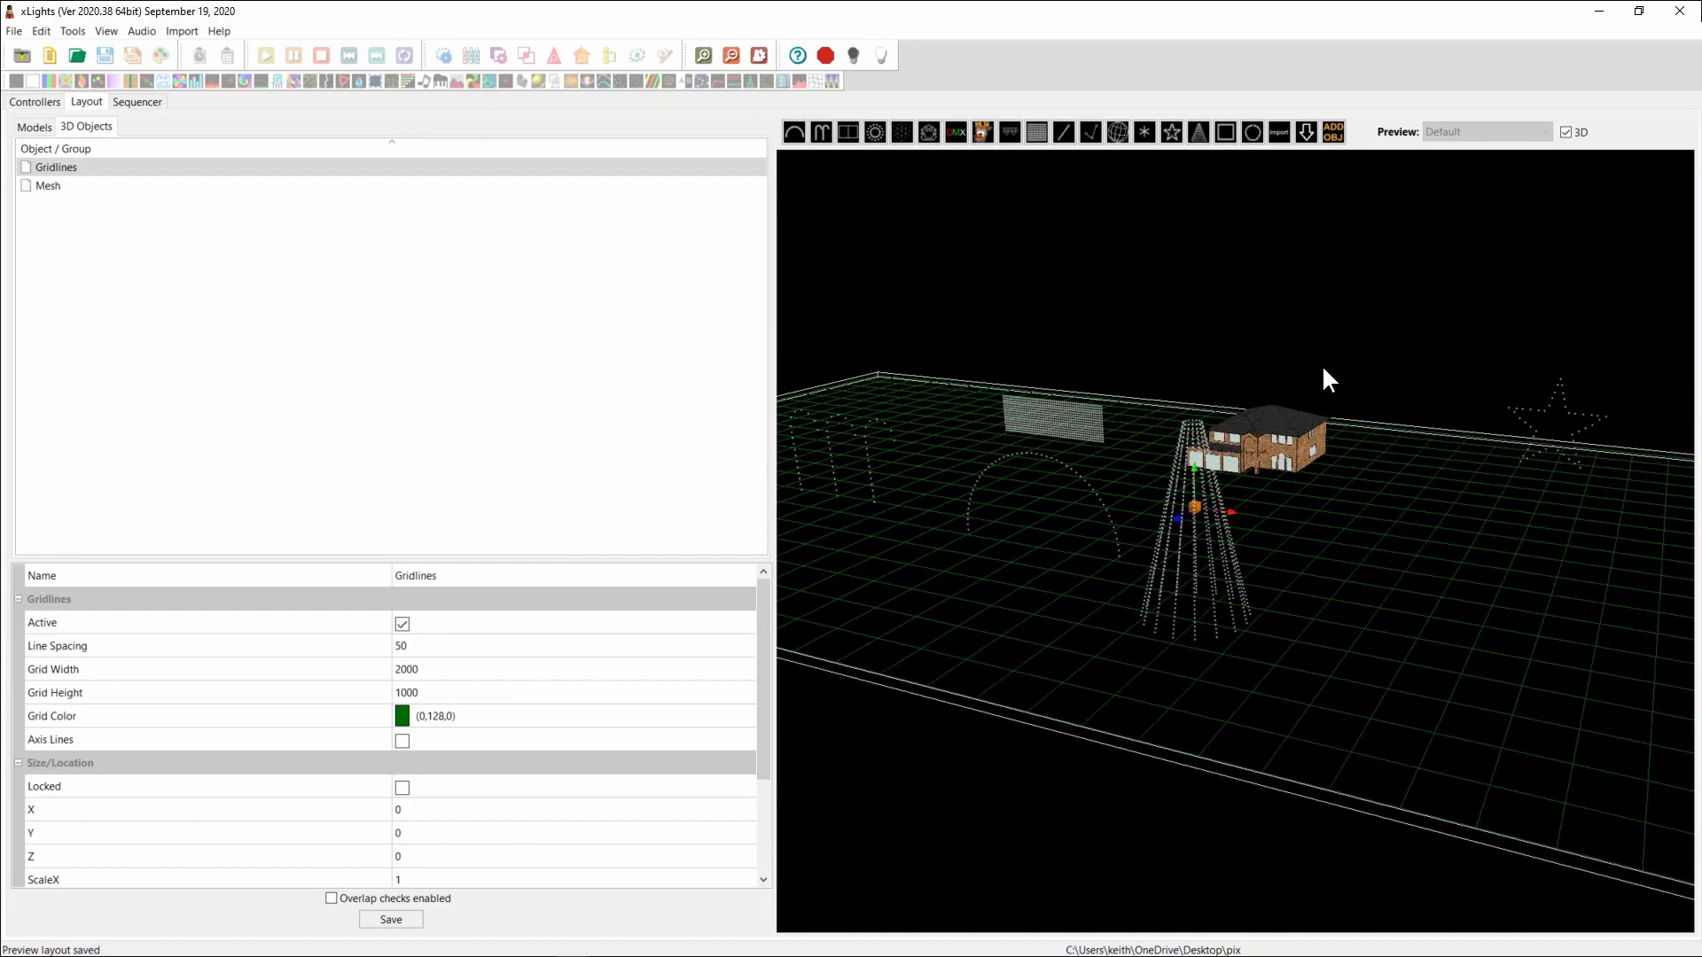
mouse_move(1193, 594)
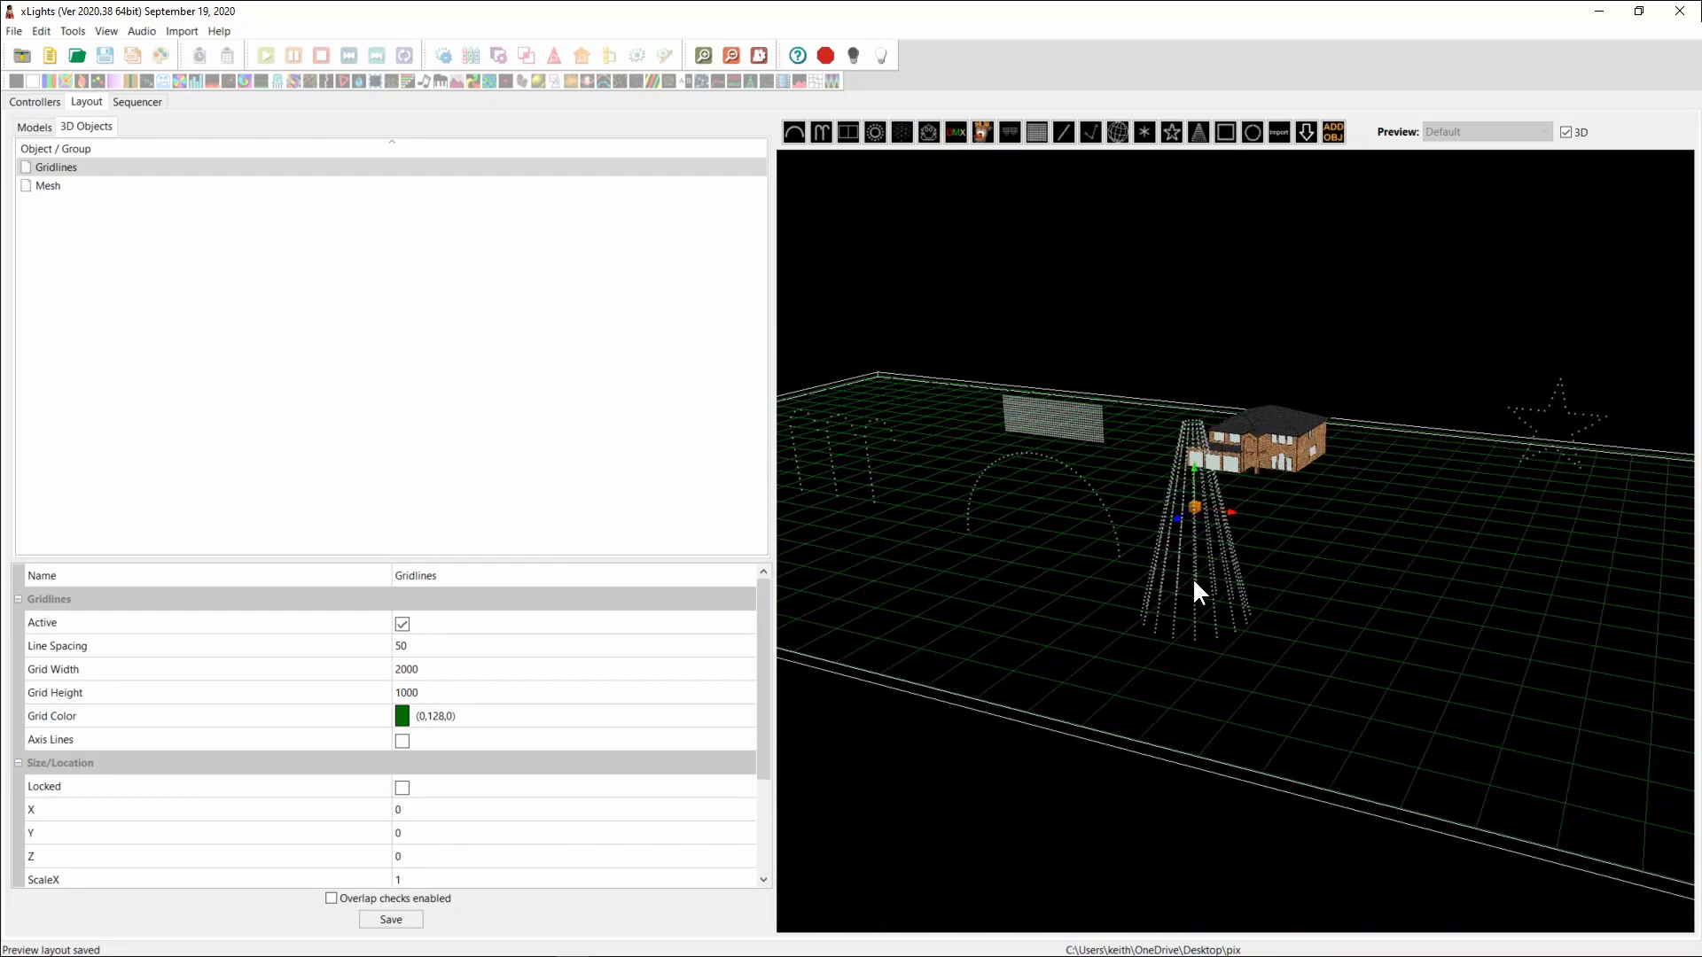
scroll("down", 3)
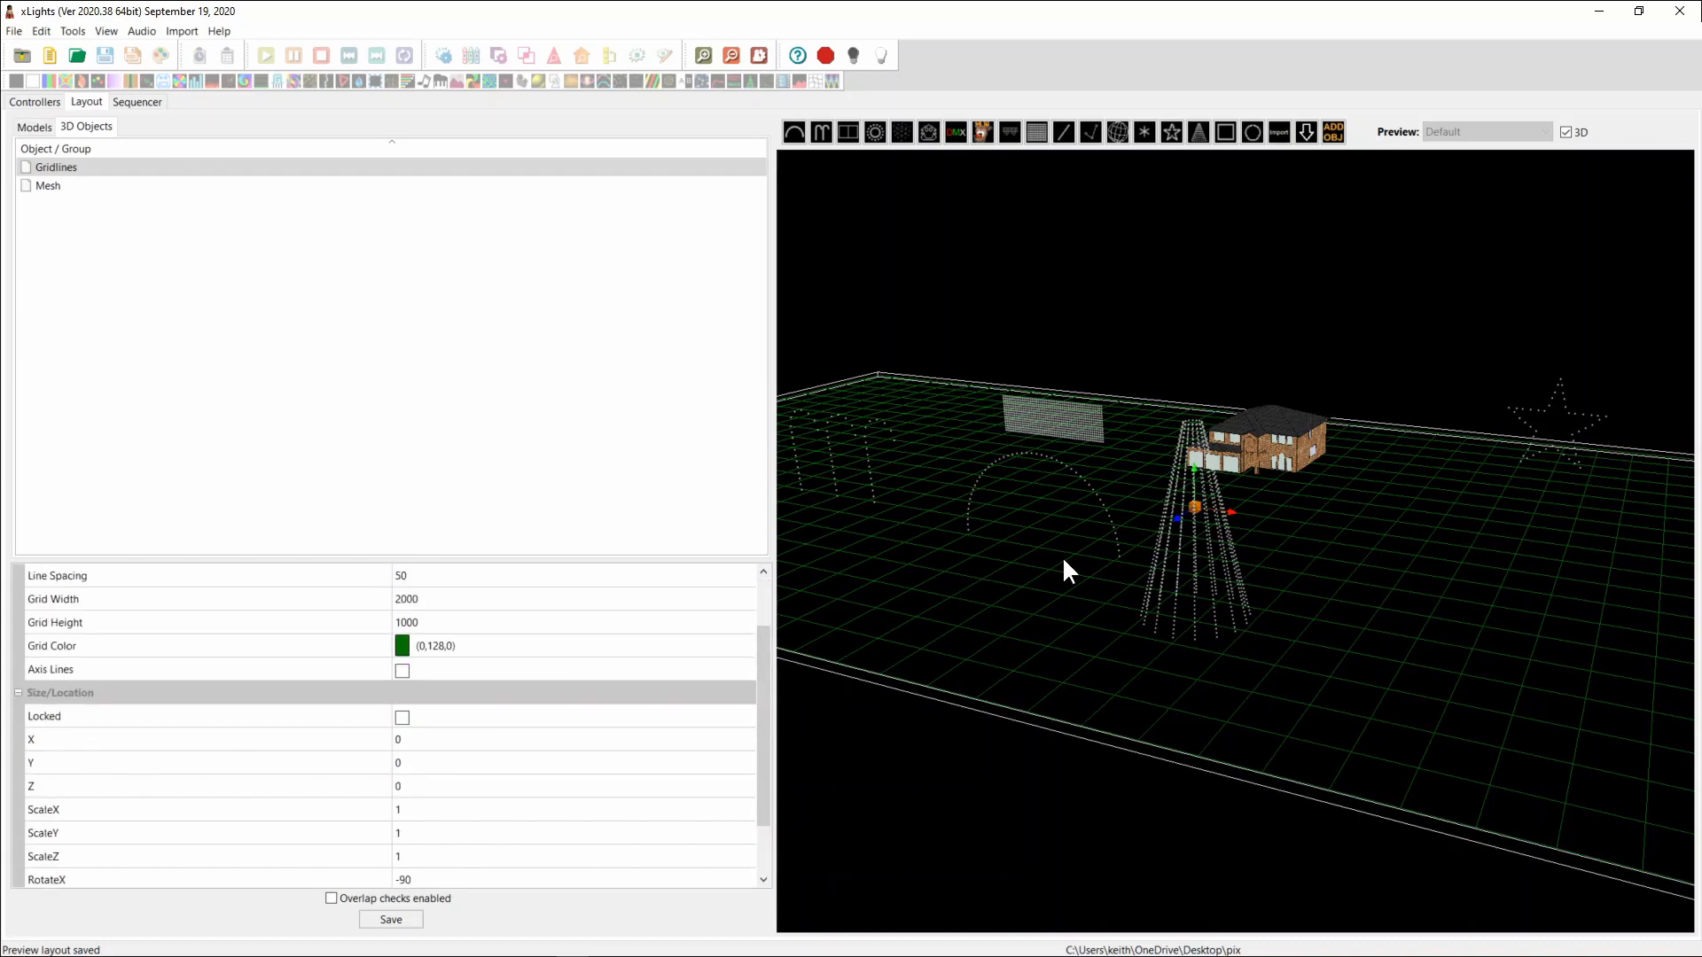
mouse_move(9, 169)
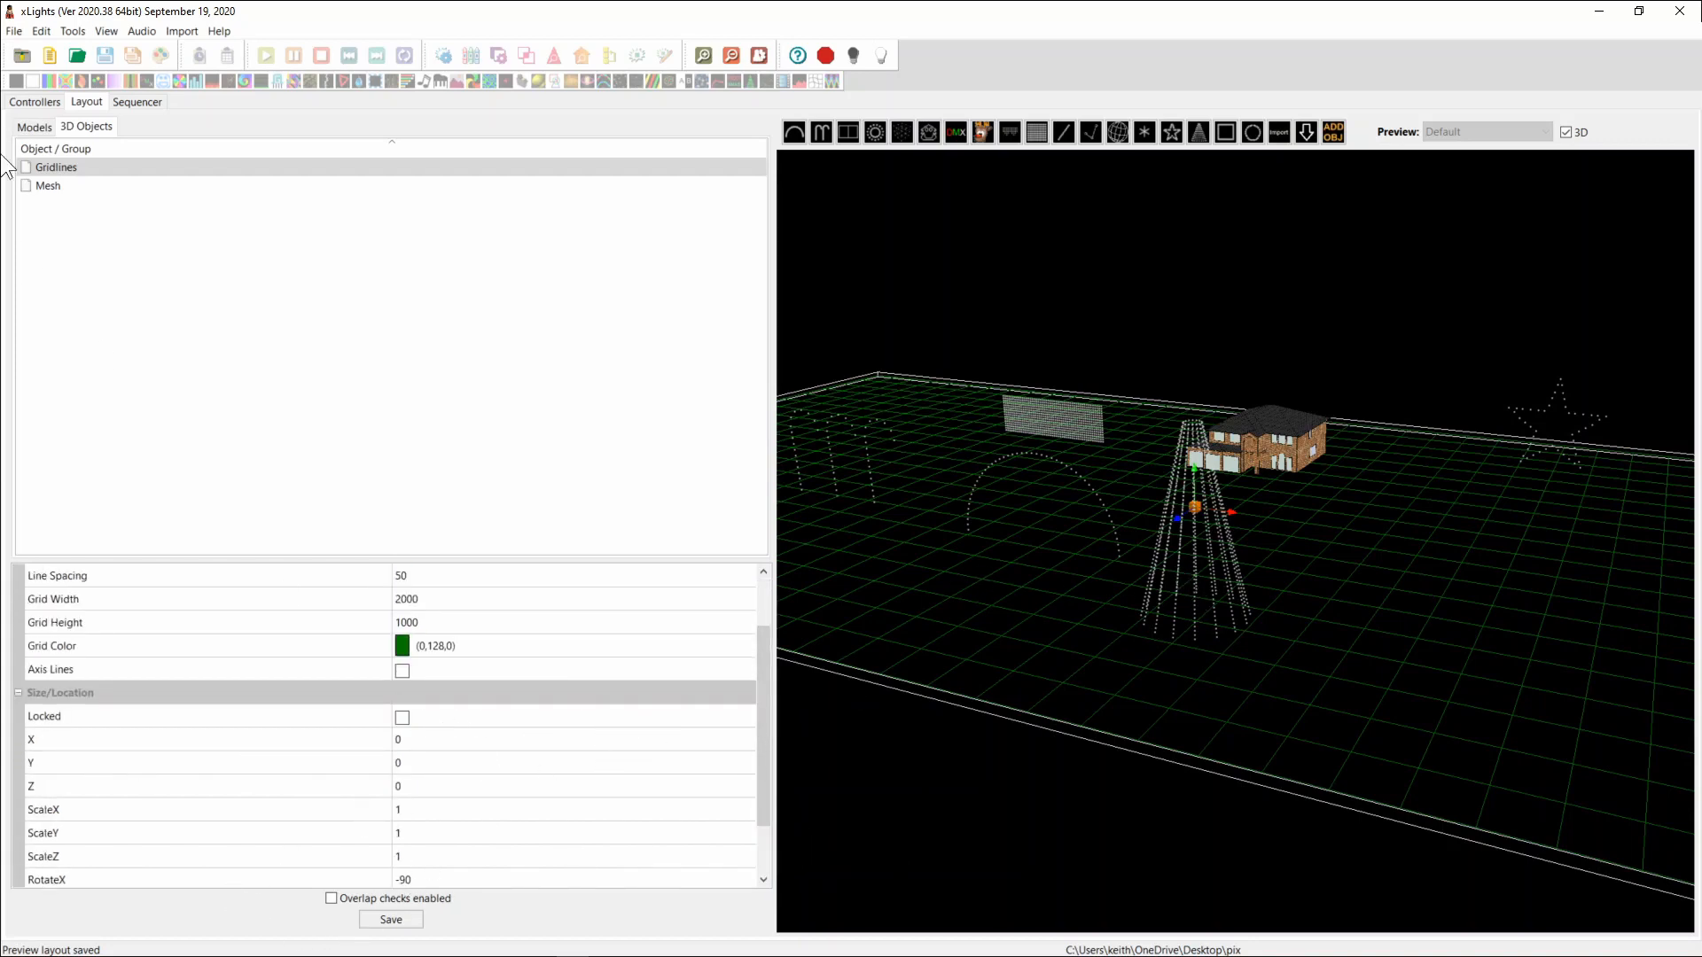
Step: Select the Tree in the Models list to show its position and 1.26 scale
left_click(33, 126)
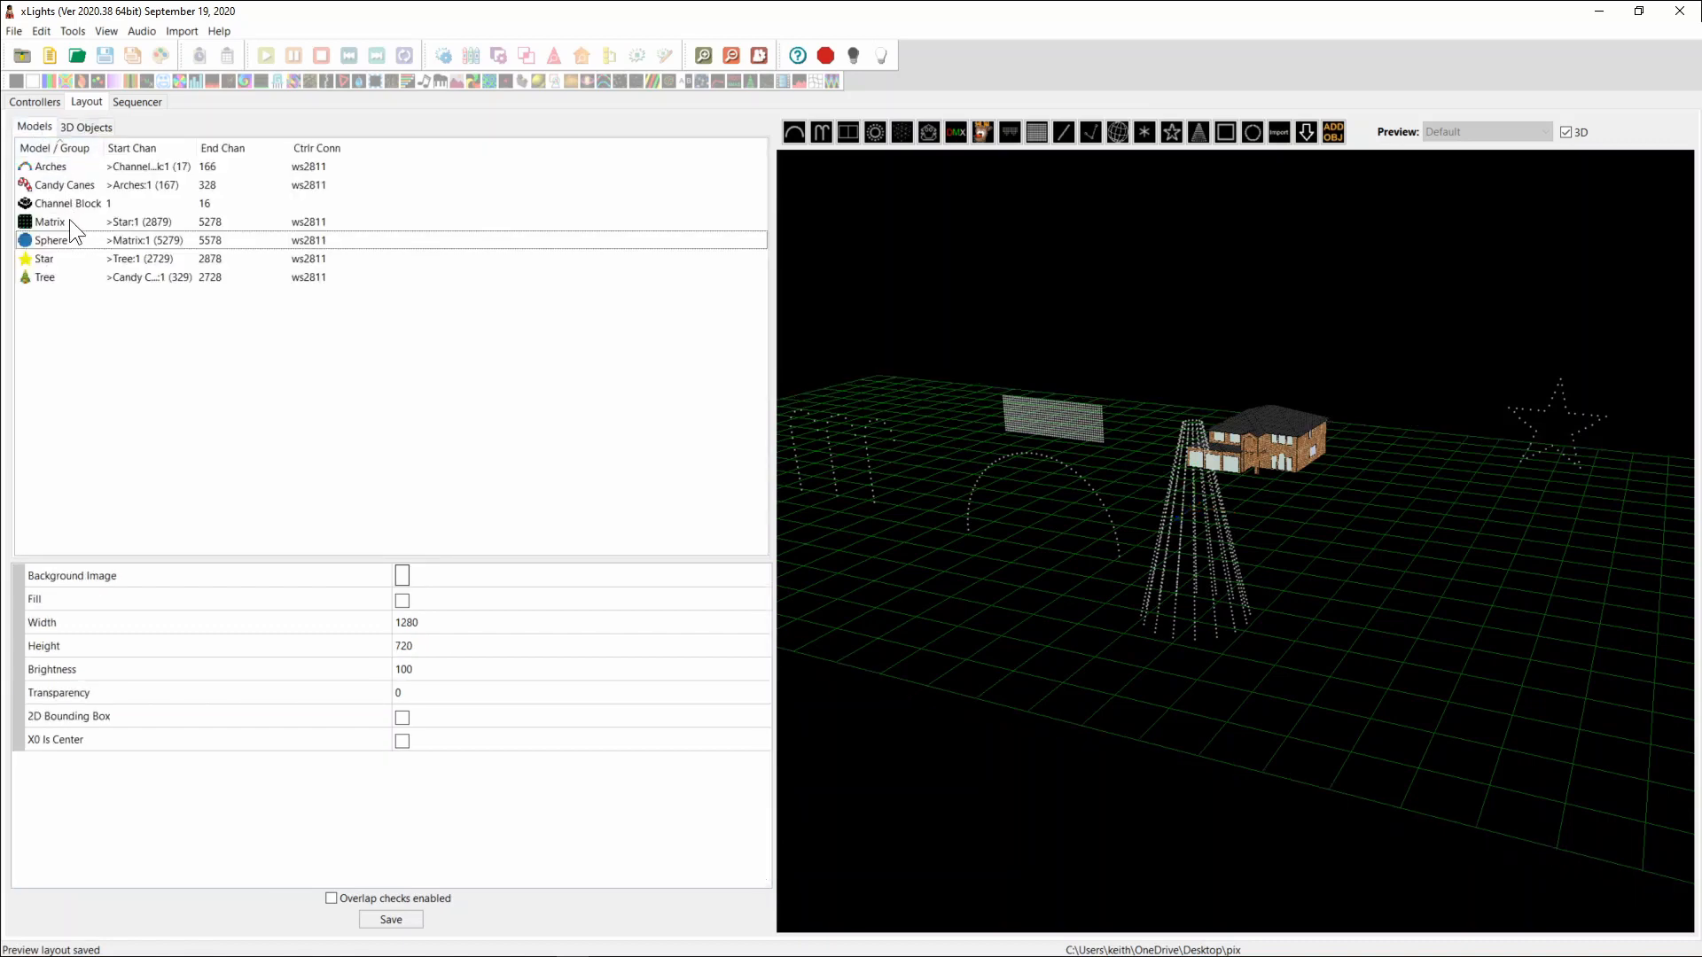
left_click(43, 278)
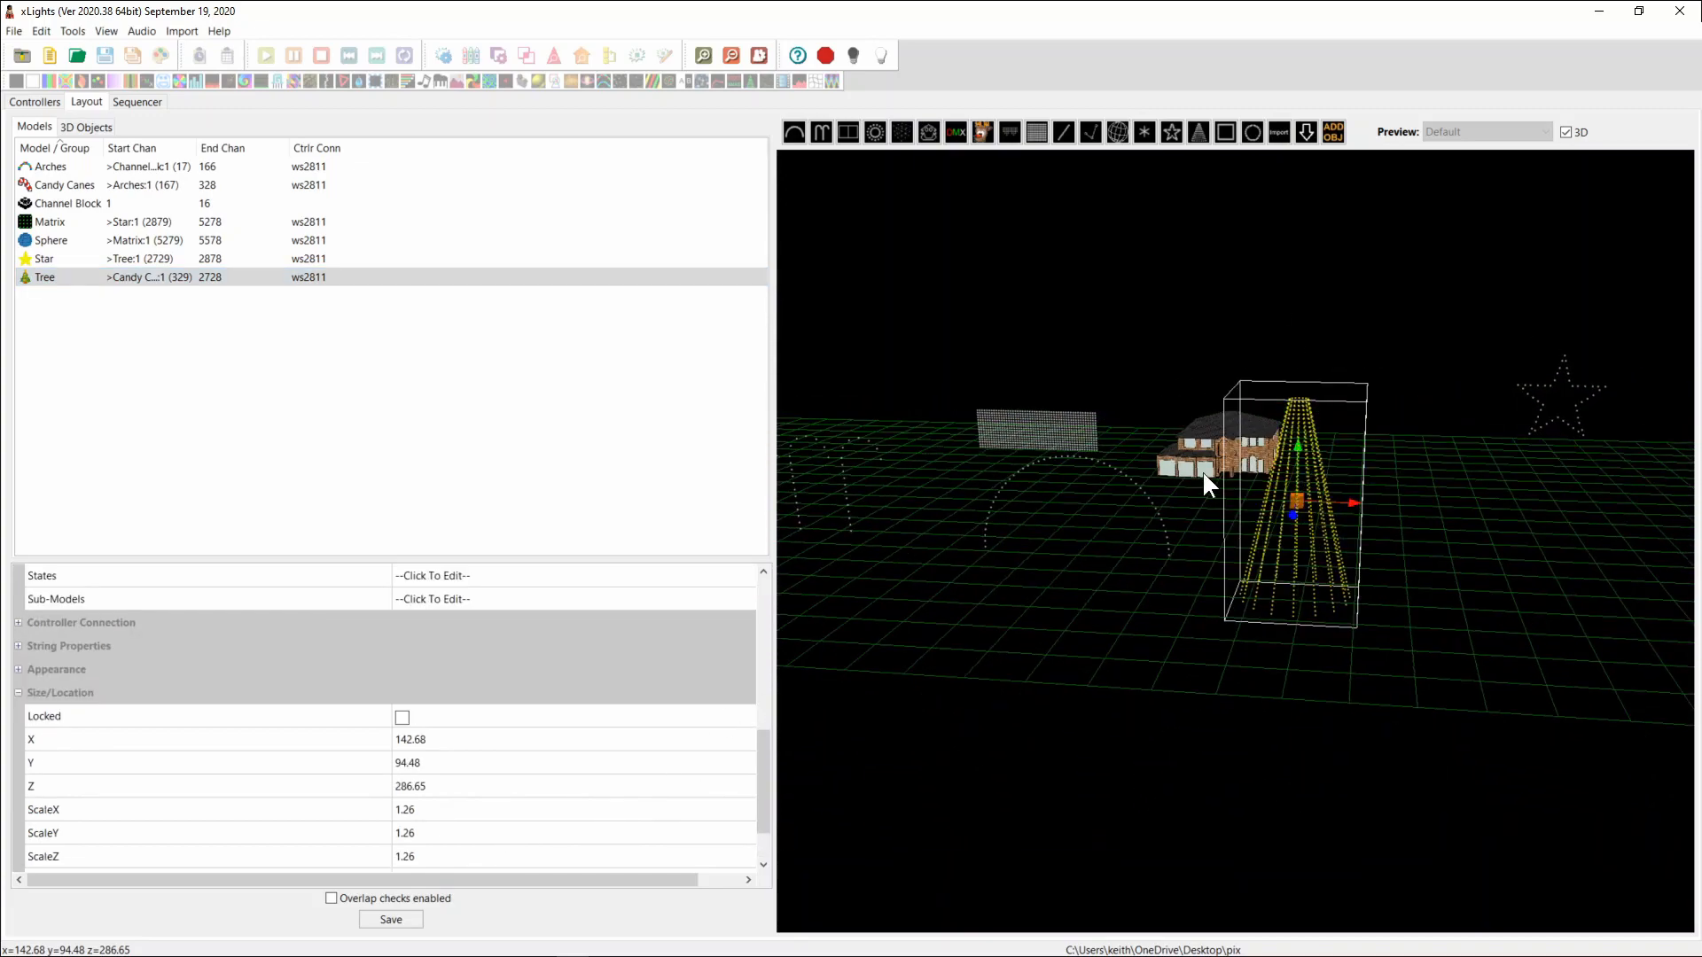
mouse_move(1308, 458)
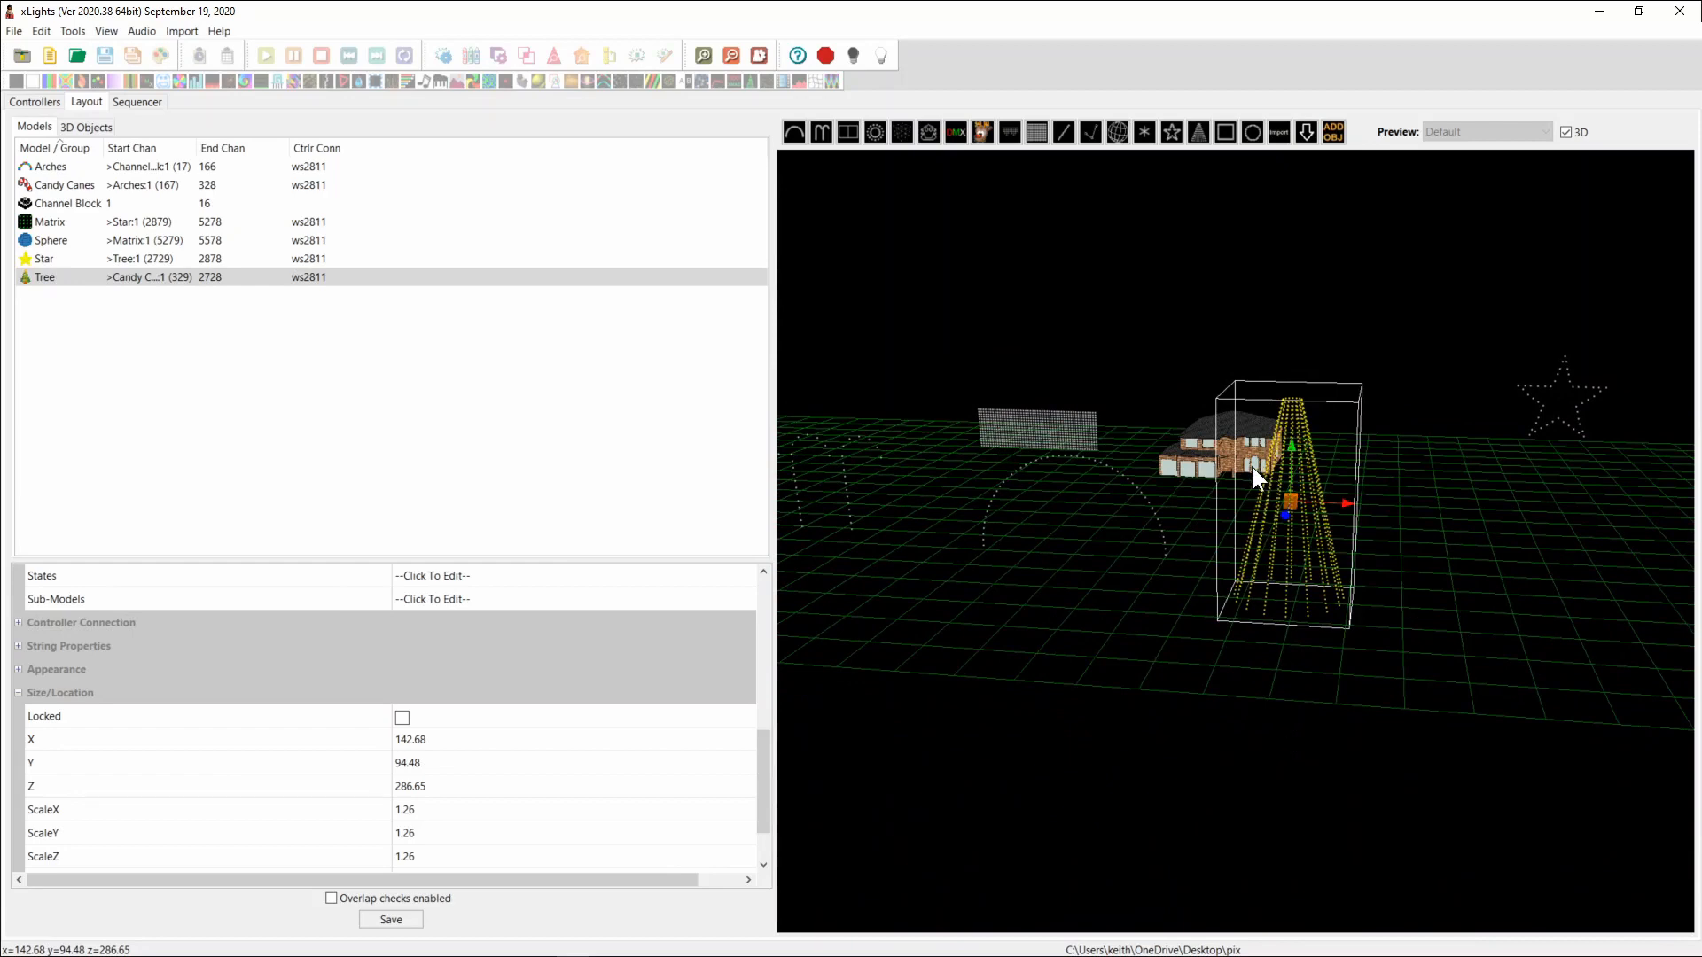
mouse_move(362, 226)
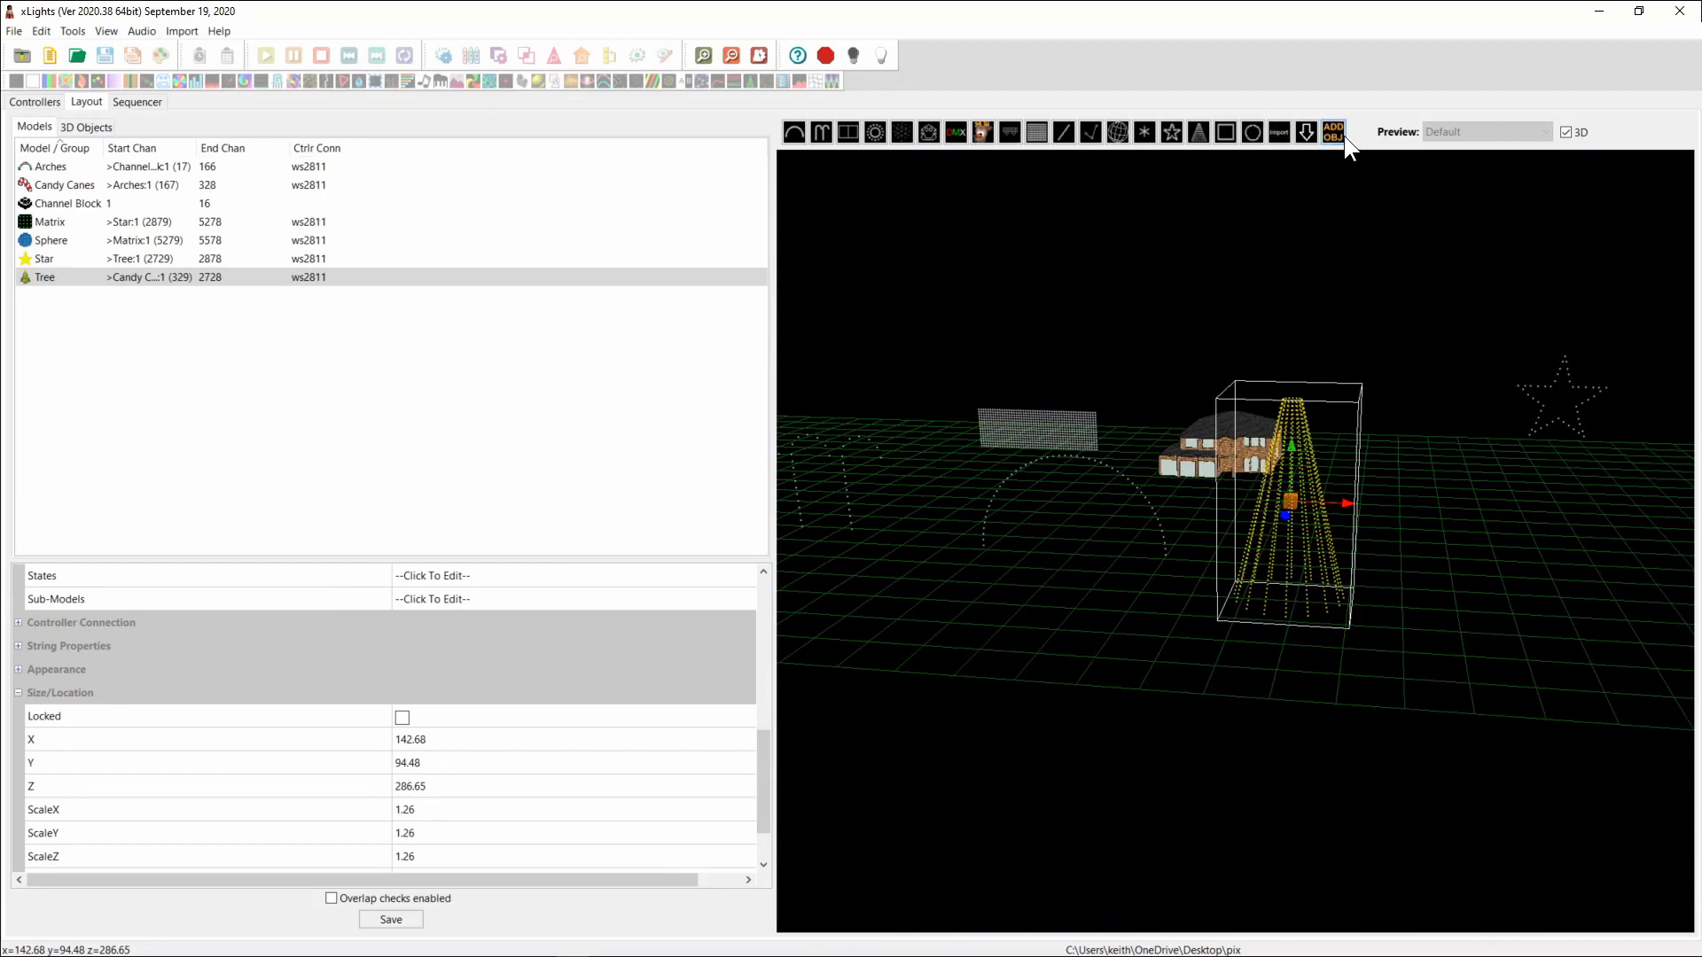
mouse_move(1335, 133)
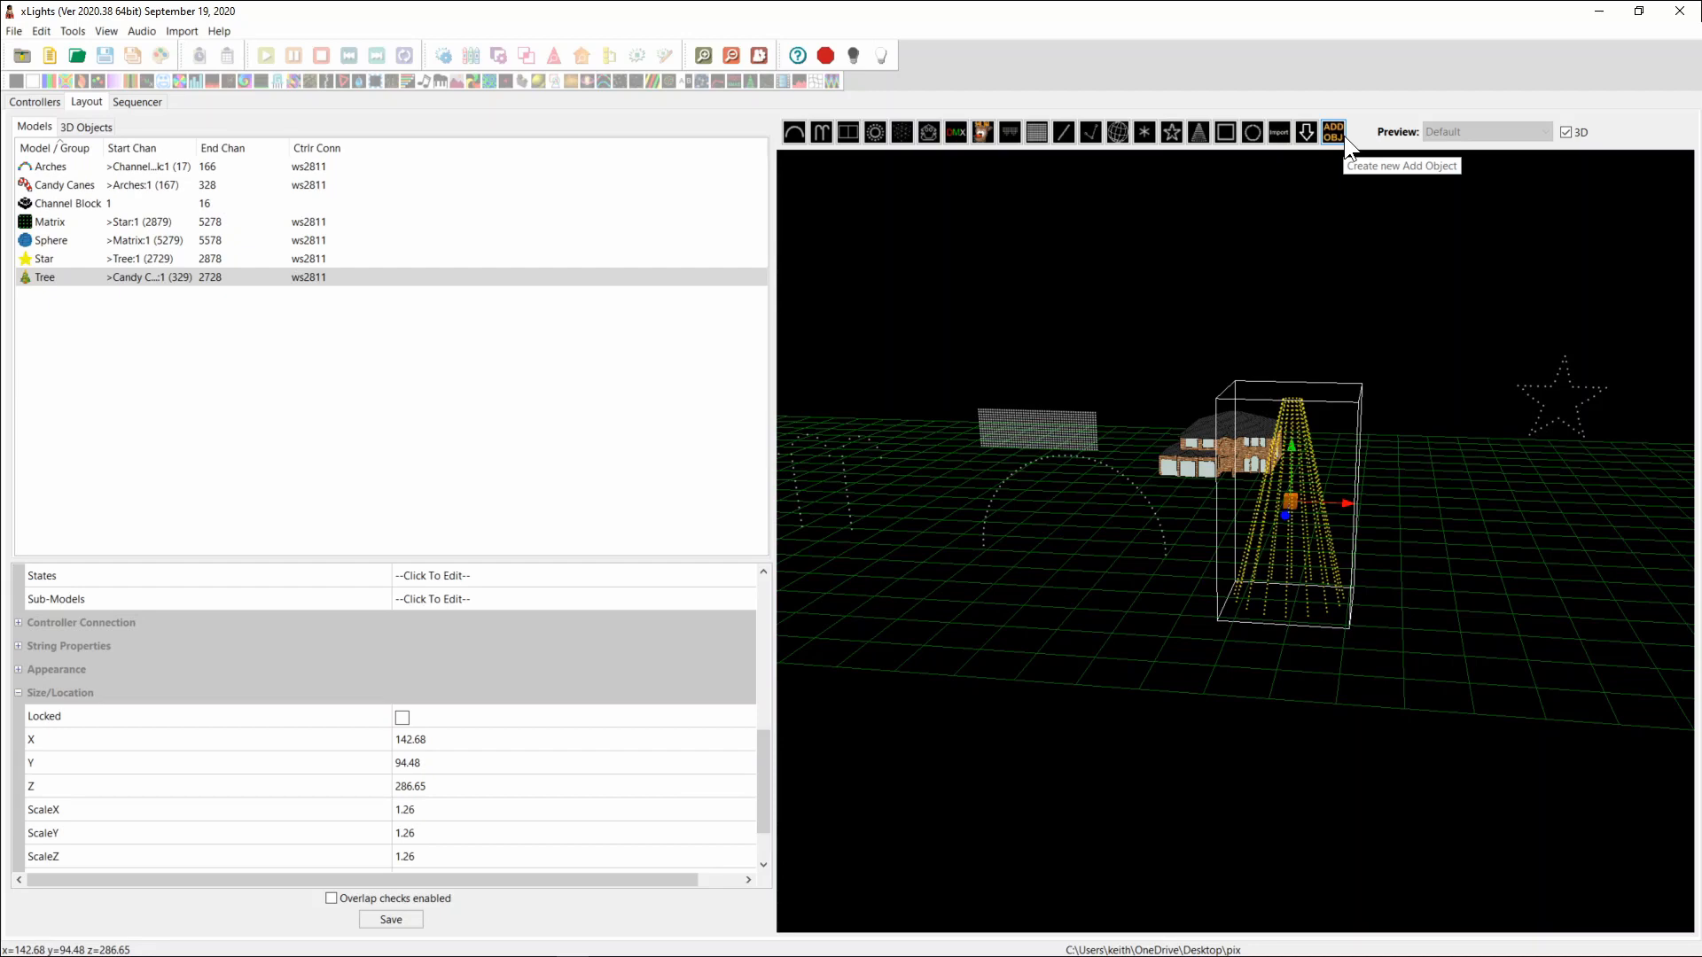
mouse_move(1347, 151)
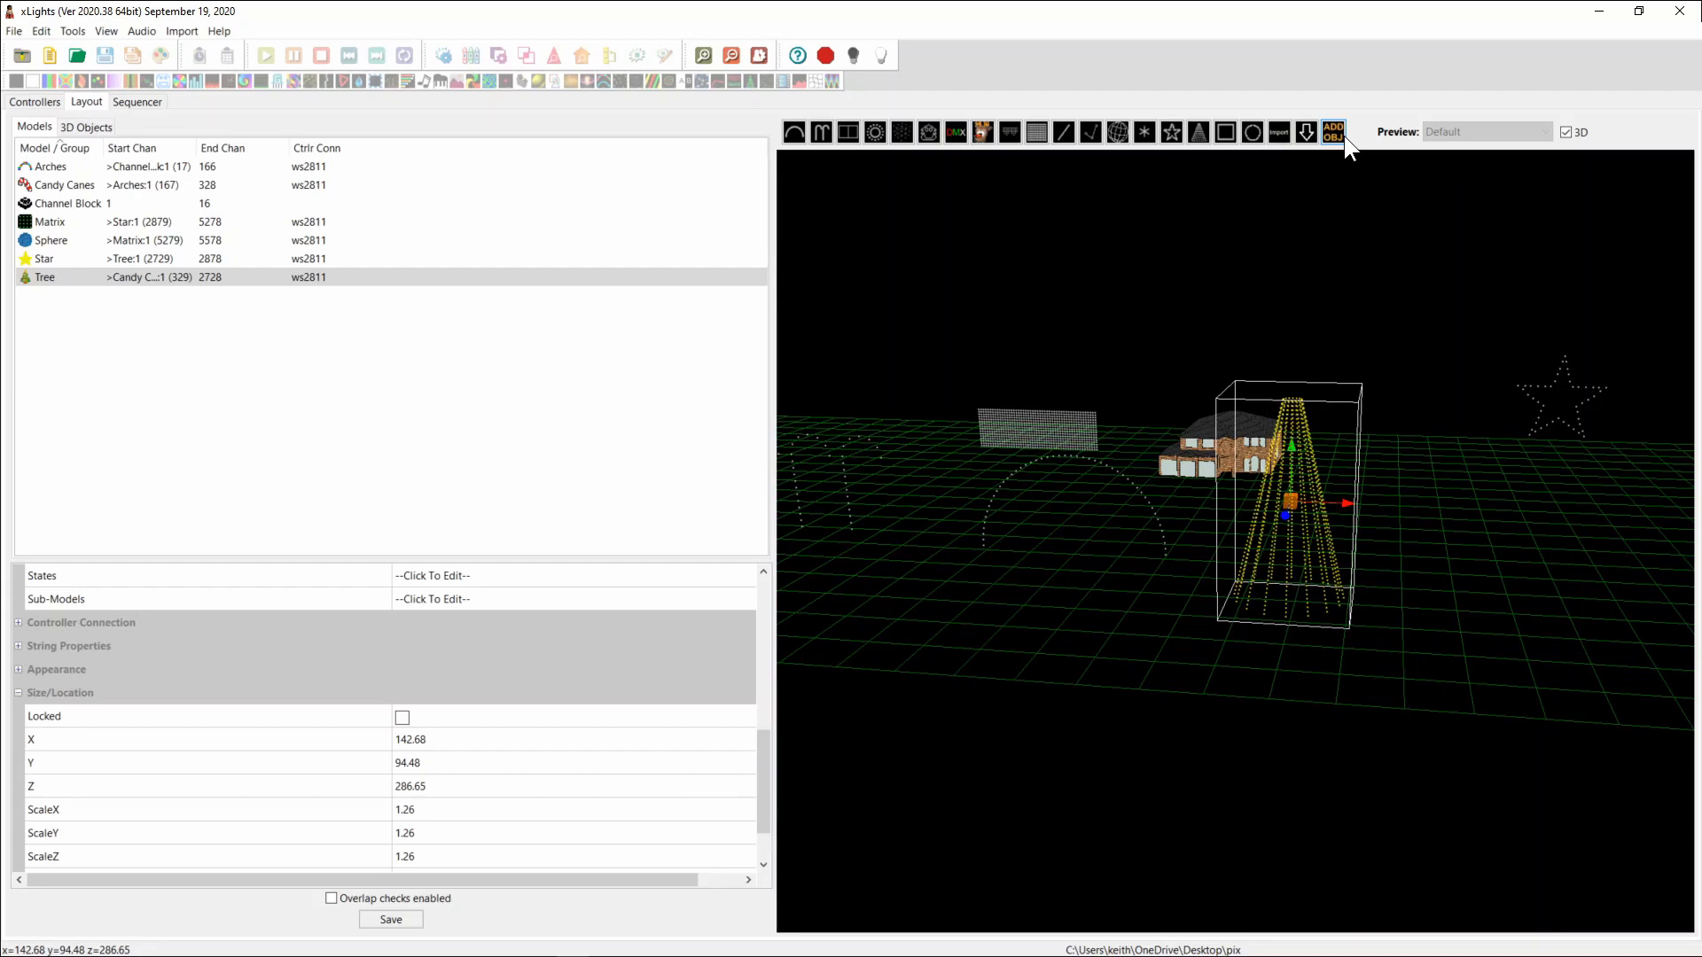
mouse_move(1335, 132)
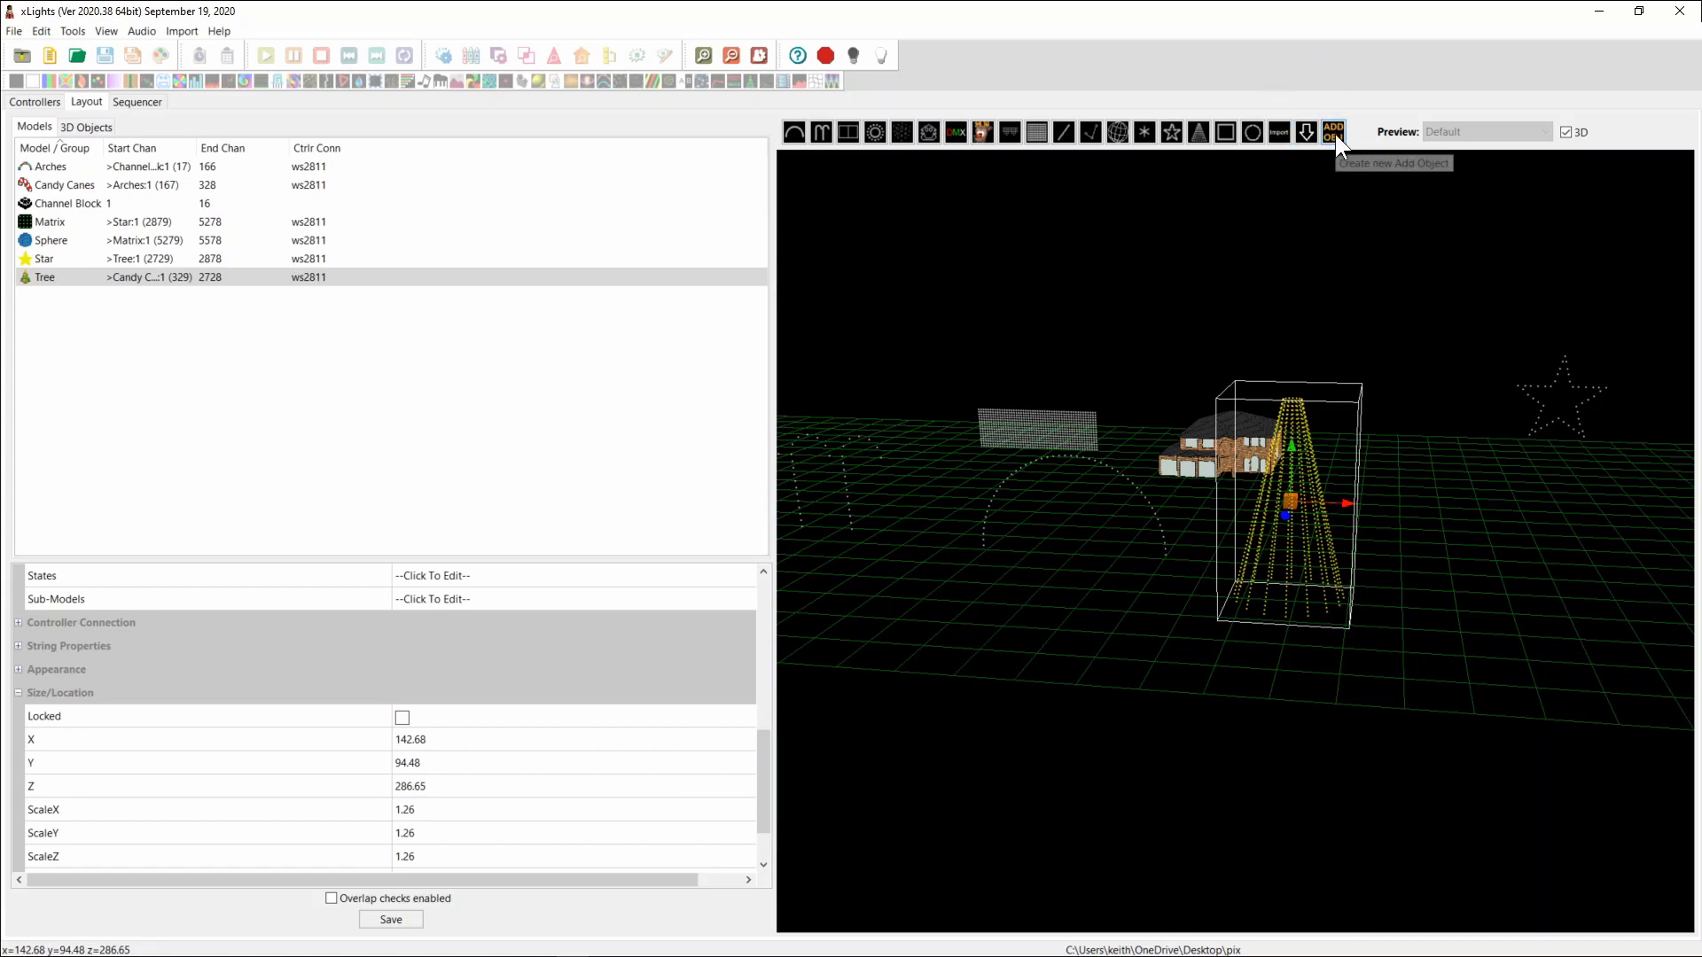
Step: Add a Ruler 3D object to the layout from the Add Object list
left_click(1334, 131)
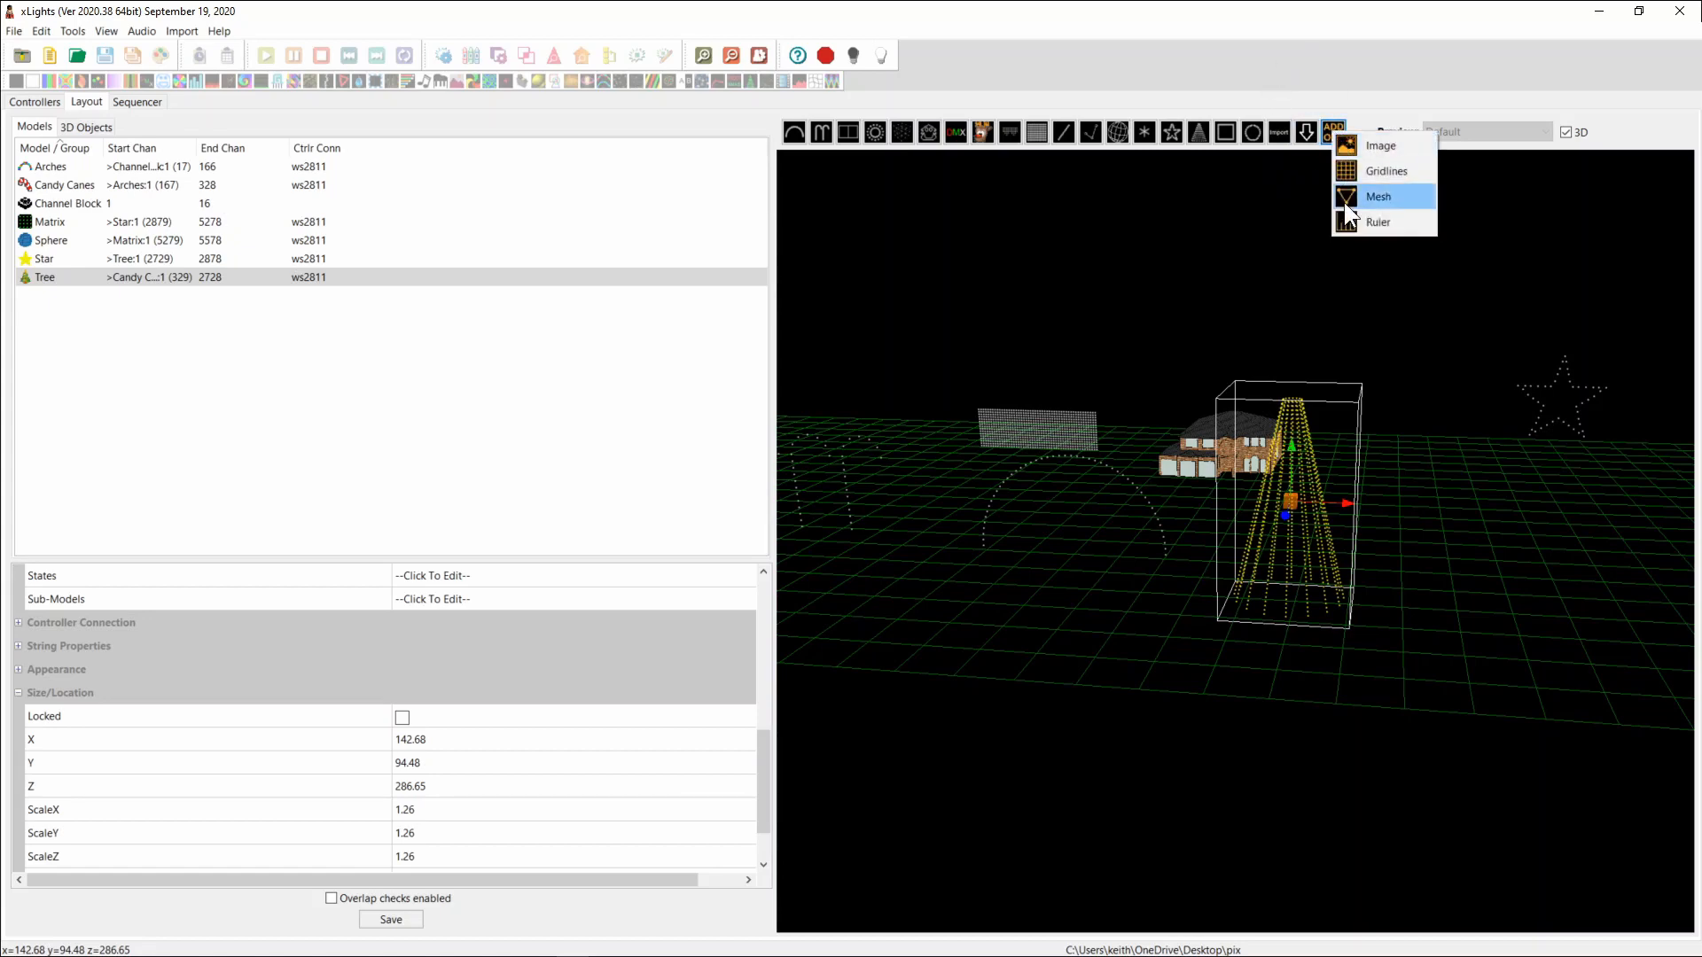
mouse_move(1381, 241)
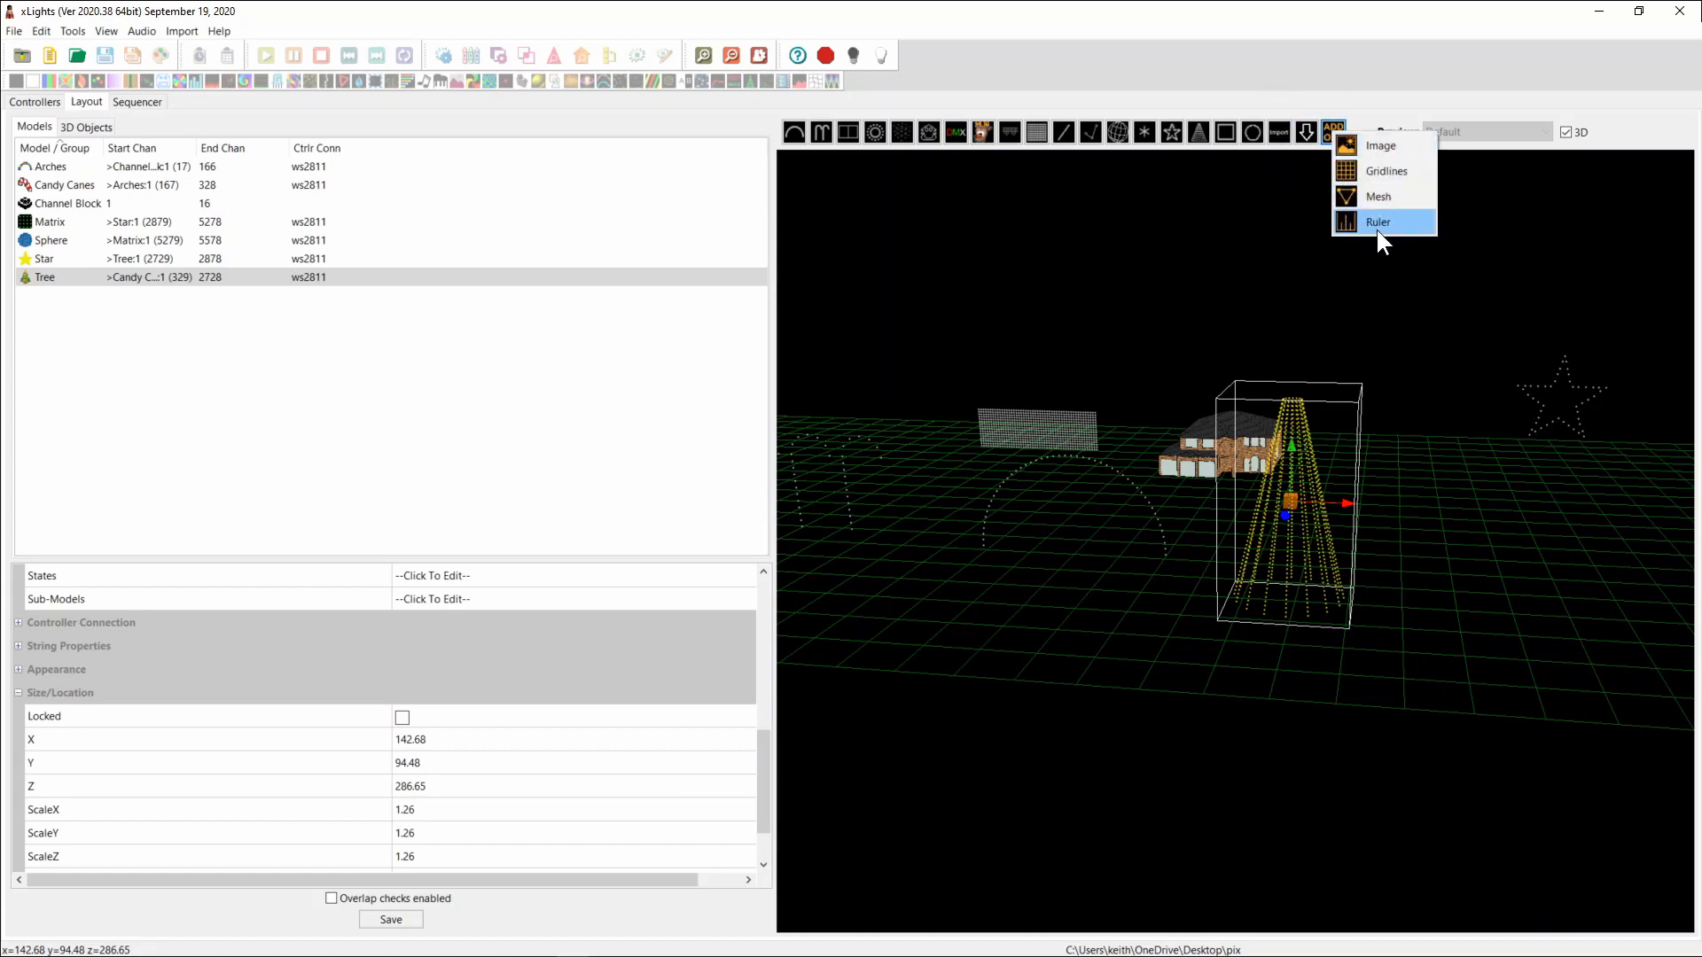
left_click(1378, 221)
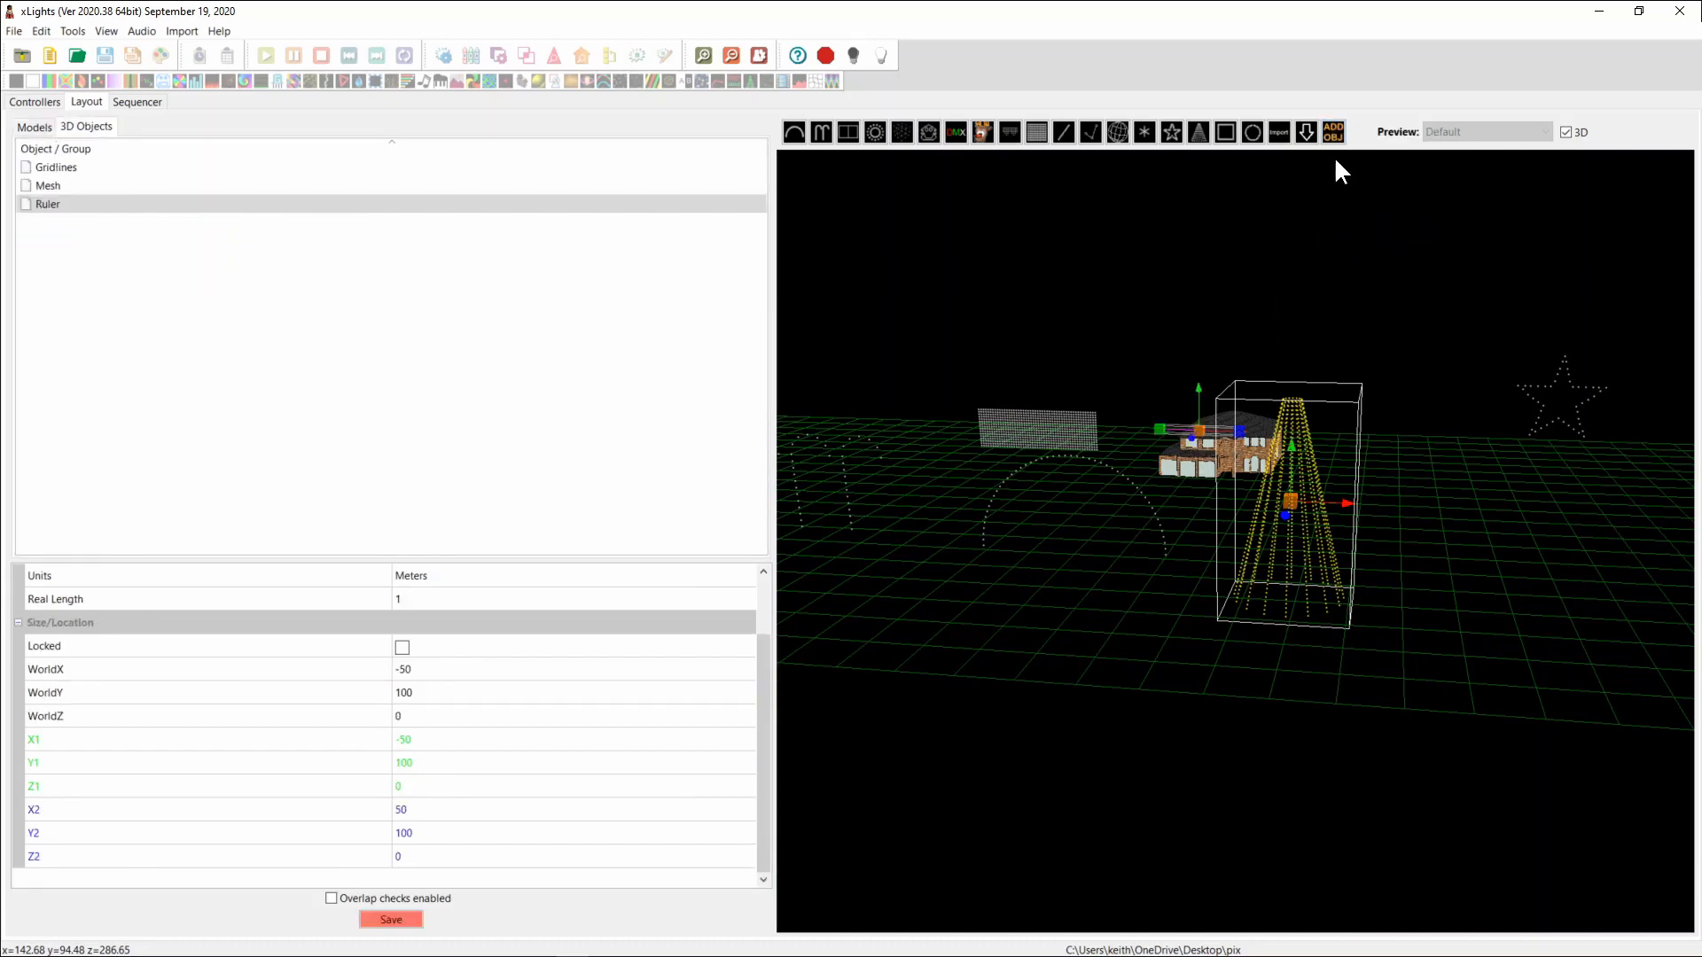
left_click(1333, 132)
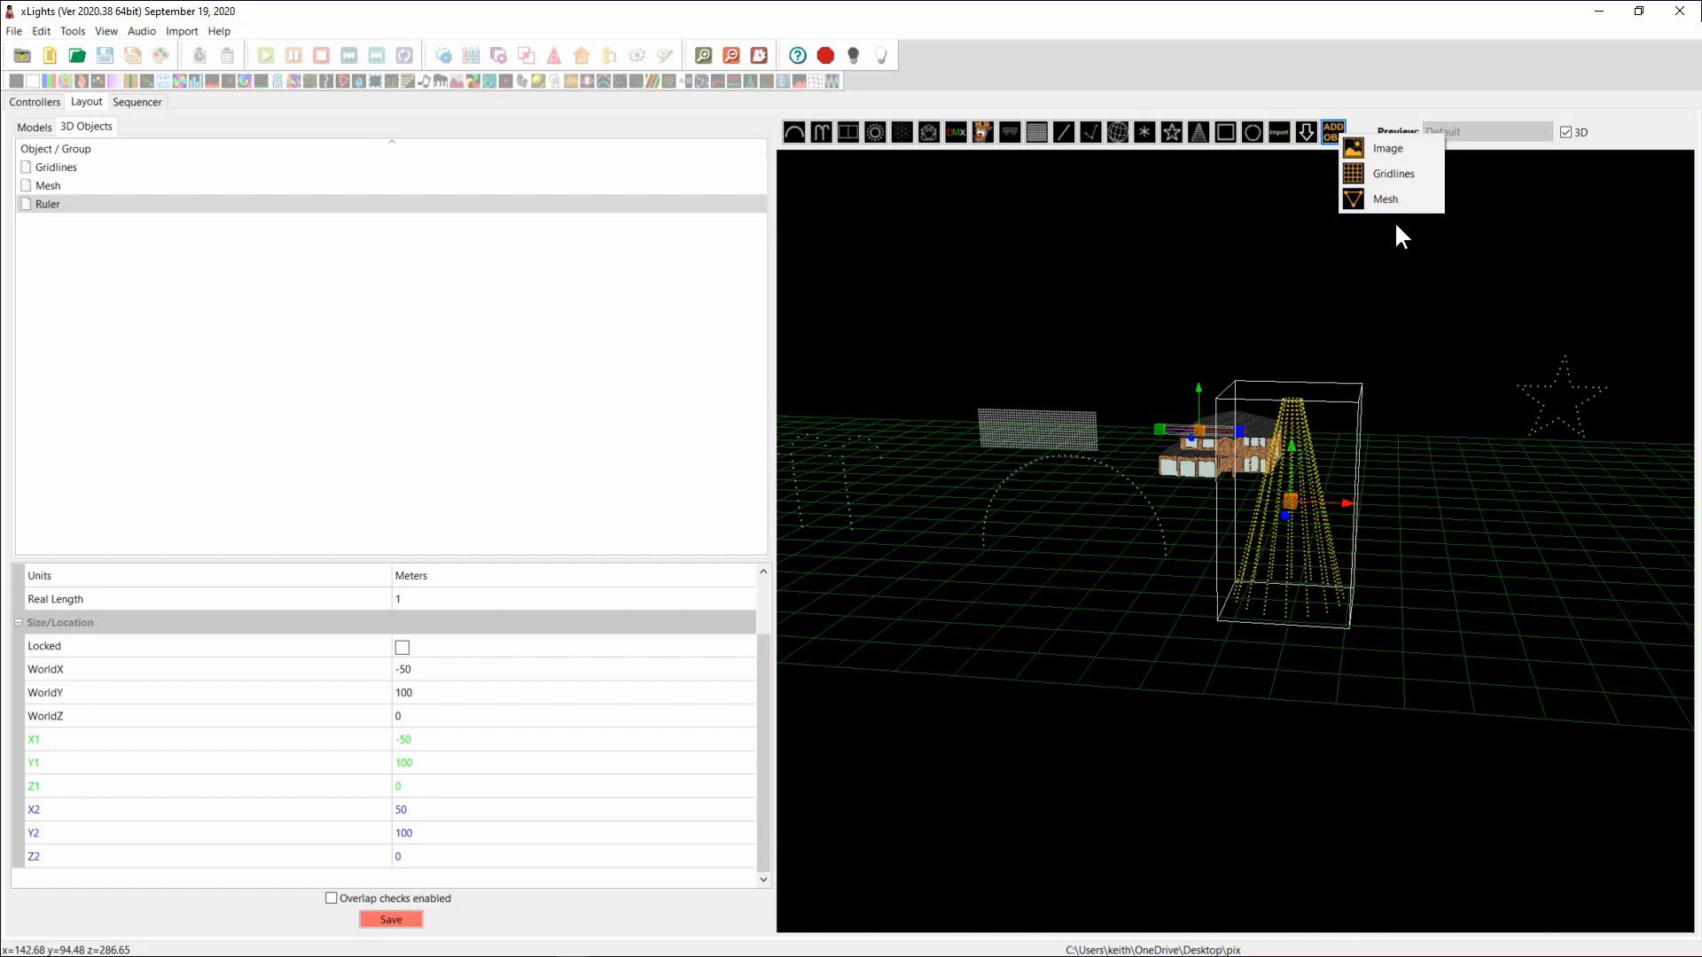
mouse_move(1195, 442)
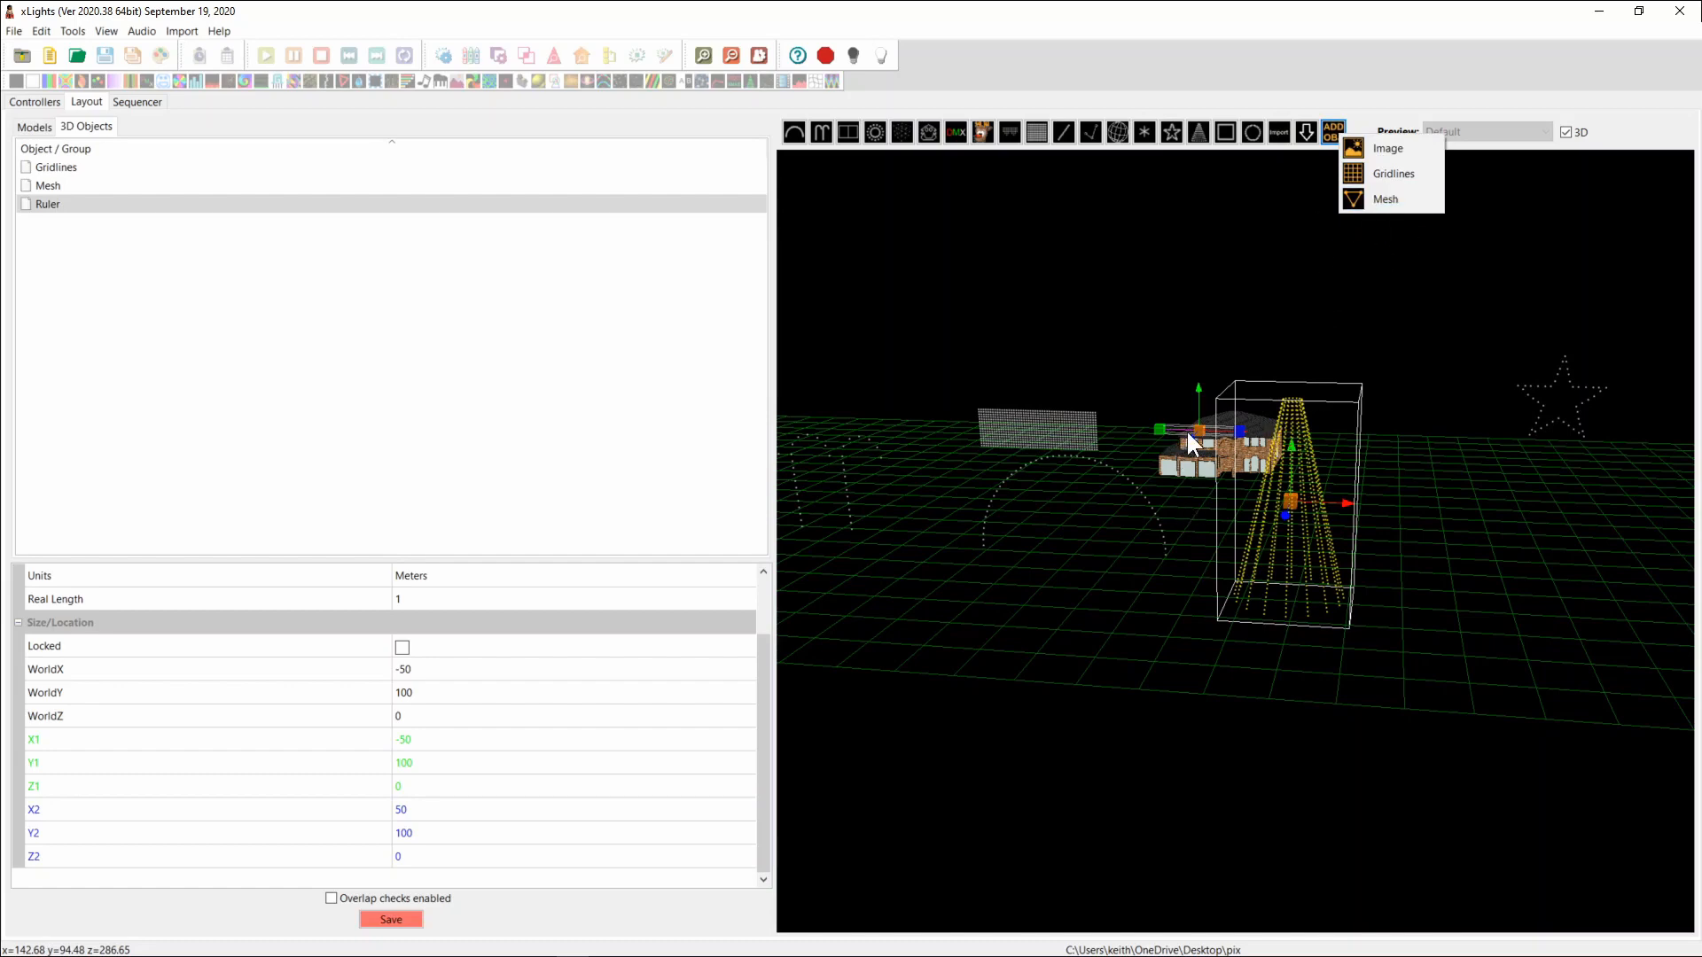
mouse_move(1217, 441)
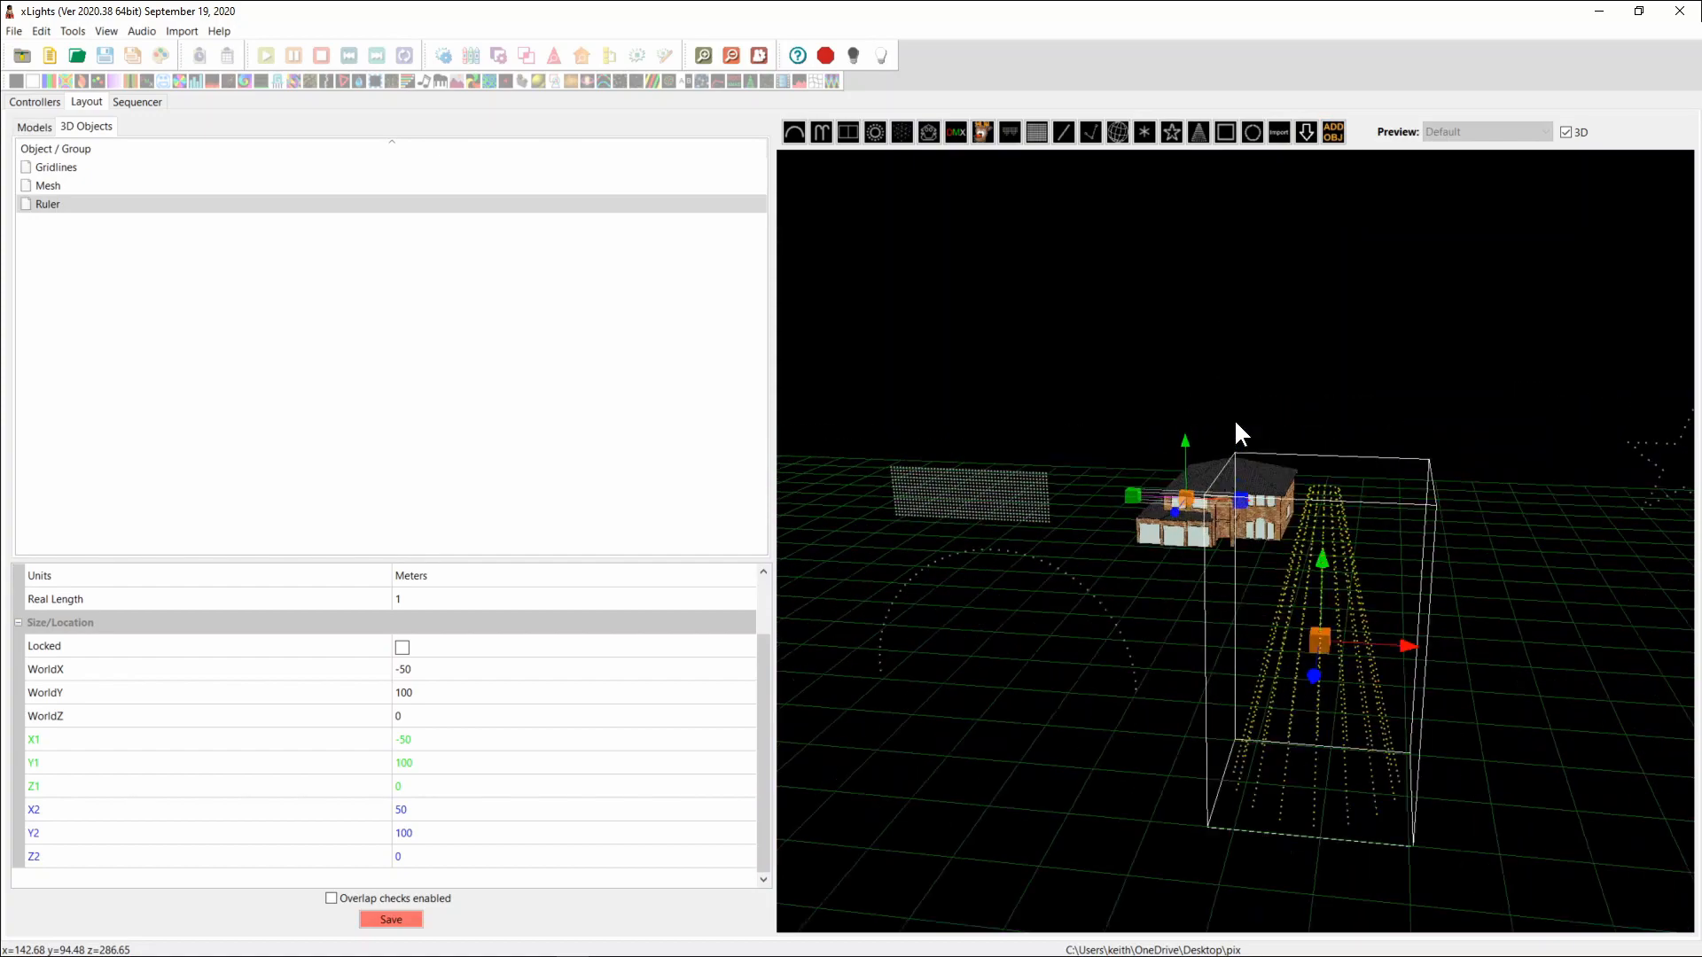
Step: Move the ruler onto the house's front wall at the garage base height
left_click_drag(1241, 434, 1210, 654)
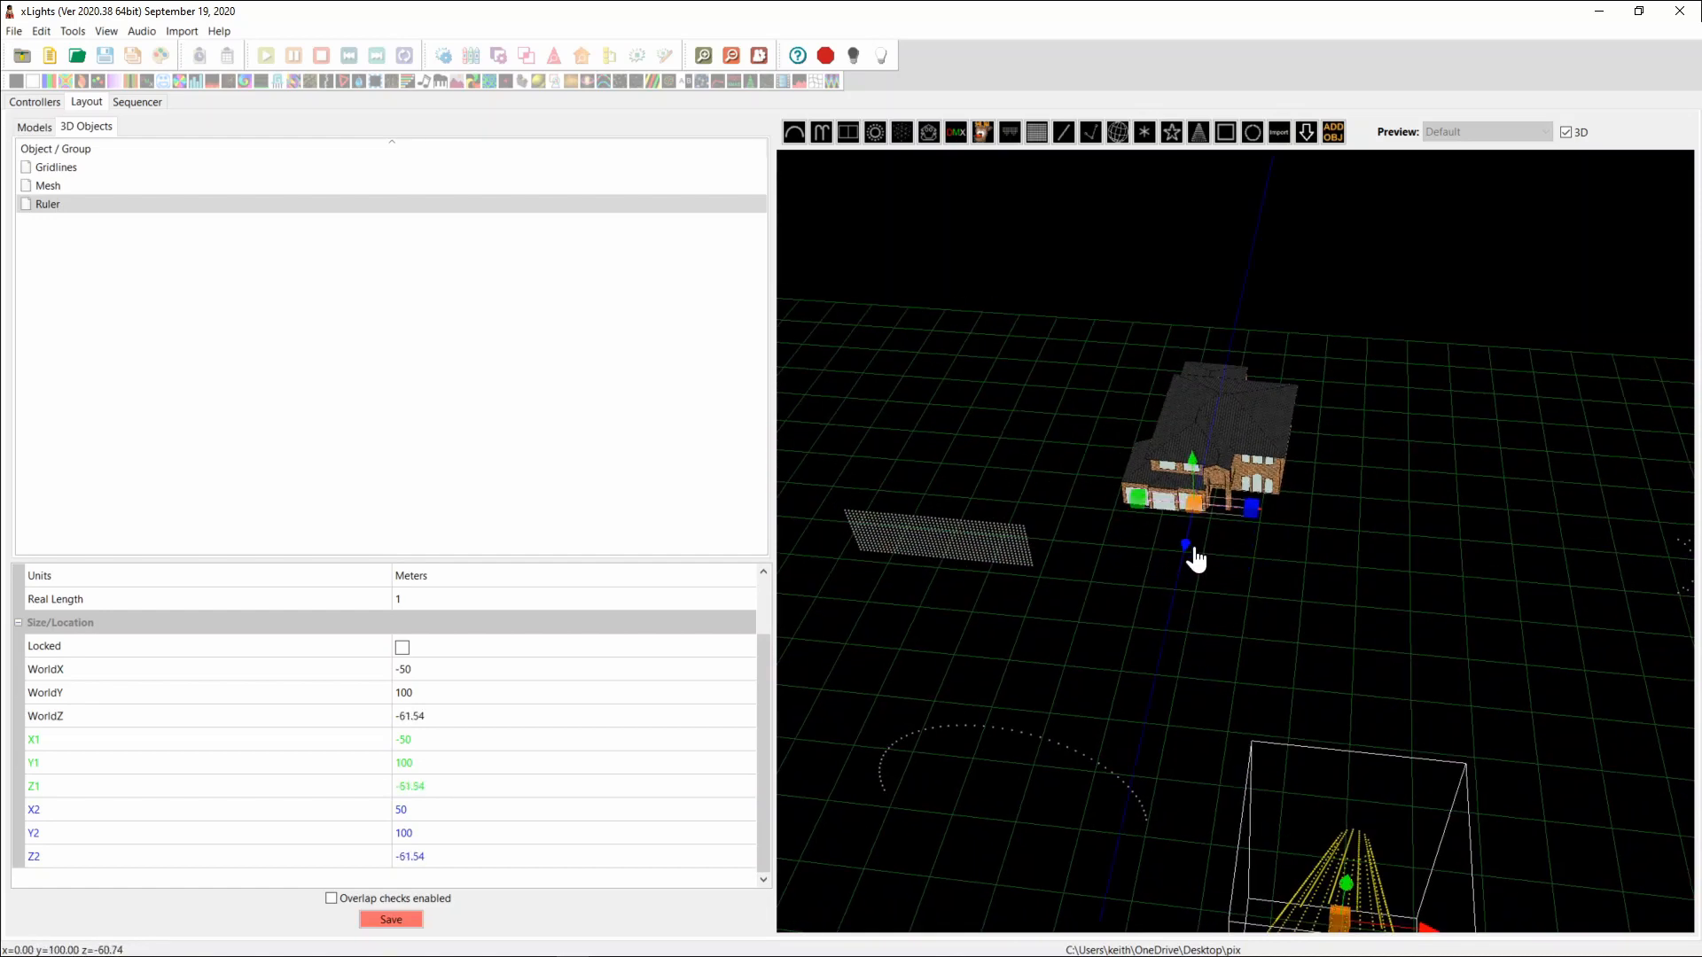
left_click_drag(1192, 542, 1203, 531)
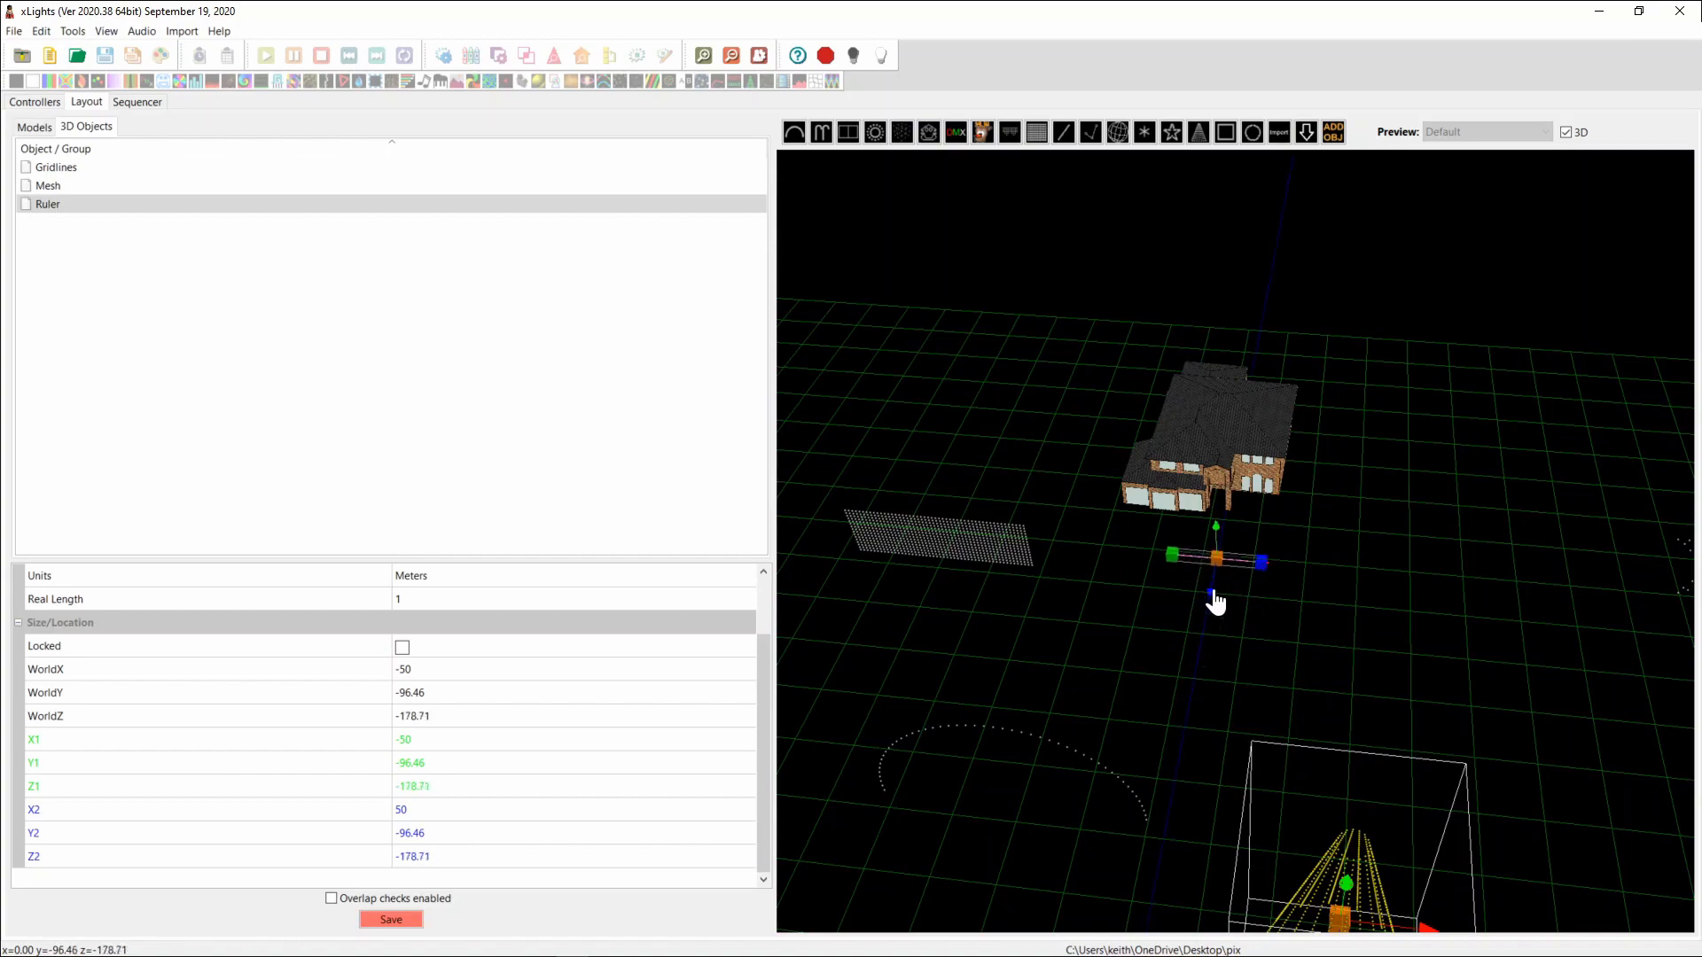
left_click_drag(1215, 597, 1335, 576)
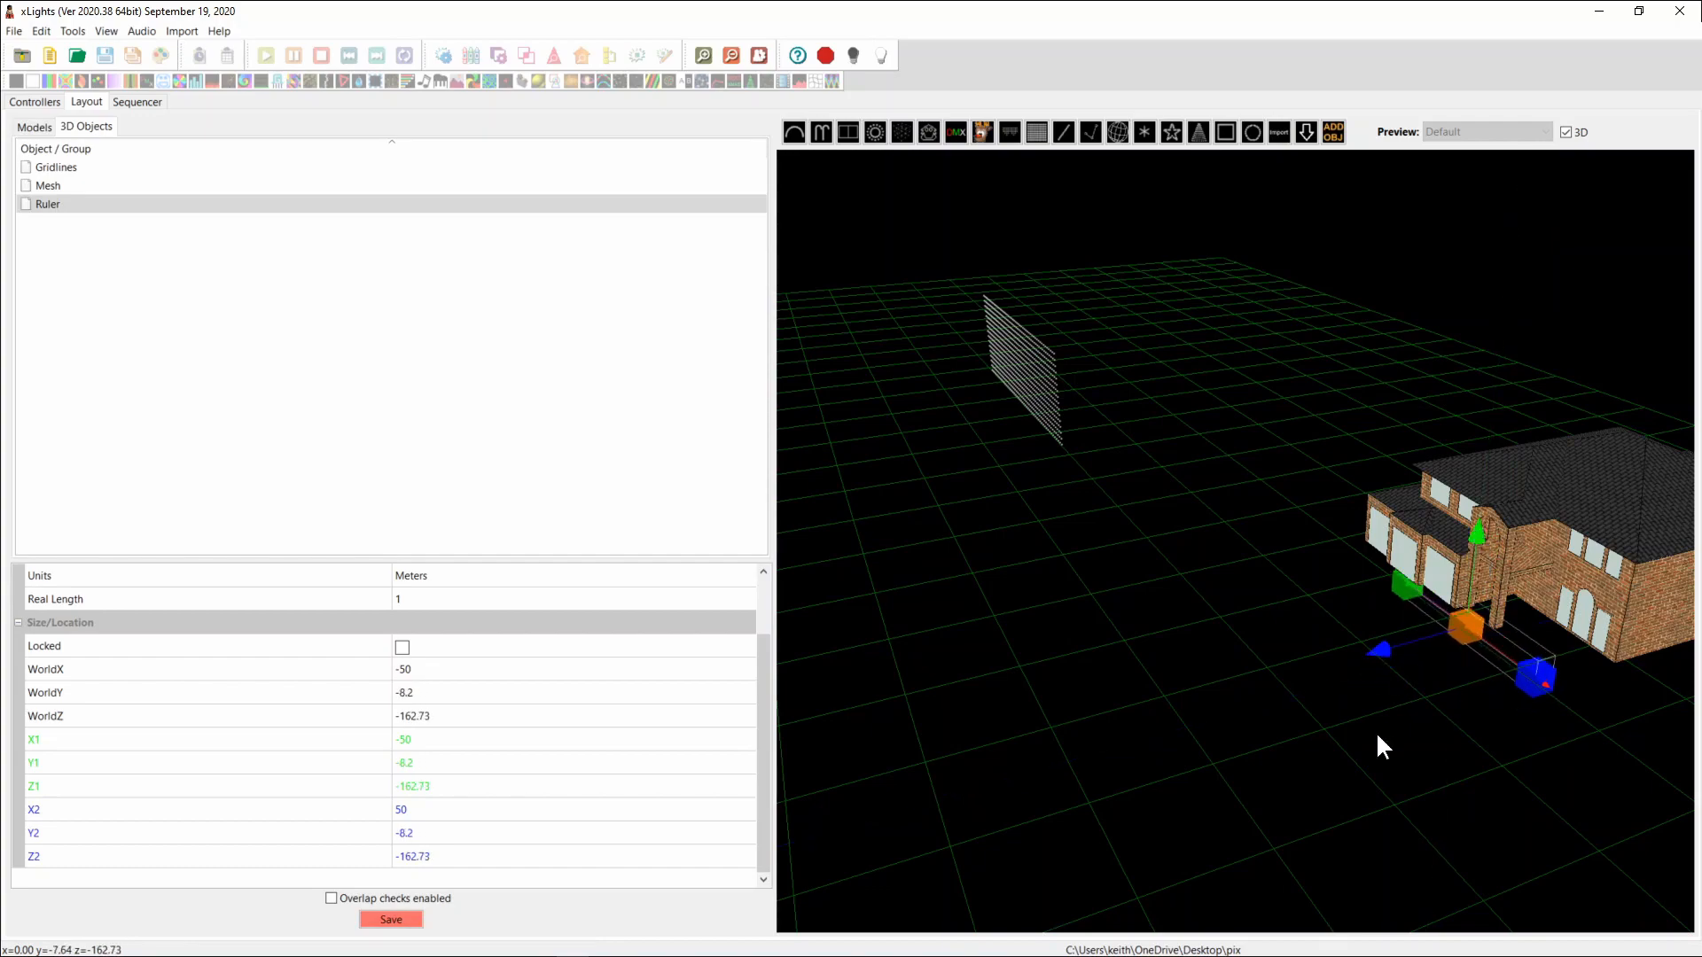
left_click_drag(1466, 624, 1476, 722)
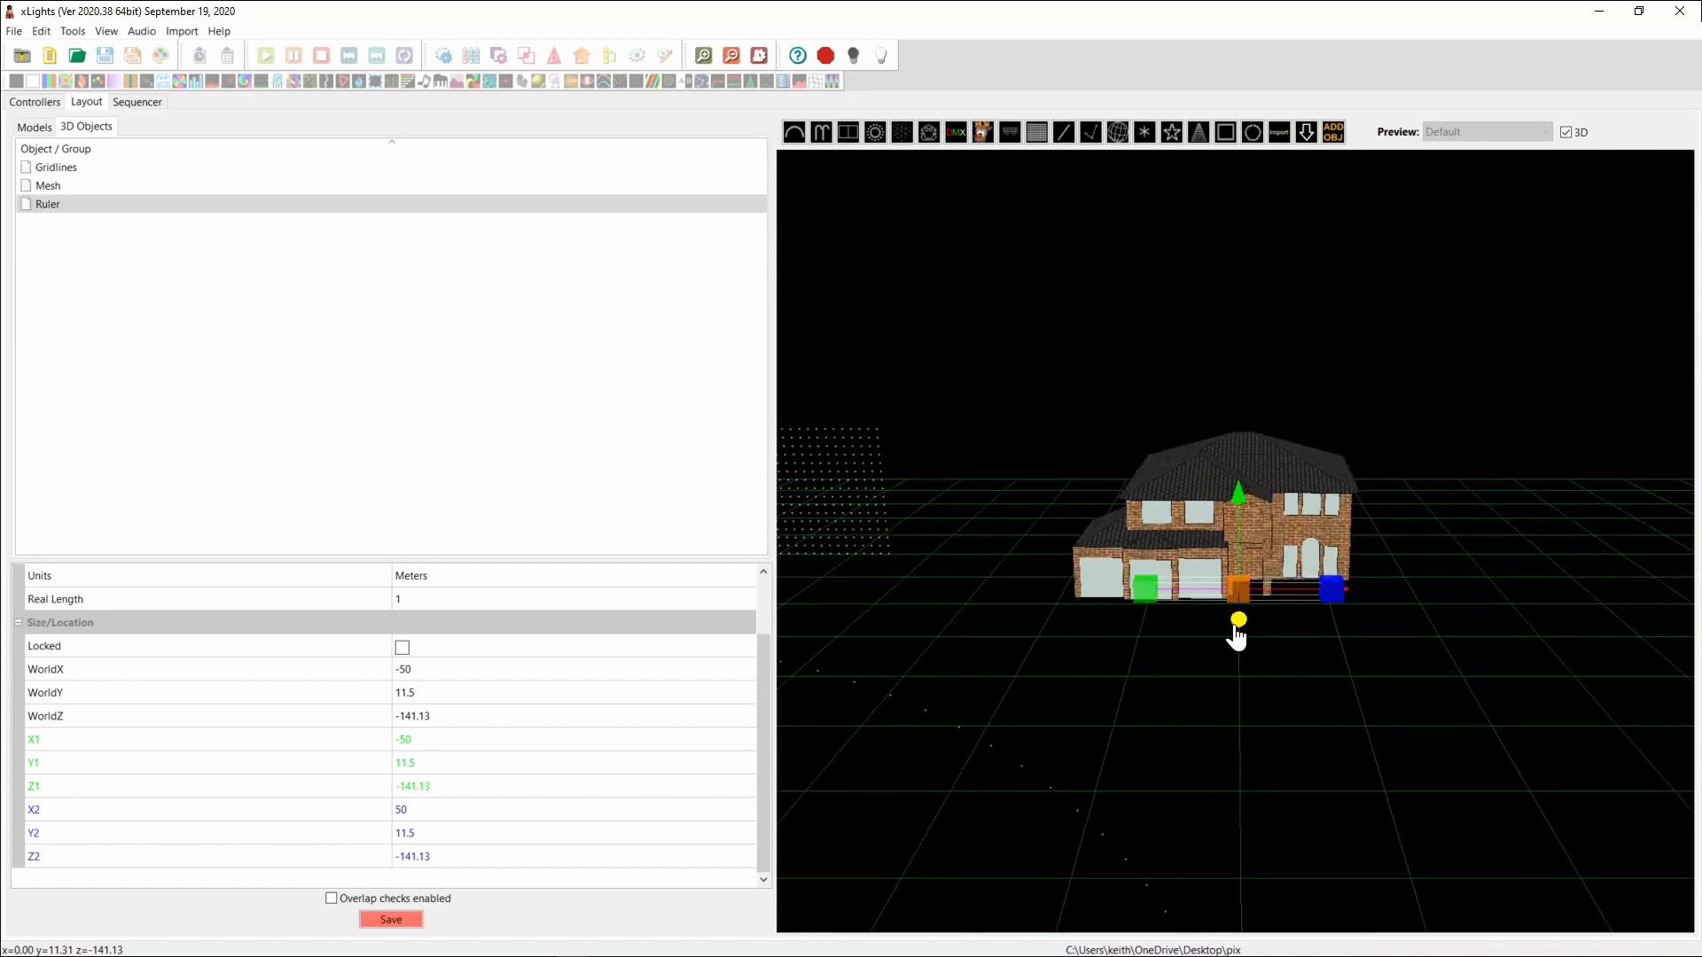
left_click_drag(1239, 628, 1244, 603)
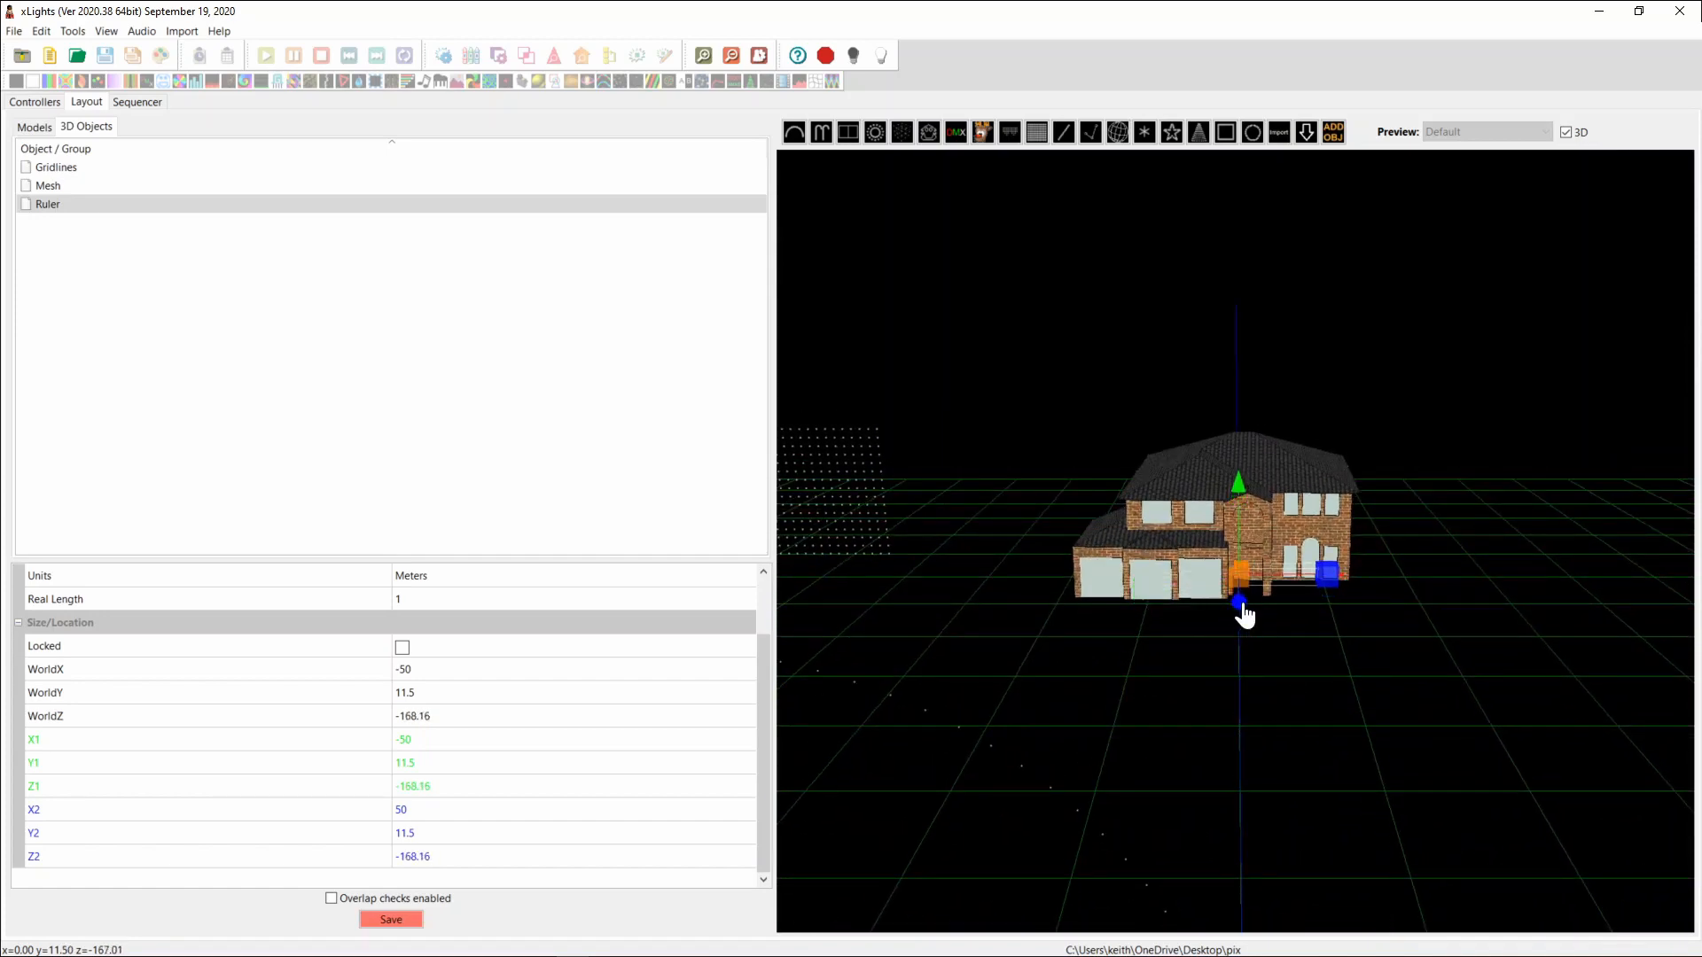
left_click_drag(1239, 604, 1238, 613)
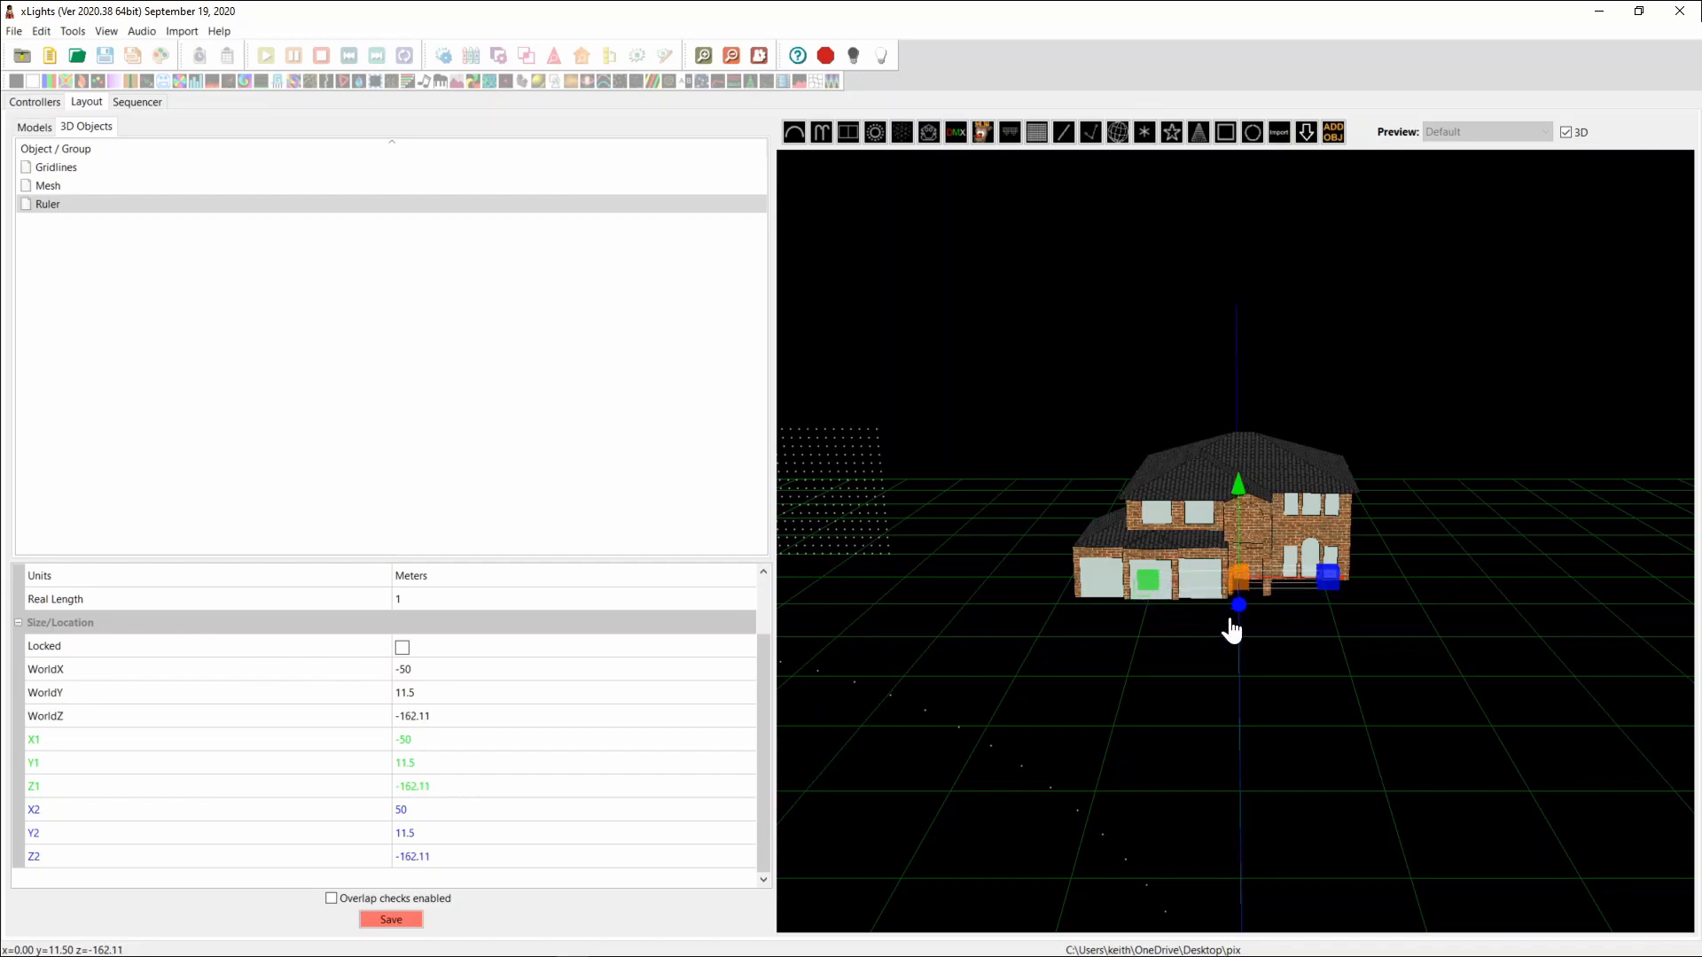
Step: Drag the ruler's ends to the garage door edges, X -32.98 to -8.86
left_click_drag(1237, 605, 1237, 610)
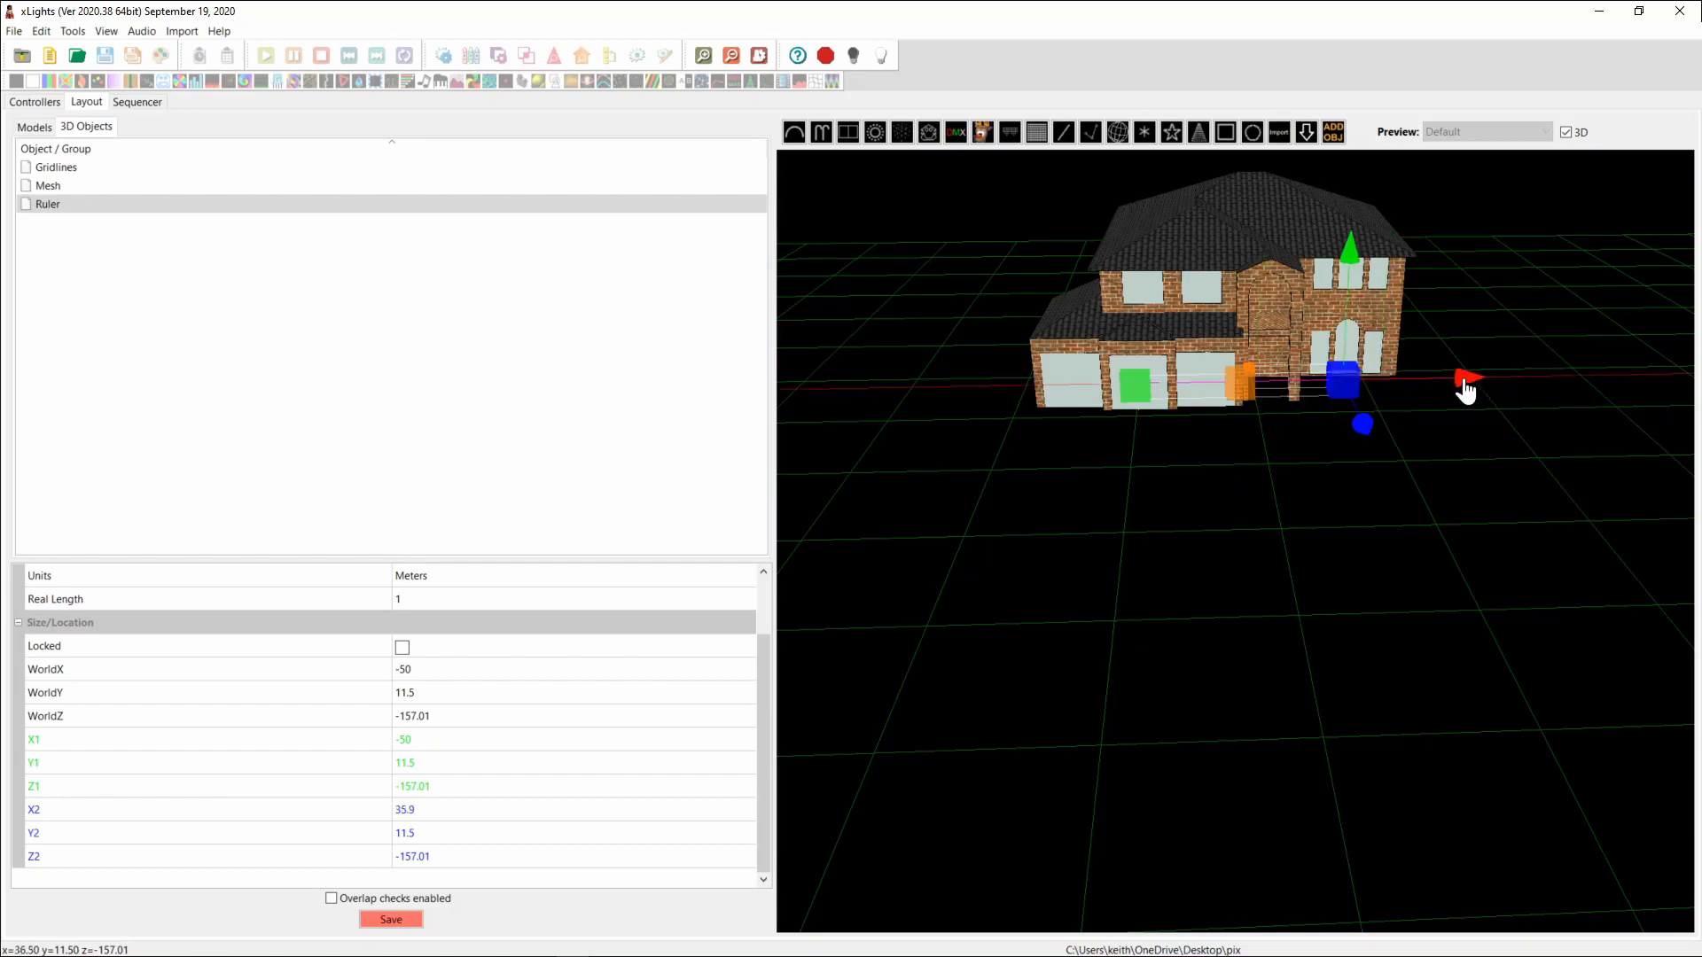
left_click_drag(1466, 381, 1359, 387)
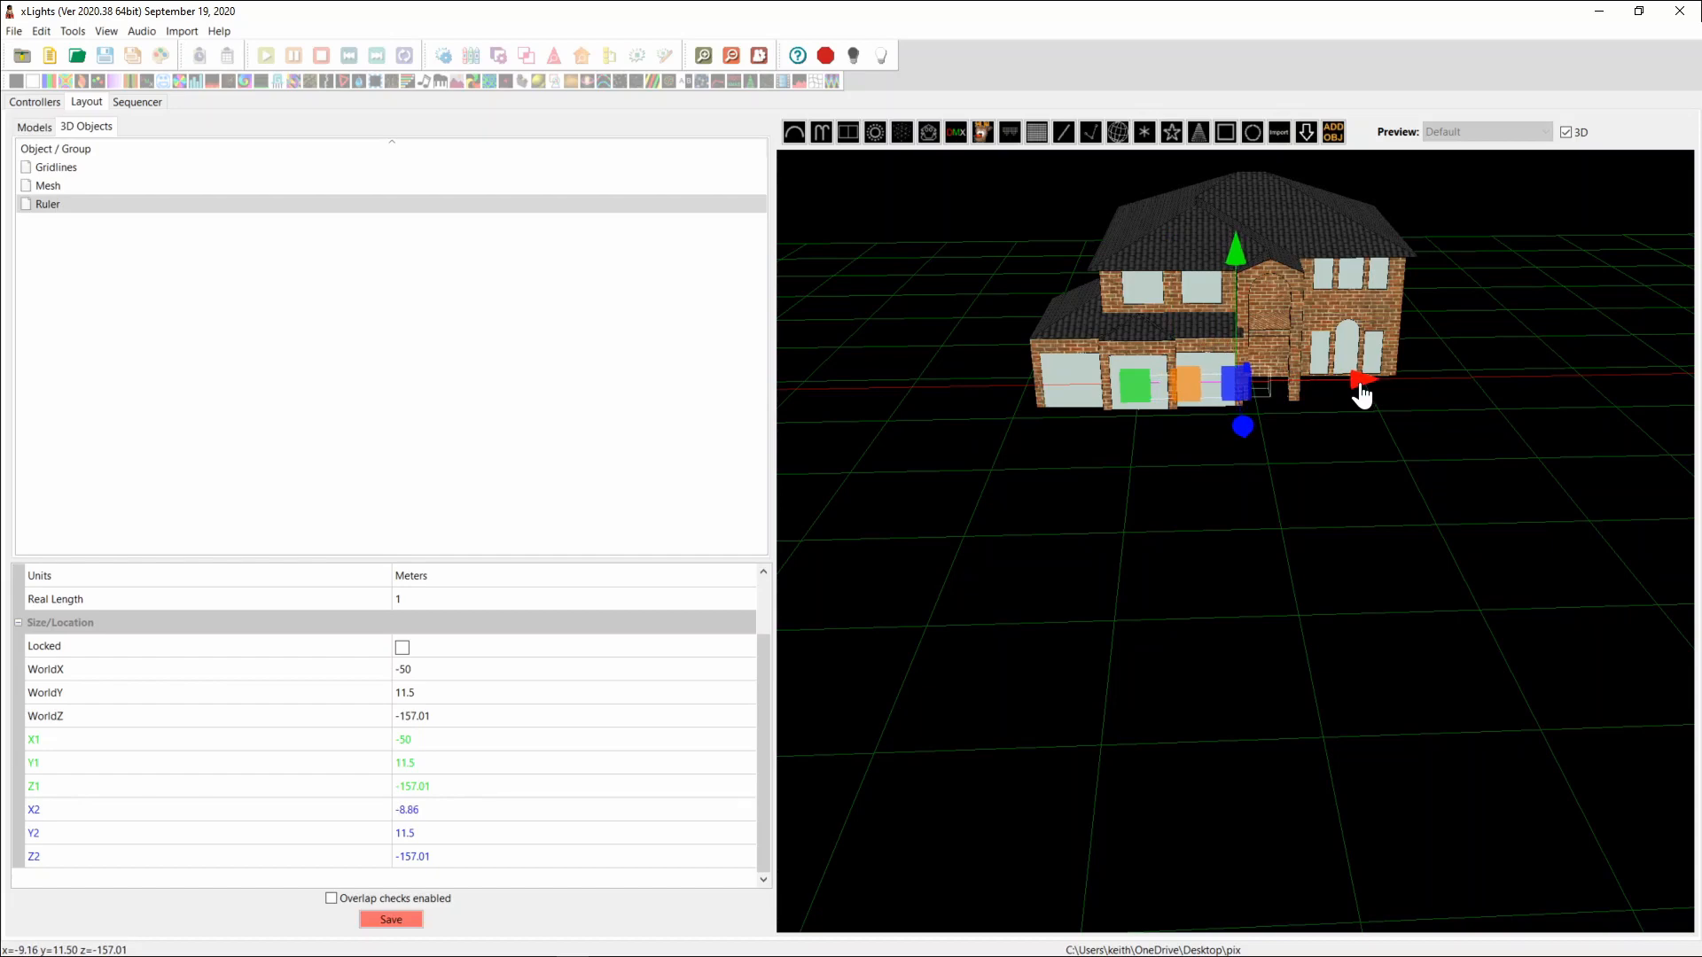
left_click_drag(1363, 391, 1156, 684)
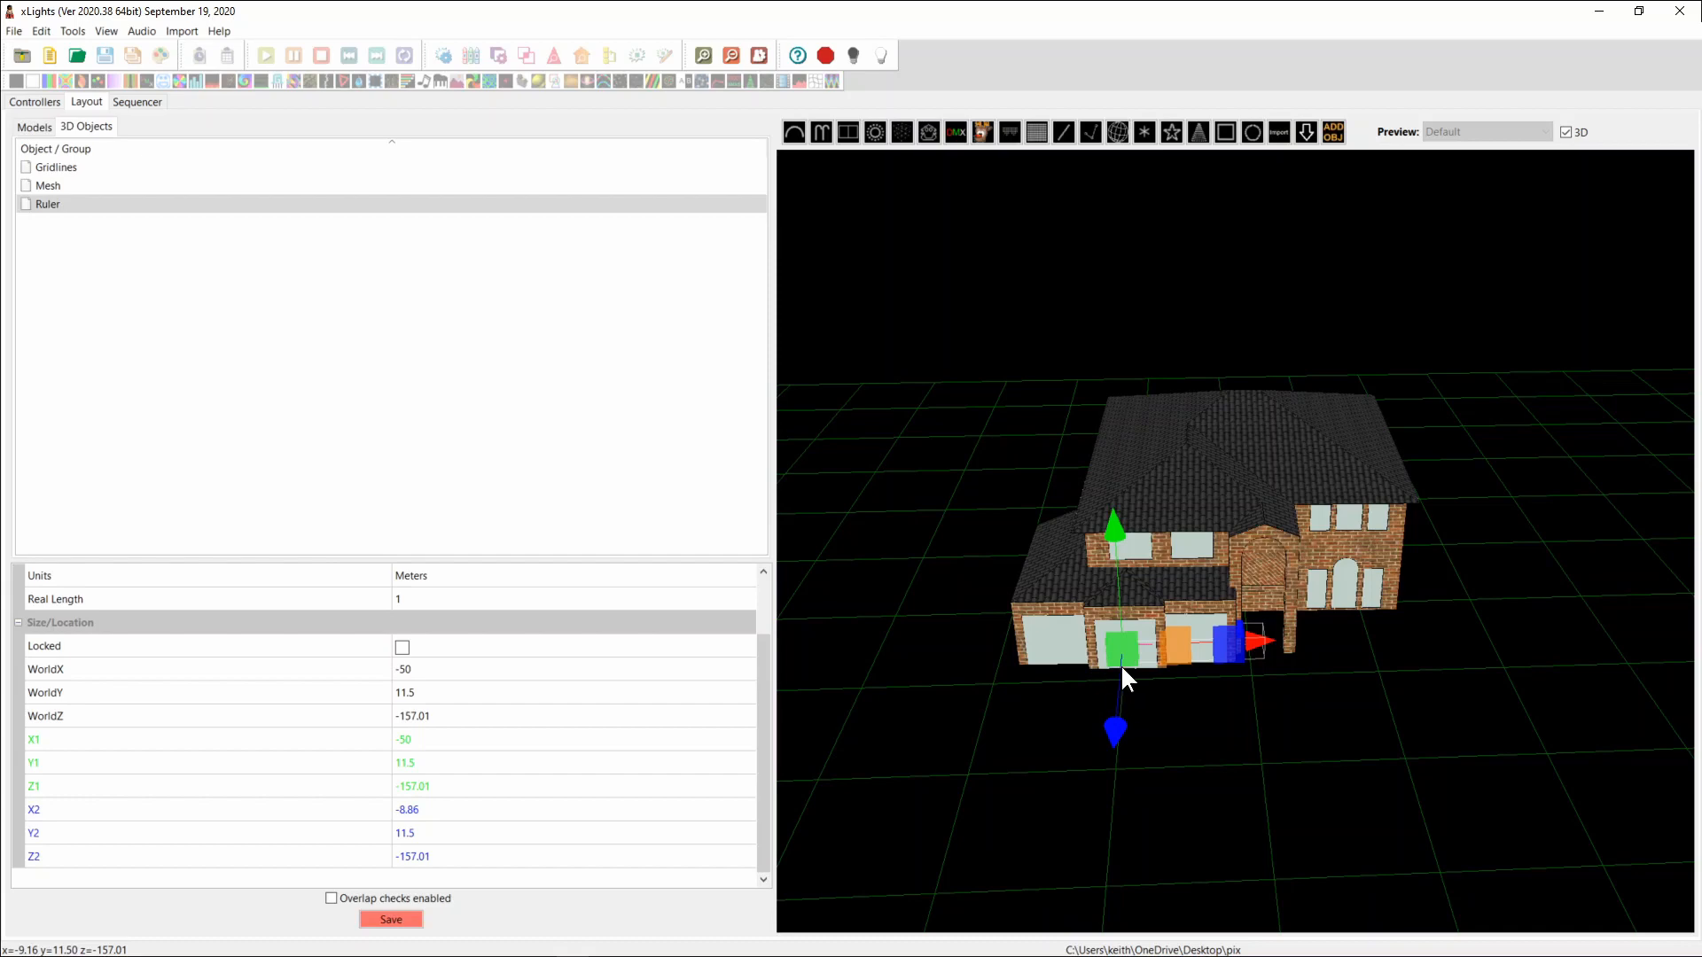
left_click_drag(1253, 640, 1302, 646)
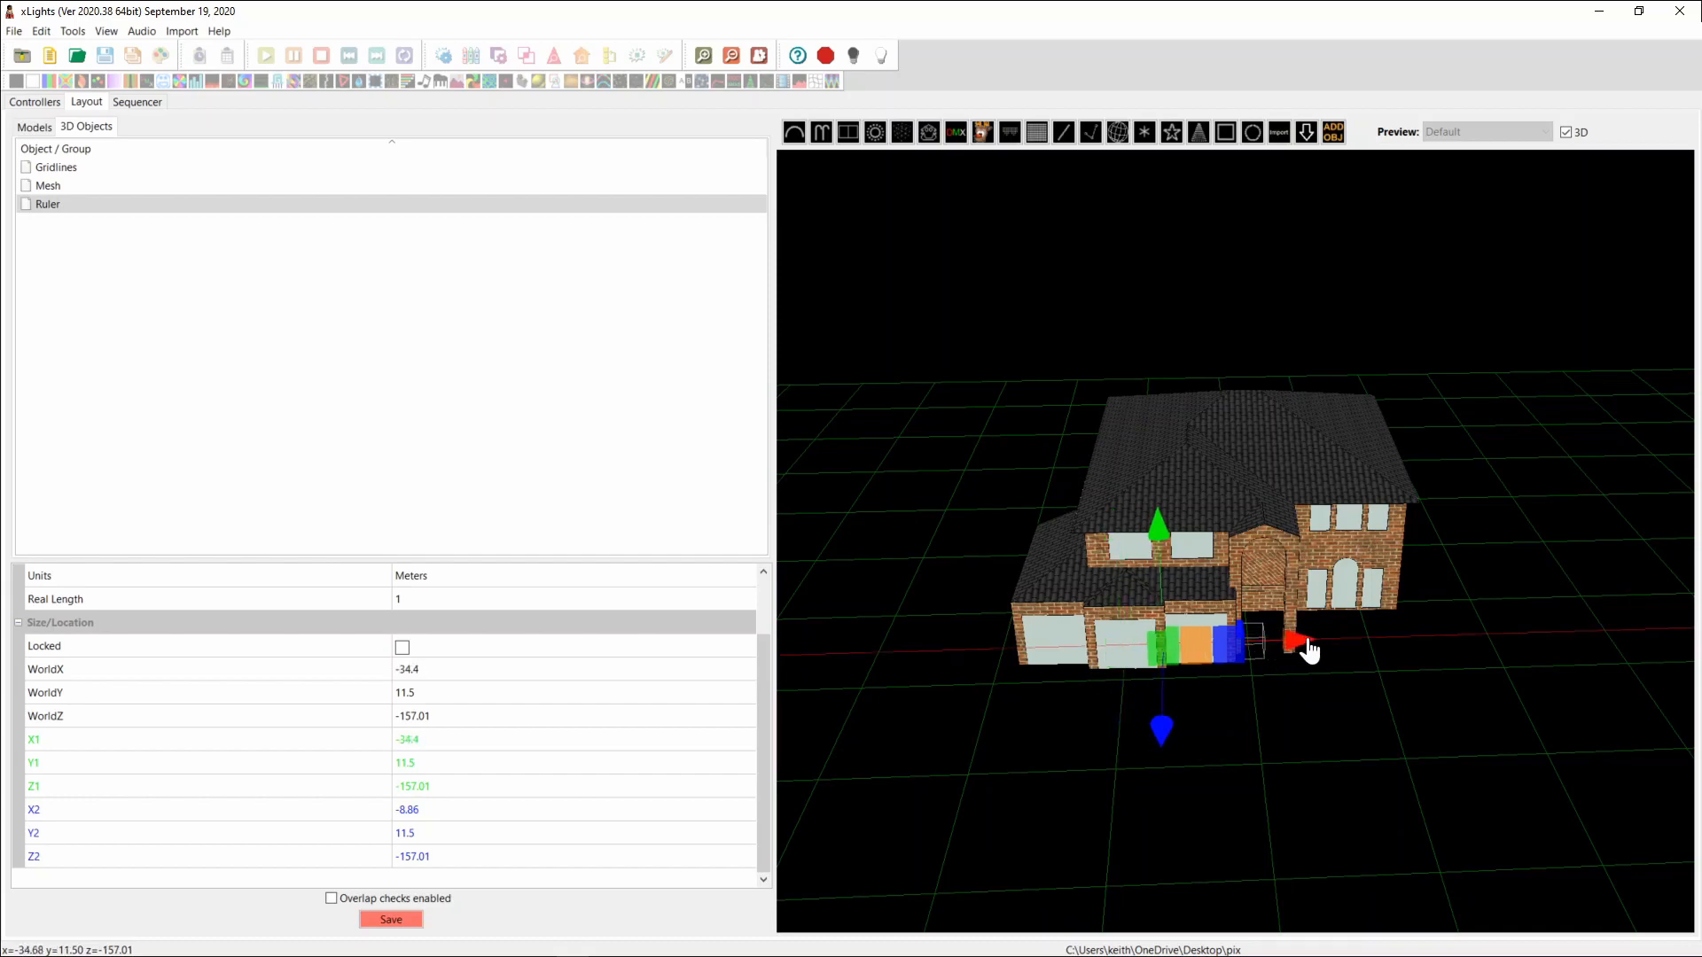
left_click_drag(1292, 647, 1308, 647)
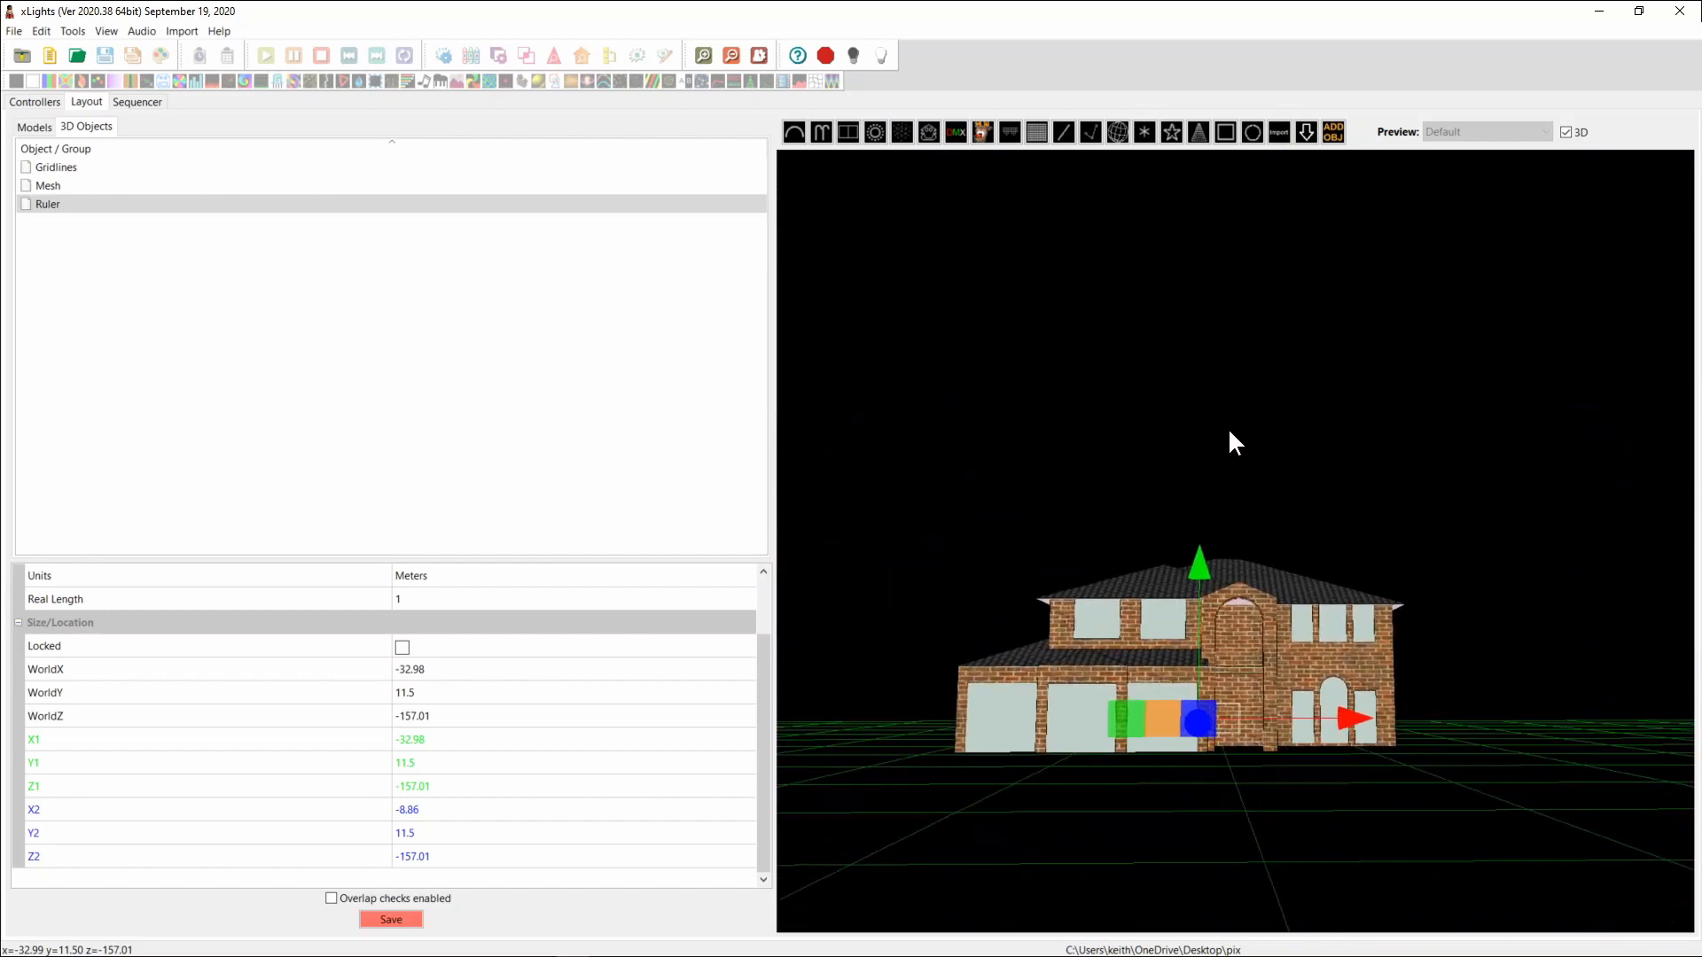
left_click_drag(1232, 442, 1263, 894)
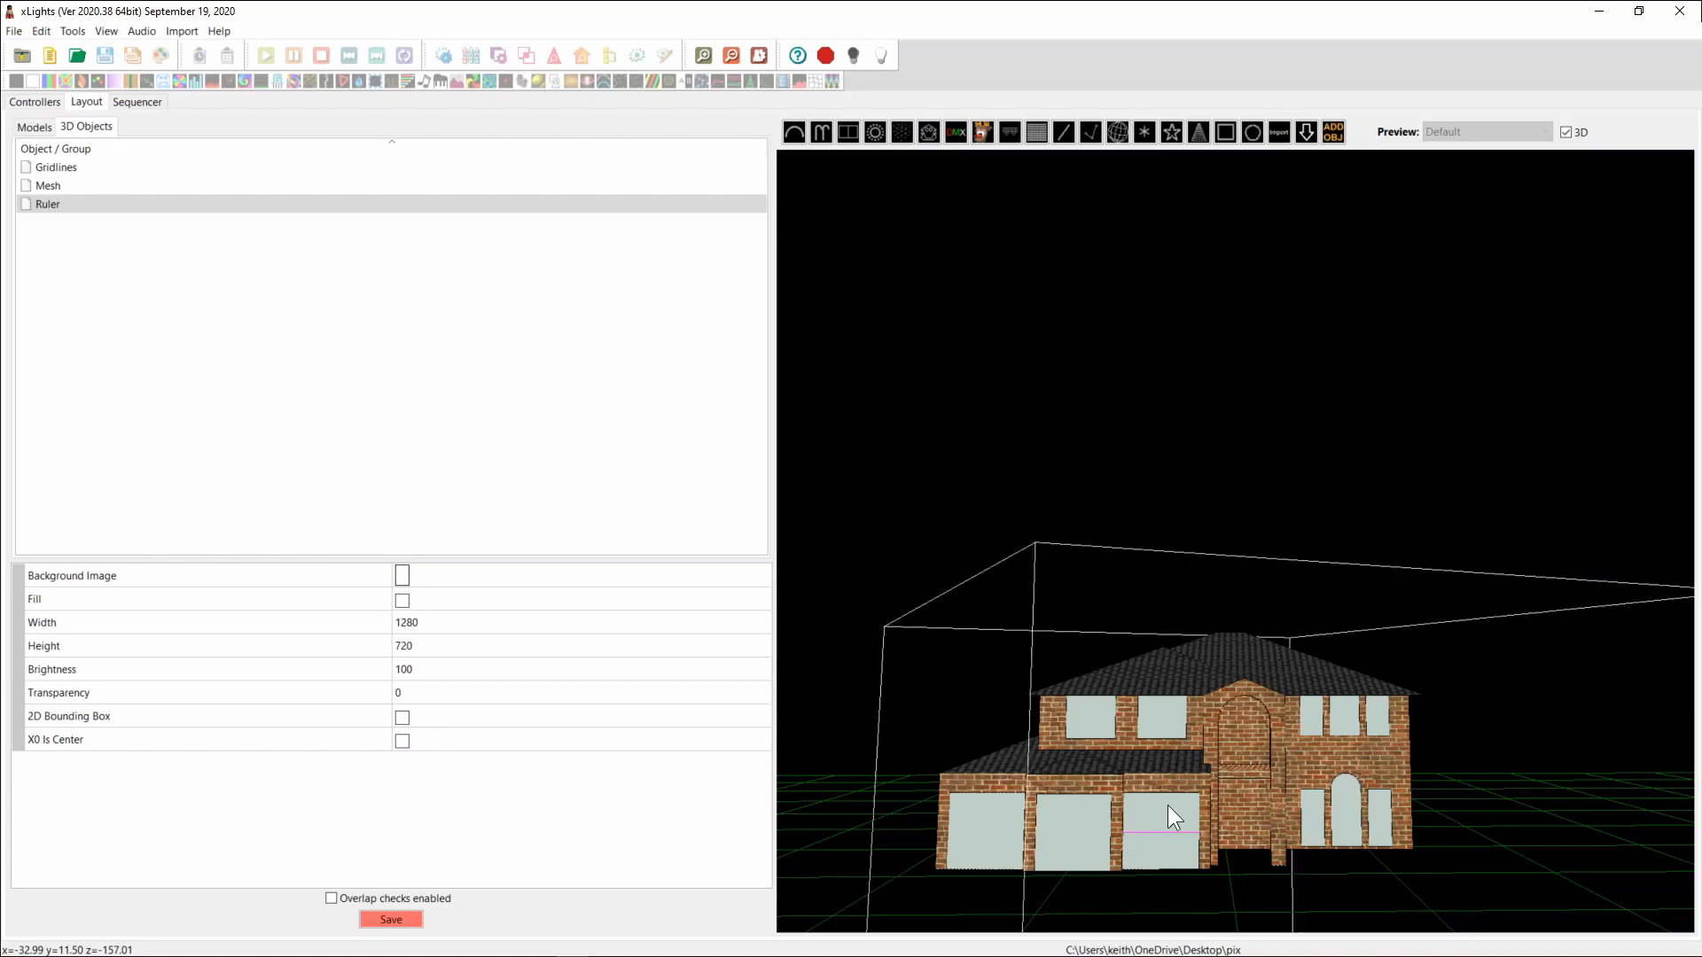
mouse_move(1149, 863)
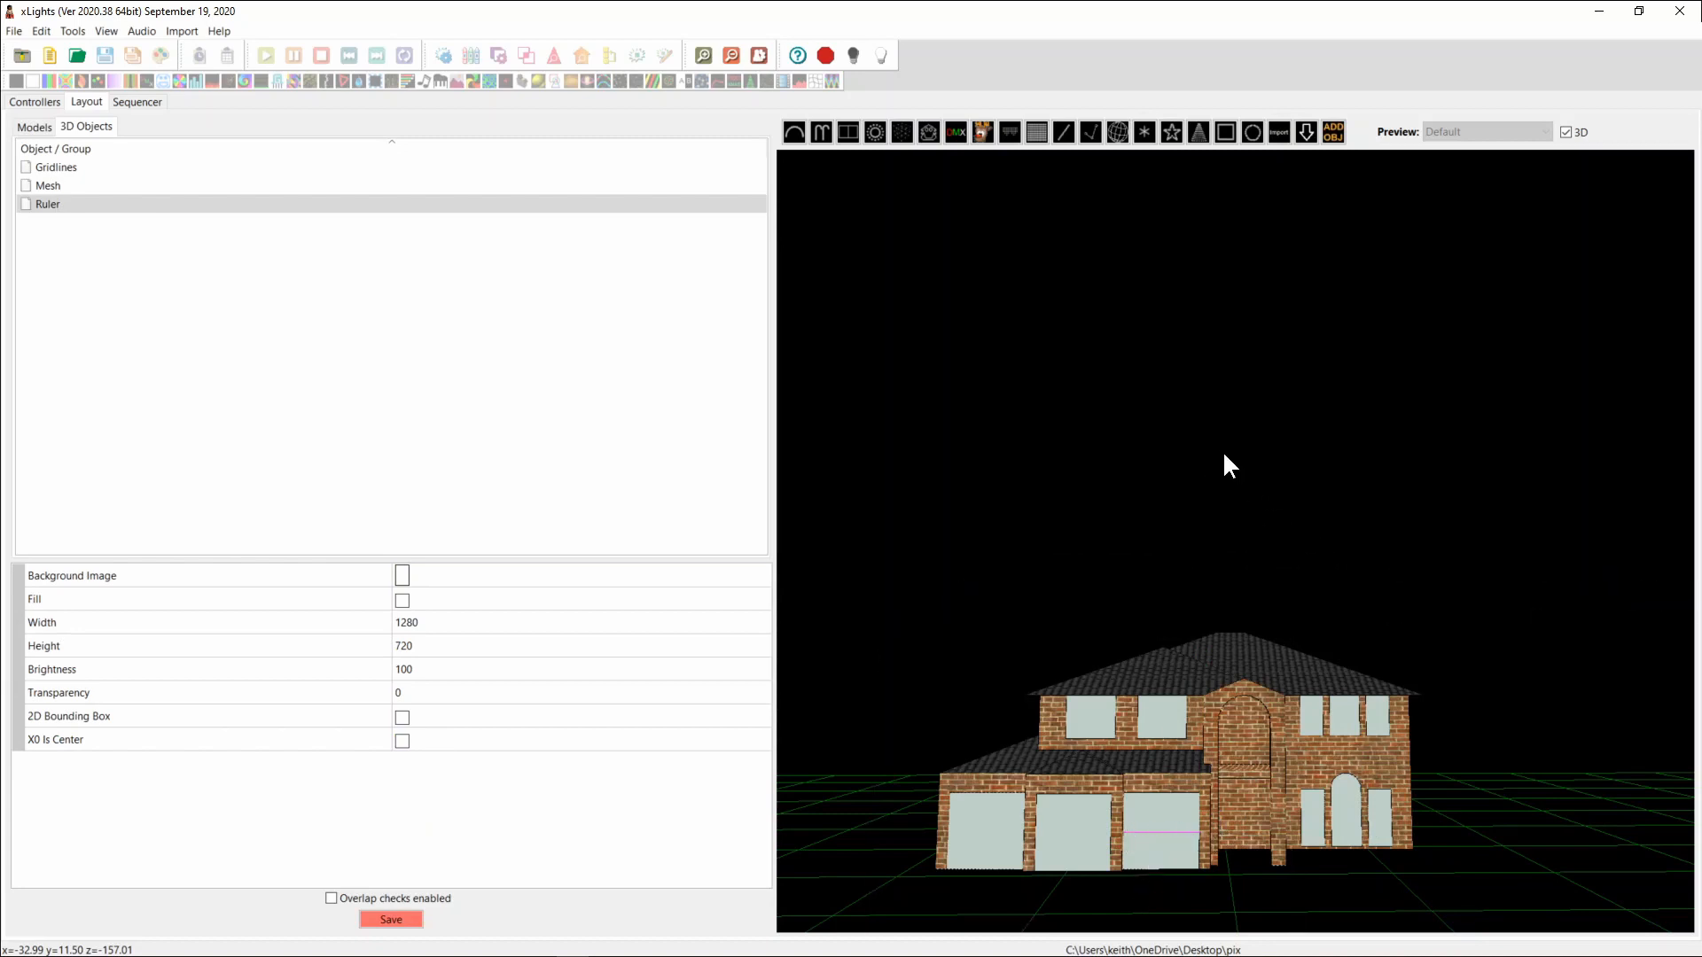
Step: Set the Ruler's units to millimetres and its real length to 3000
left_click(46, 204)
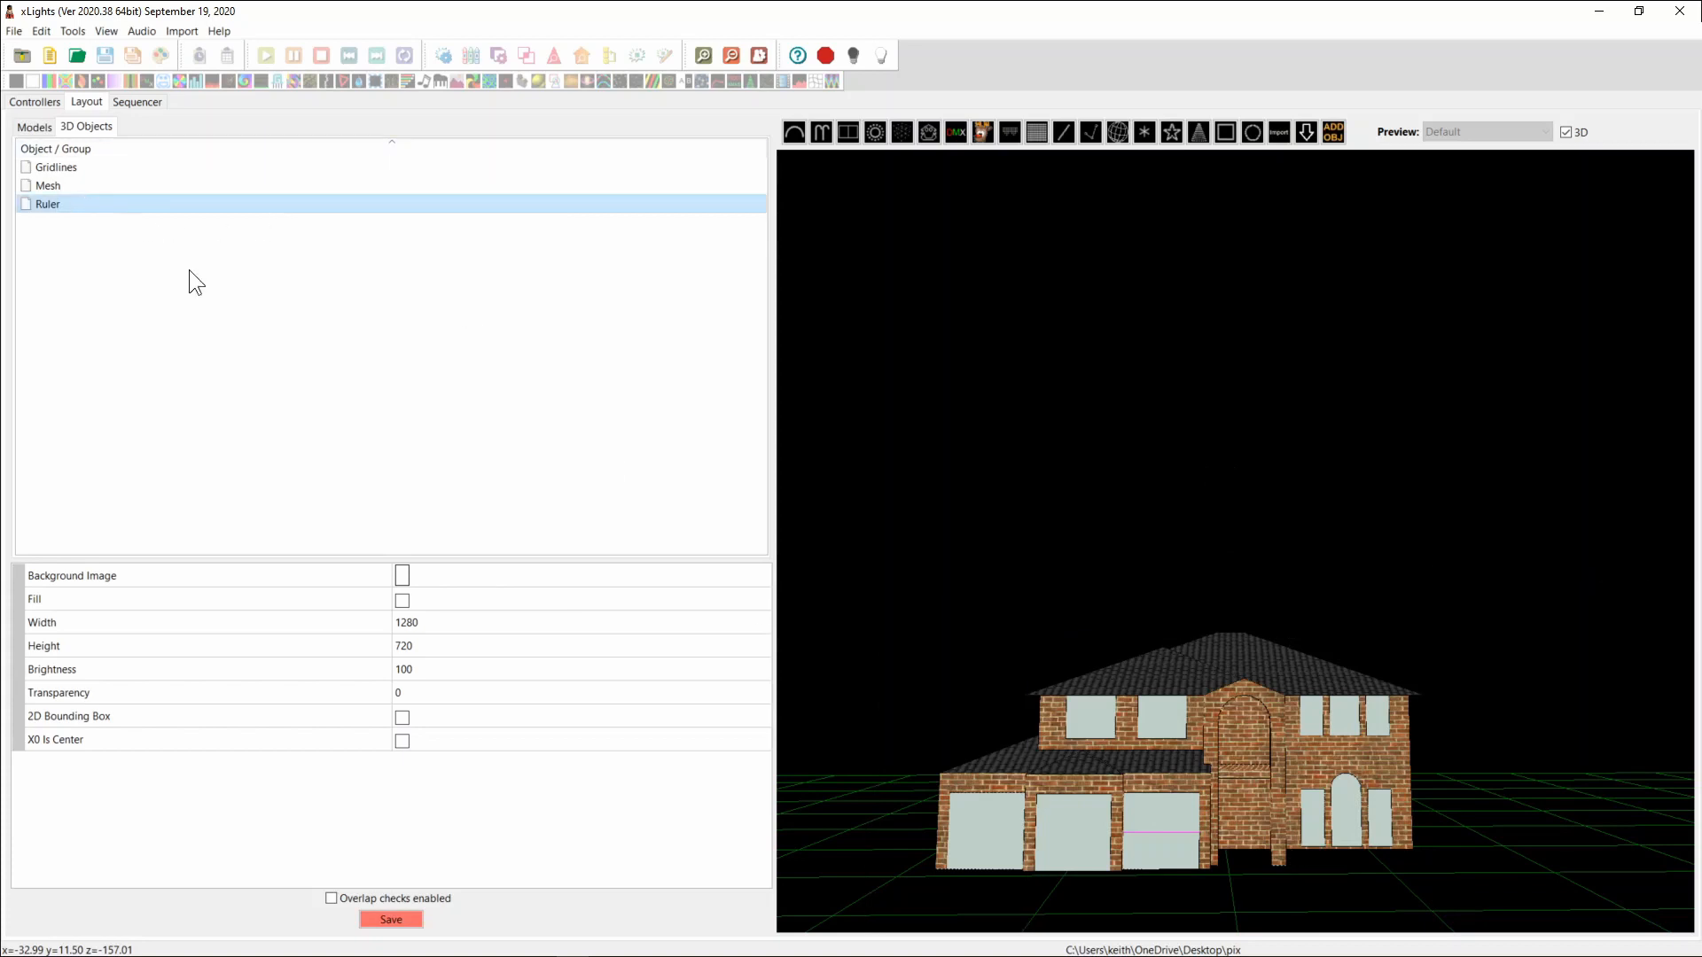
mouse_move(36, 369)
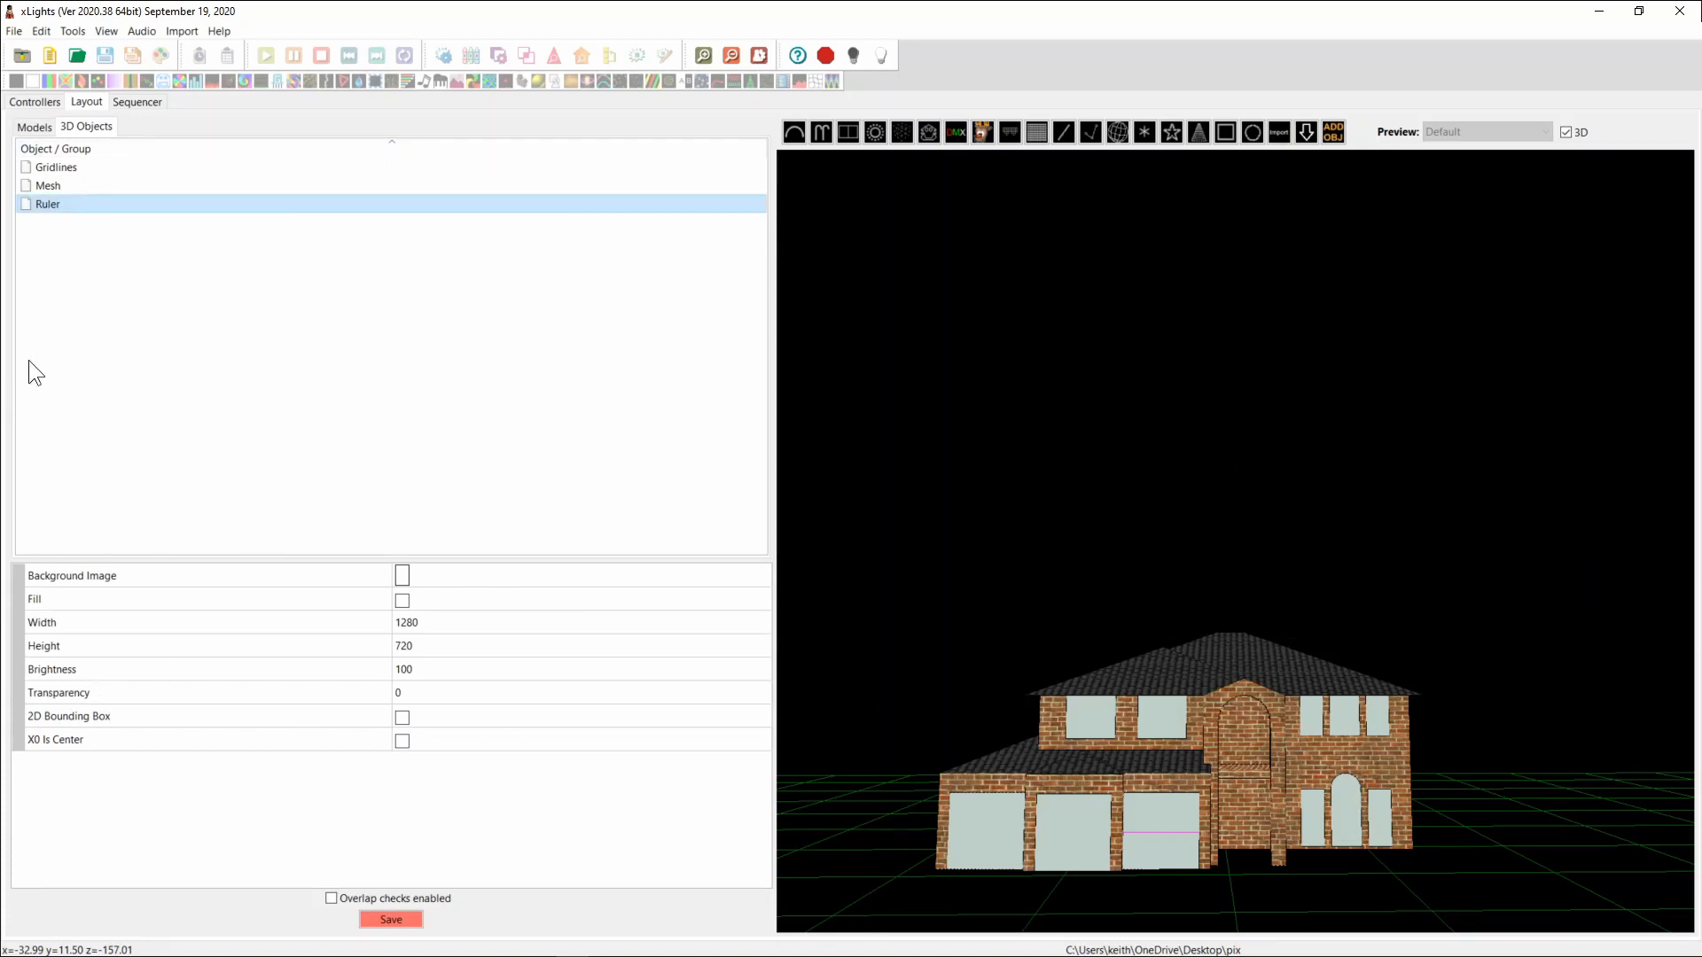
left_click(47, 204)
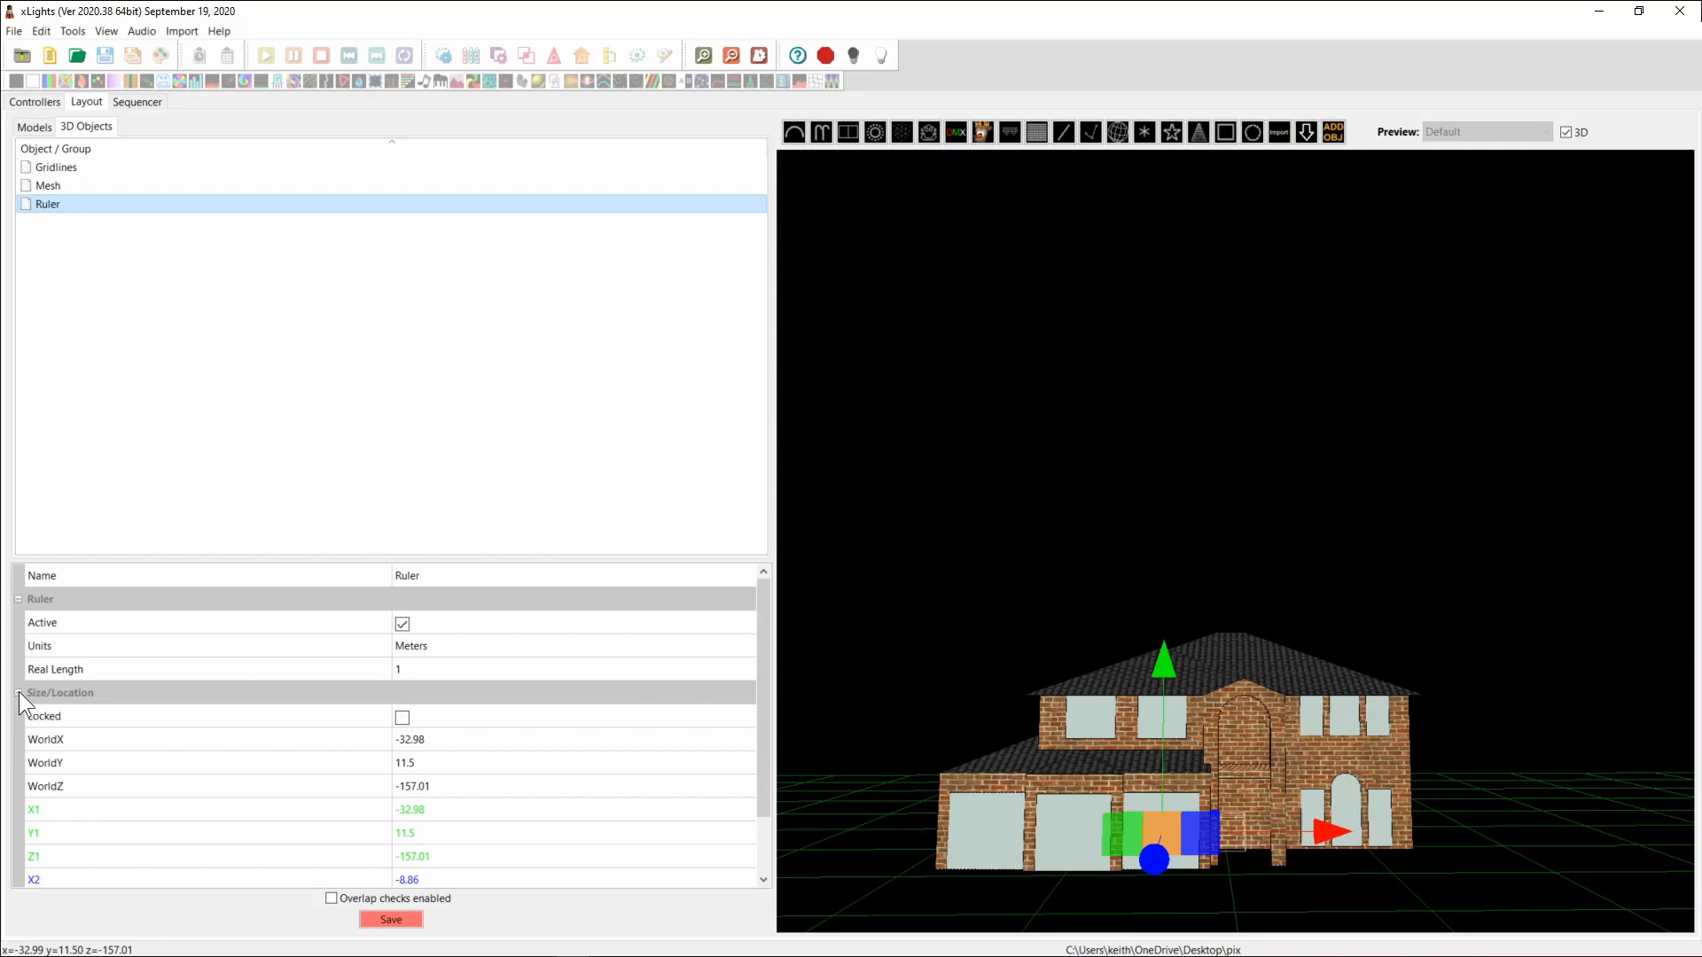
left_click(15, 693)
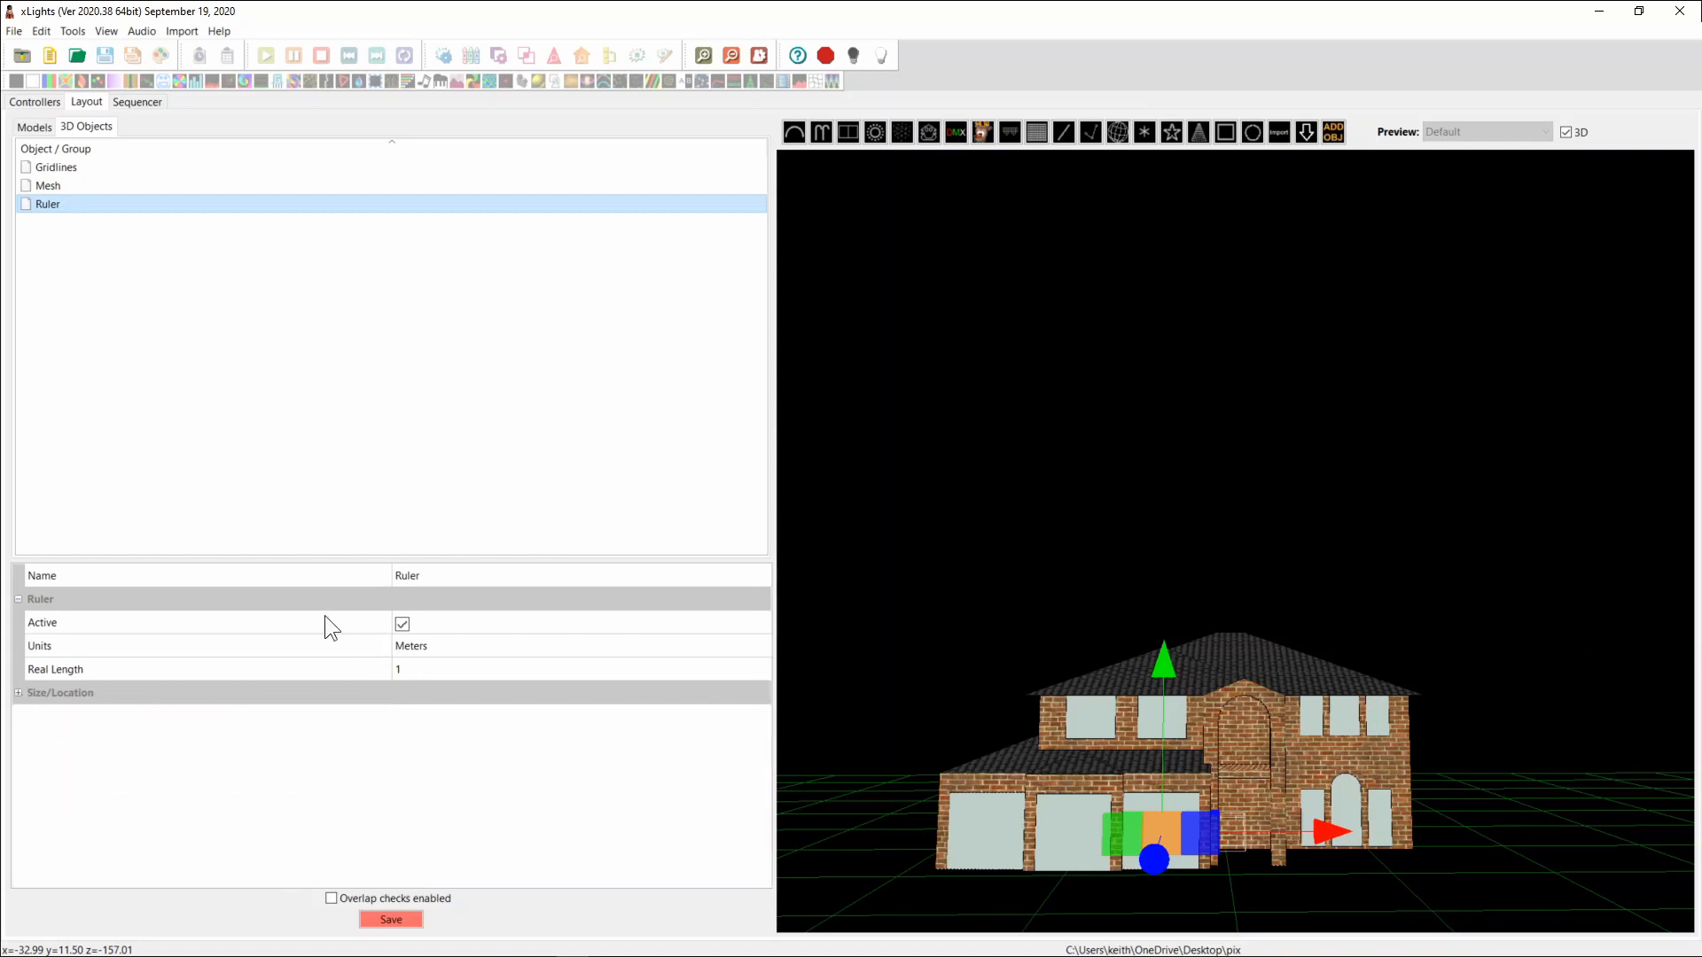
mouse_move(431, 665)
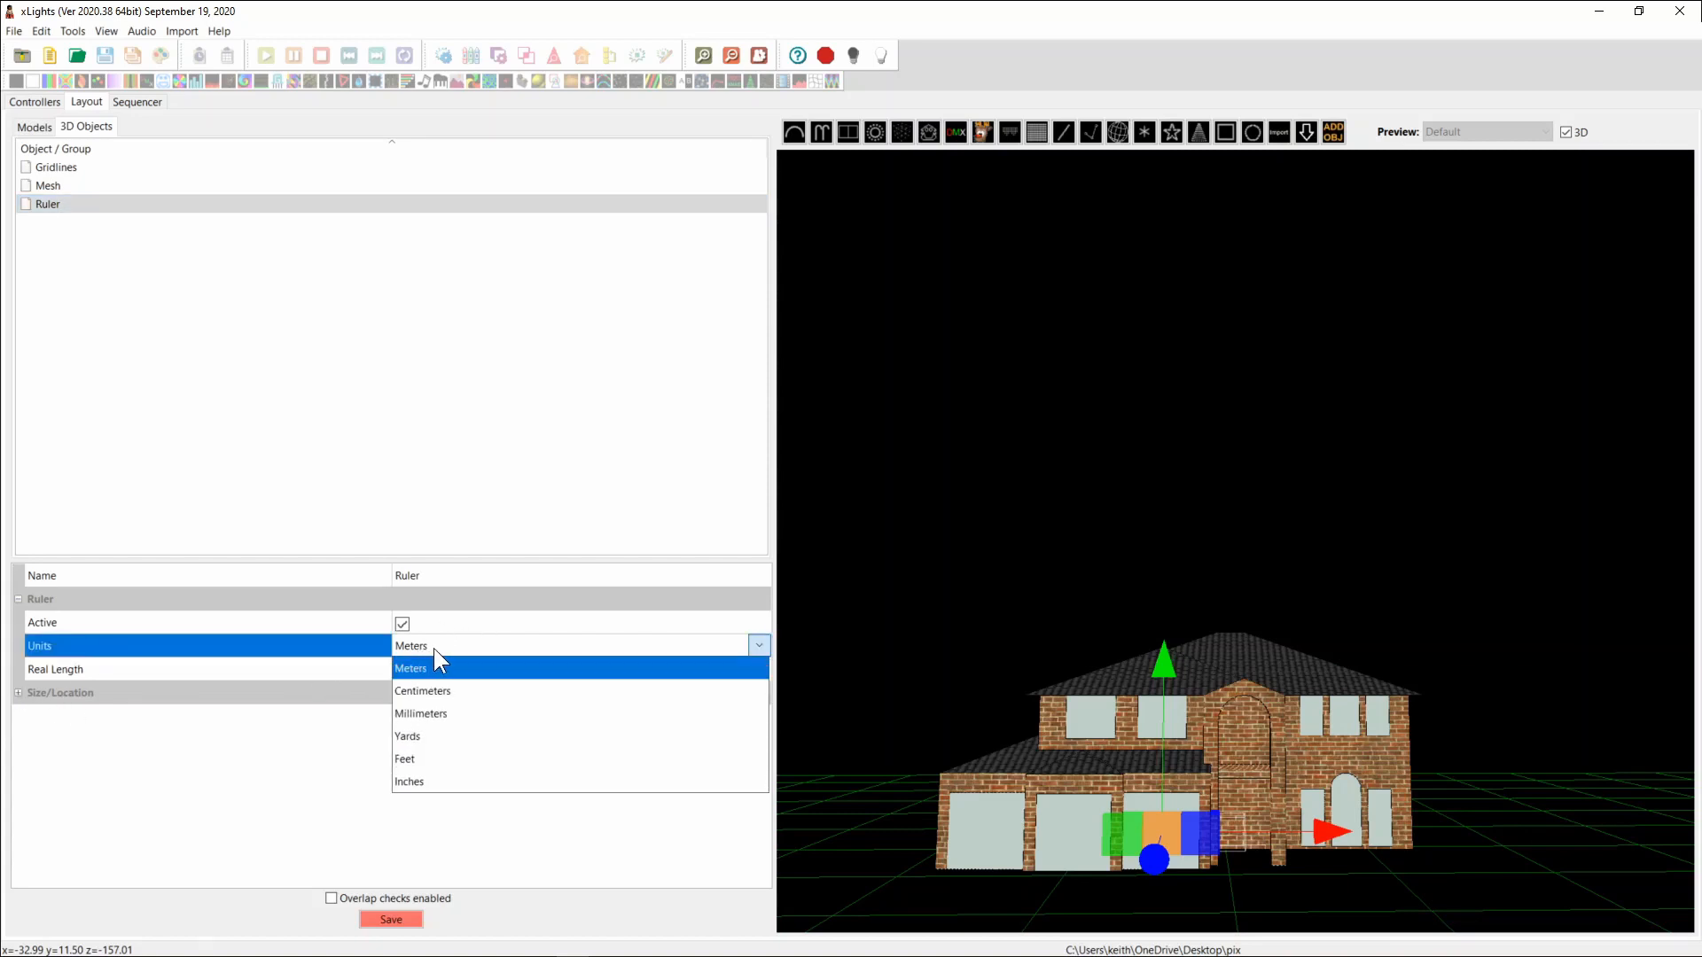
left_click(421, 713)
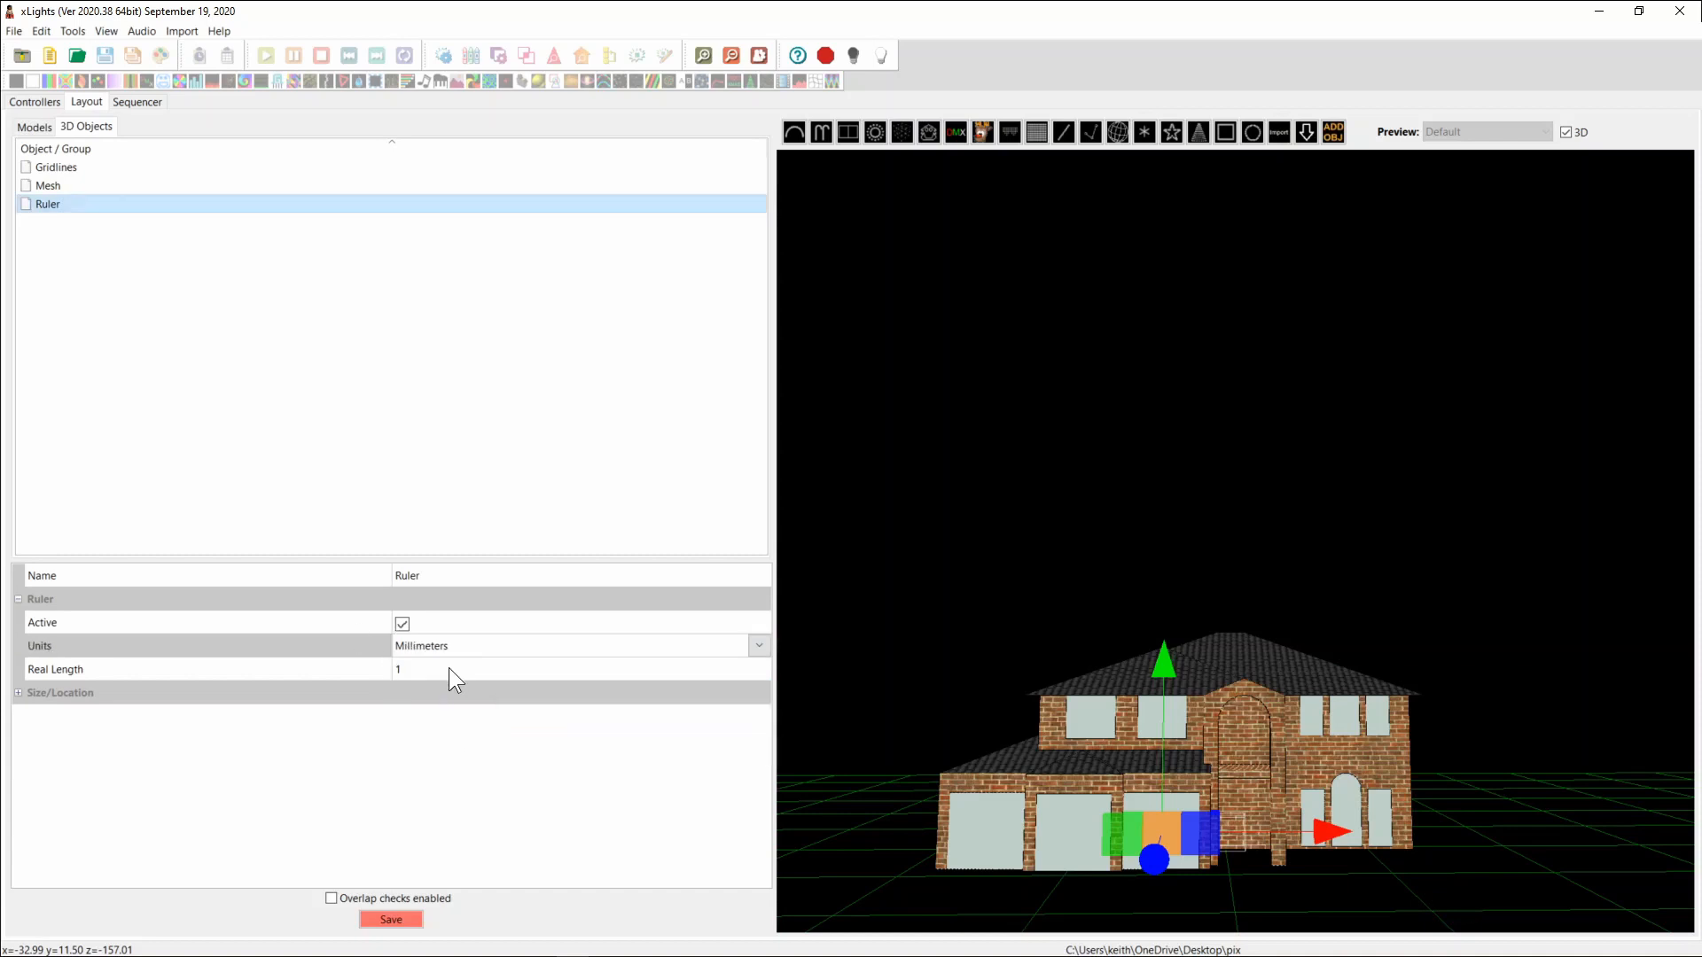
mouse_move(829, 813)
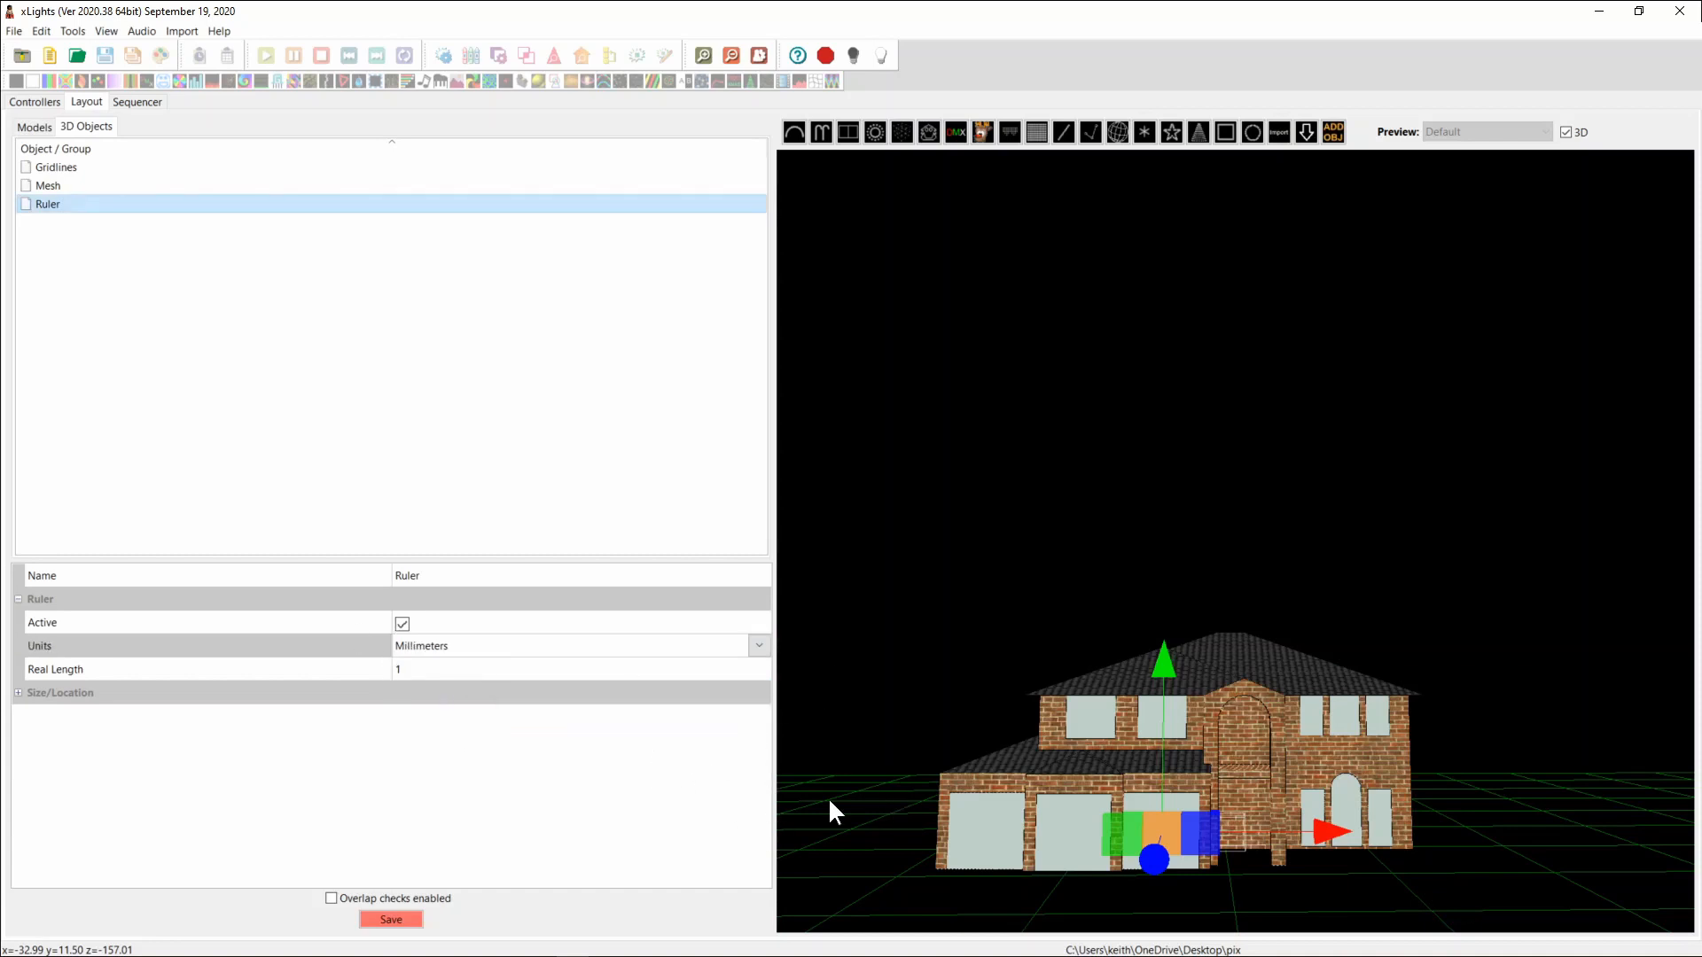
mouse_move(1083, 870)
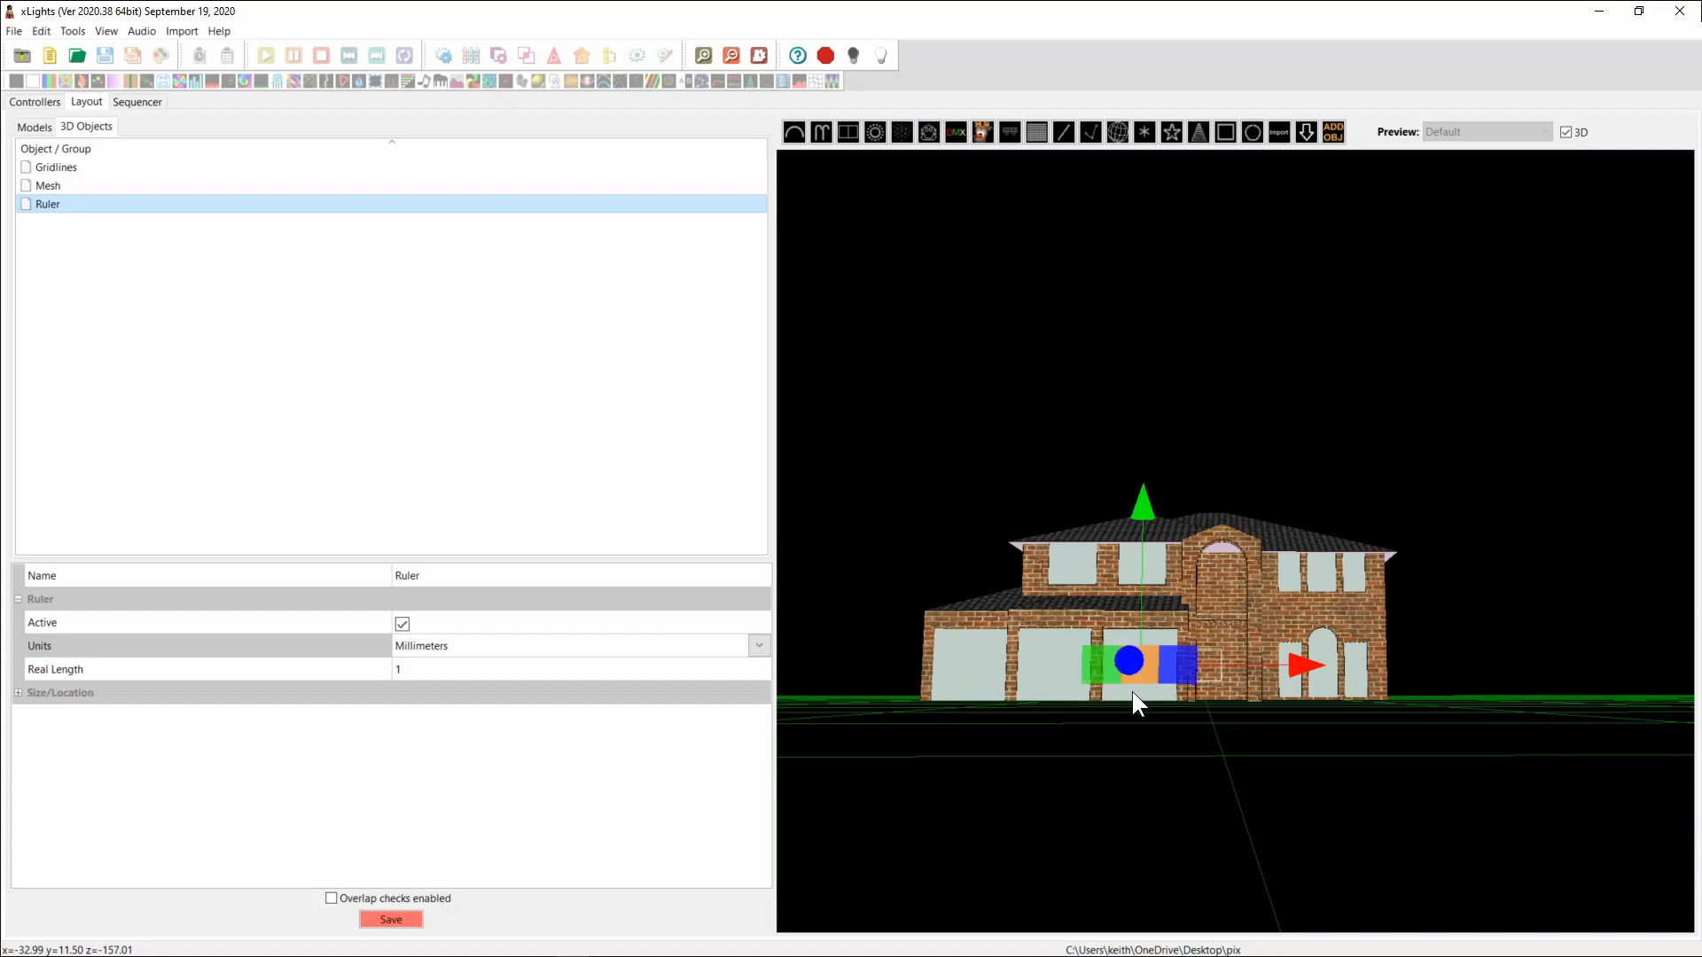
mouse_move(1115, 726)
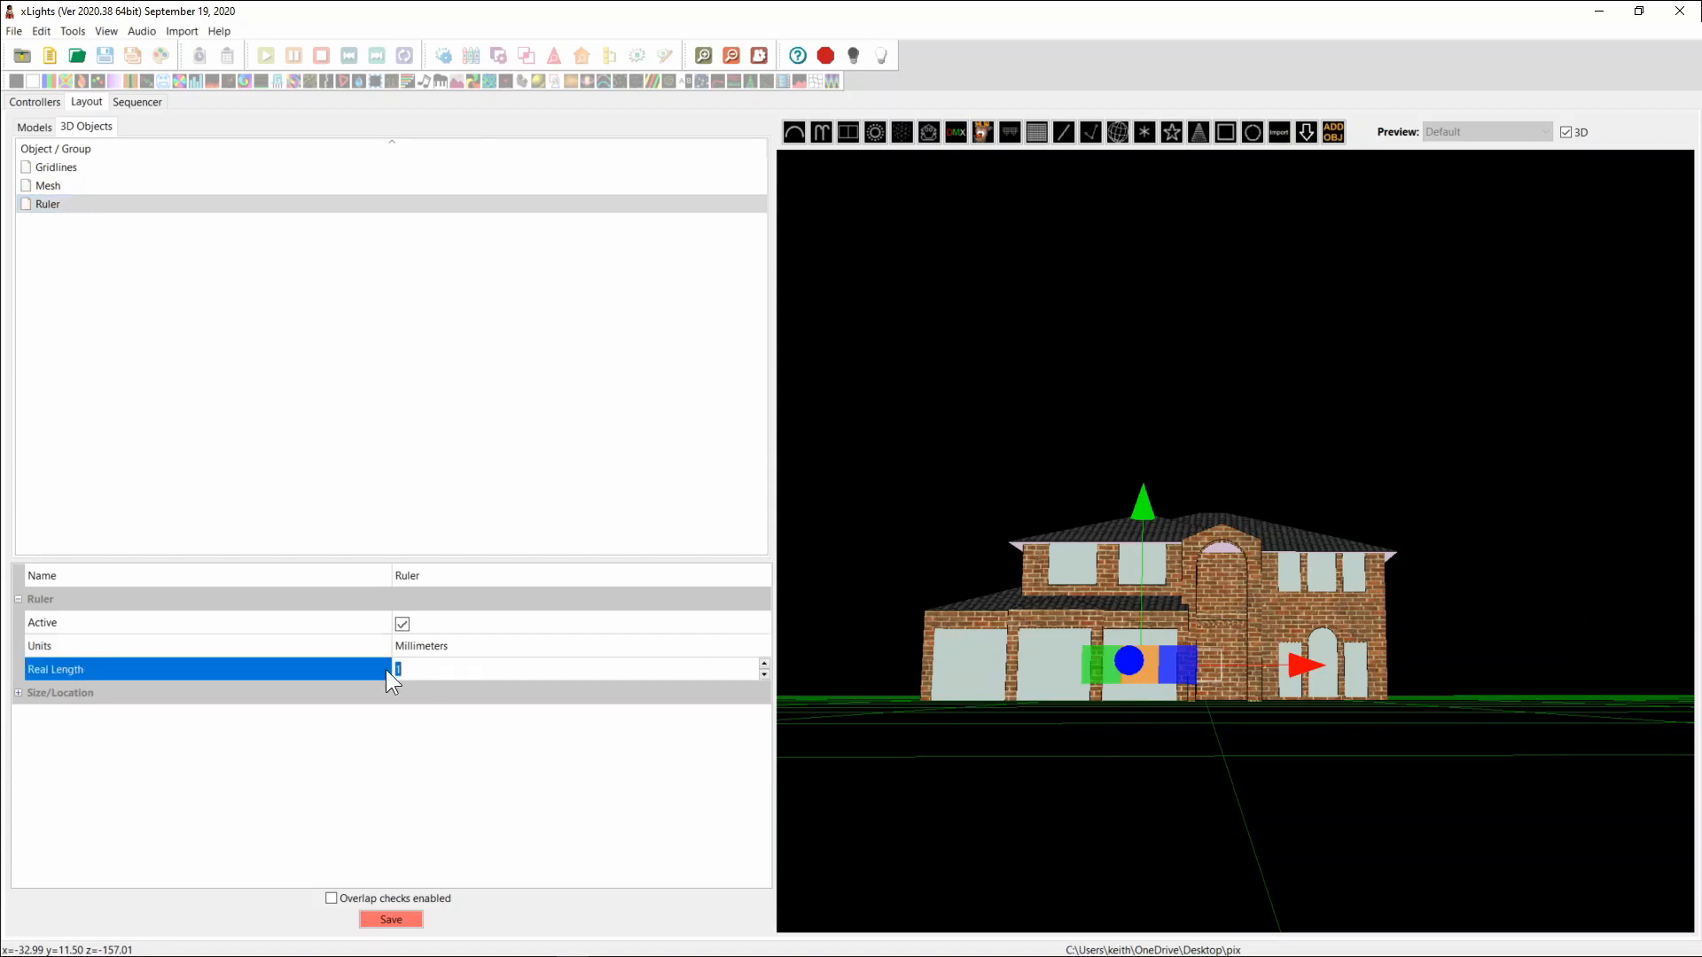
type("3000")
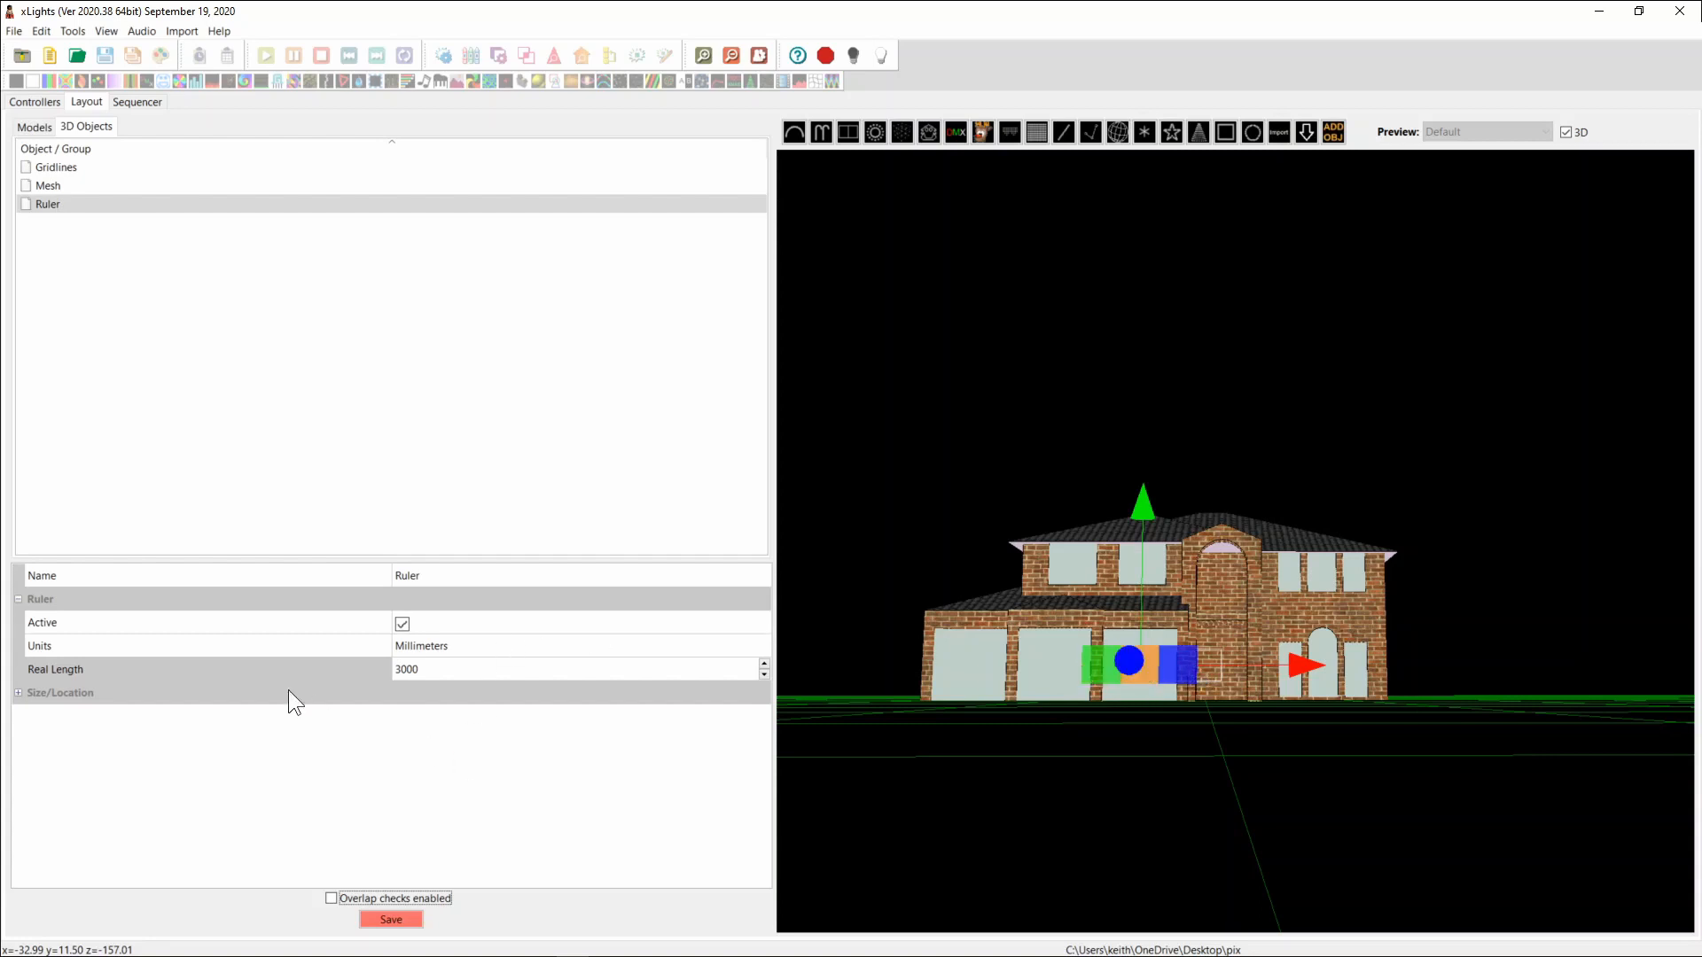
mouse_move(407, 646)
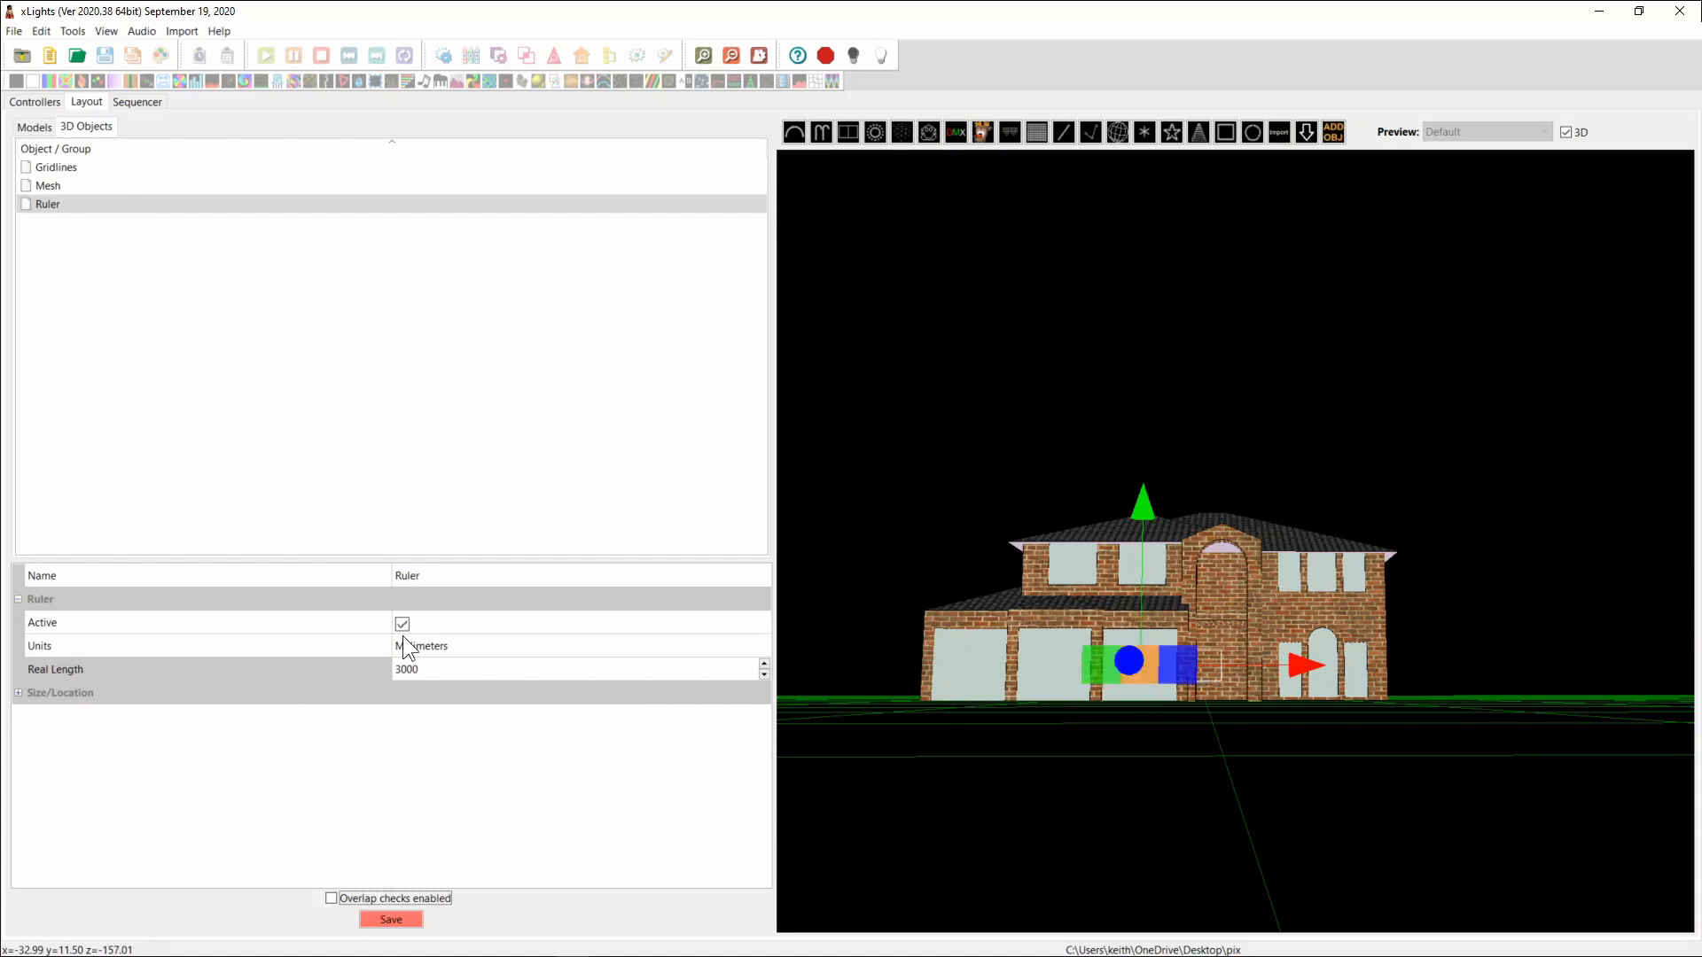
Step: Turn off the Ruler's Active option and reset the 3D view to default
left_click(402, 623)
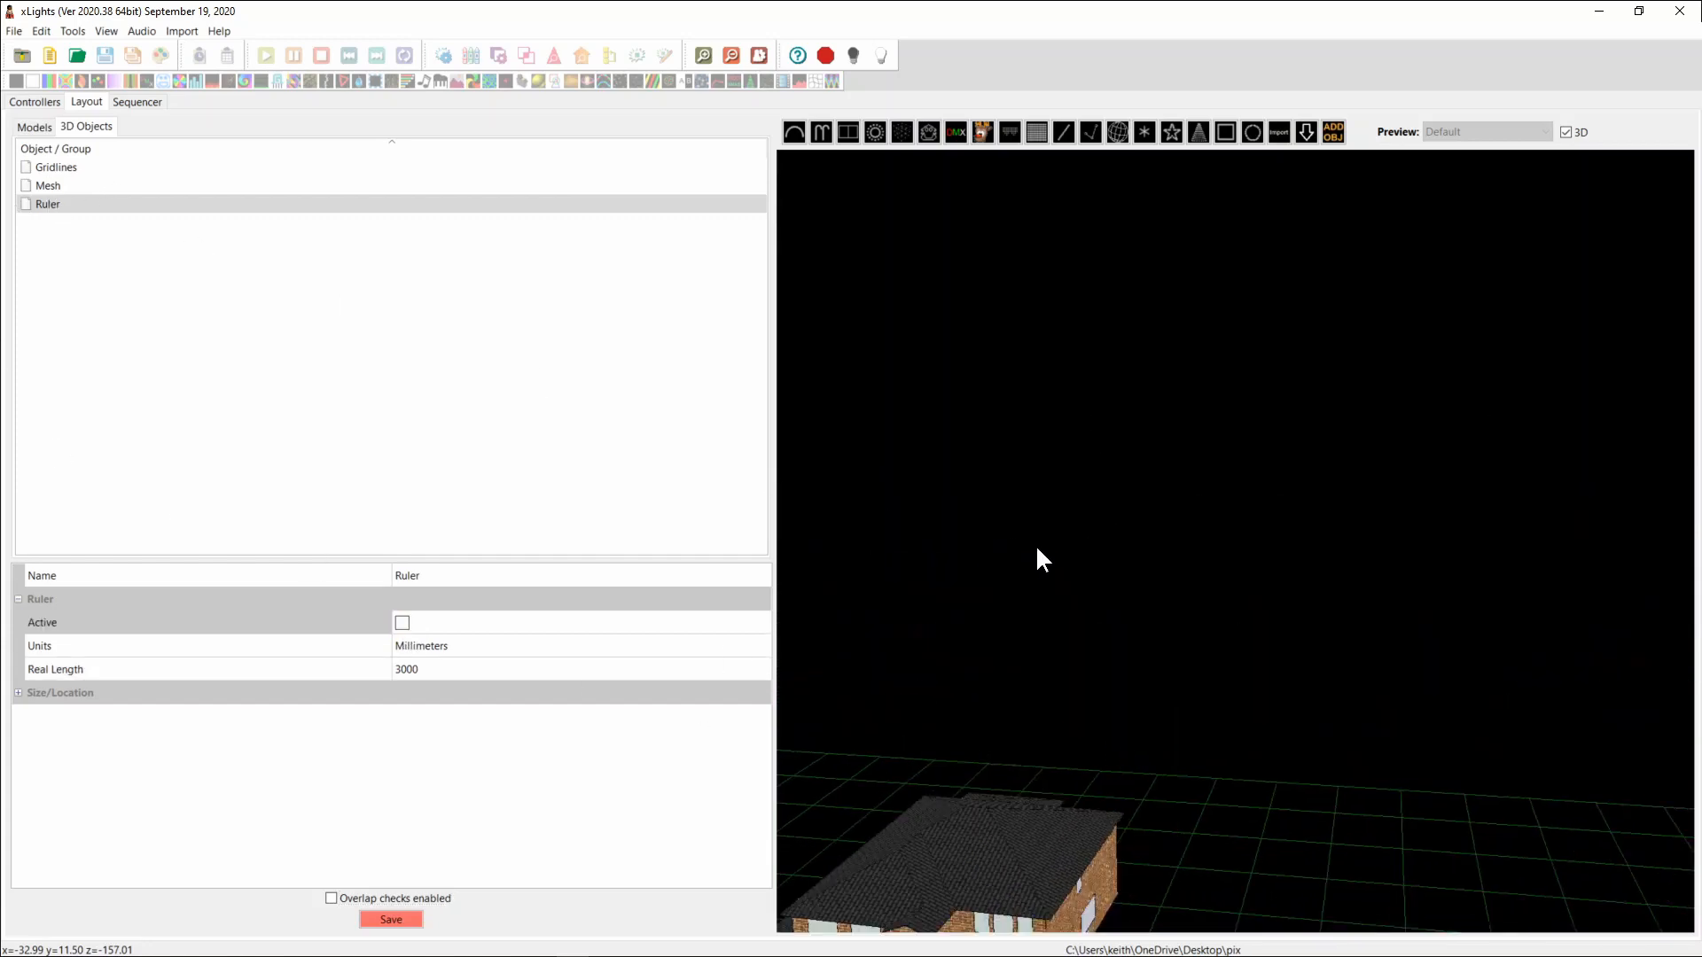
right_click(1041, 561)
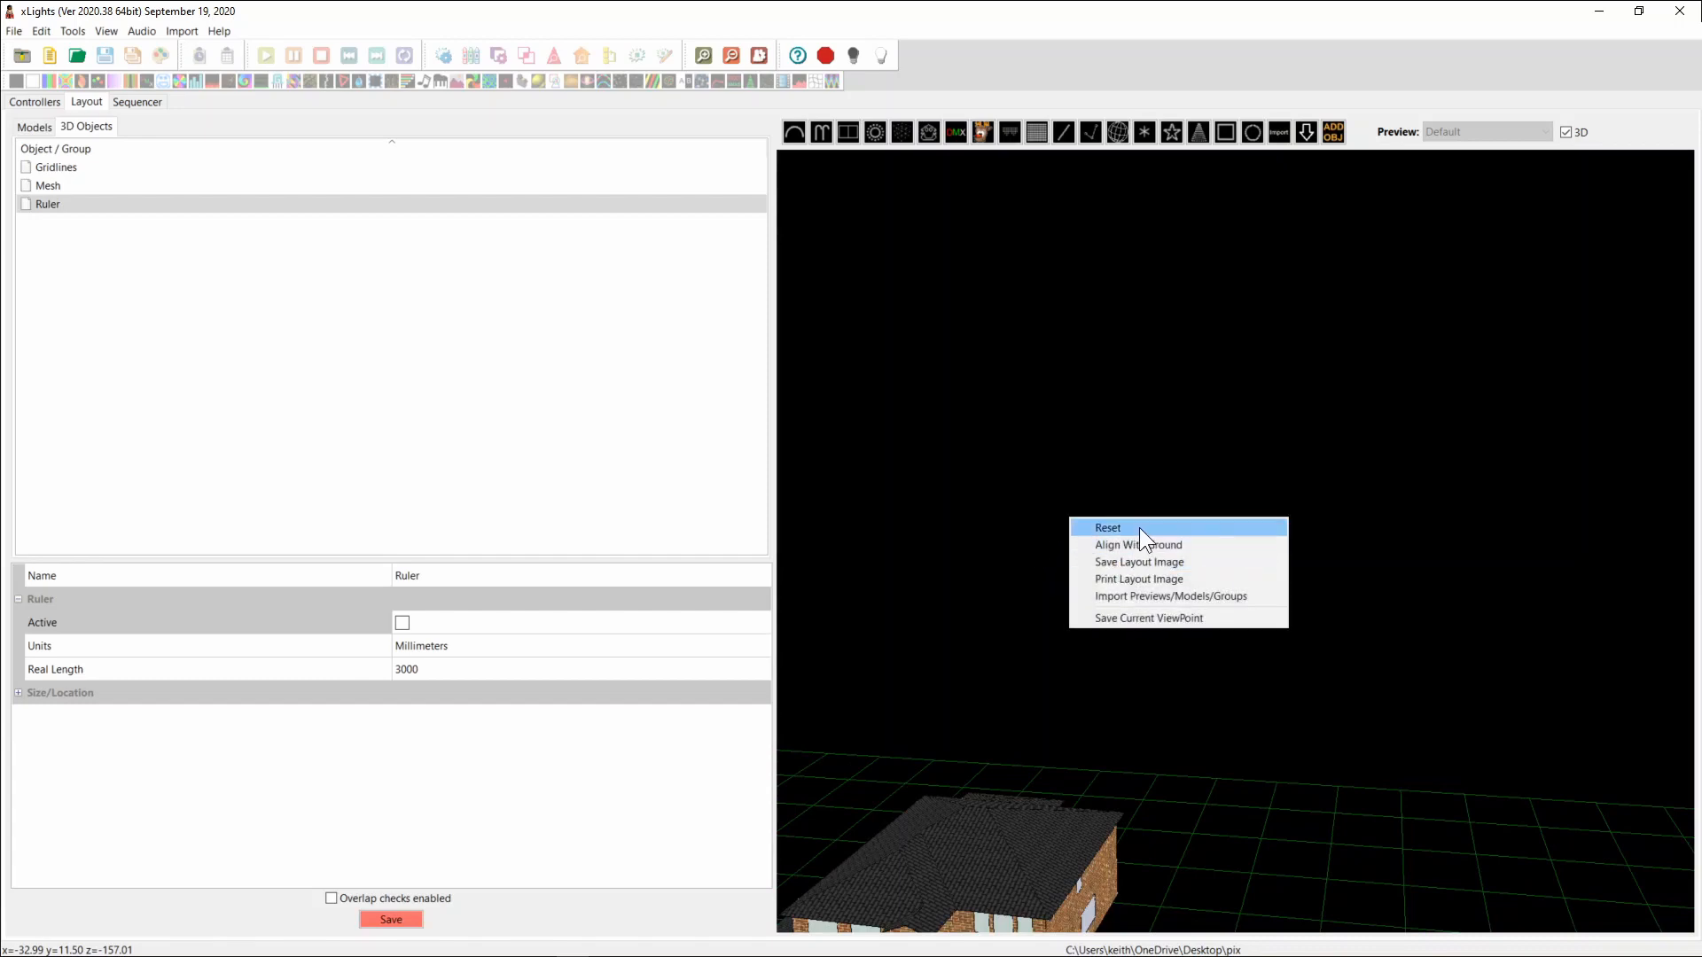
left_click(1107, 528)
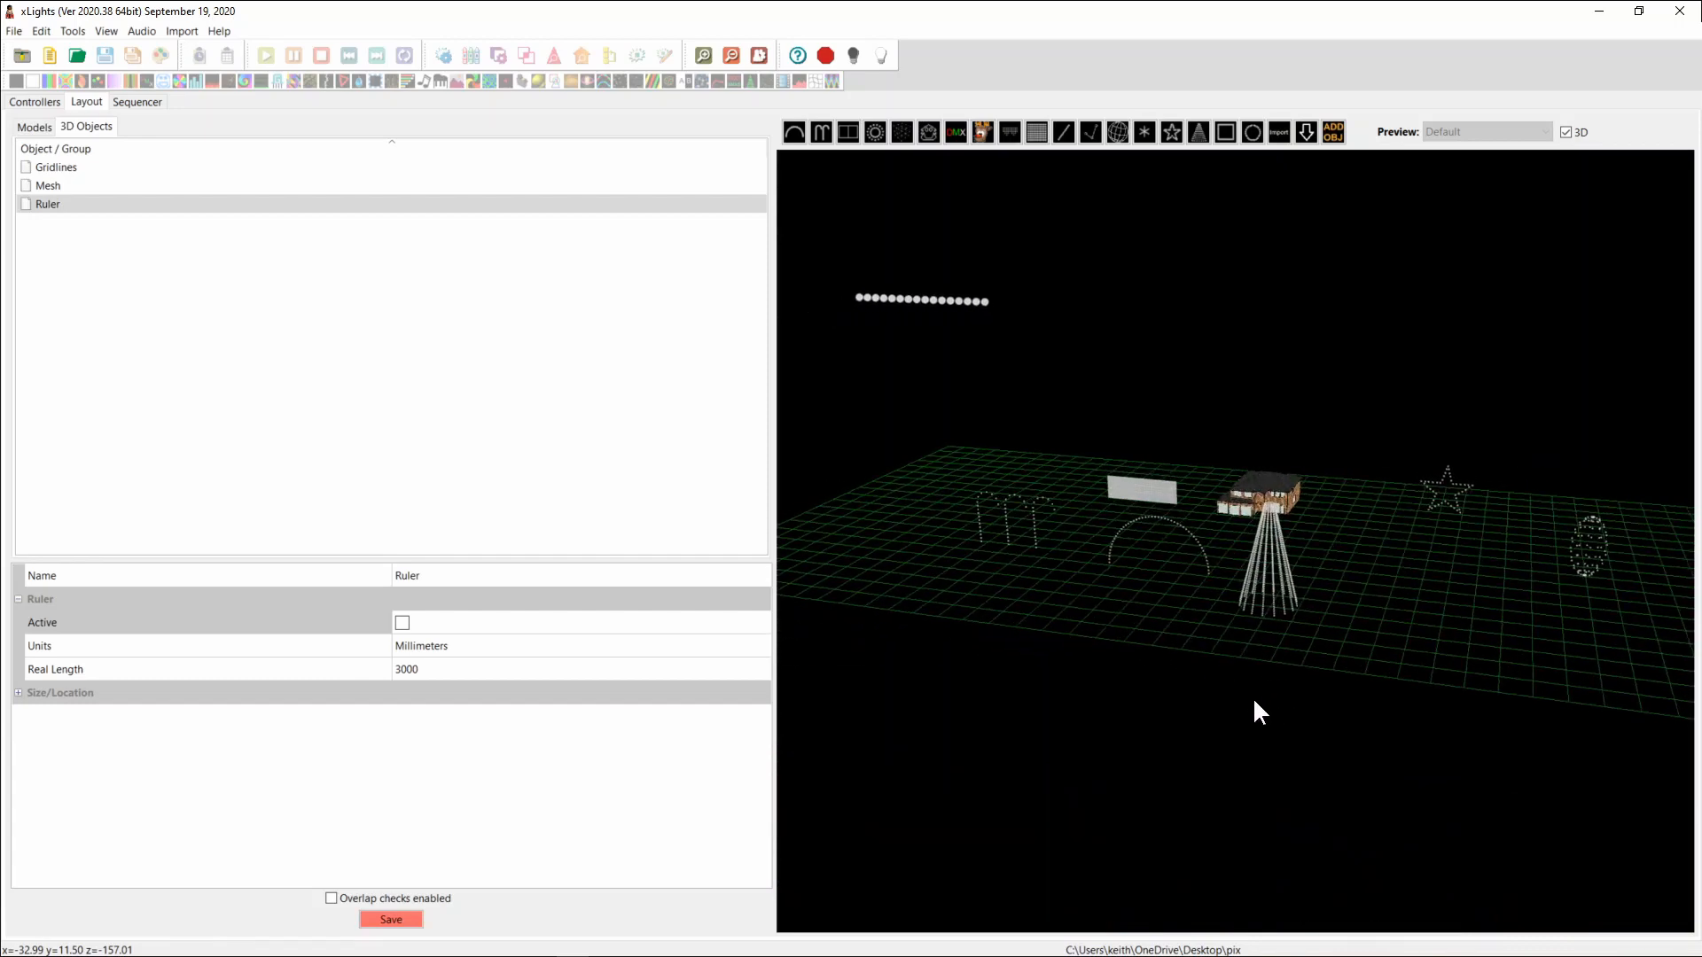
mouse_move(1256, 495)
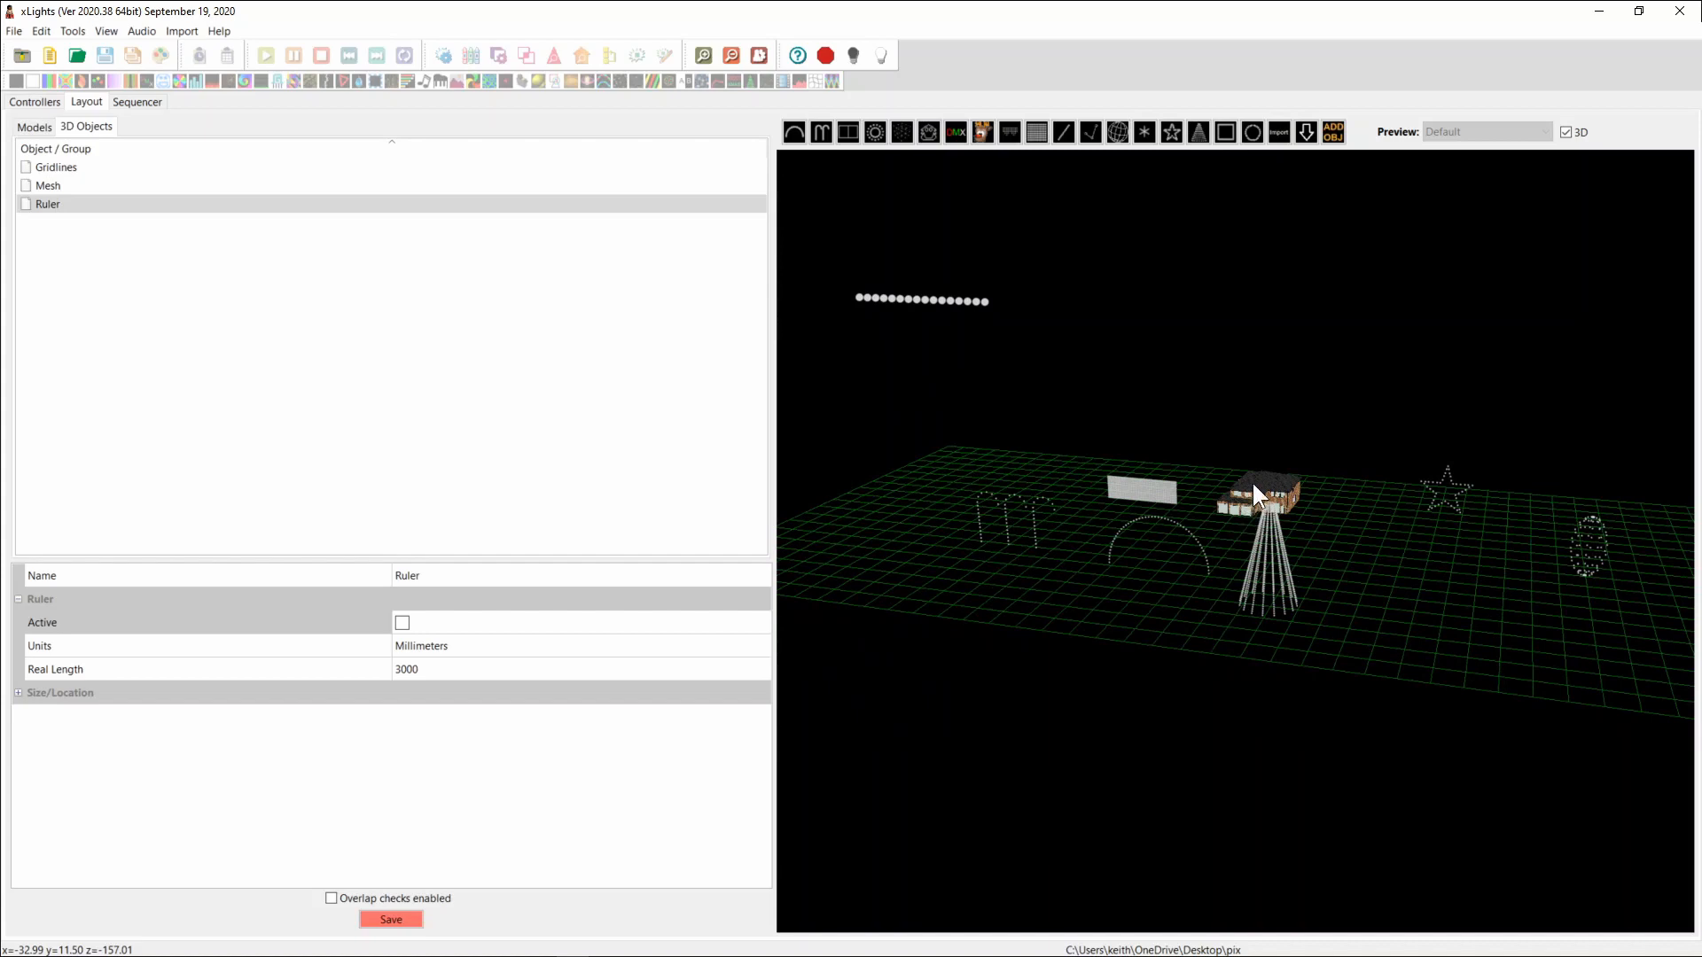
mouse_move(1273, 501)
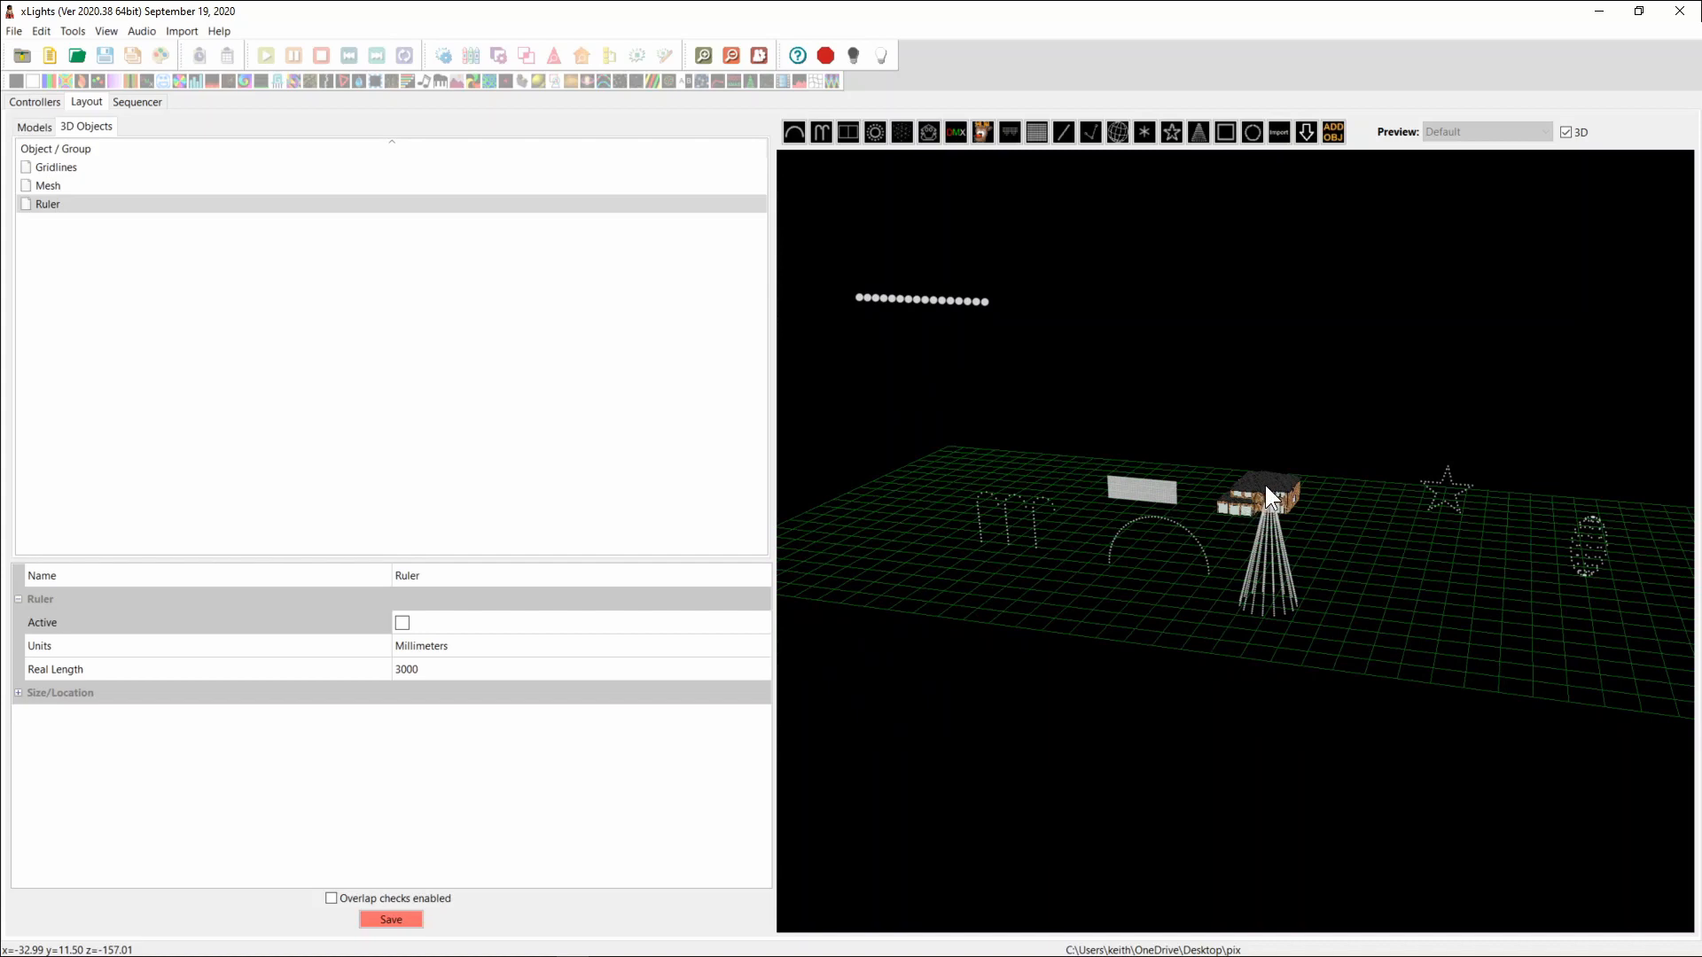
mouse_move(1219, 675)
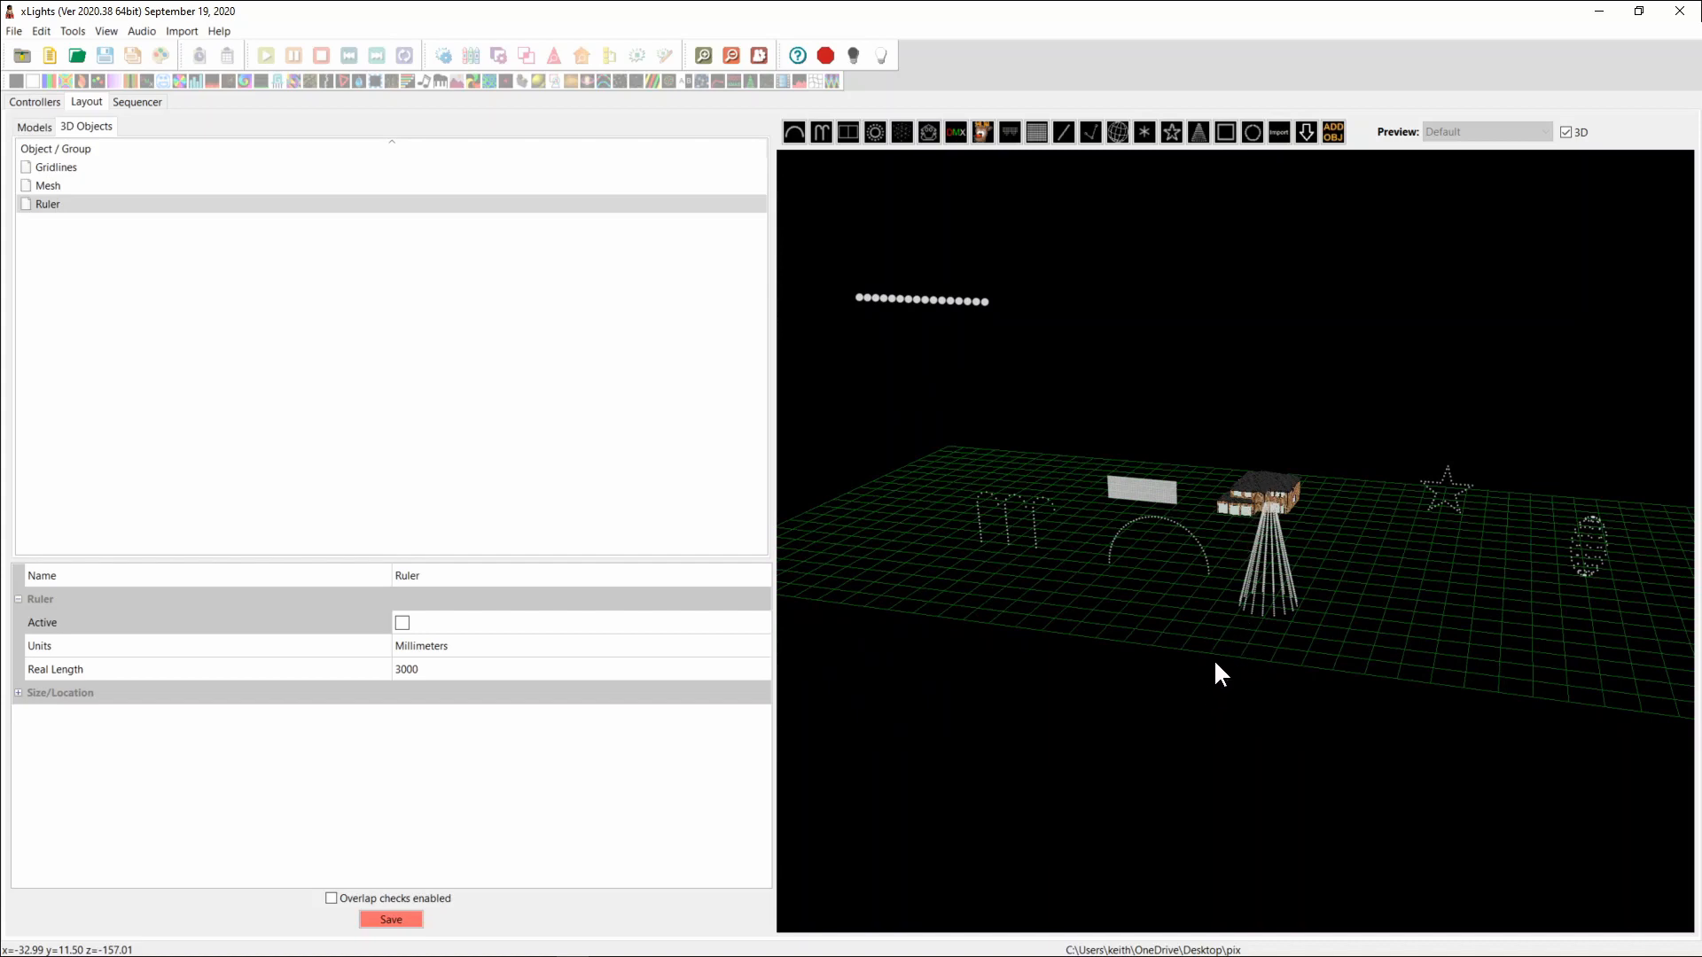
Step: Select the Tree and shrink it to about 2340 by 5057 by 2389 mm
left_click(32, 126)
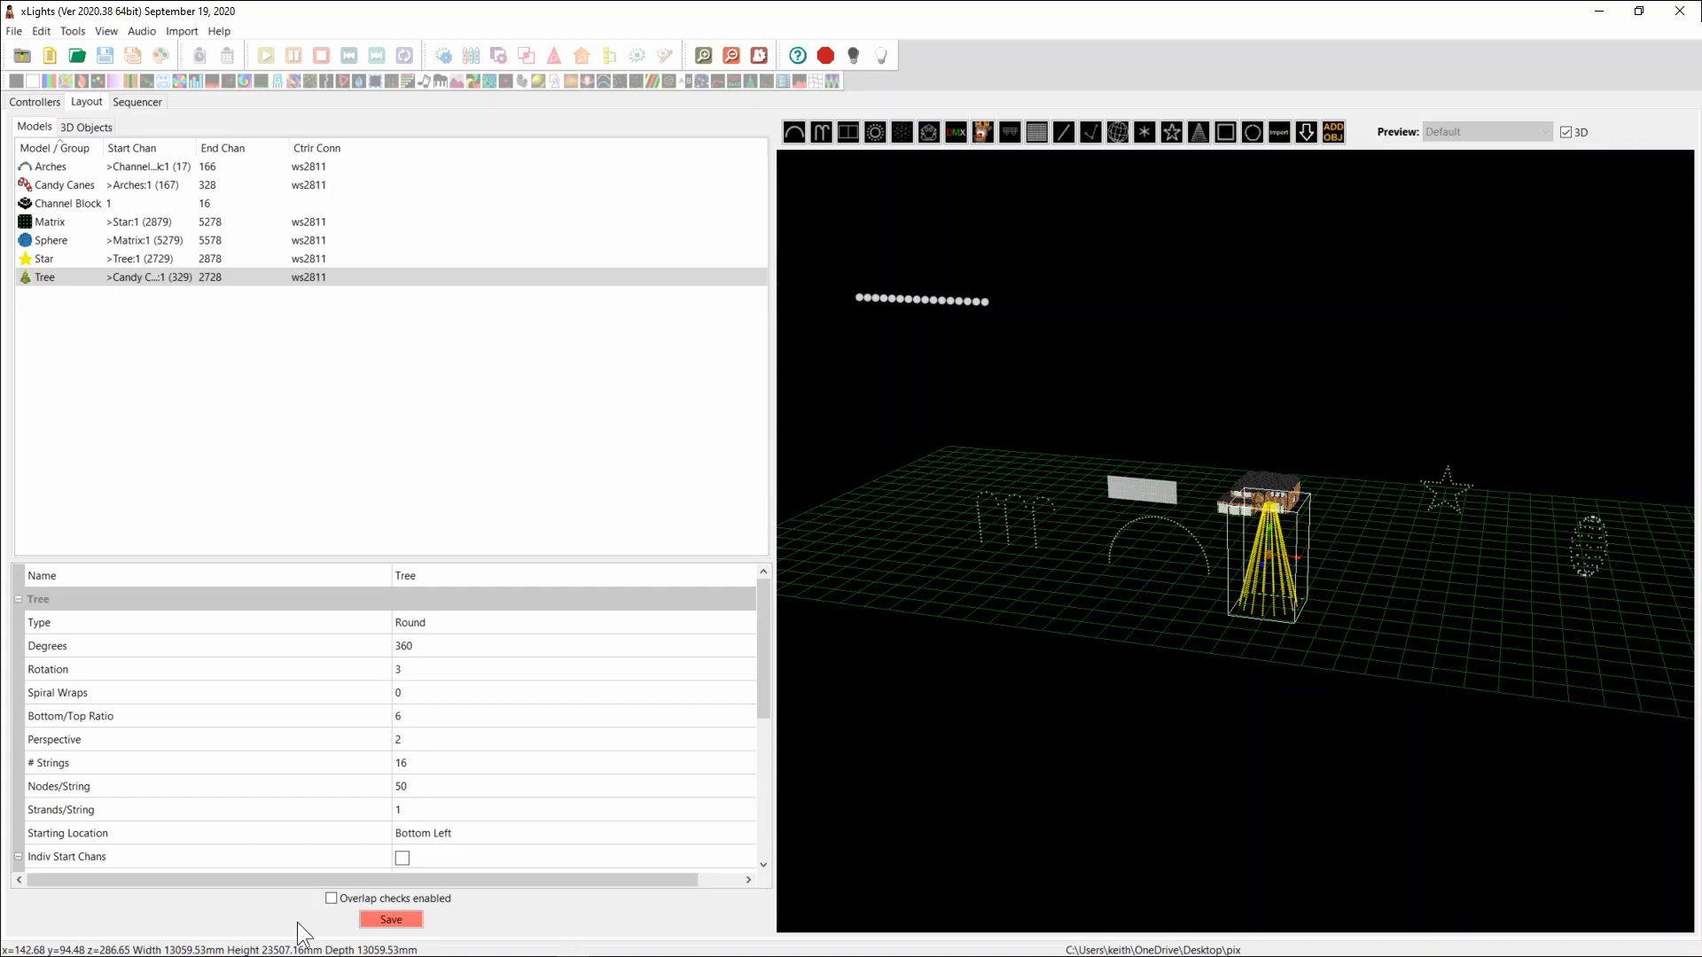
mouse_move(1276, 552)
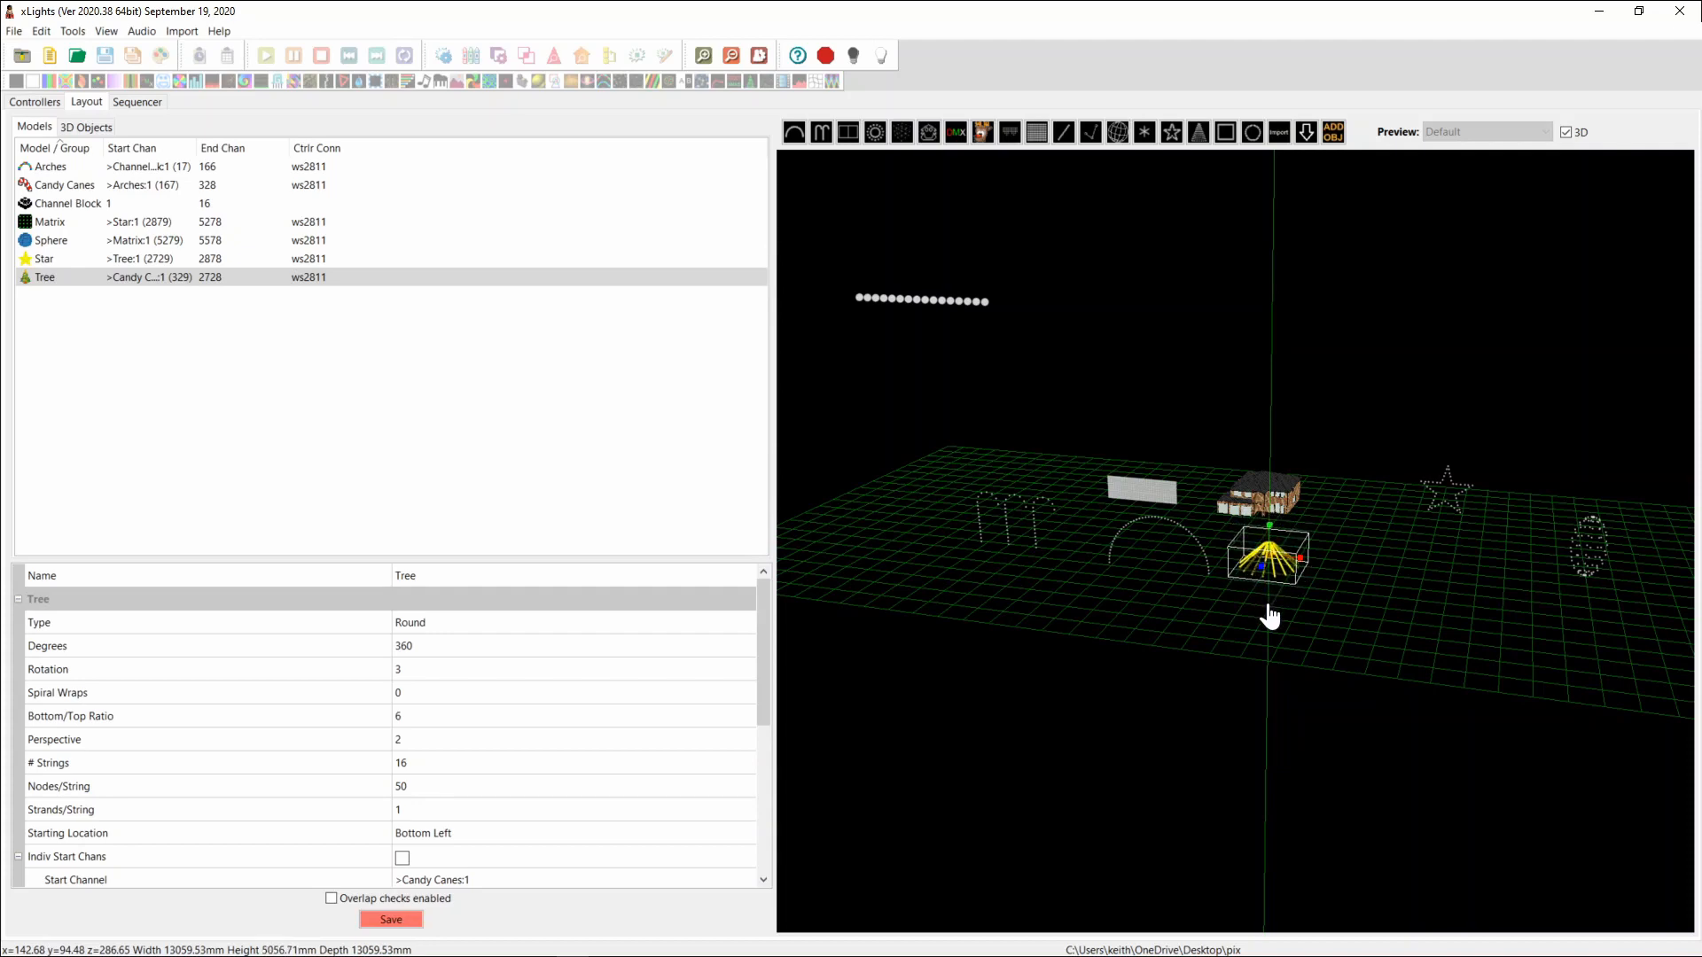
mouse_move(1310, 645)
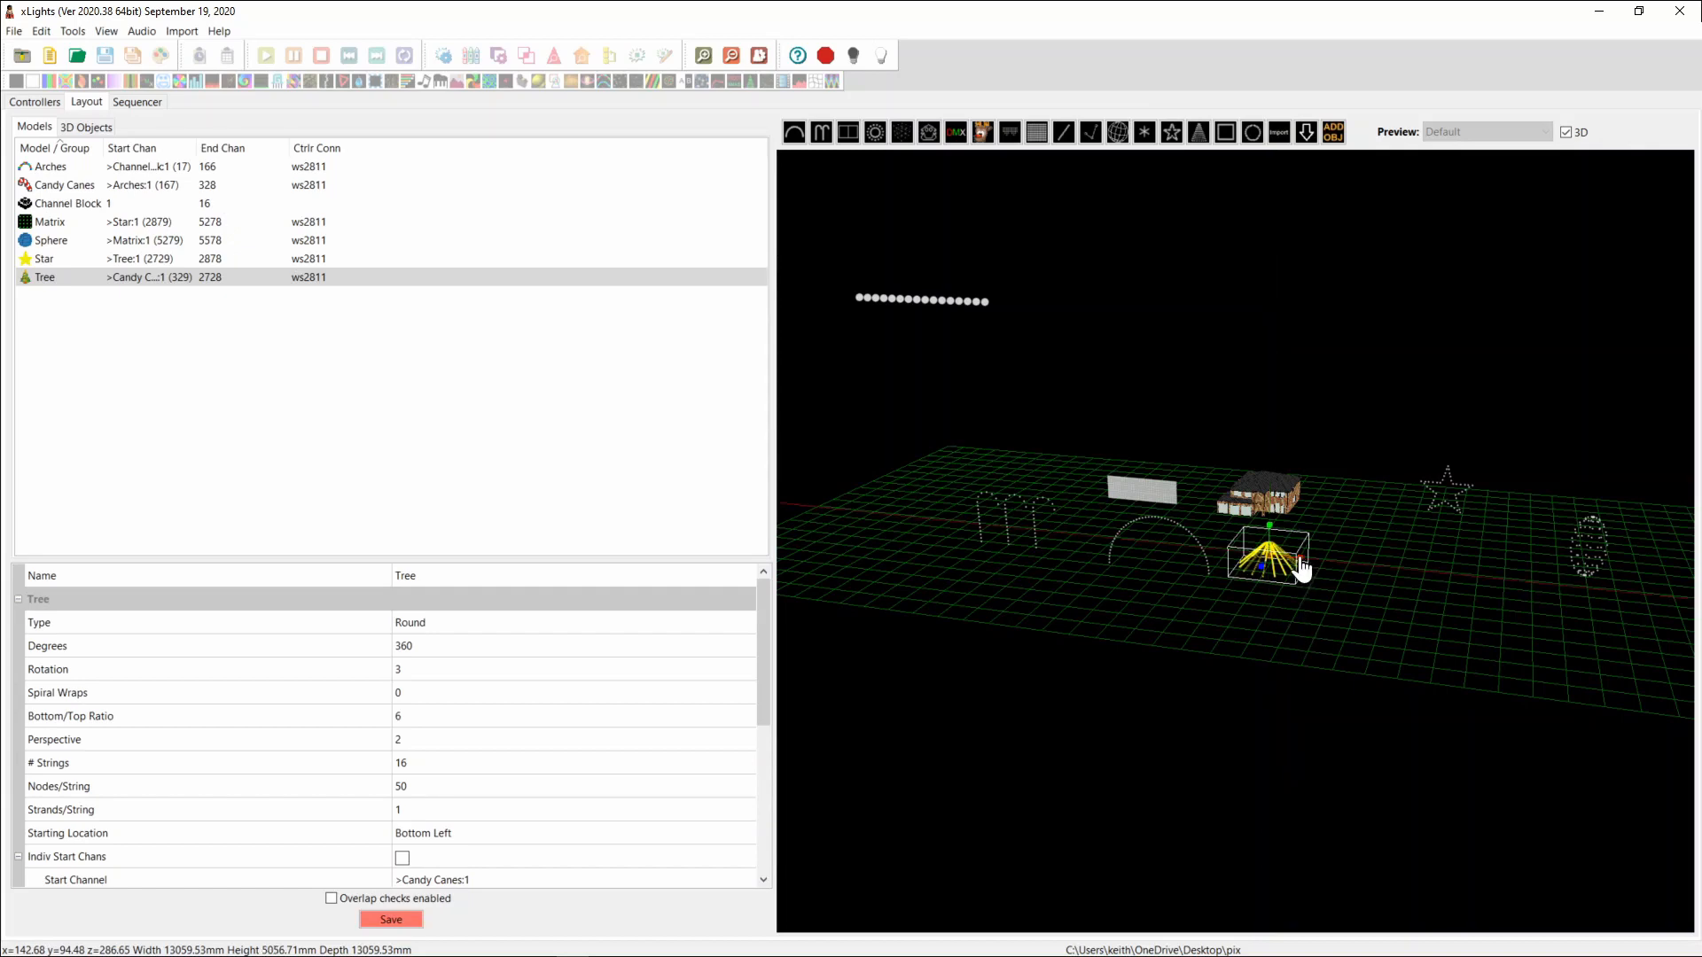
left_click_drag(1302, 529, 1284, 571)
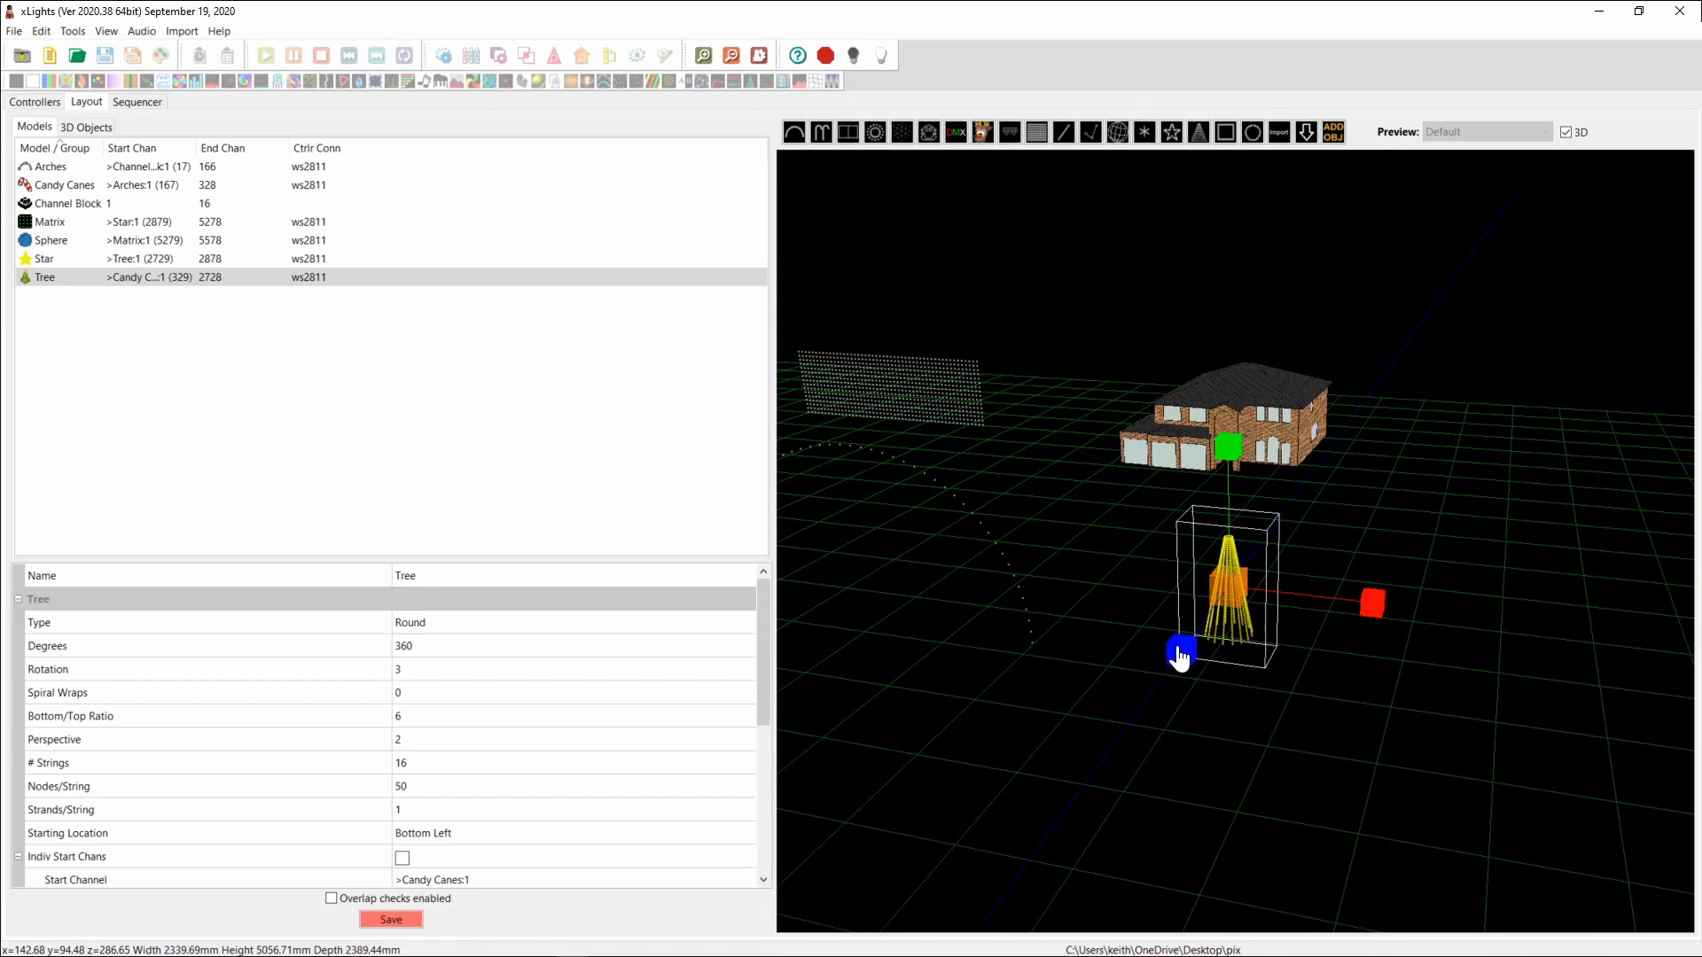
mouse_move(1285, 696)
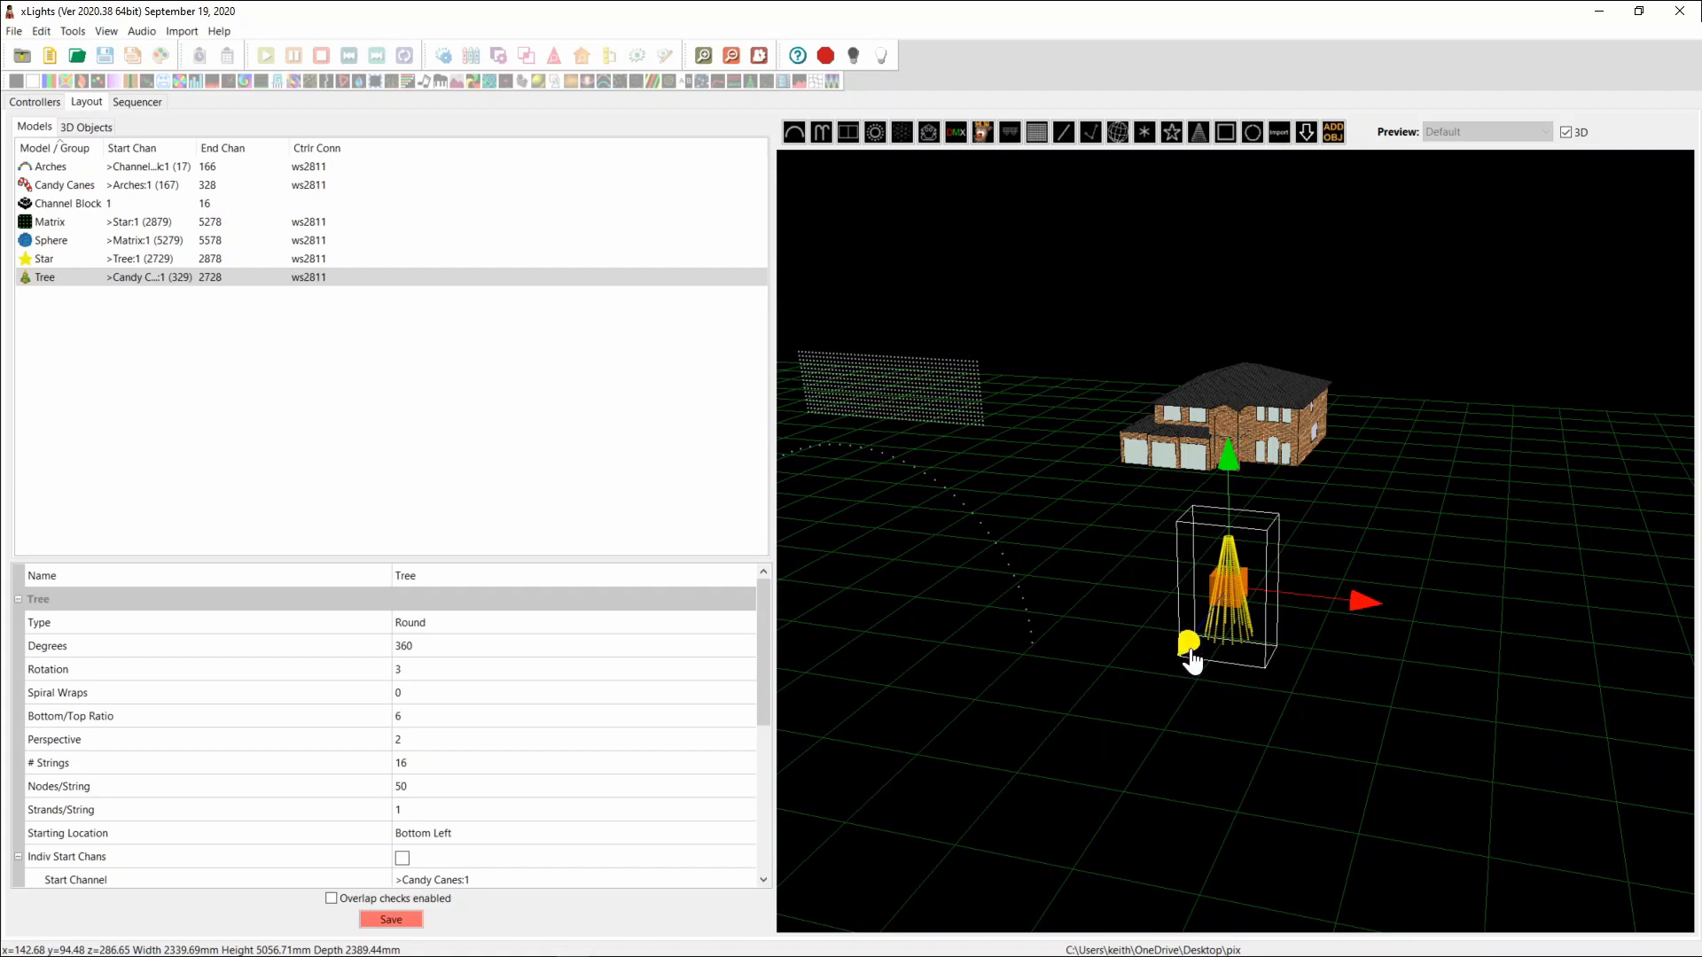
Step: Align the Tree with the ground and move it against the house front
right_click(1312, 488)
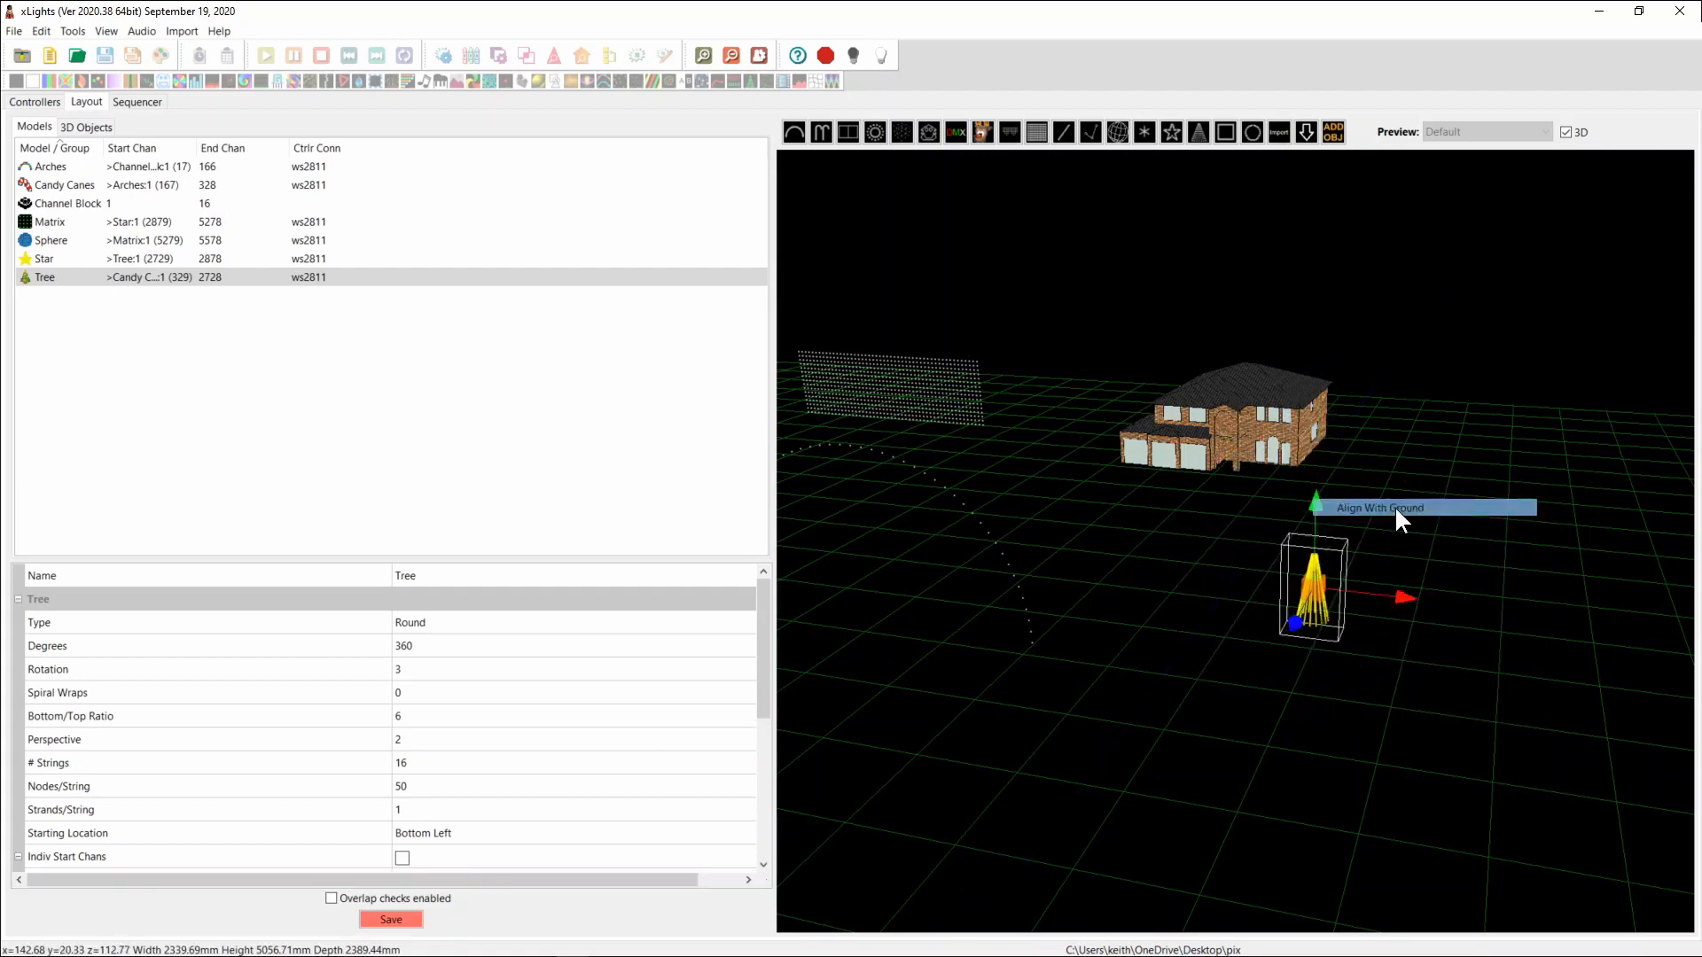
left_click(1381, 508)
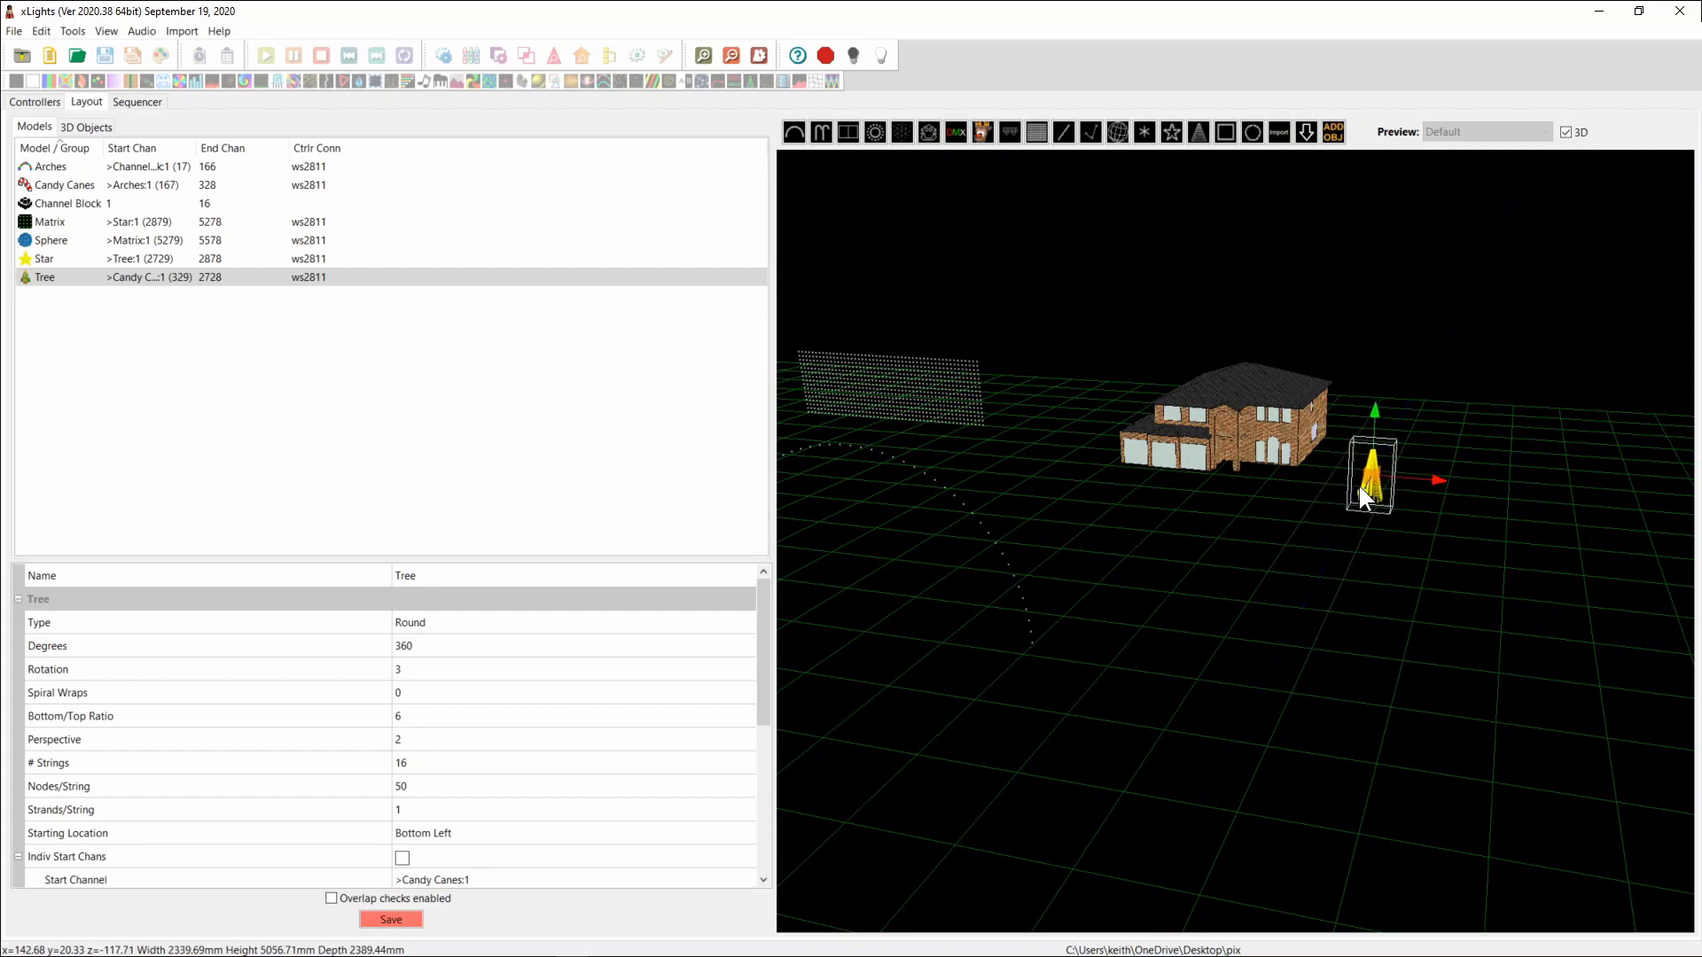
left_click_drag(1371, 477, 1278, 475)
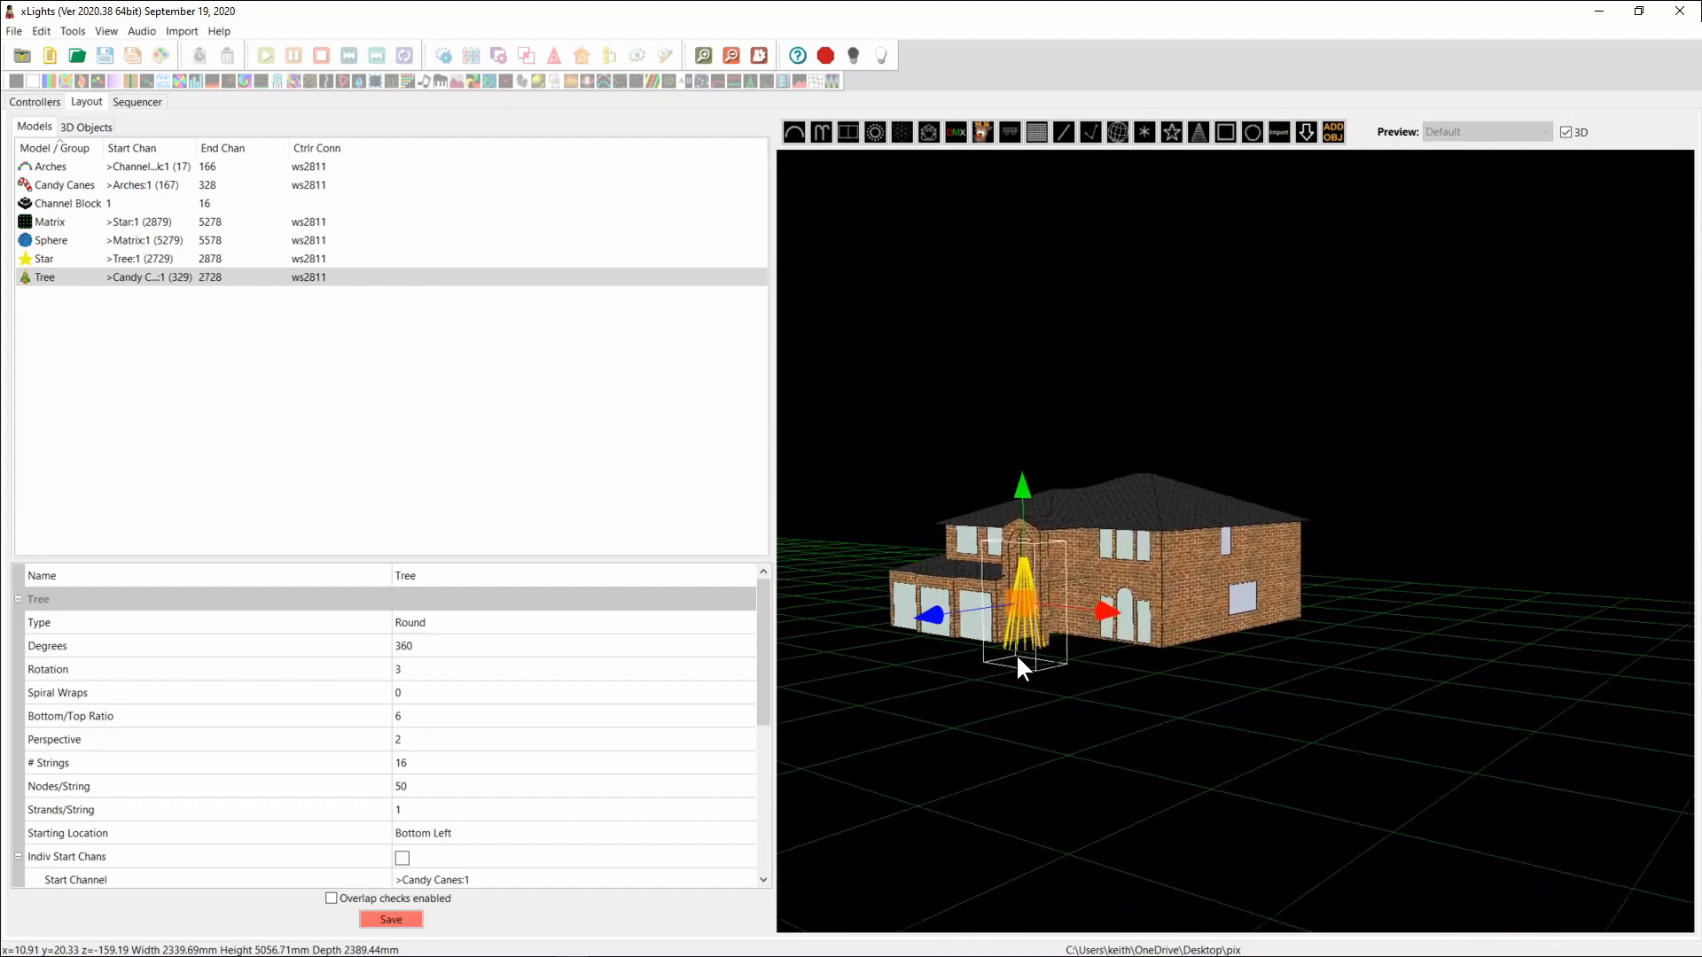
left_click_drag(1021, 662, 1135, 711)
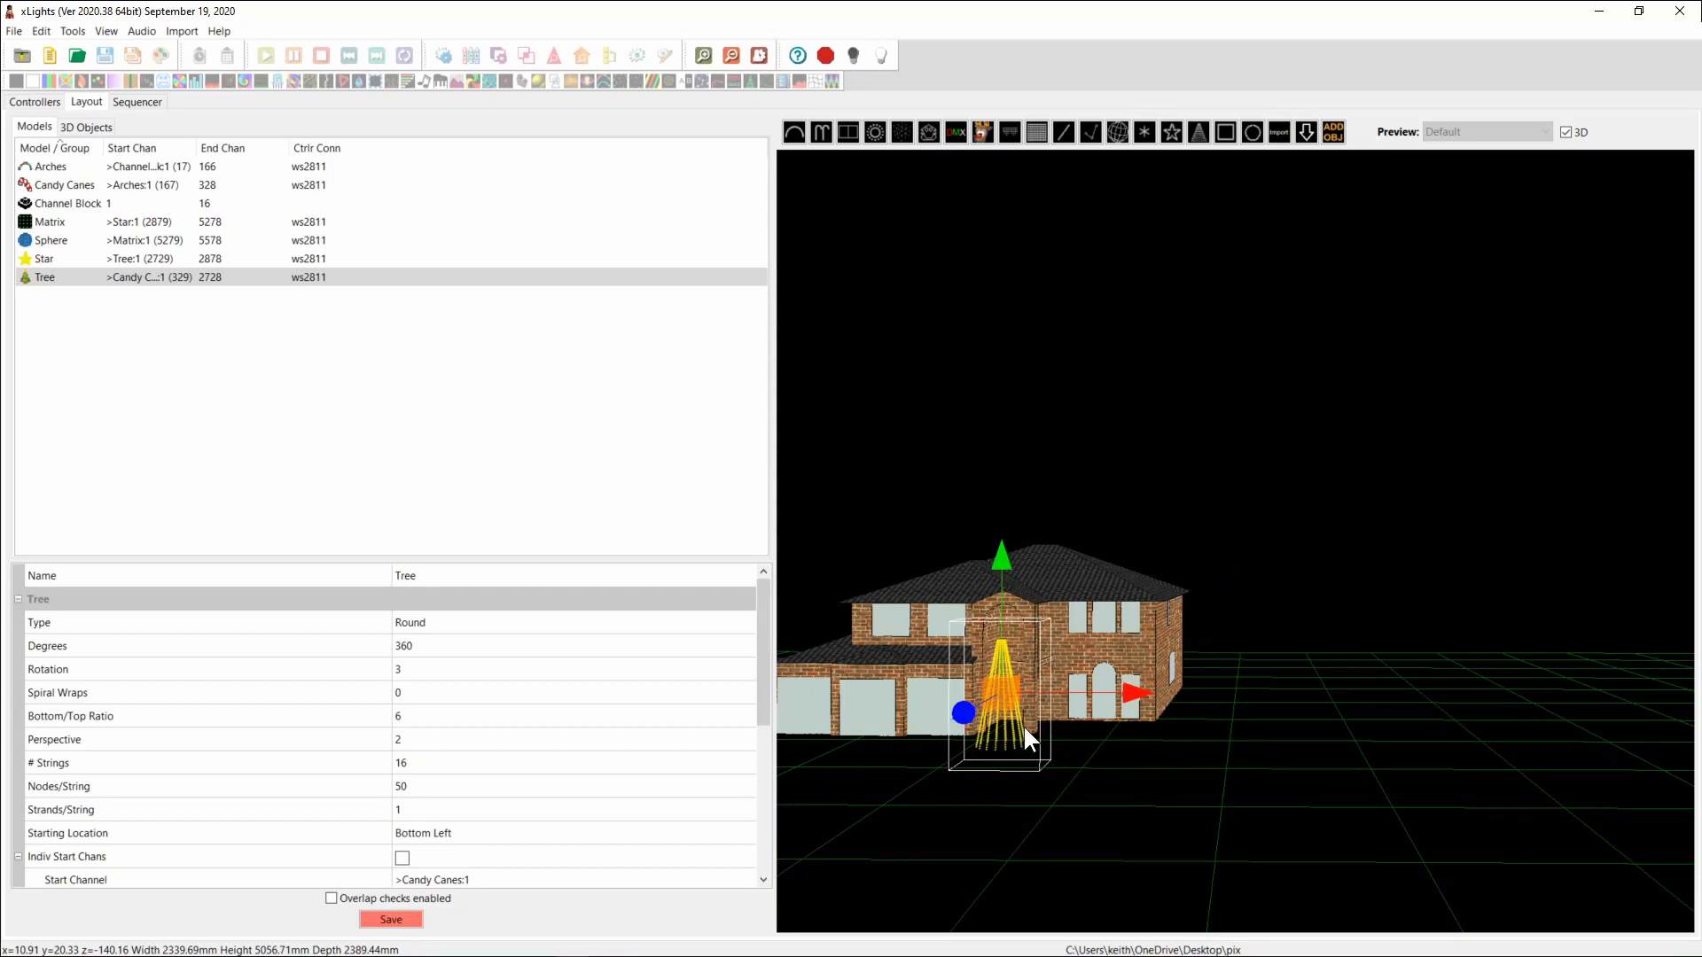
right_click(1030, 741)
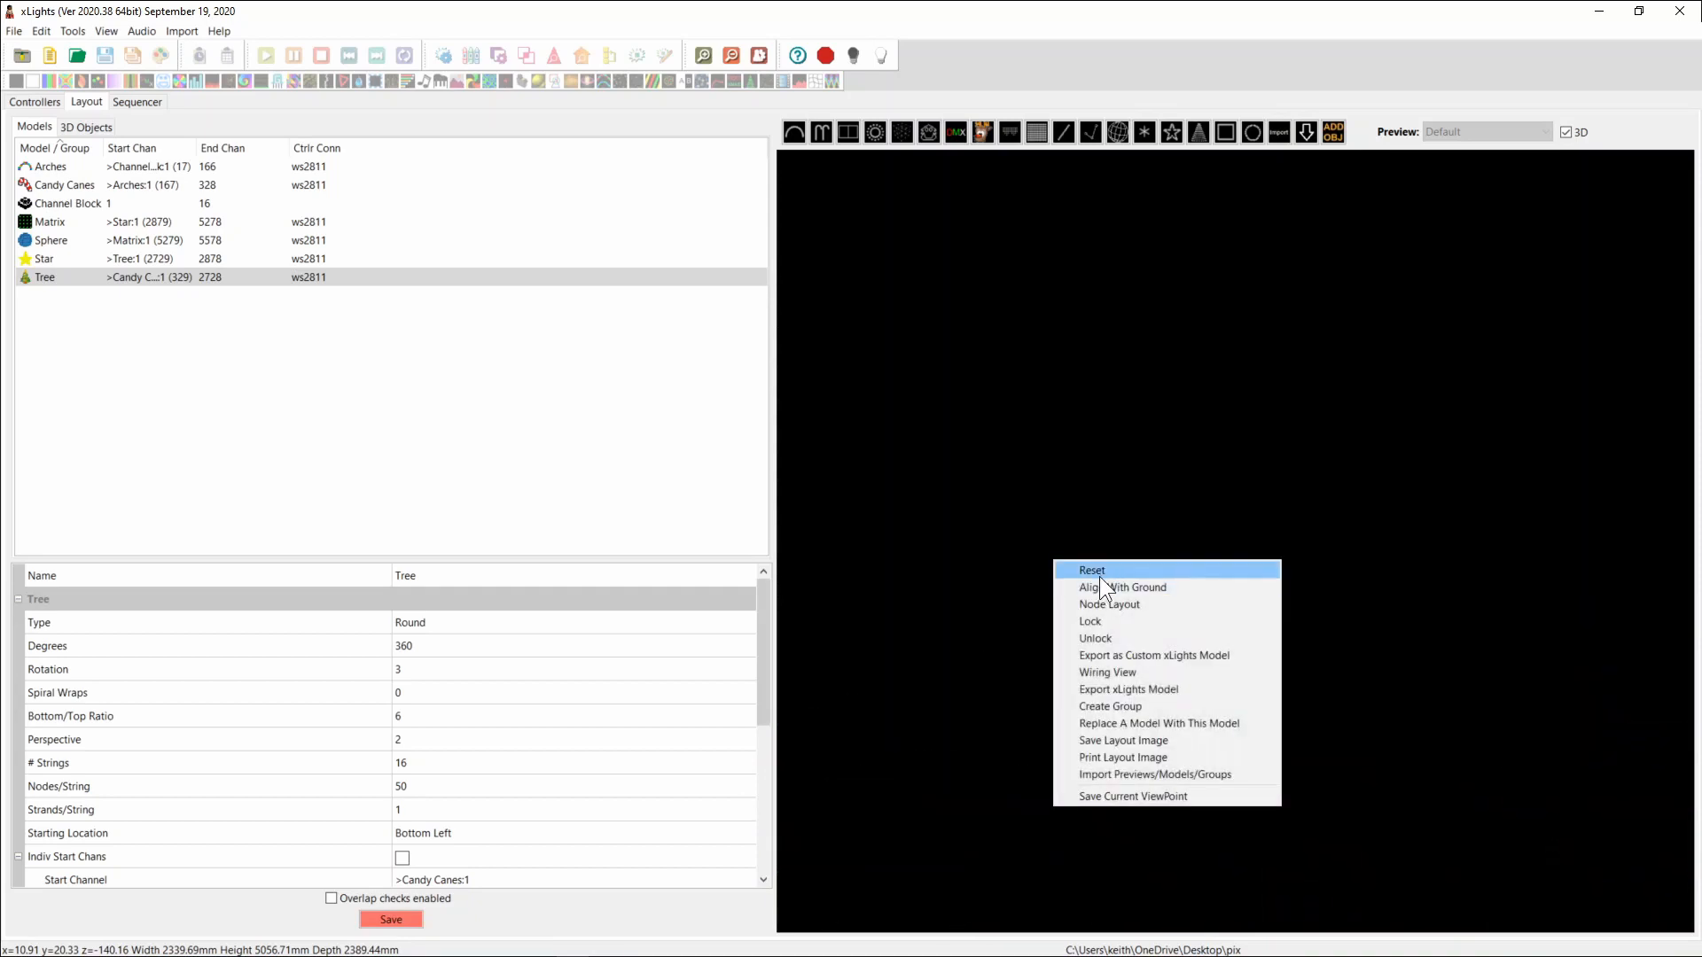
Step: Reset the view, check the Sphere, then select Star to read 12906.02 mm
left_click(1123, 587)
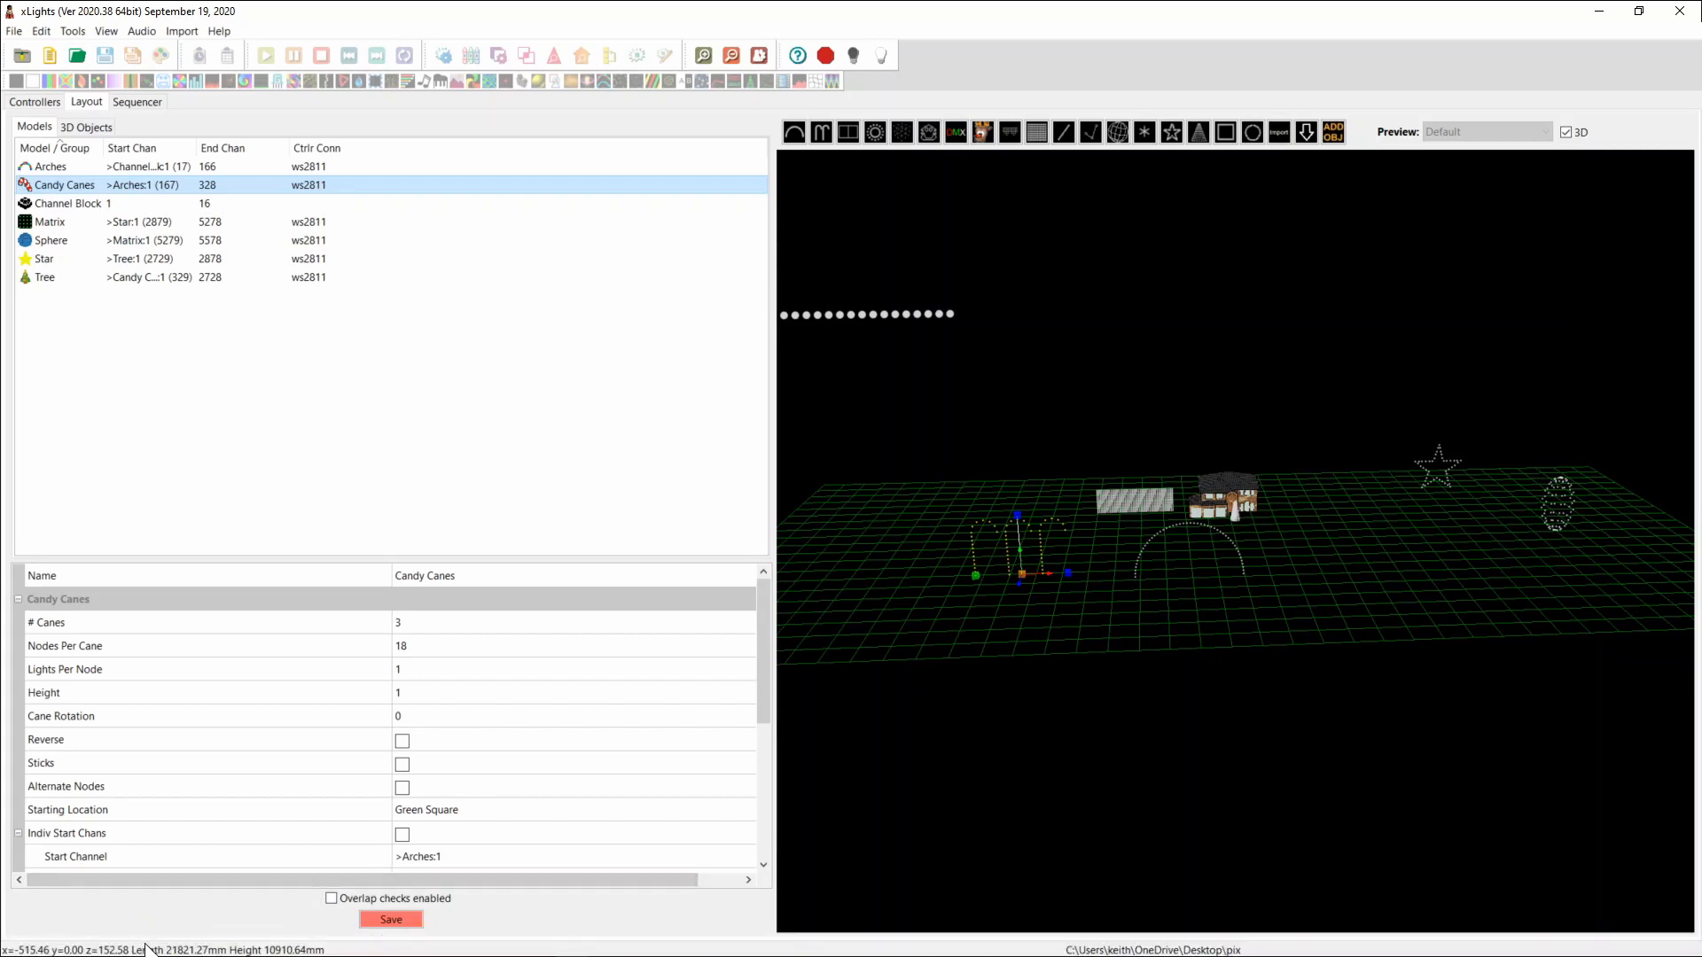
mouse_move(1040, 579)
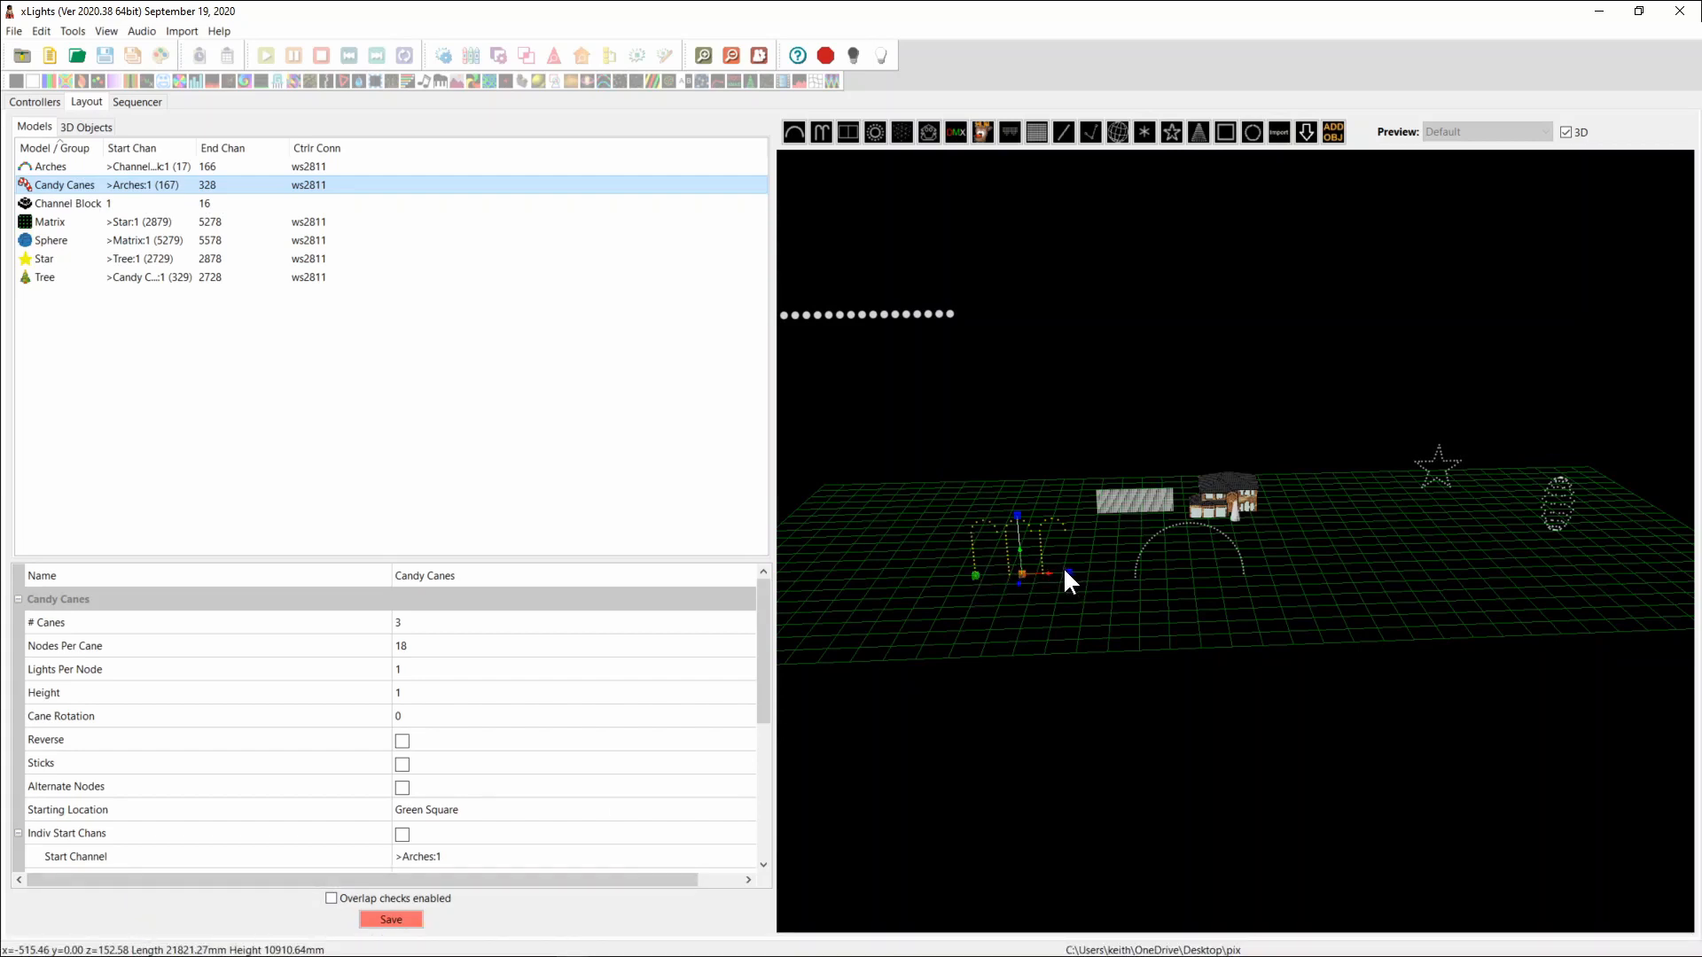
mouse_move(1069, 580)
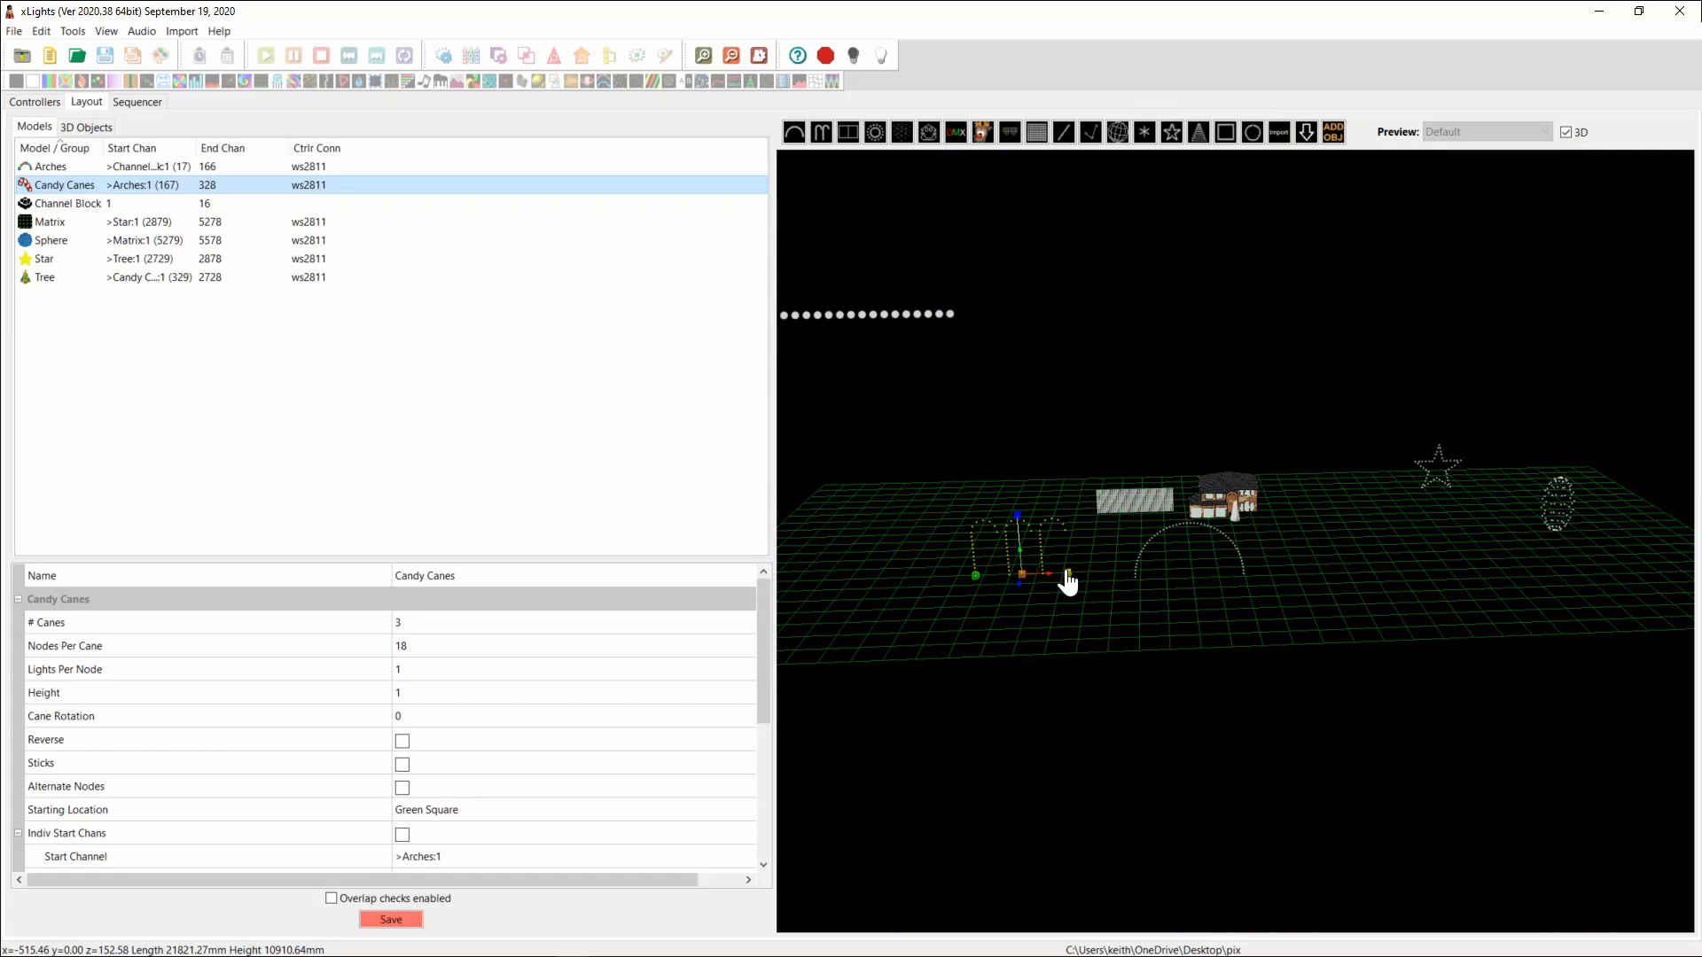
mouse_move(1067, 586)
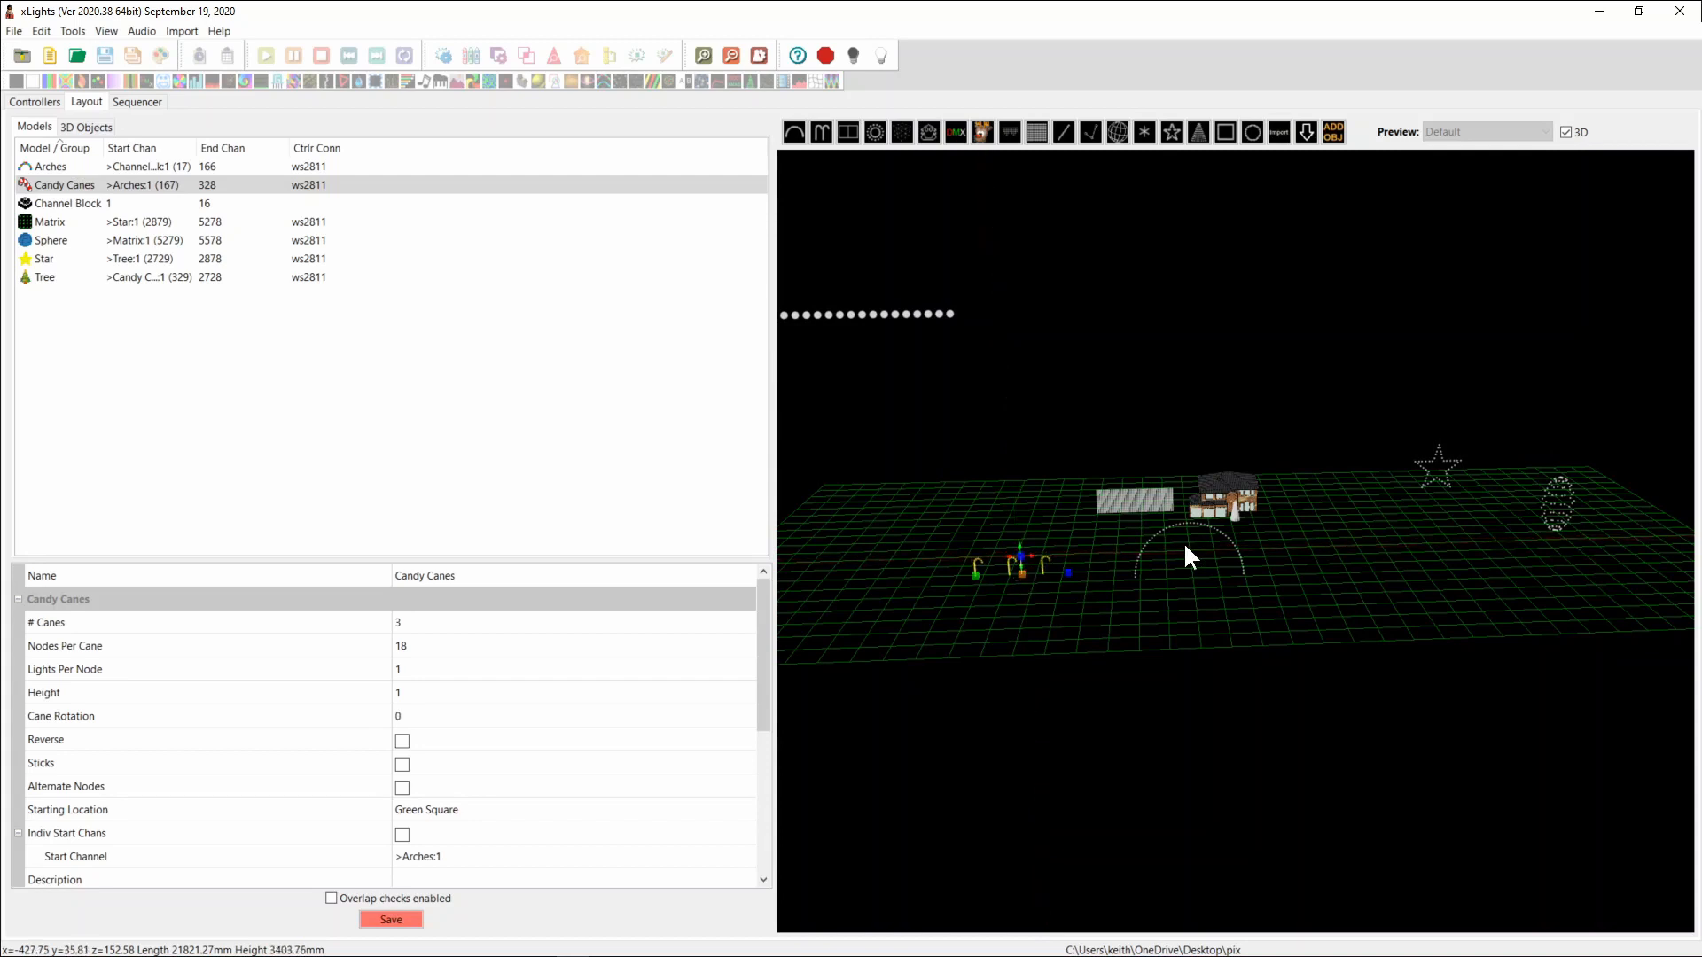
mouse_move(1532, 501)
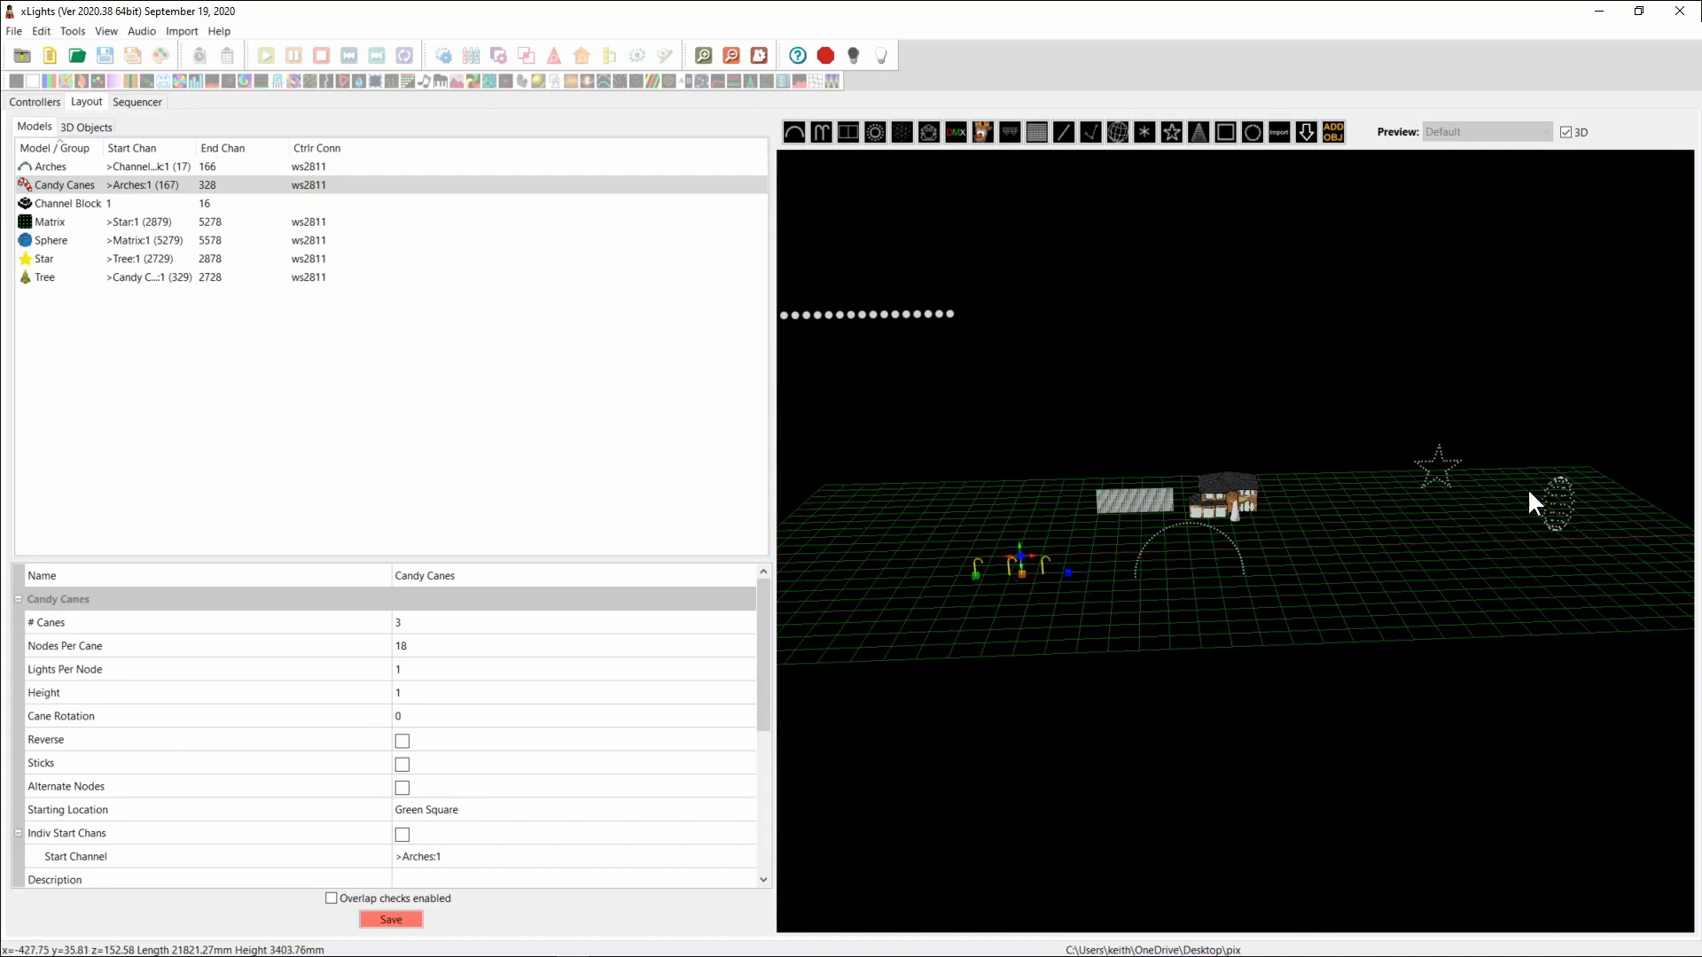
mouse_move(56, 238)
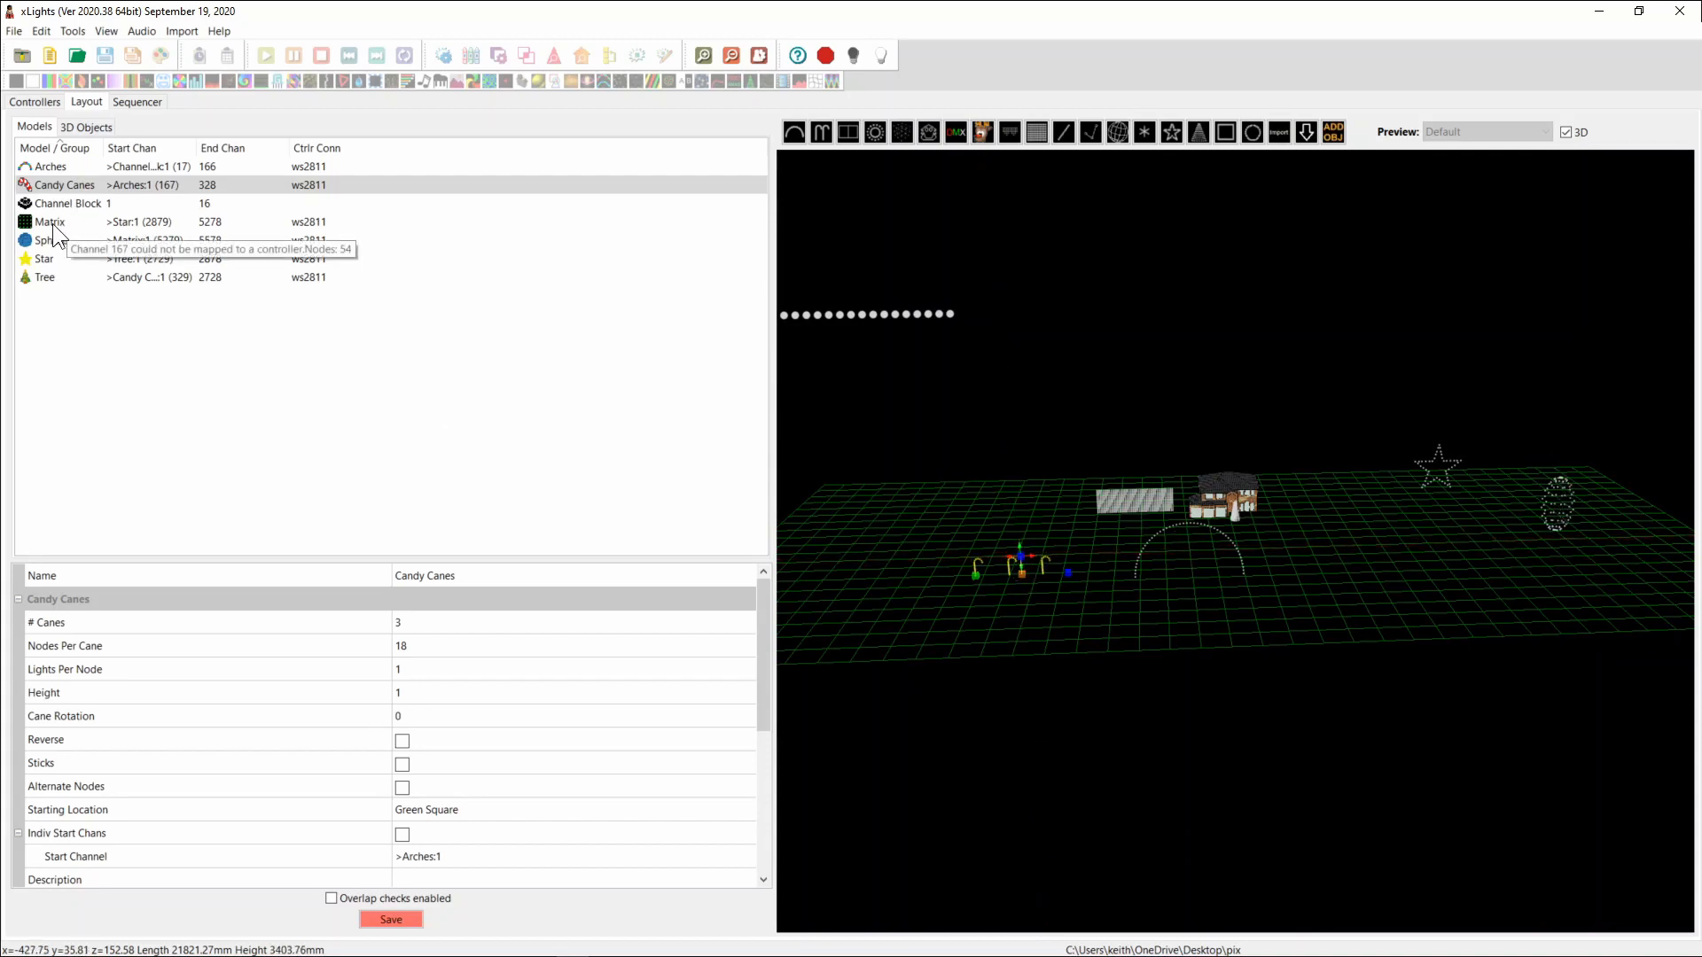
left_click(48, 241)
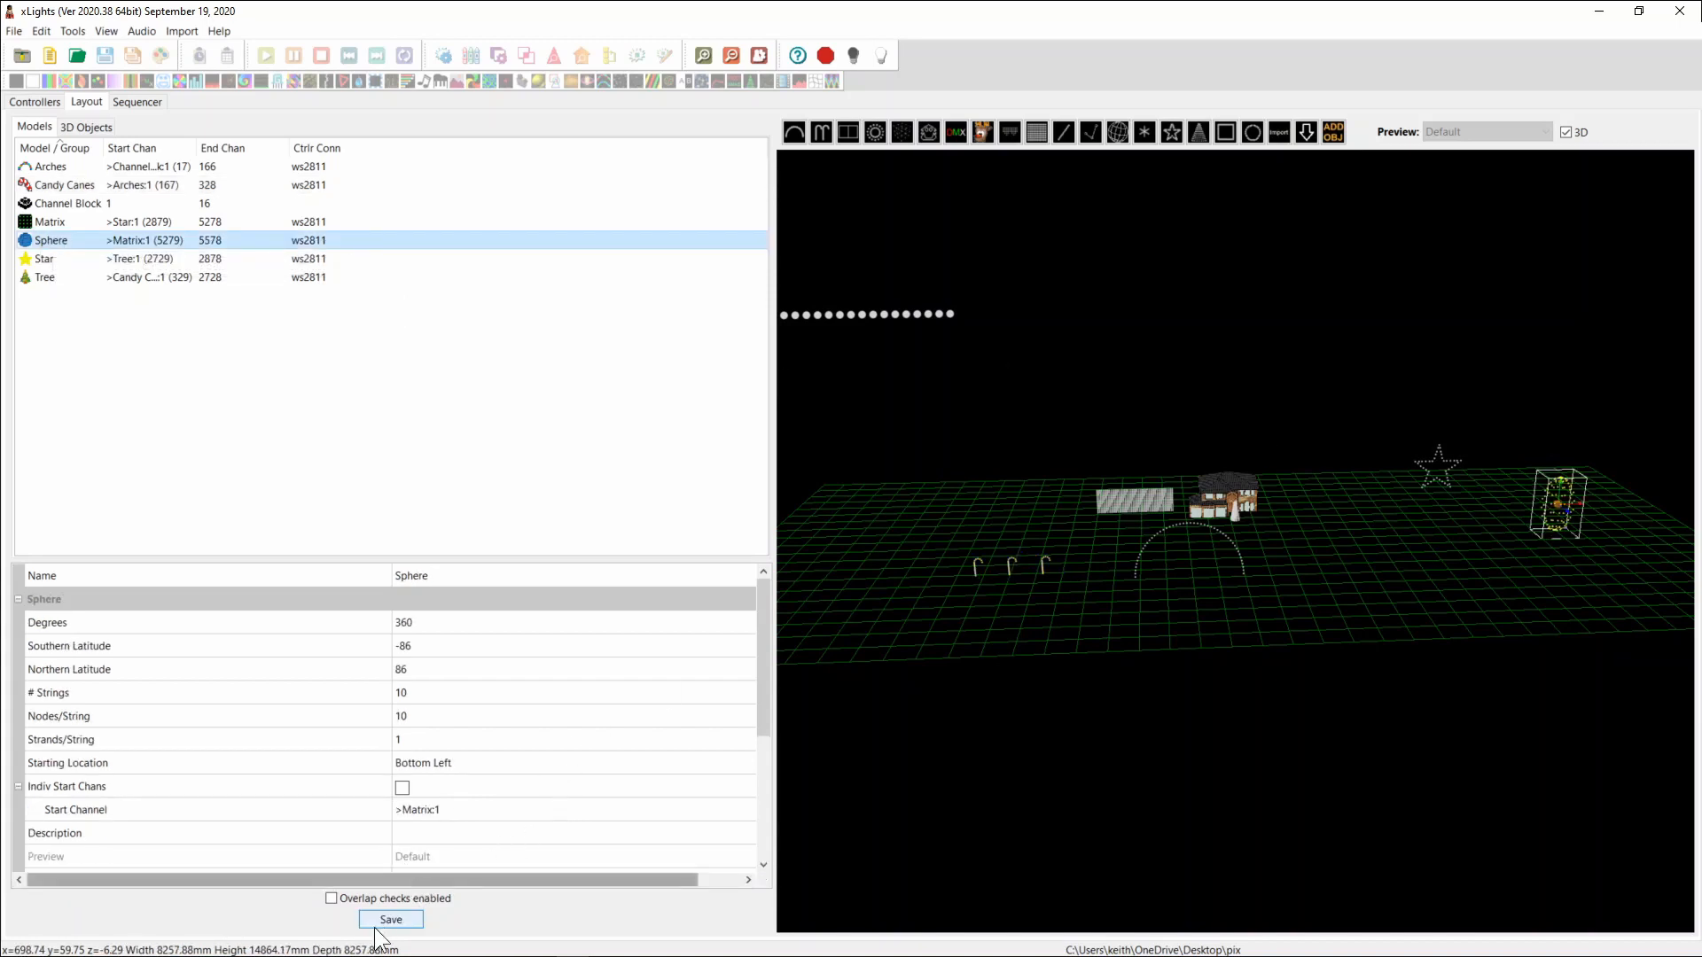
left_click(390, 919)
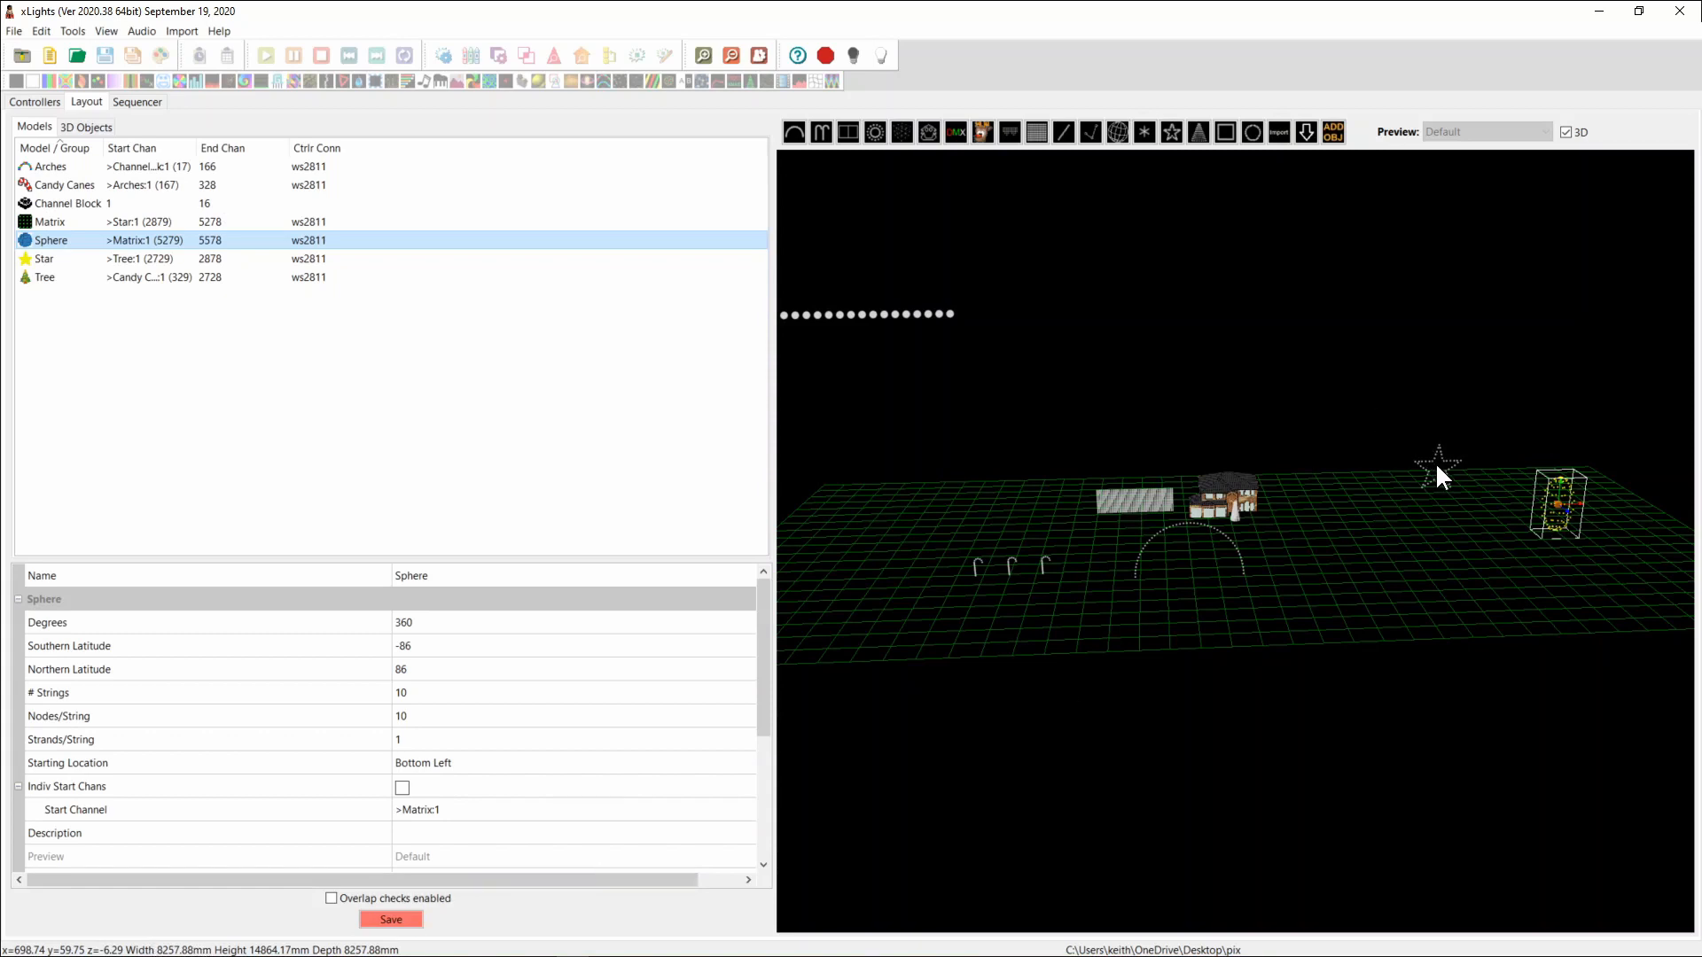
mouse_move(24, 266)
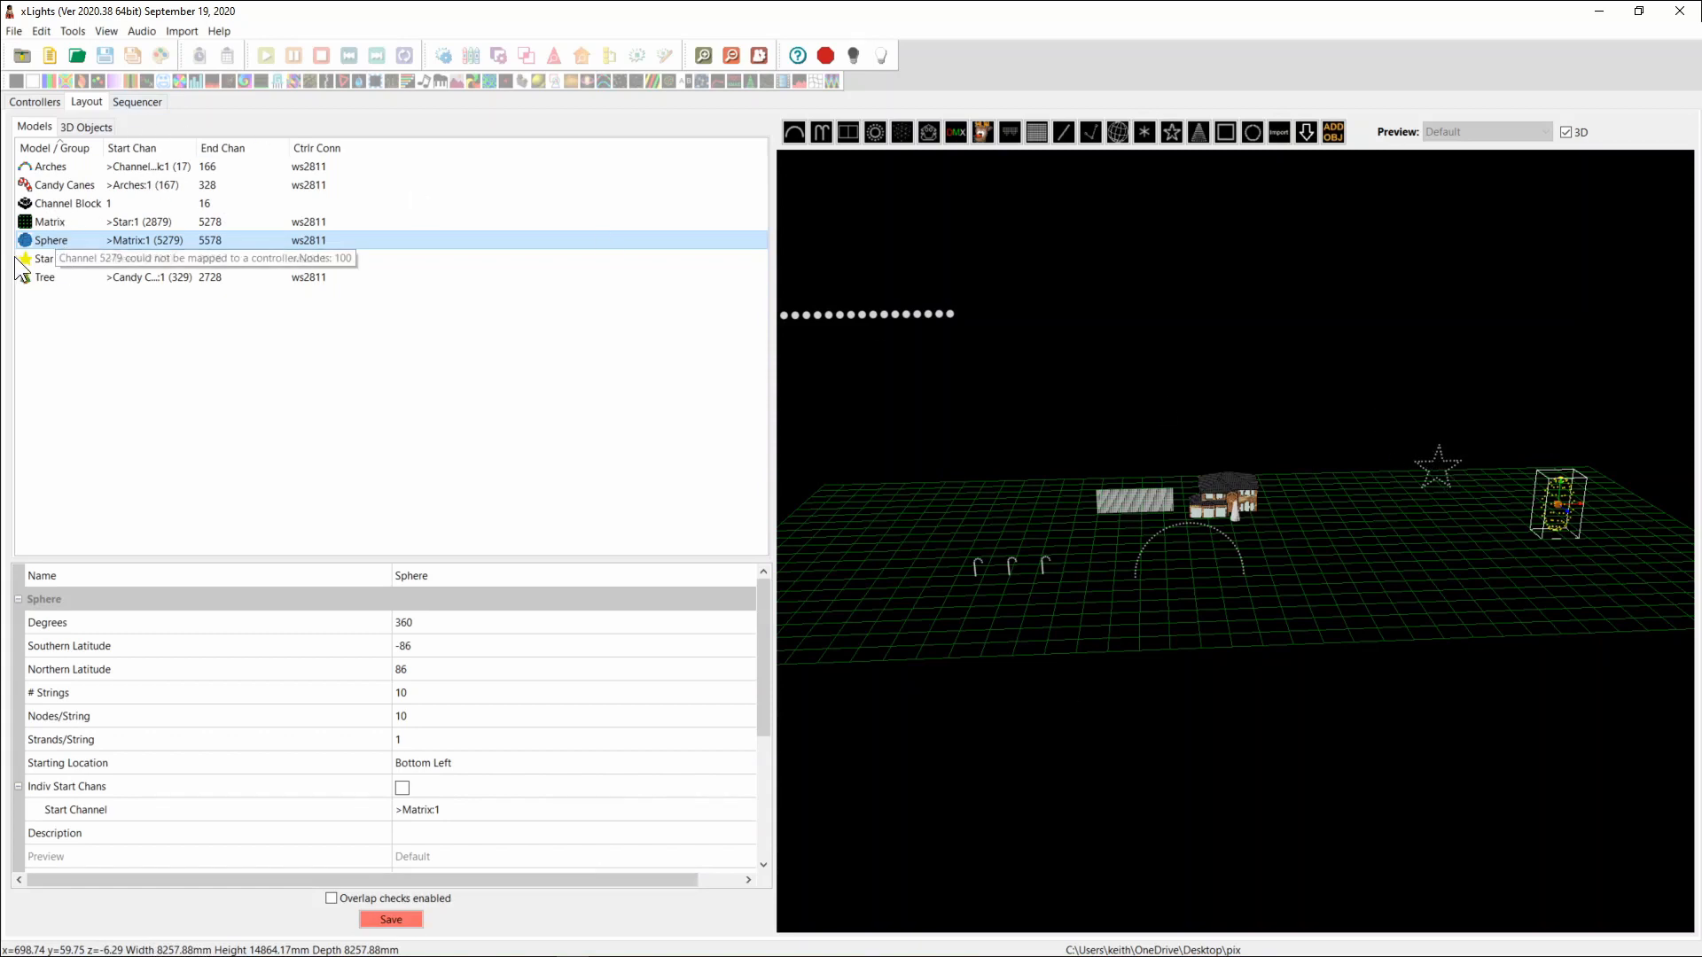
left_click(45, 258)
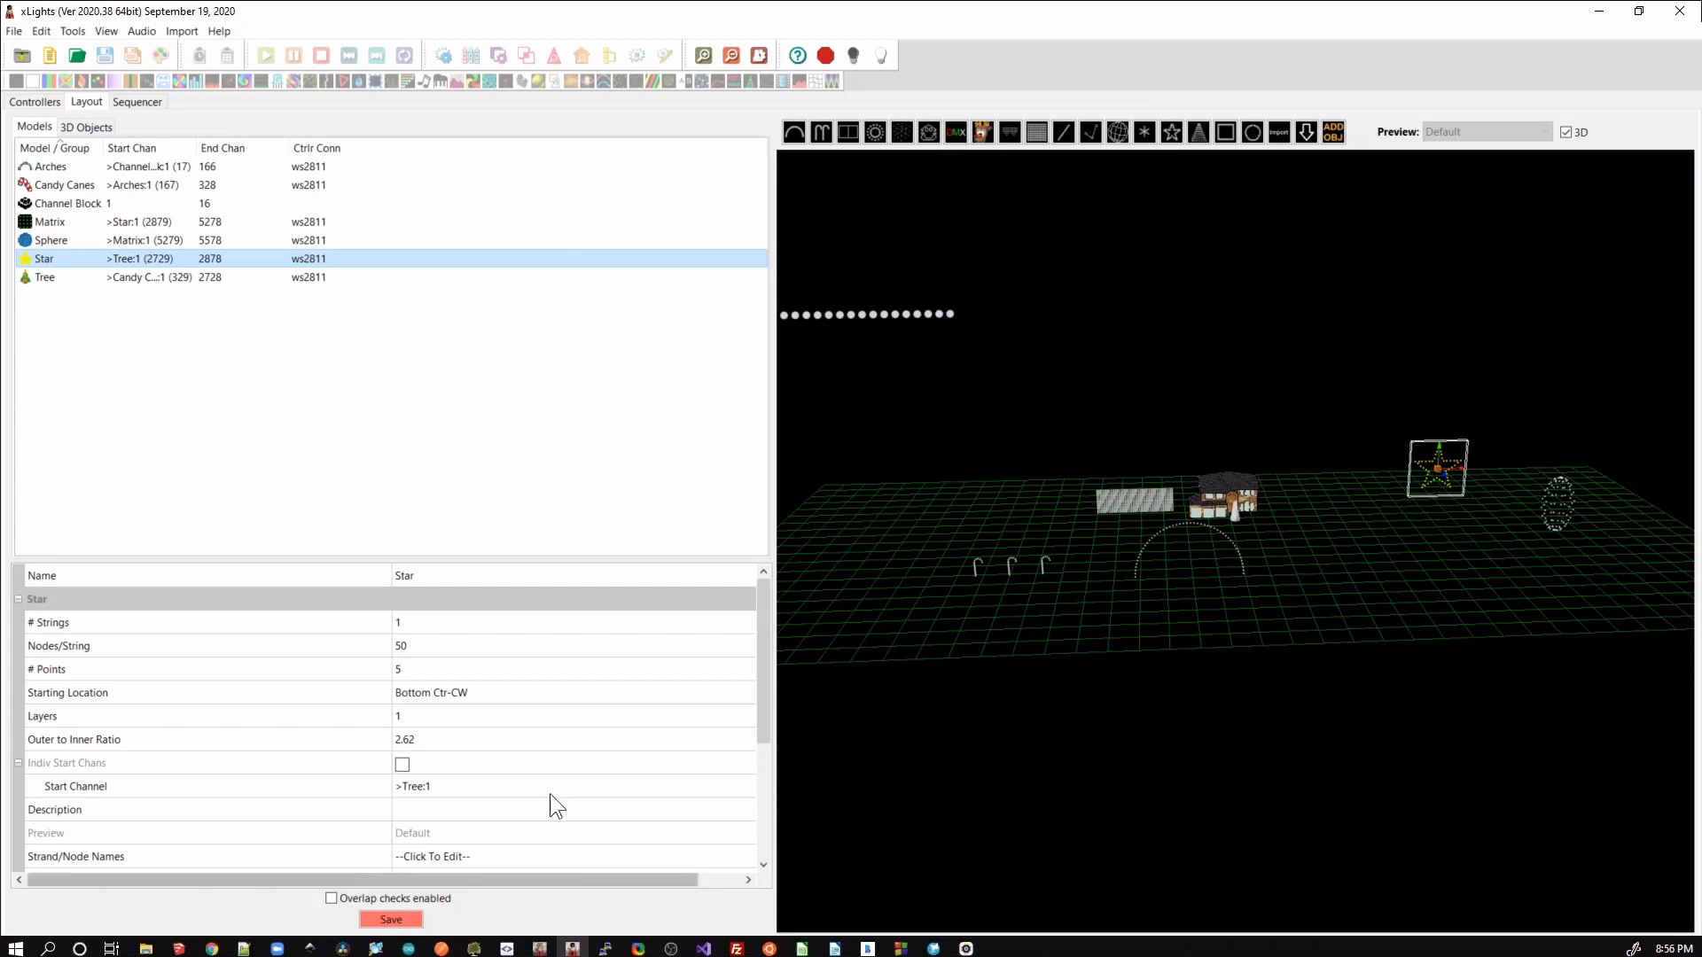
mouse_move(1308, 508)
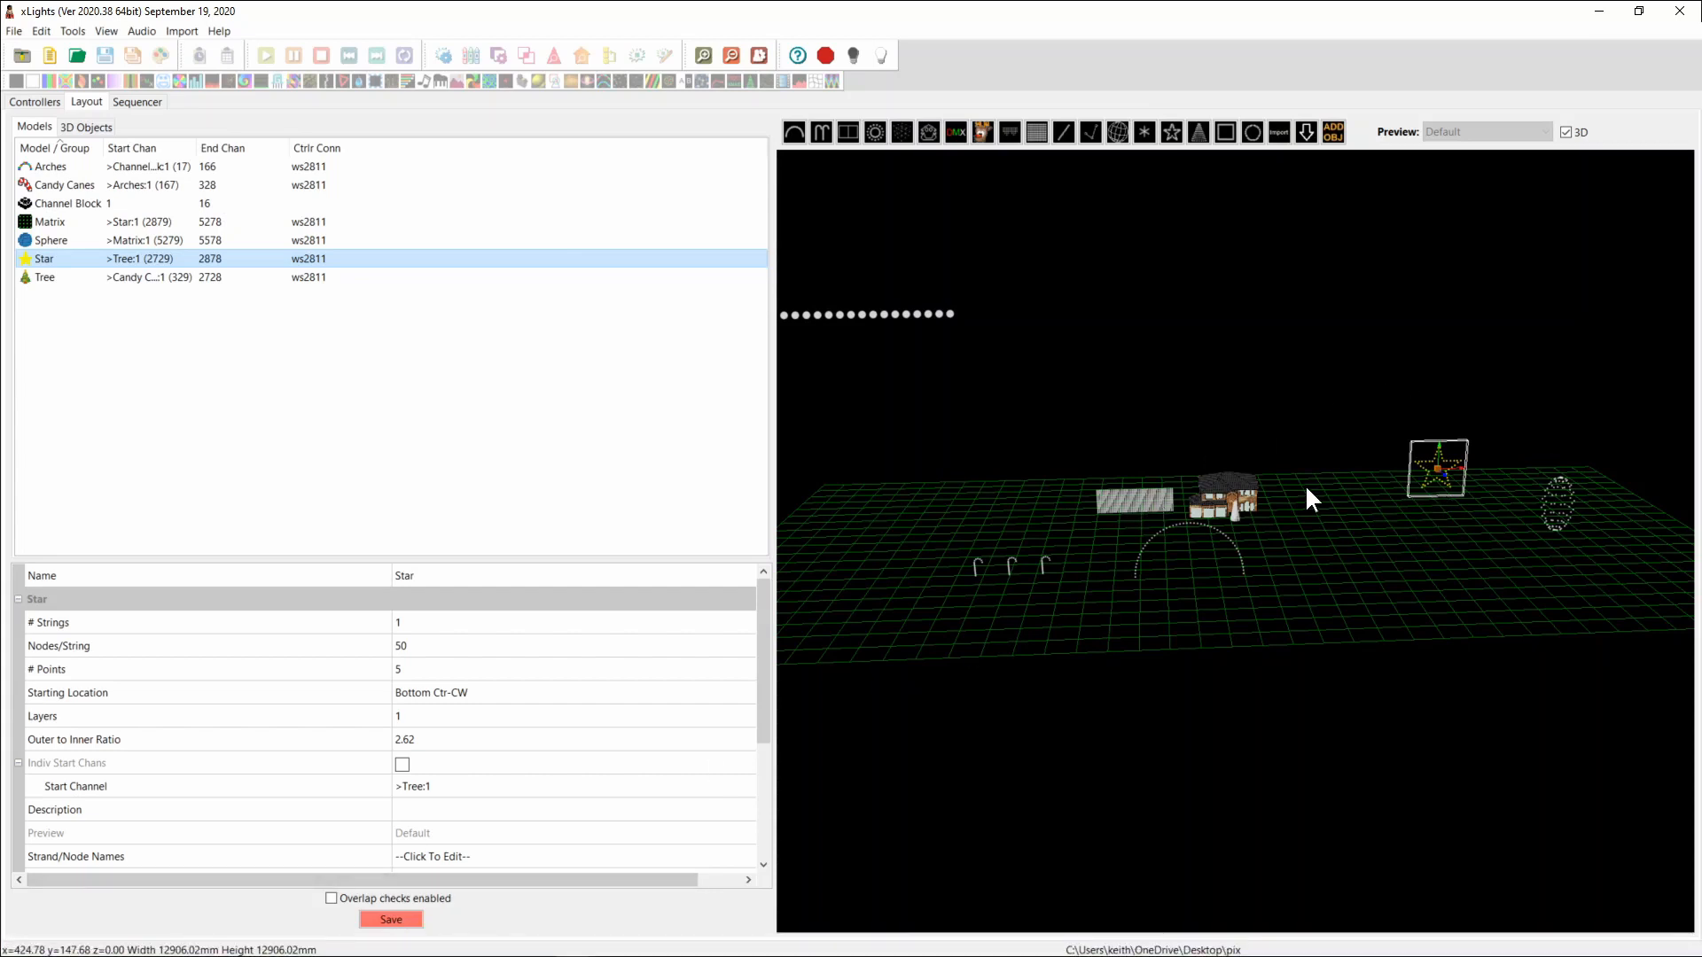
mouse_move(66, 246)
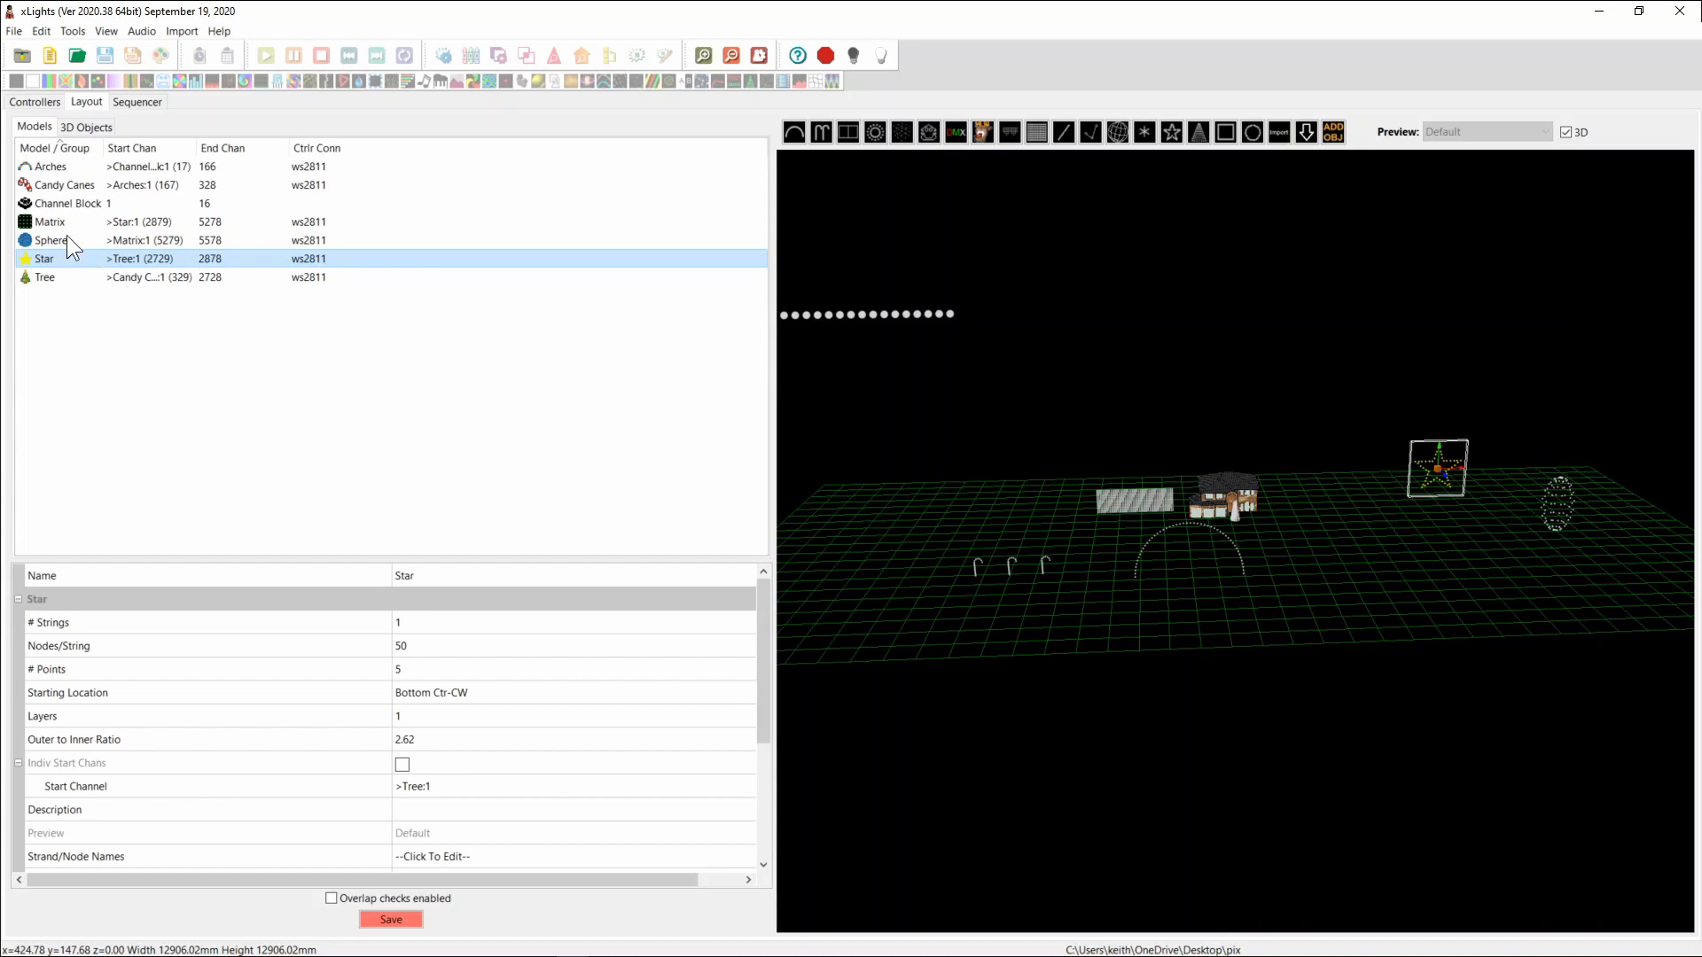
Step: Drag the 16-channel Channel Block right, toward the centre above the layout
left_click(55, 203)
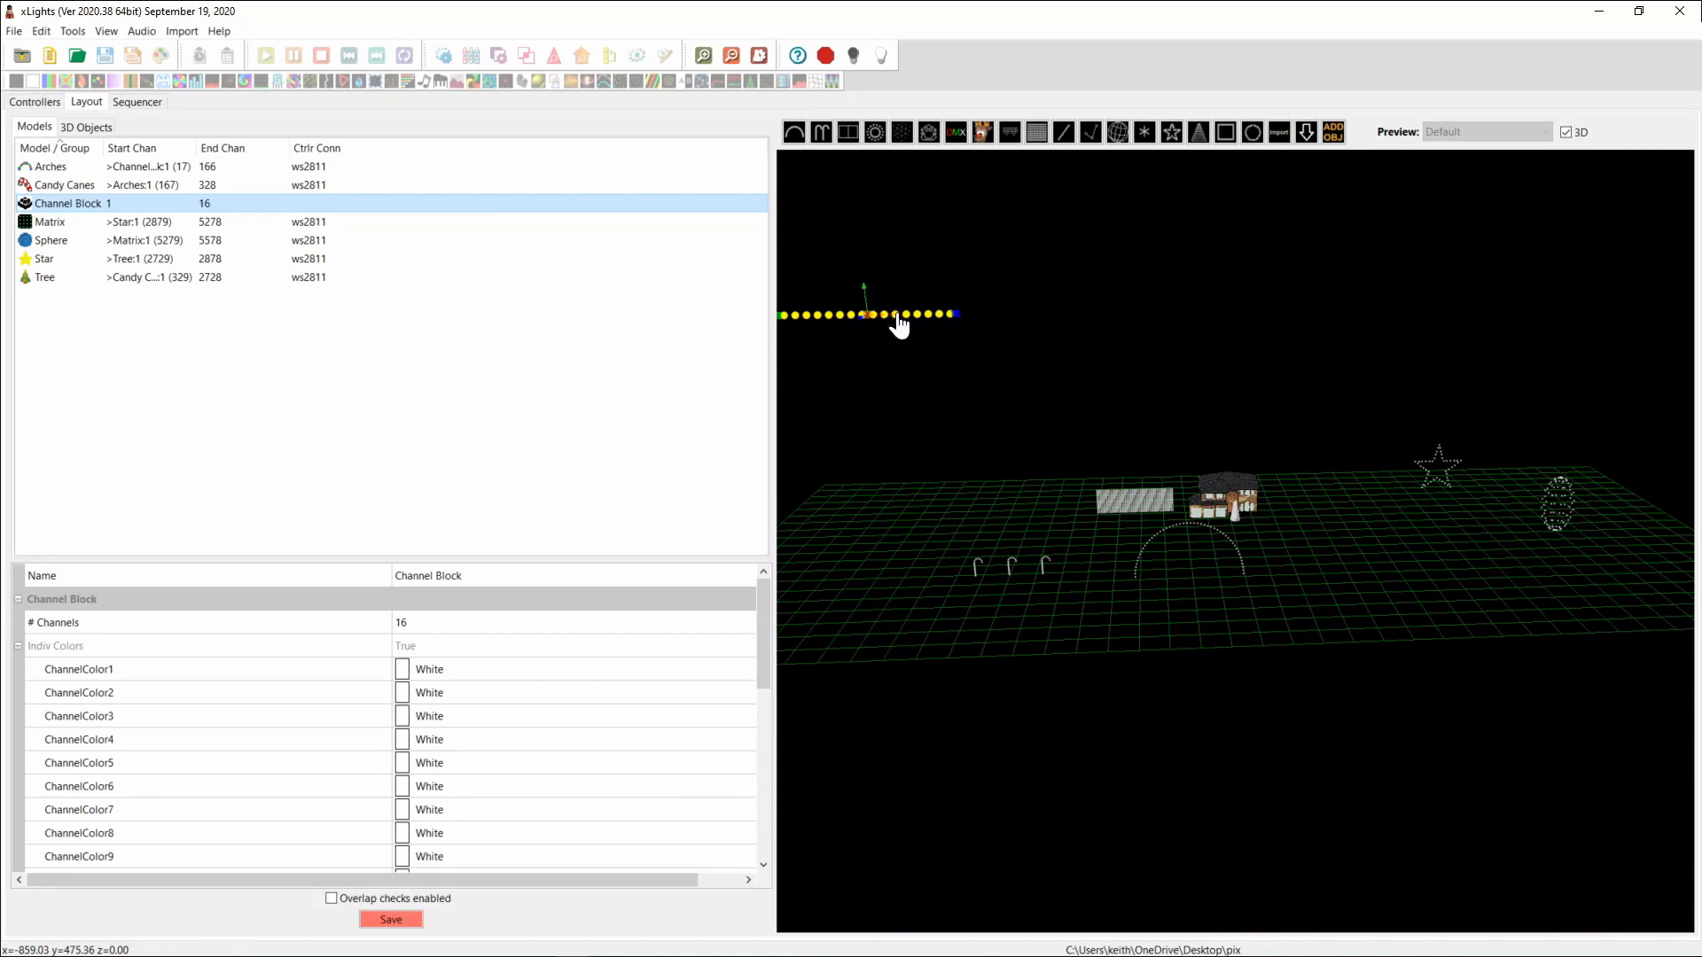
left_click_drag(901, 315, 999, 315)
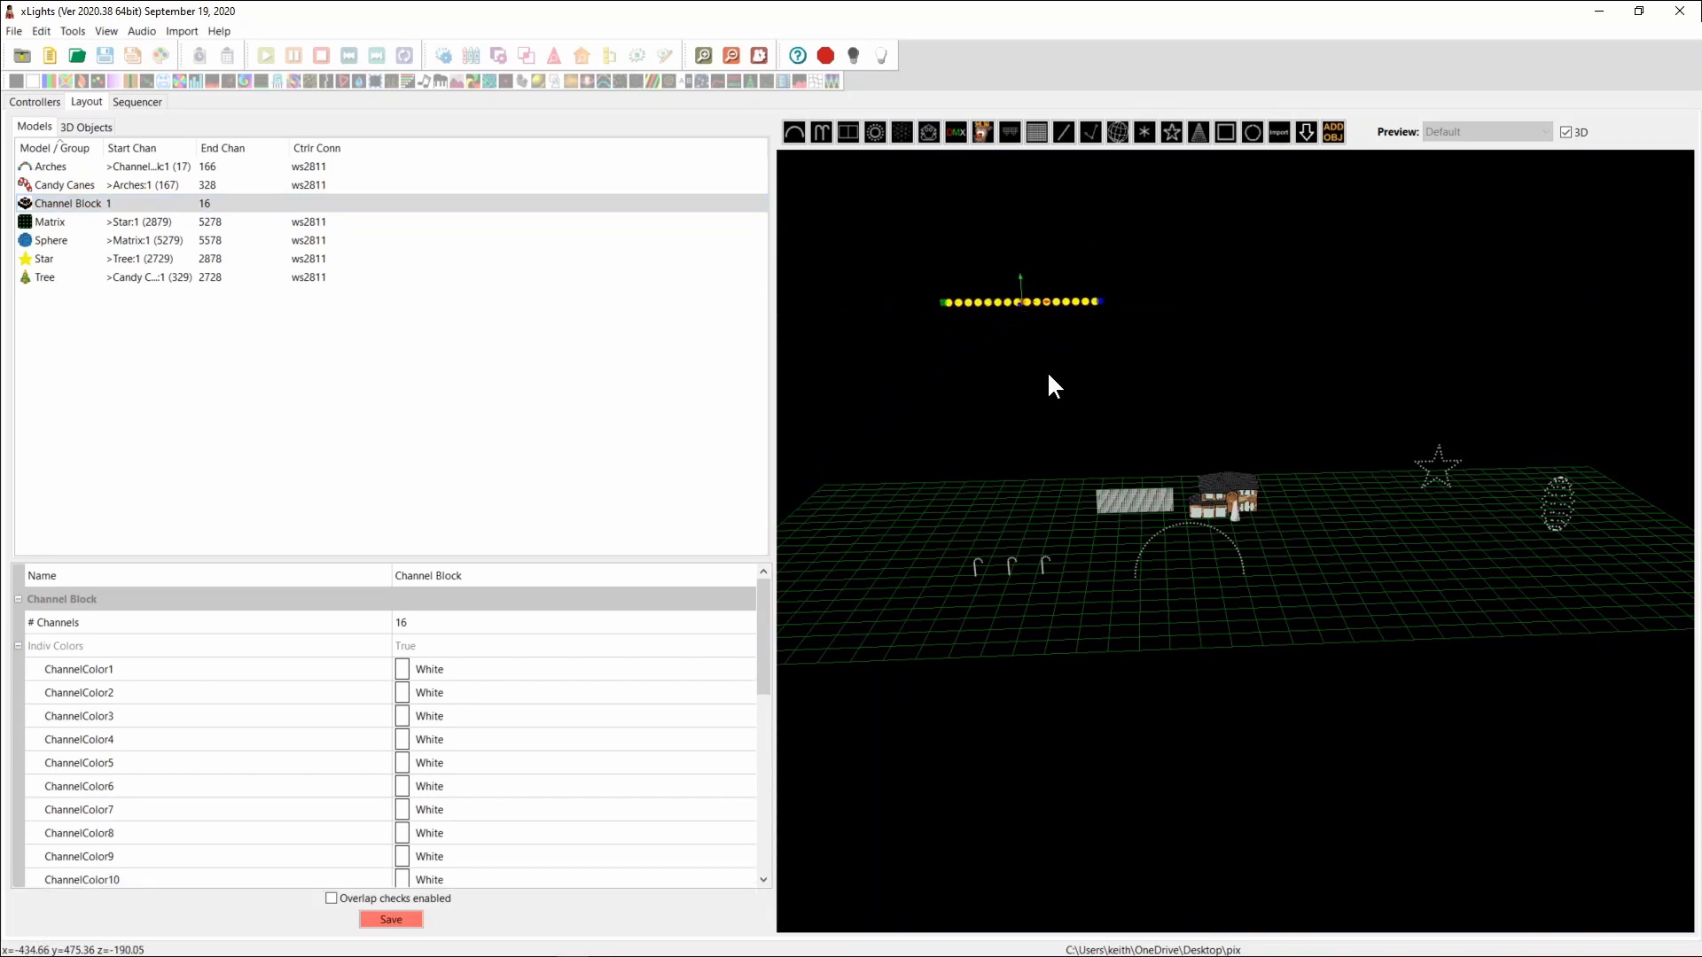
mouse_move(1010, 373)
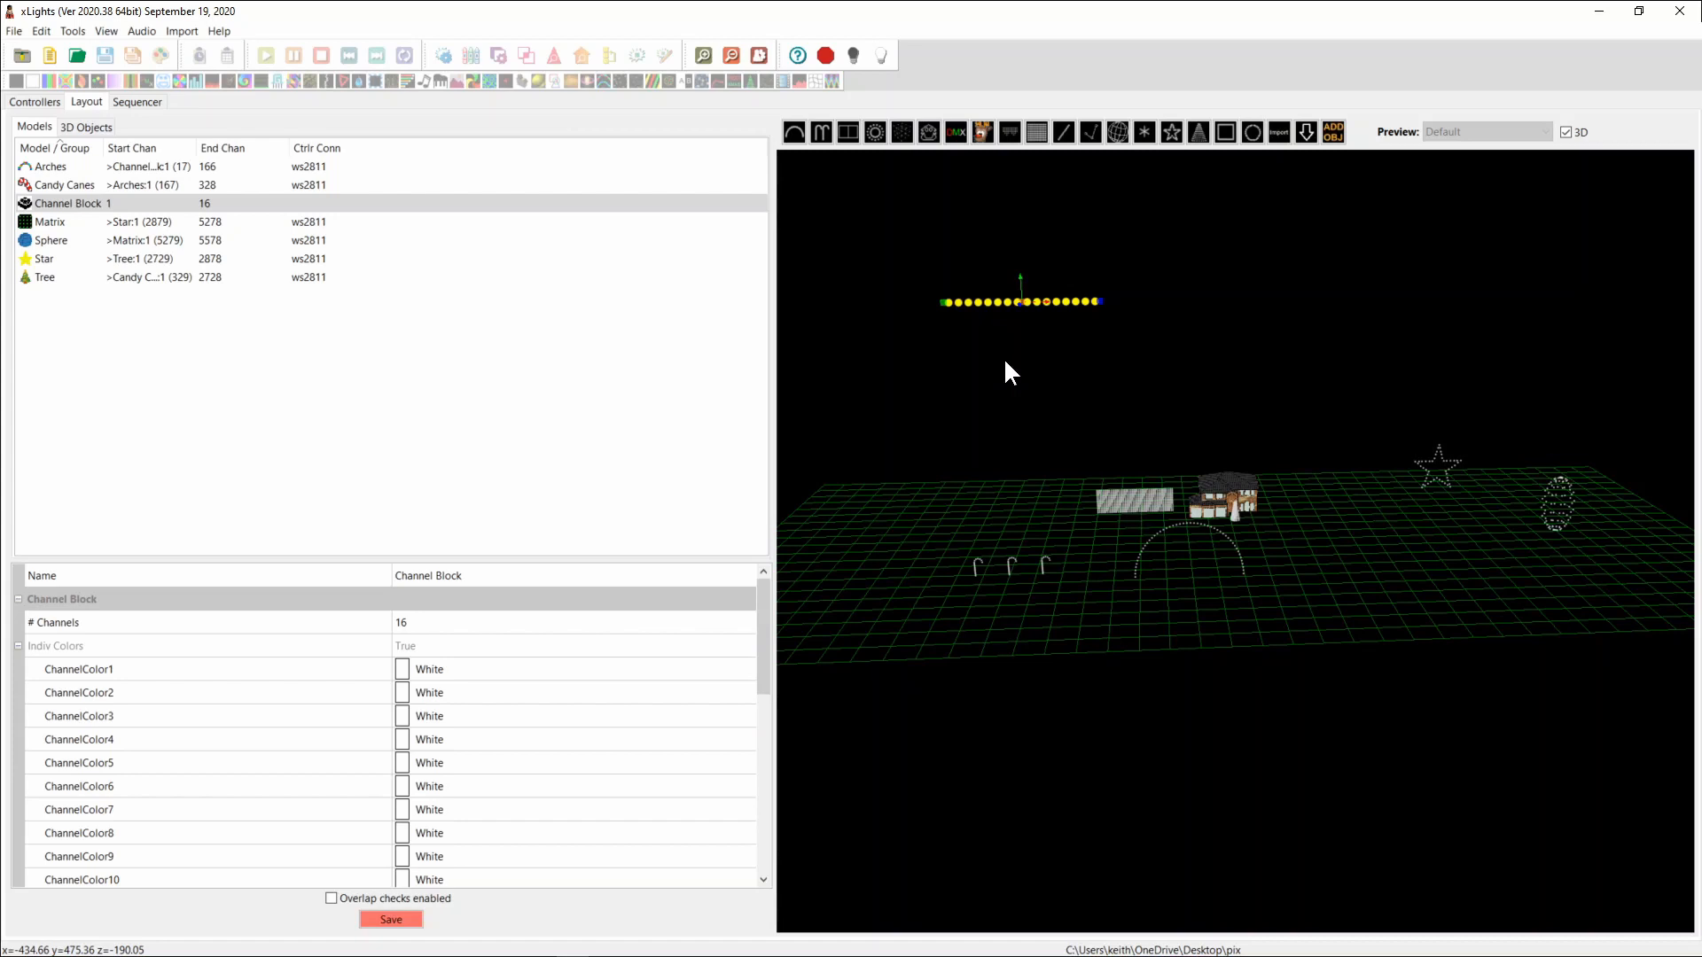
mouse_move(1148, 489)
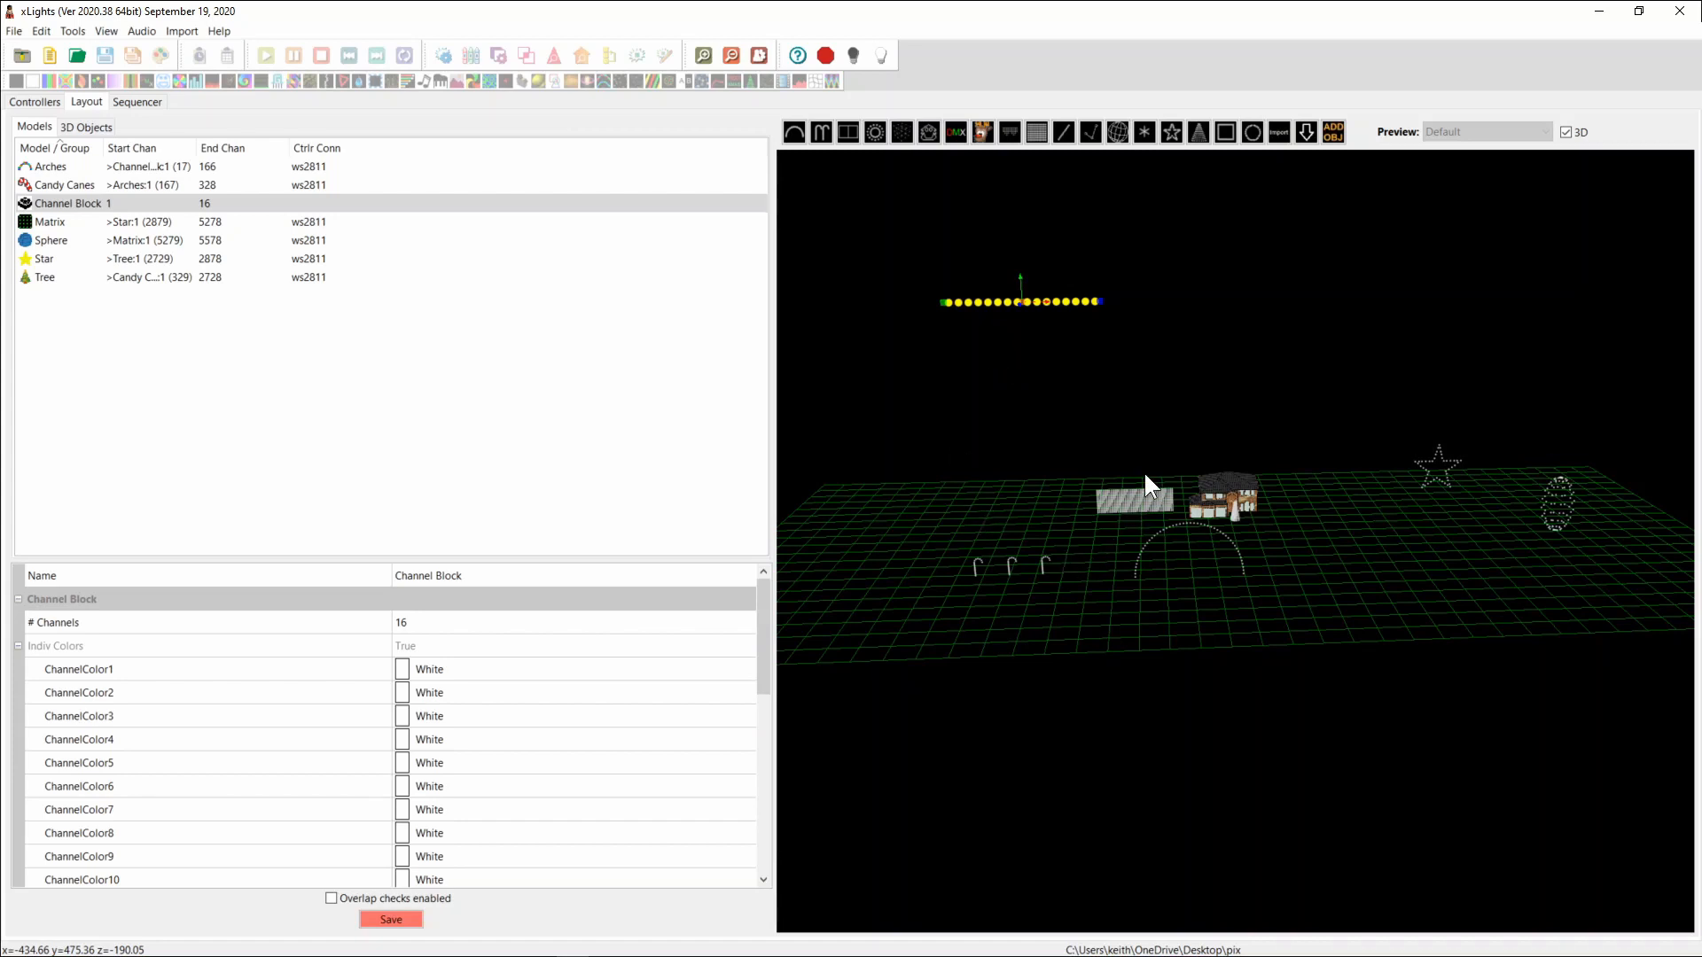
mouse_move(1168, 525)
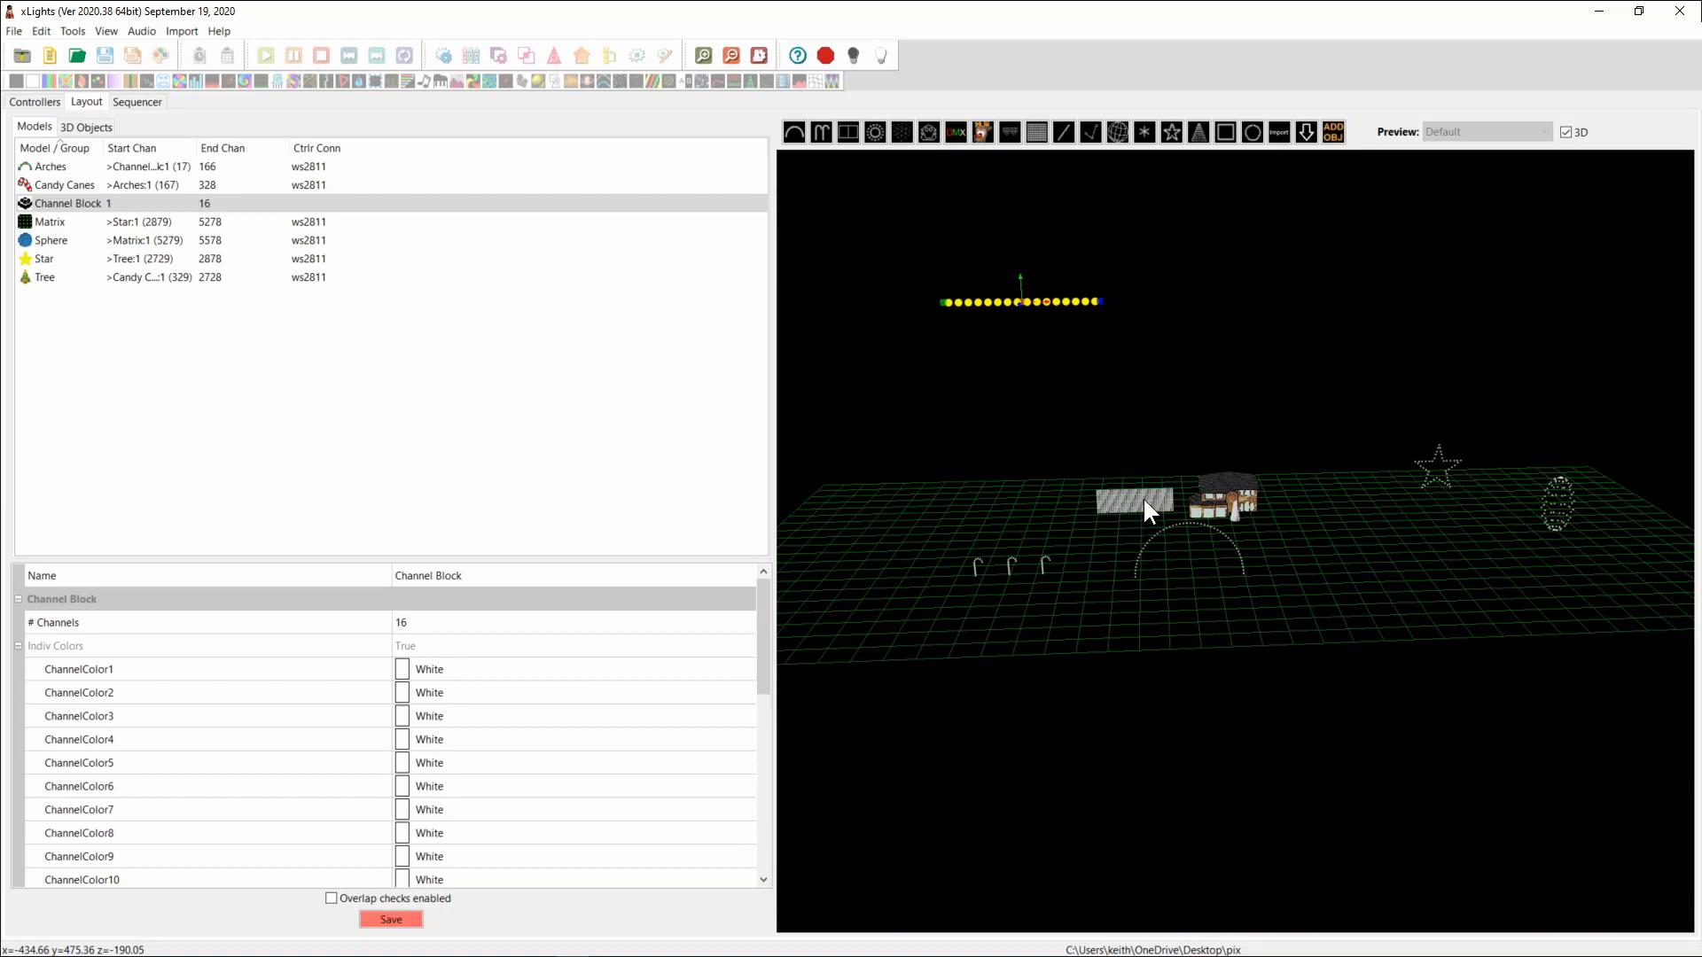
Step: Select the Matrix and view its Dimensions: width 19518.39mm, height 6245.88mm
left_click(44, 221)
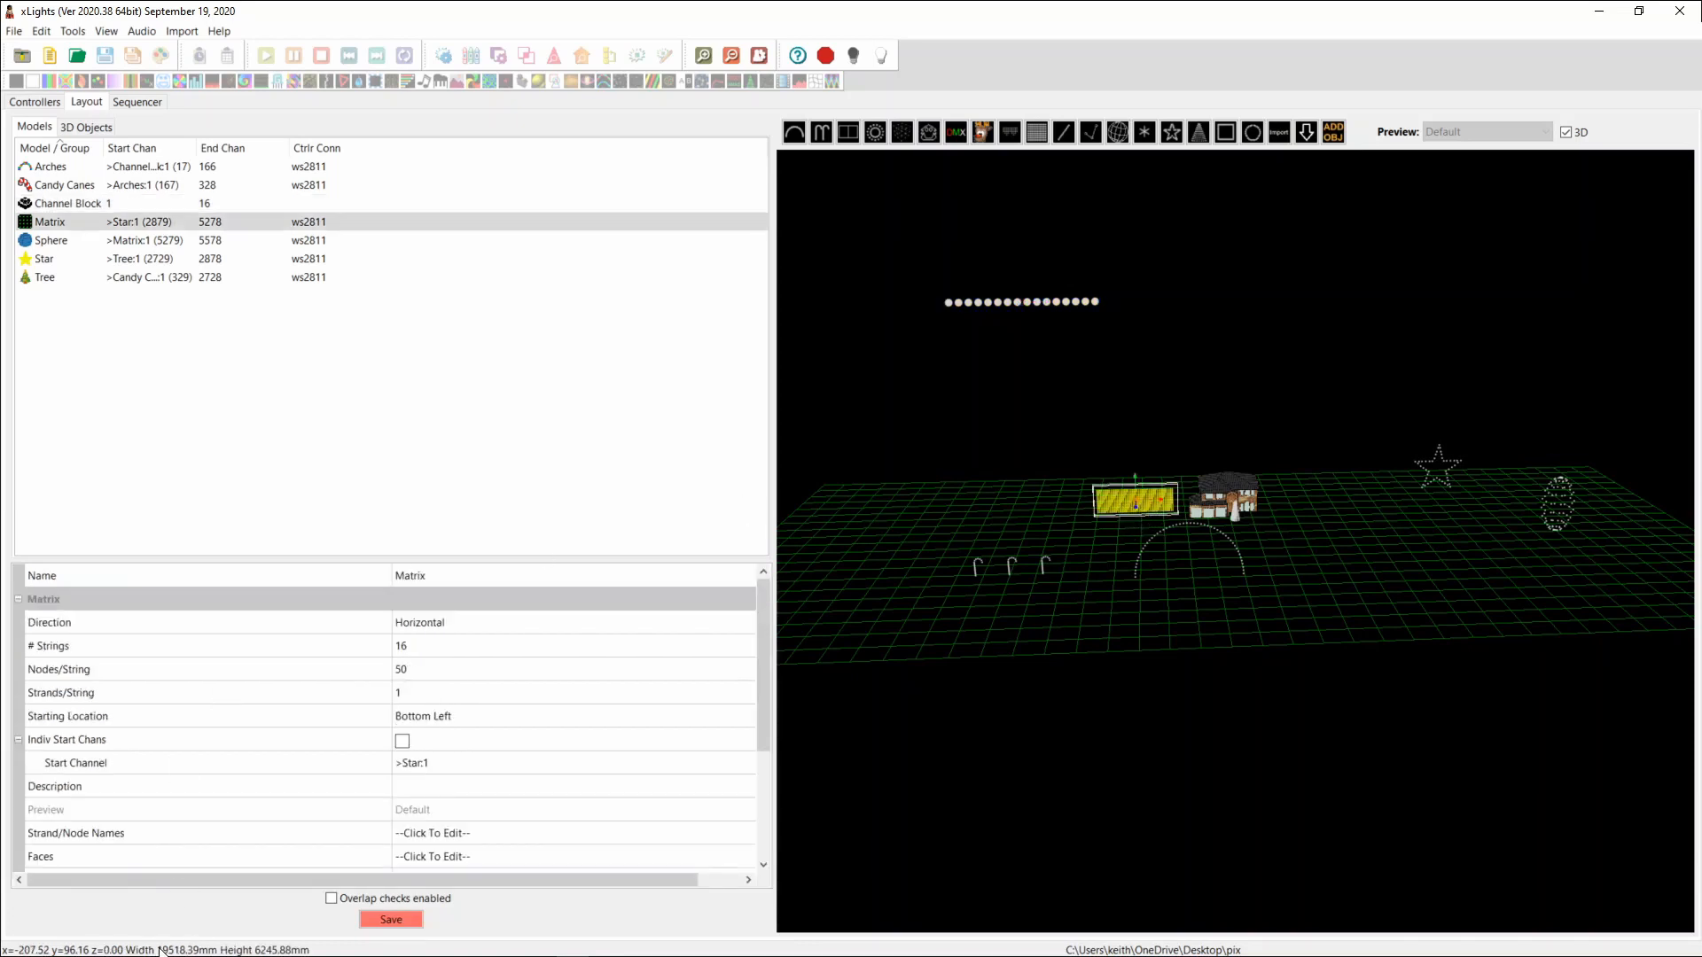
scroll("down", 3)
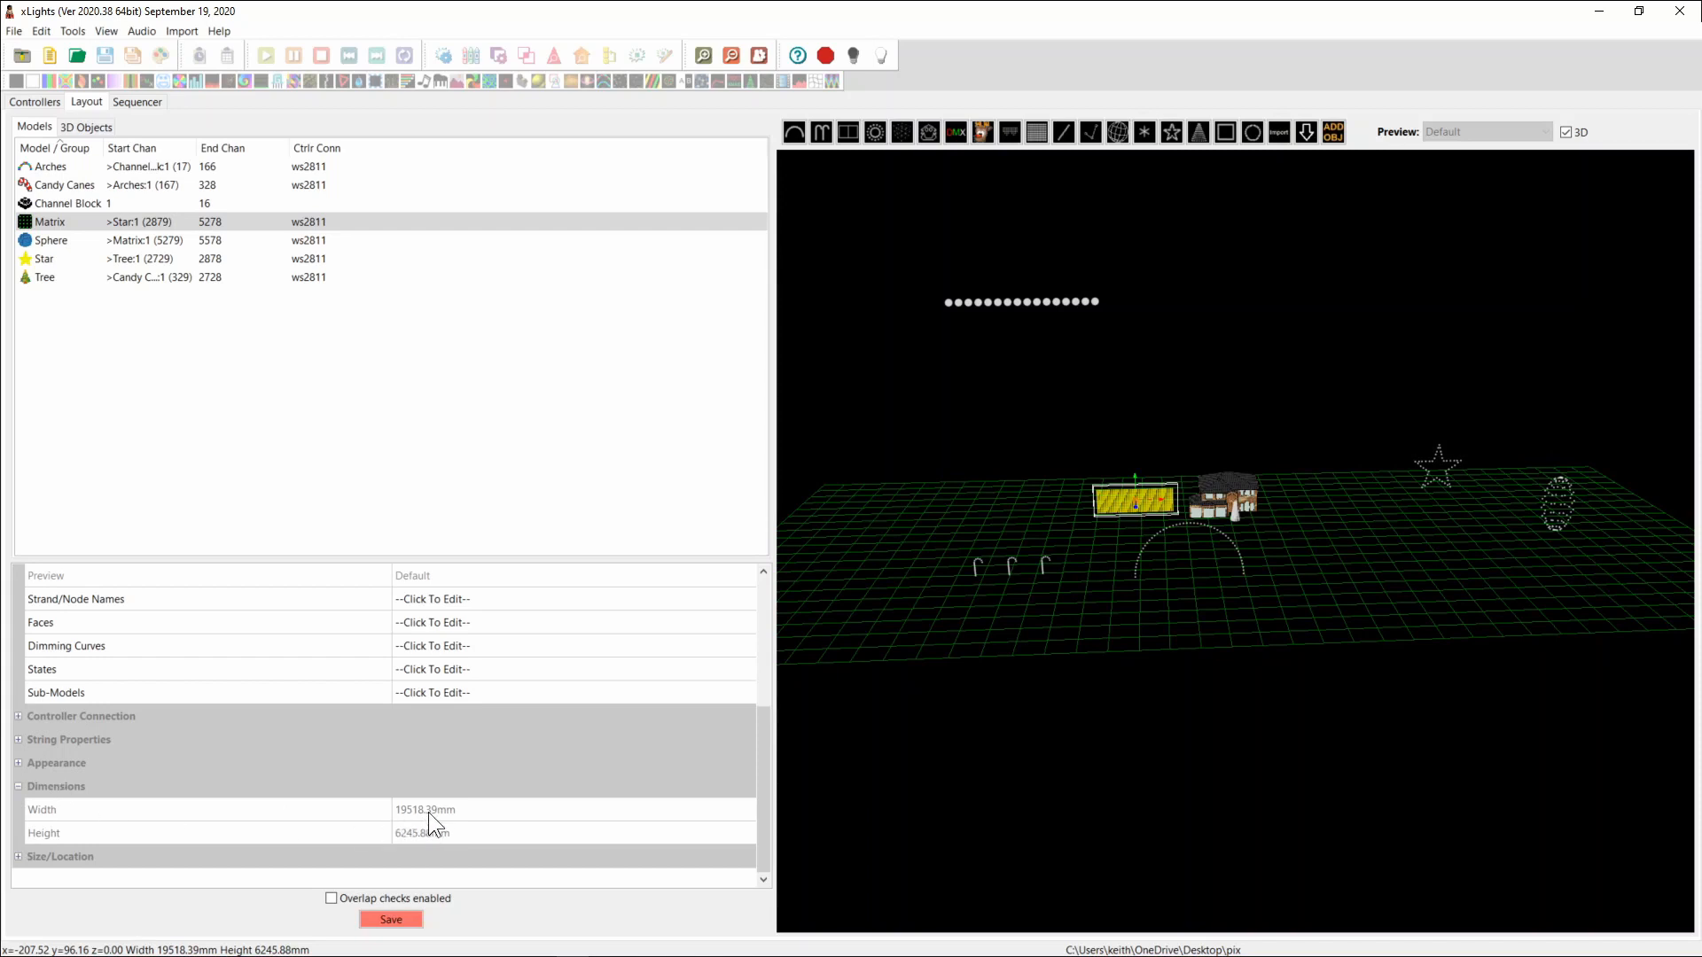
left_click(422, 833)
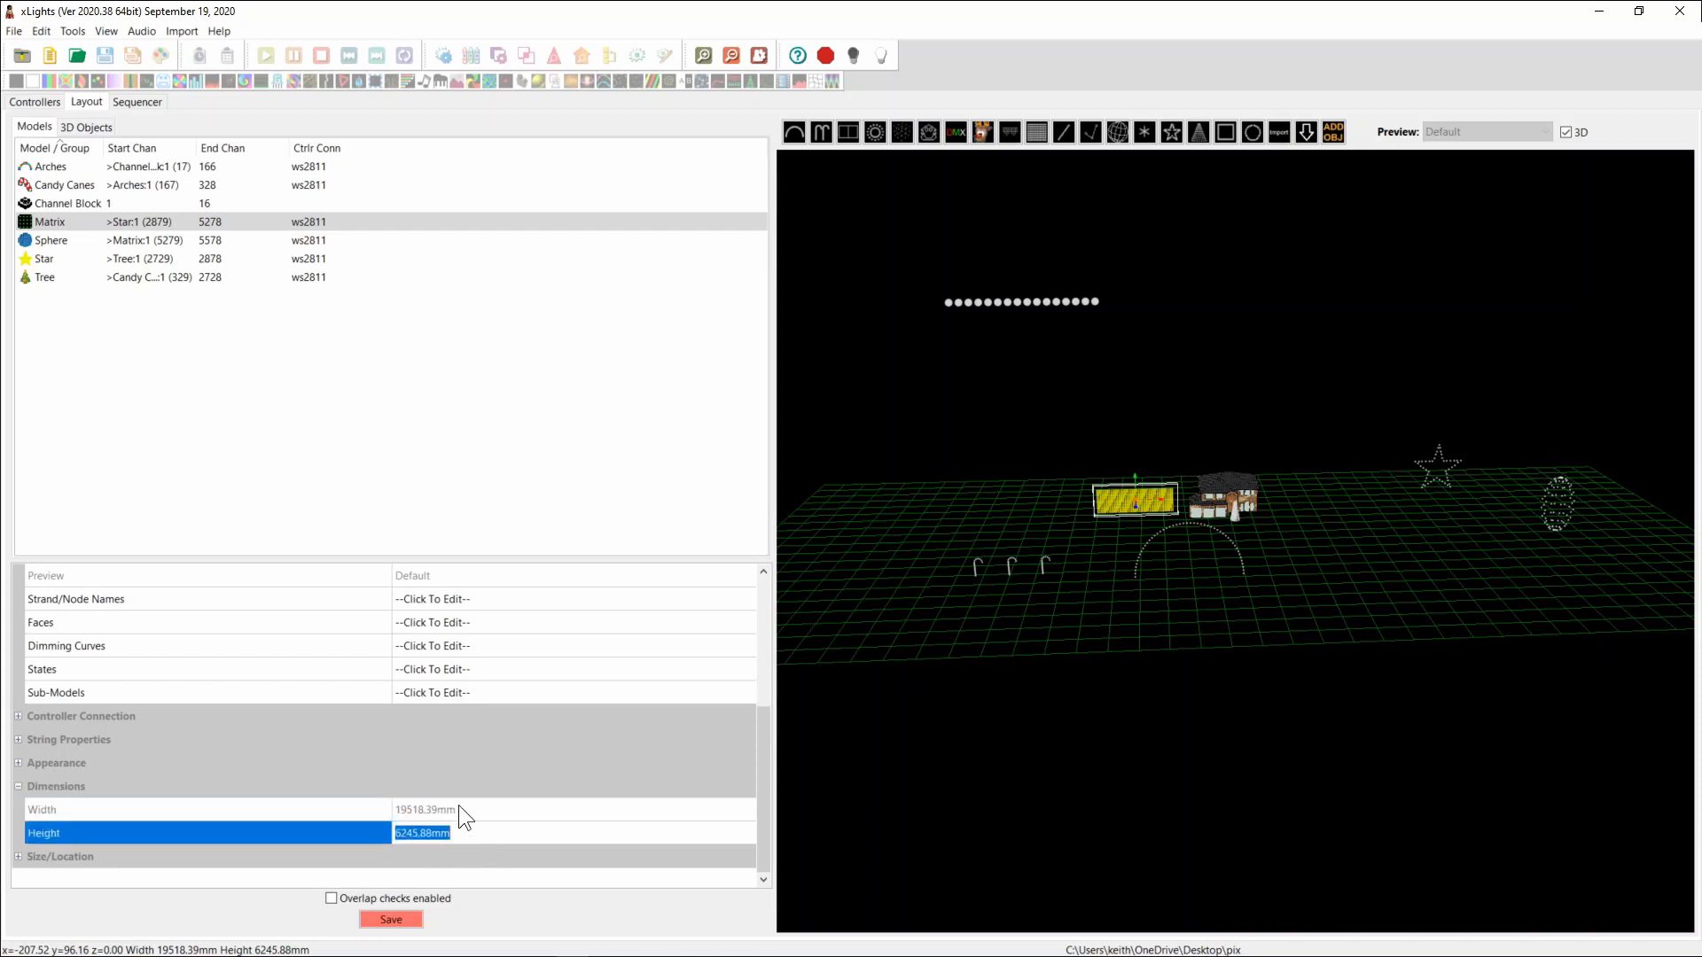
mouse_move(459, 815)
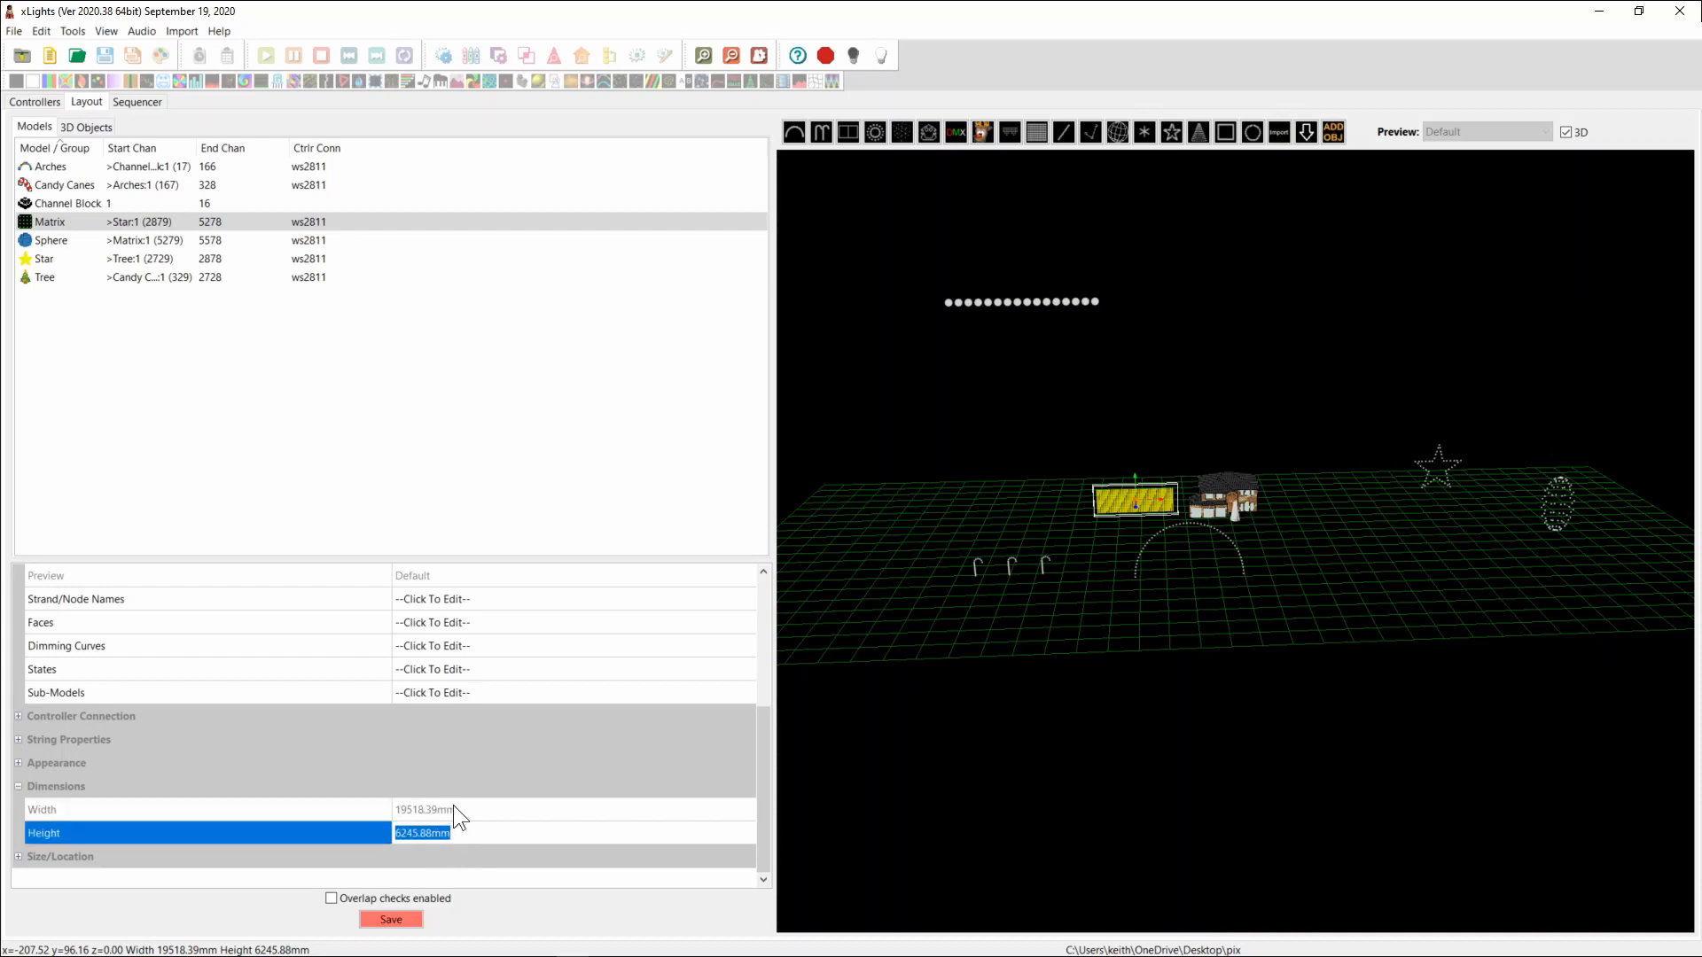
mouse_move(442, 812)
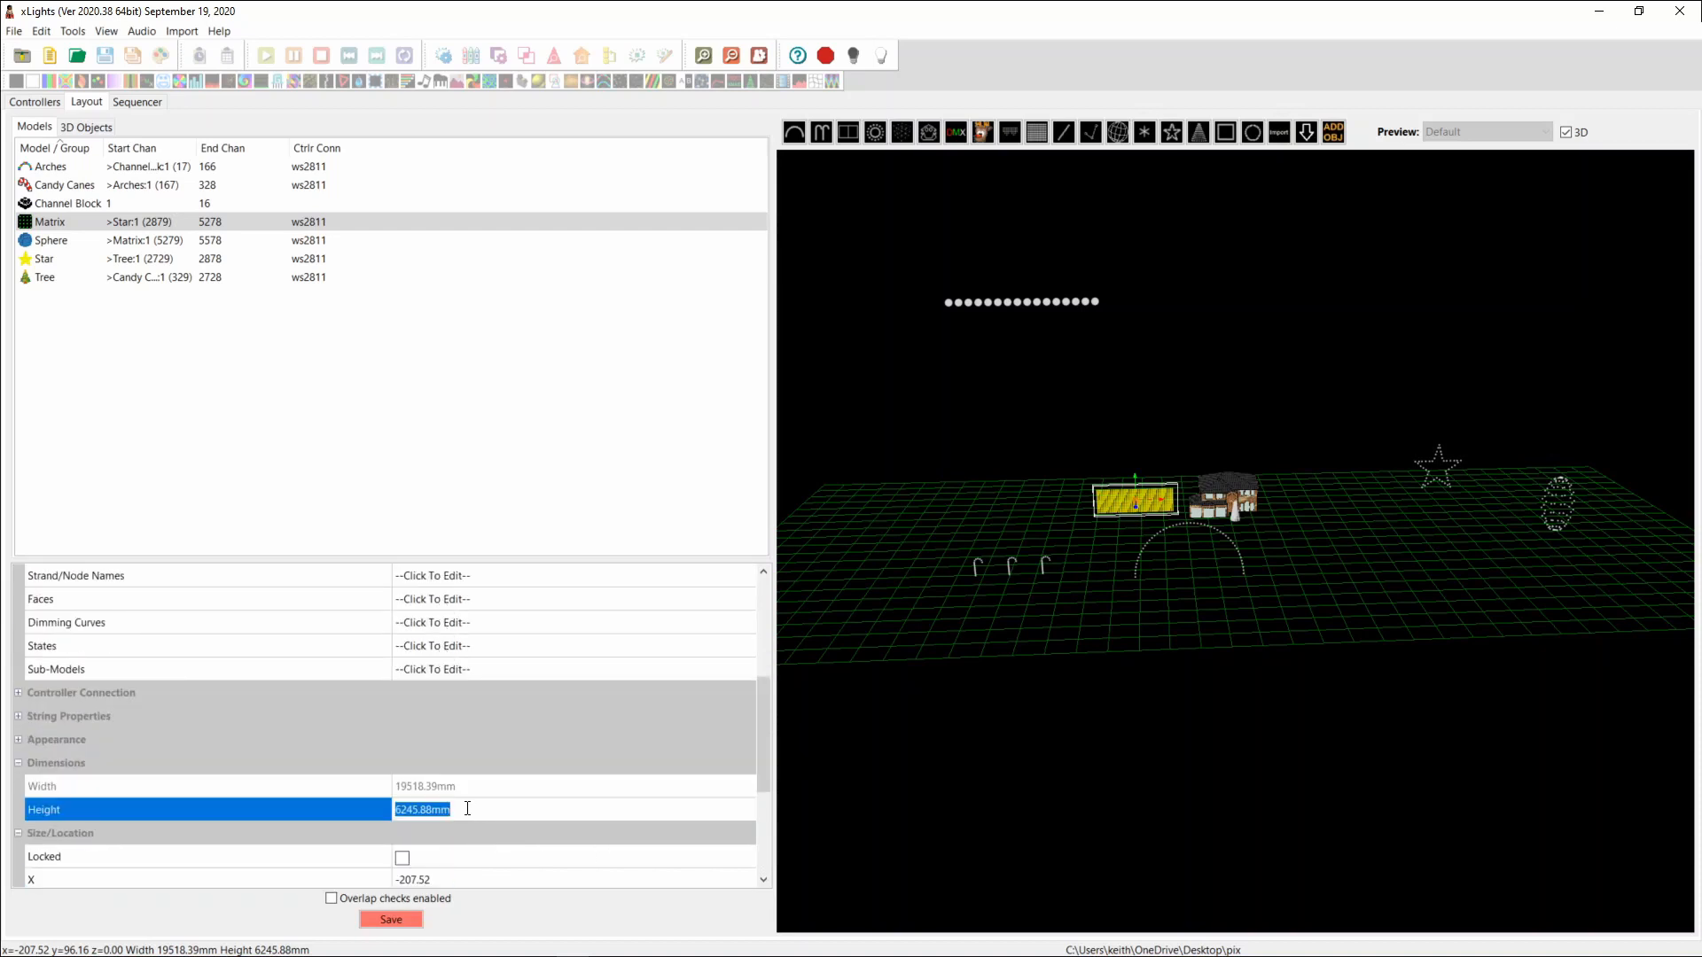
mouse_move(316, 858)
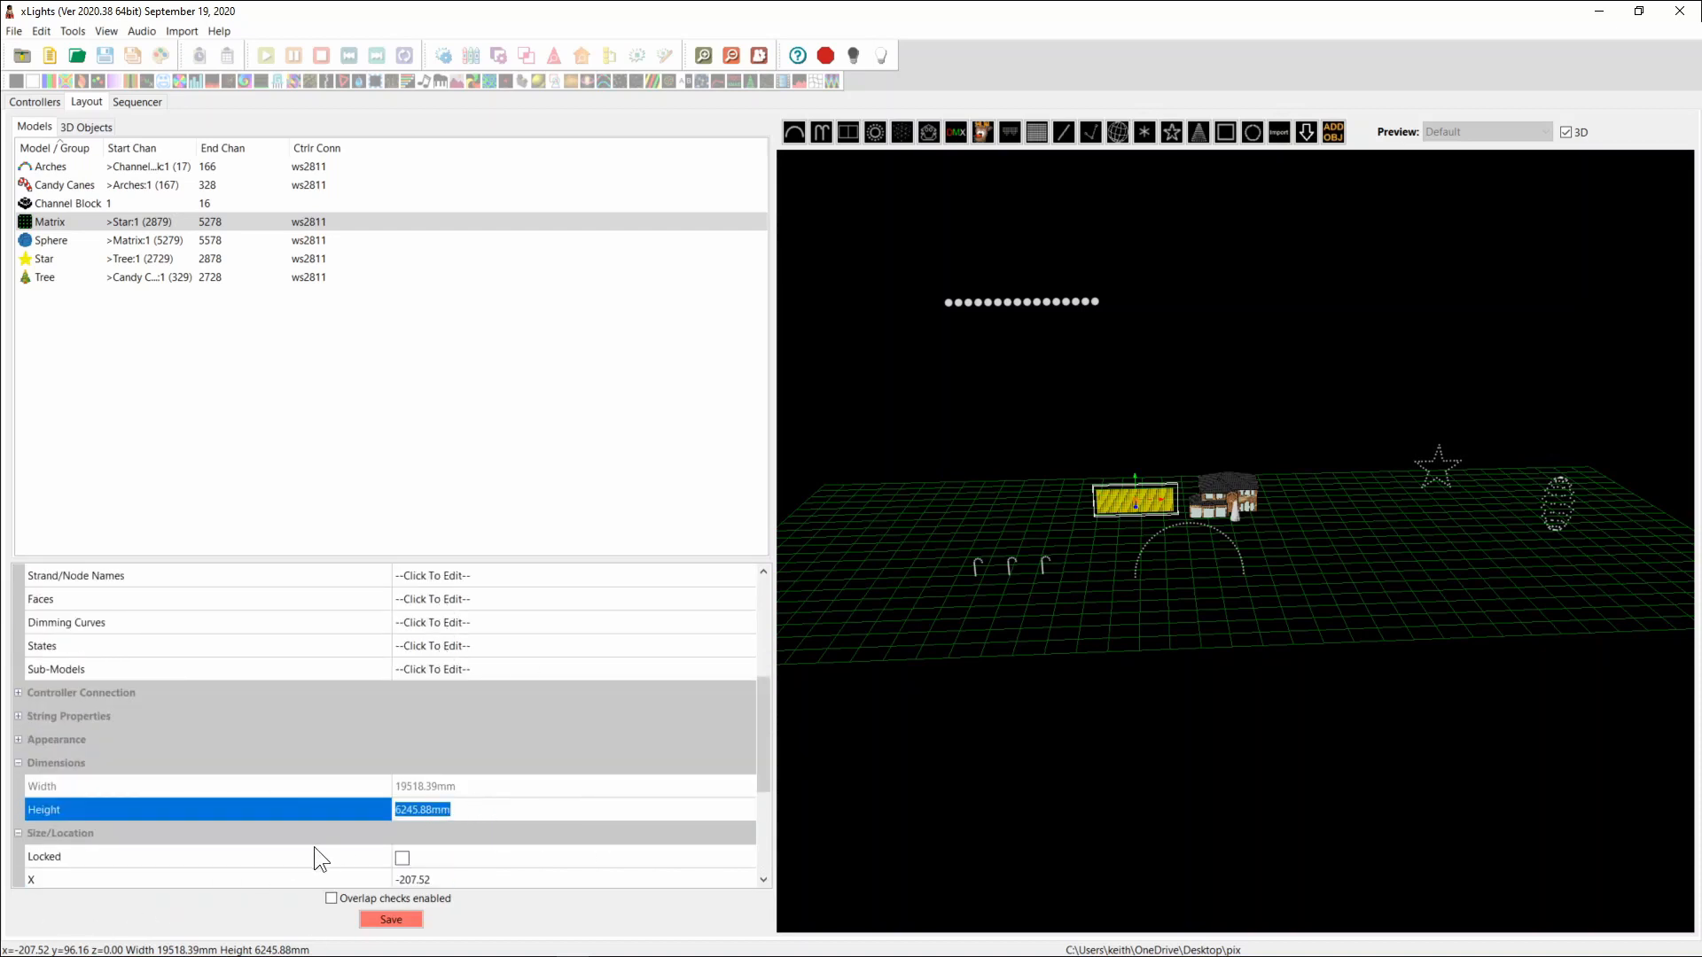
mouse_move(1131, 506)
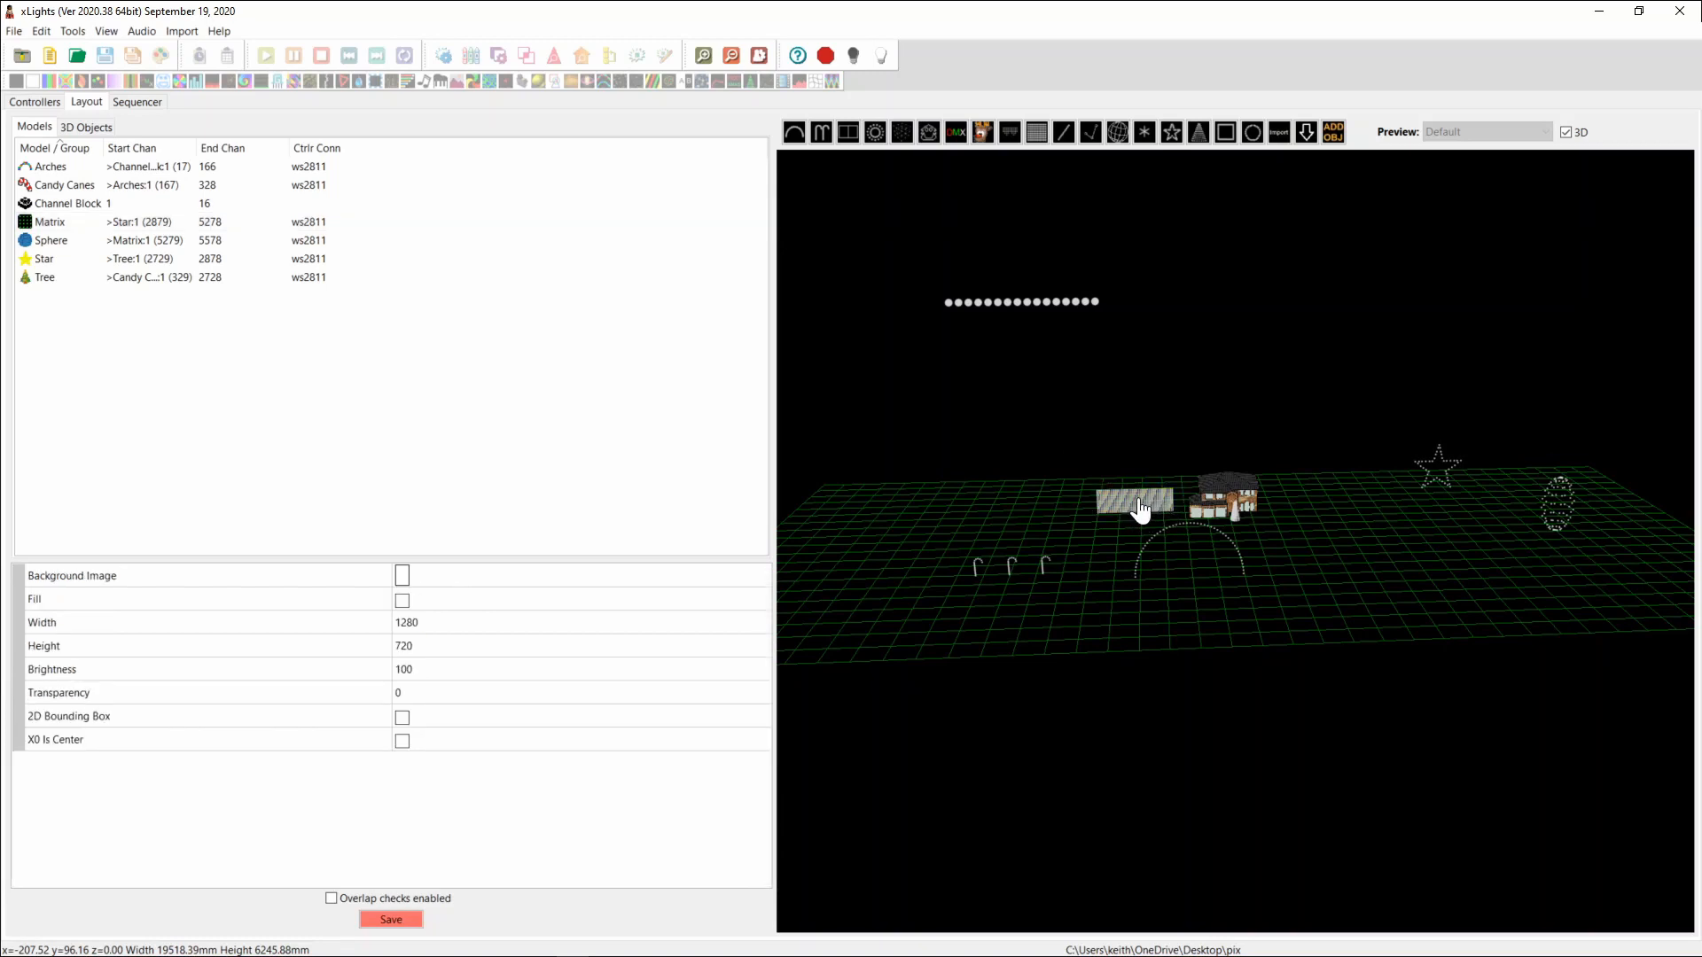
Step: Resize the Matrix beside the house to about 4107.56mm by 993.78mm
left_click(1134, 504)
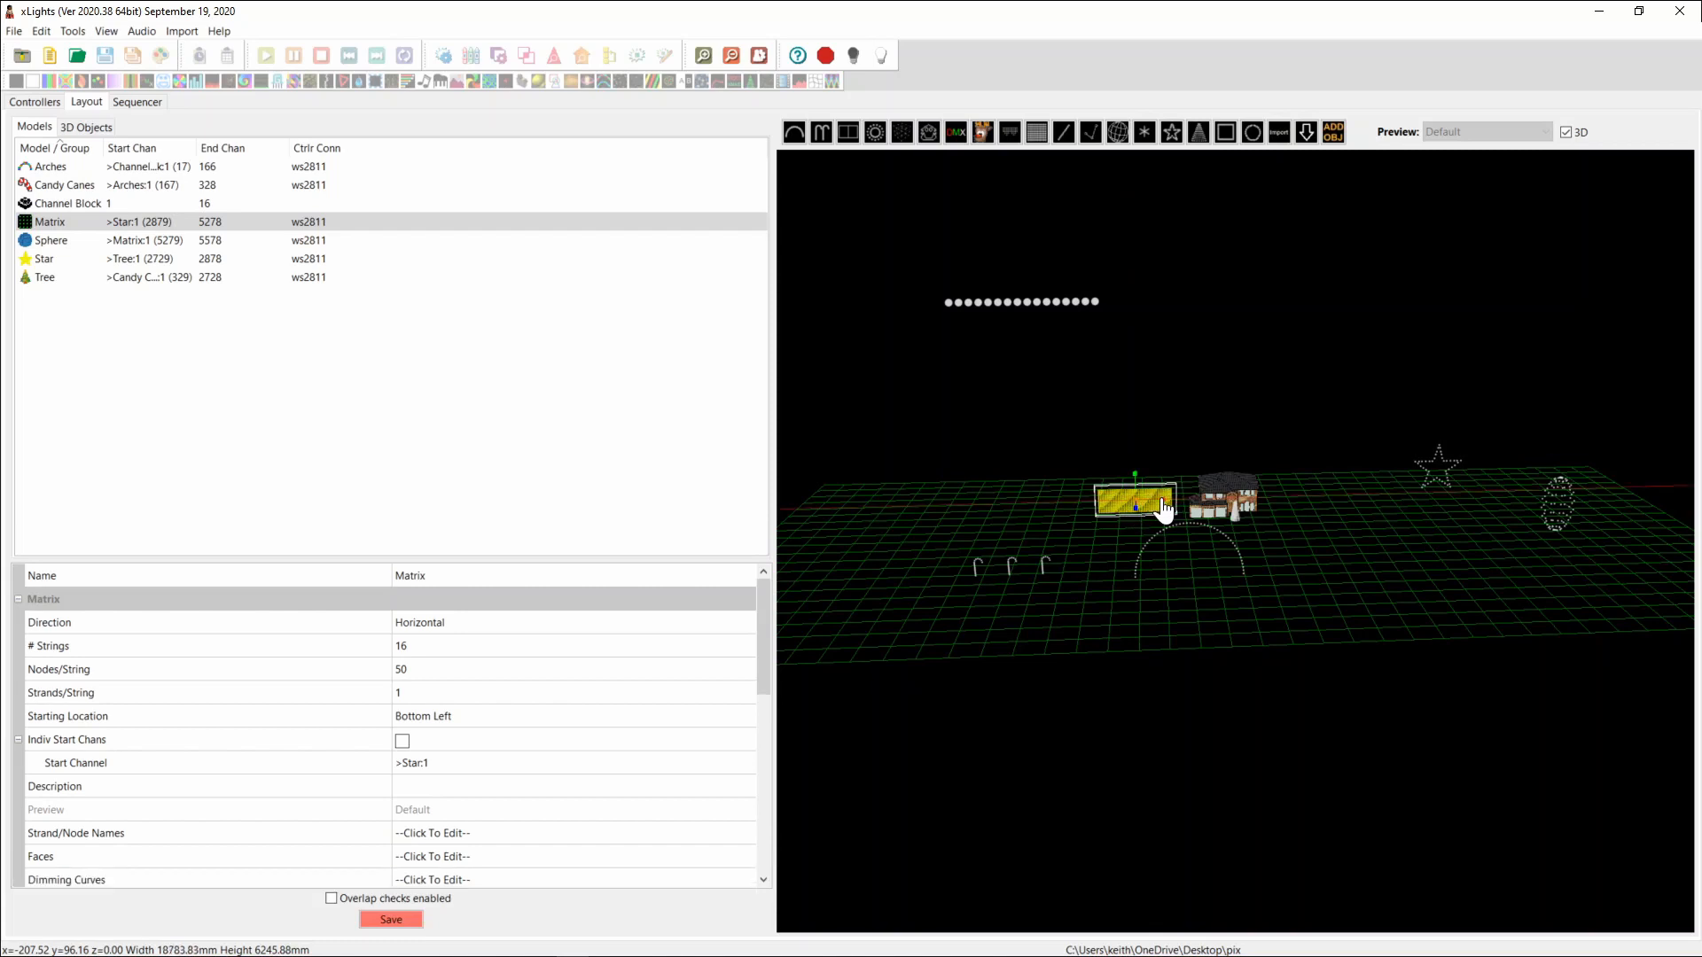
left_click_drag(1167, 507, 1134, 507)
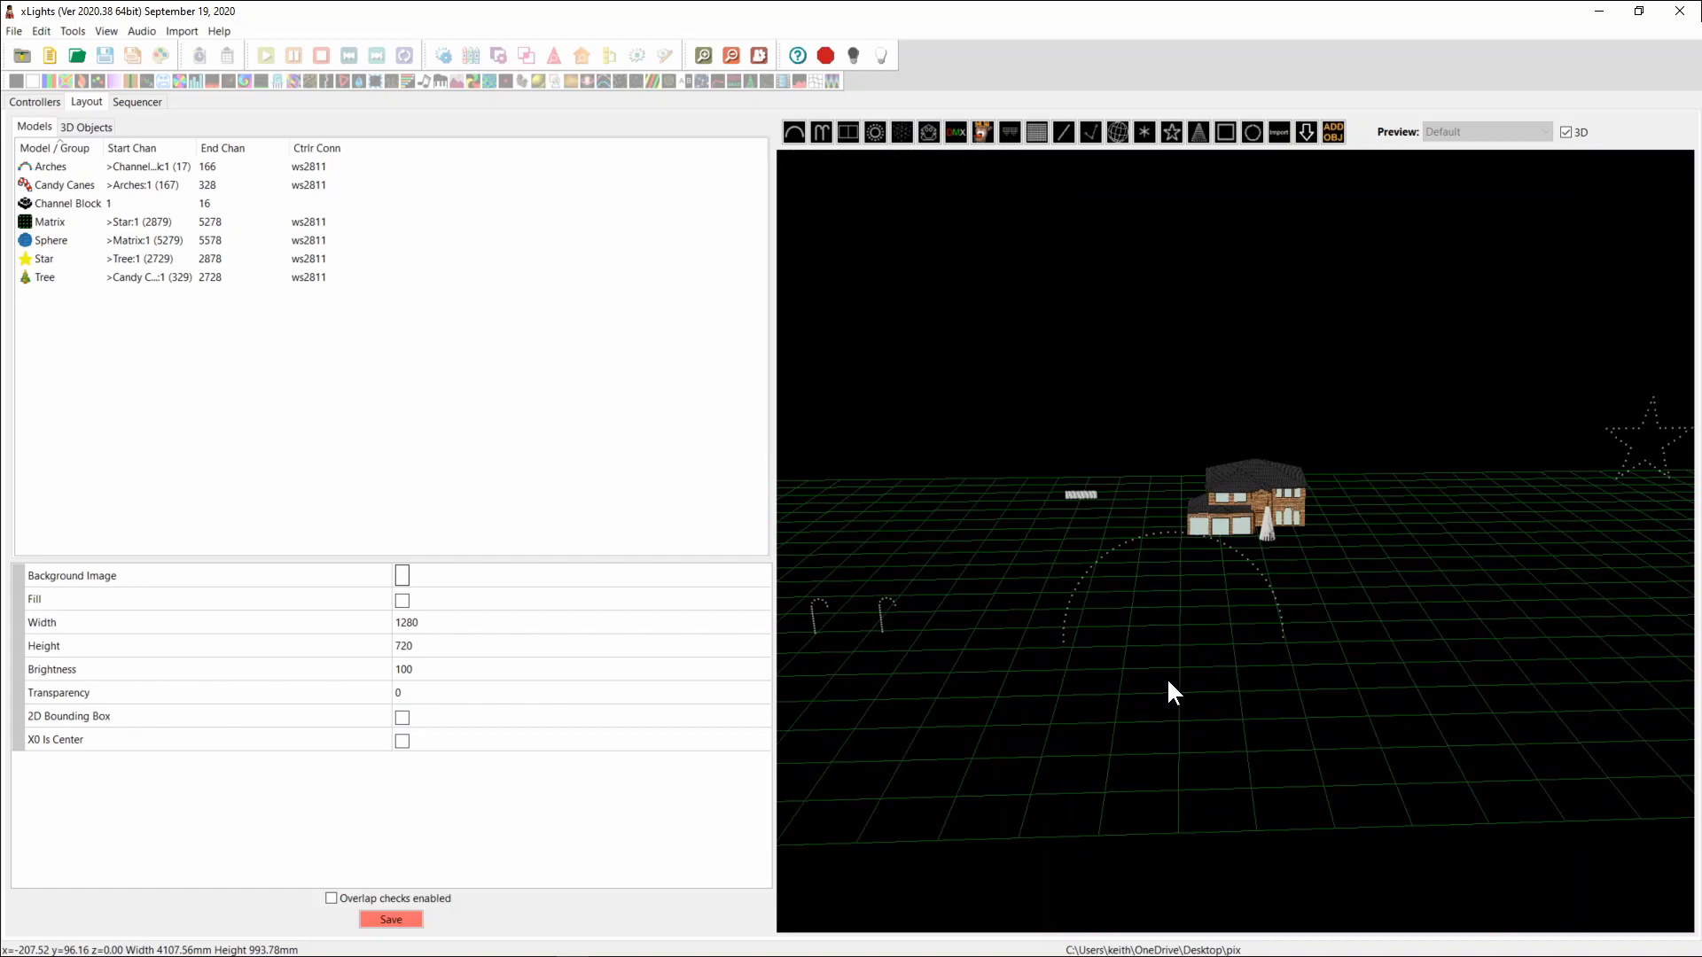
mouse_move(1295, 709)
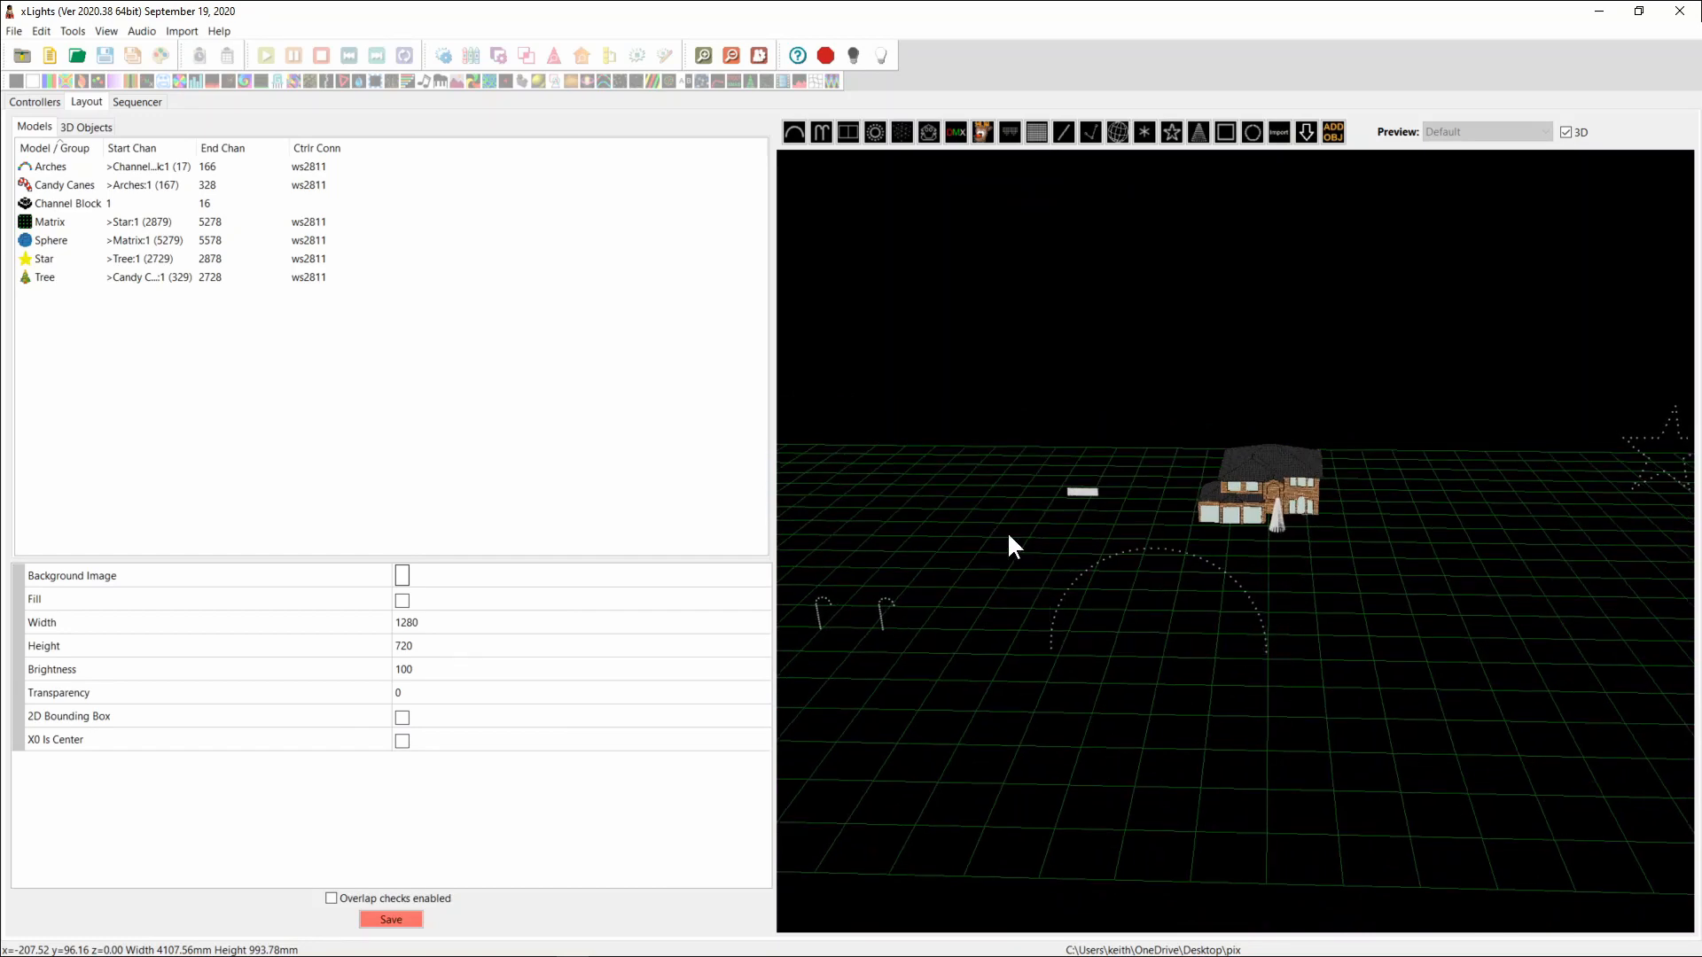
mouse_move(1349, 641)
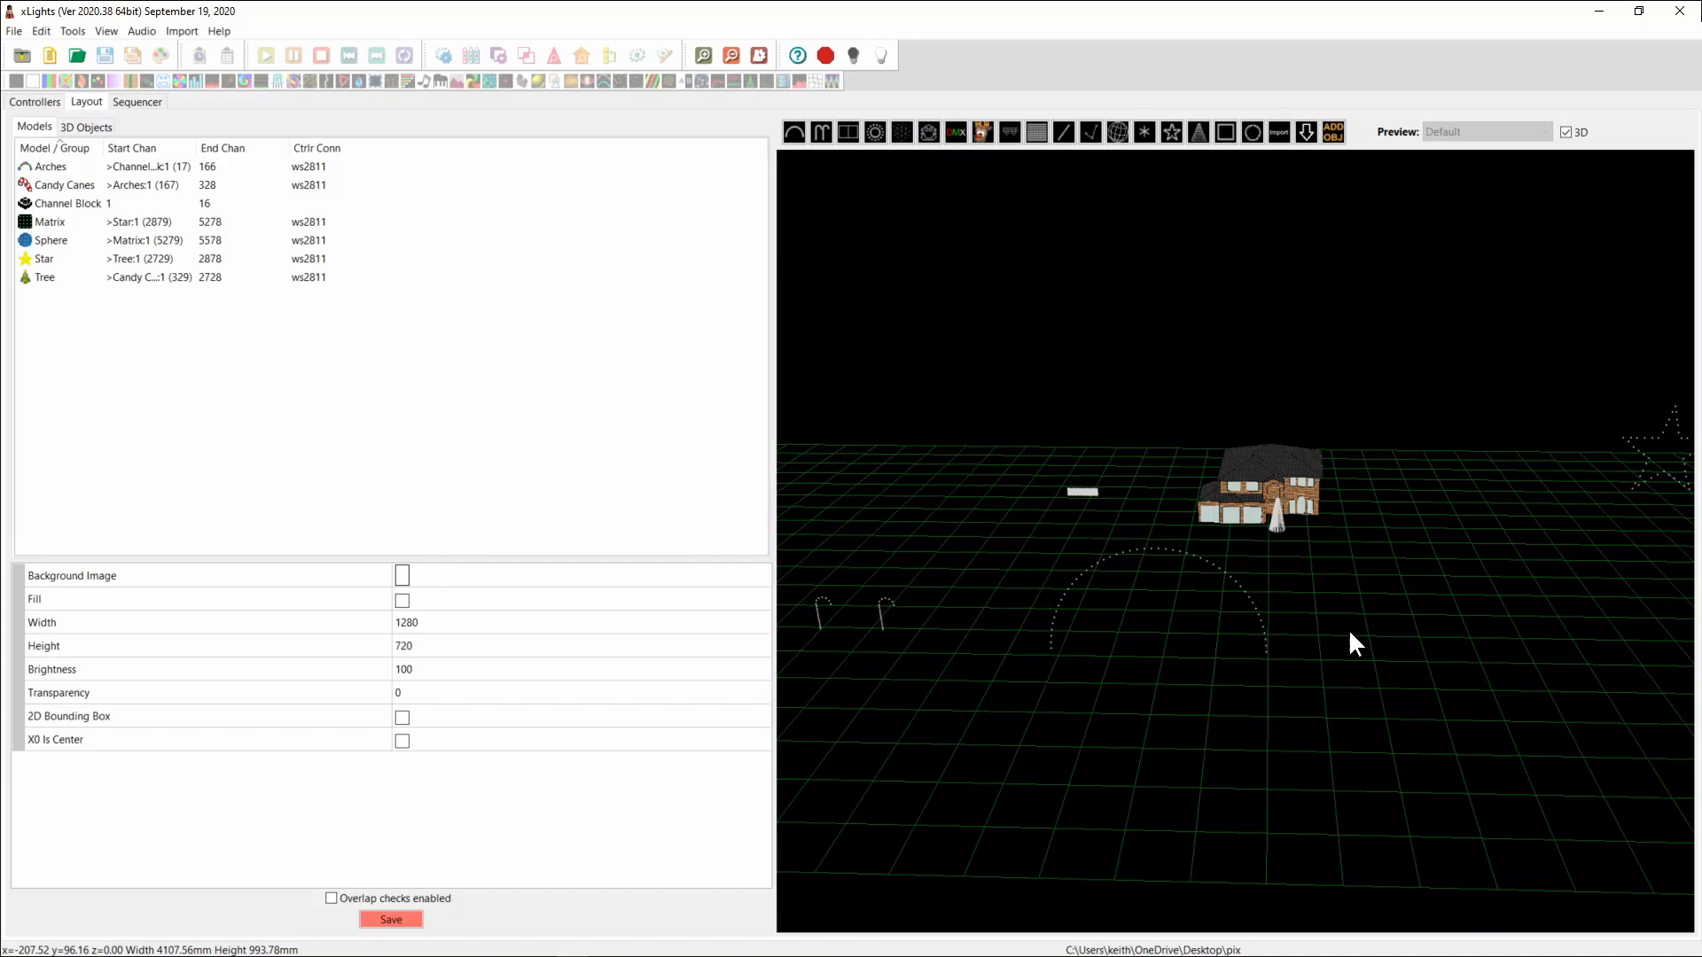